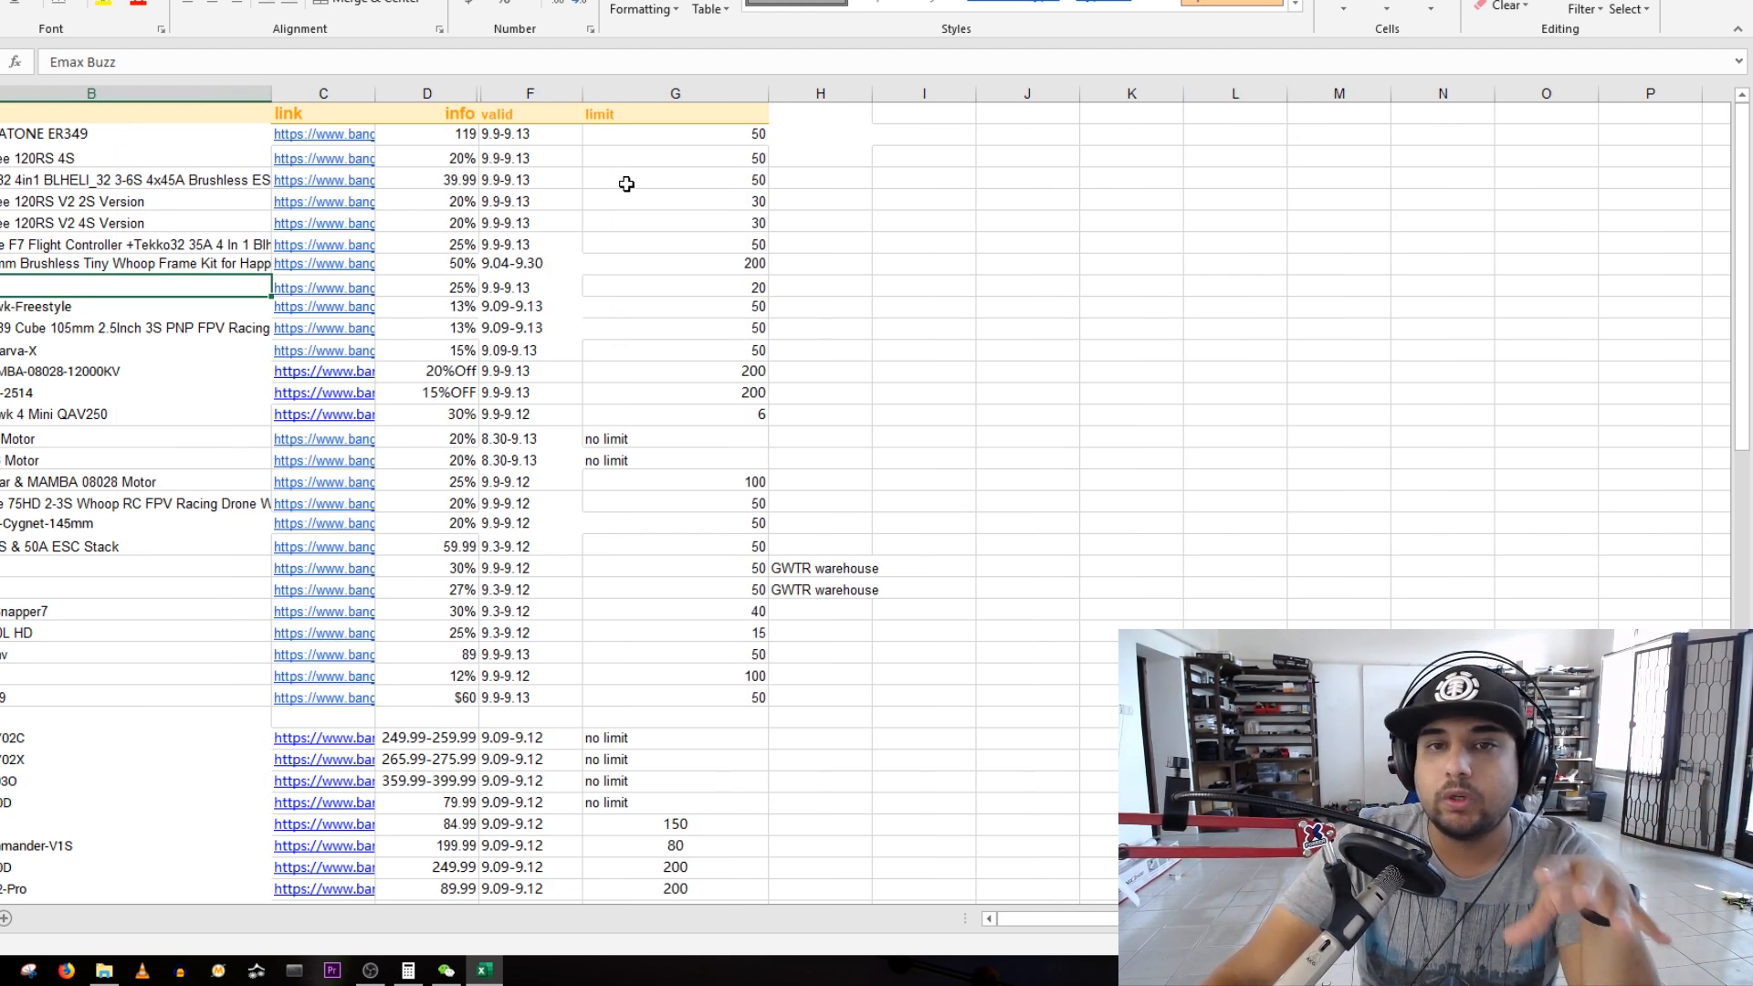
# - Point out the purchase-limit values, a deal with no limit, and the ESC stack deal's link cell
pyautogui.moveTo(673, 133); pyautogui.dragTo(674, 392)
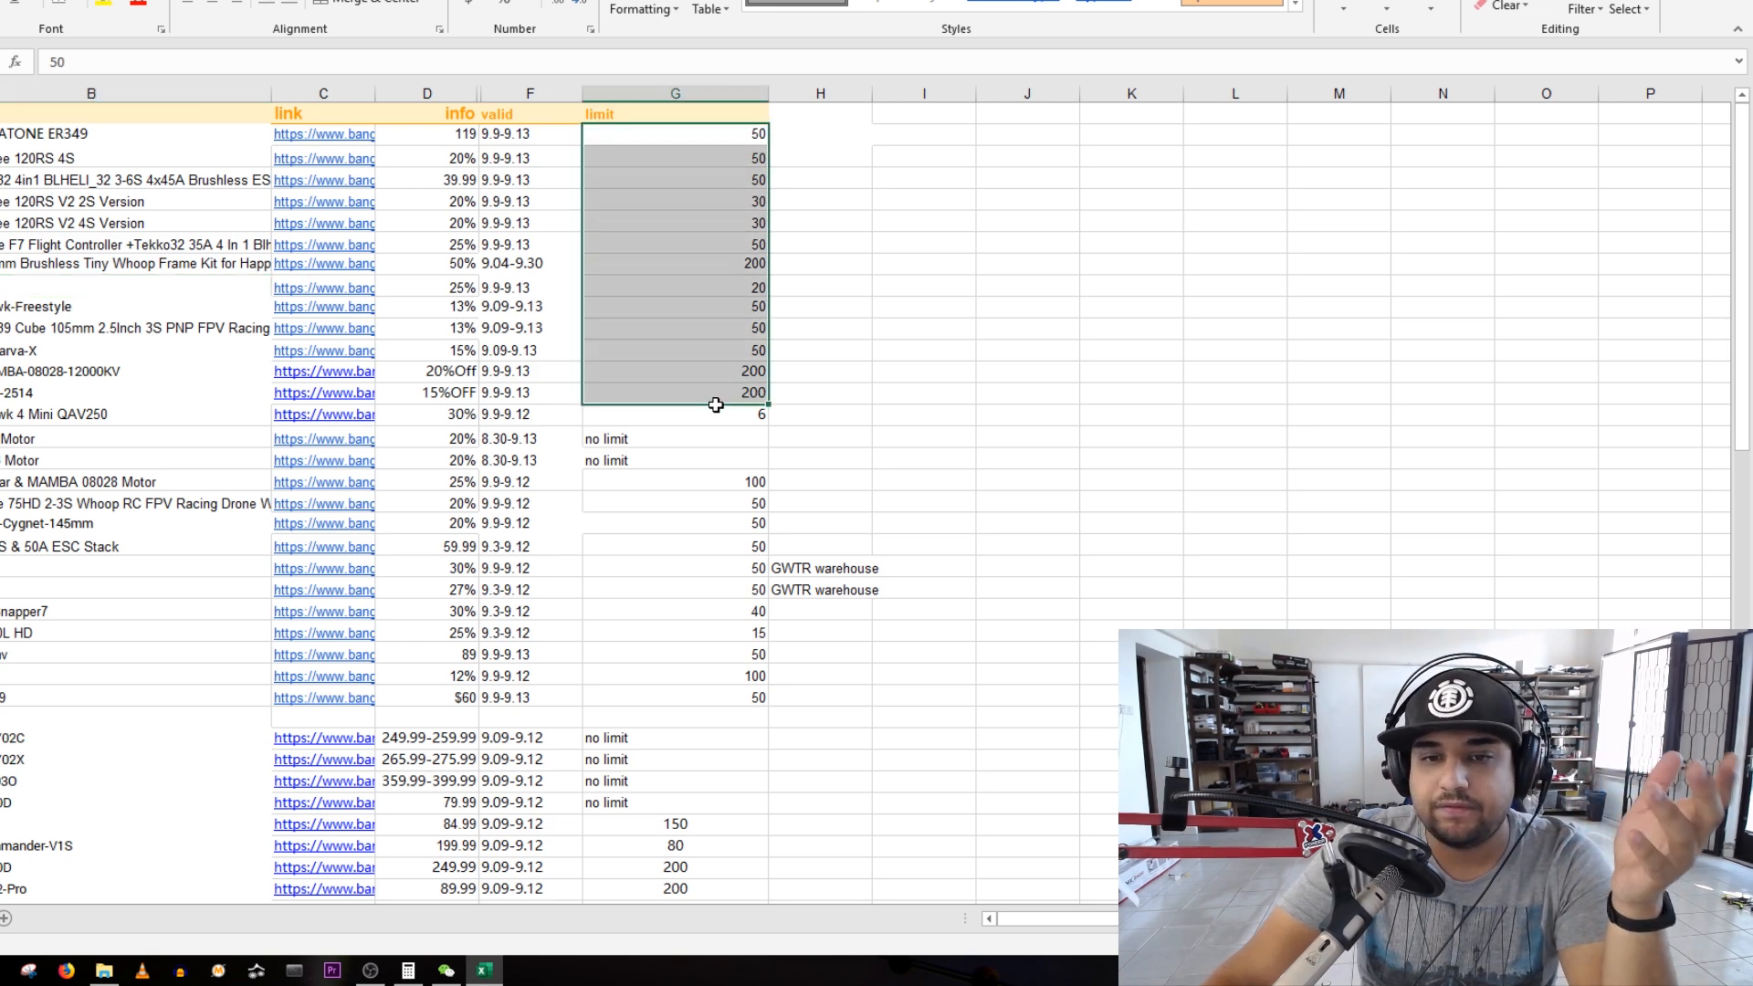
pyautogui.click(673, 437)
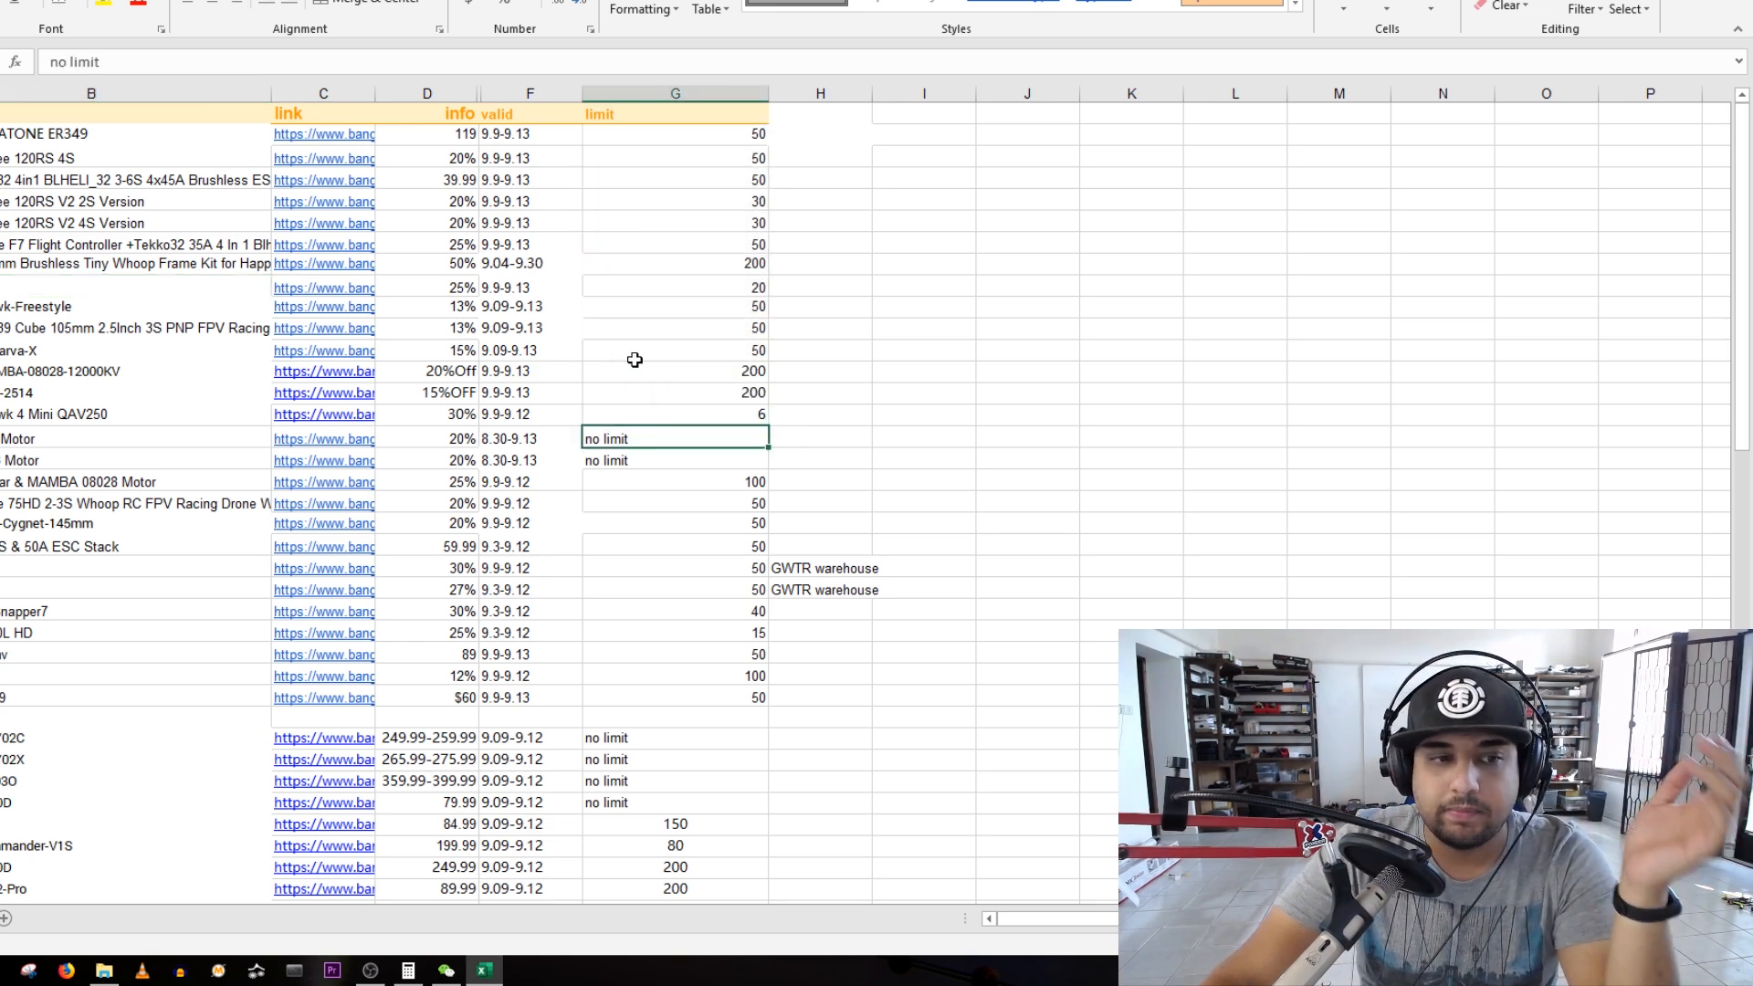
pyautogui.click(323, 542)
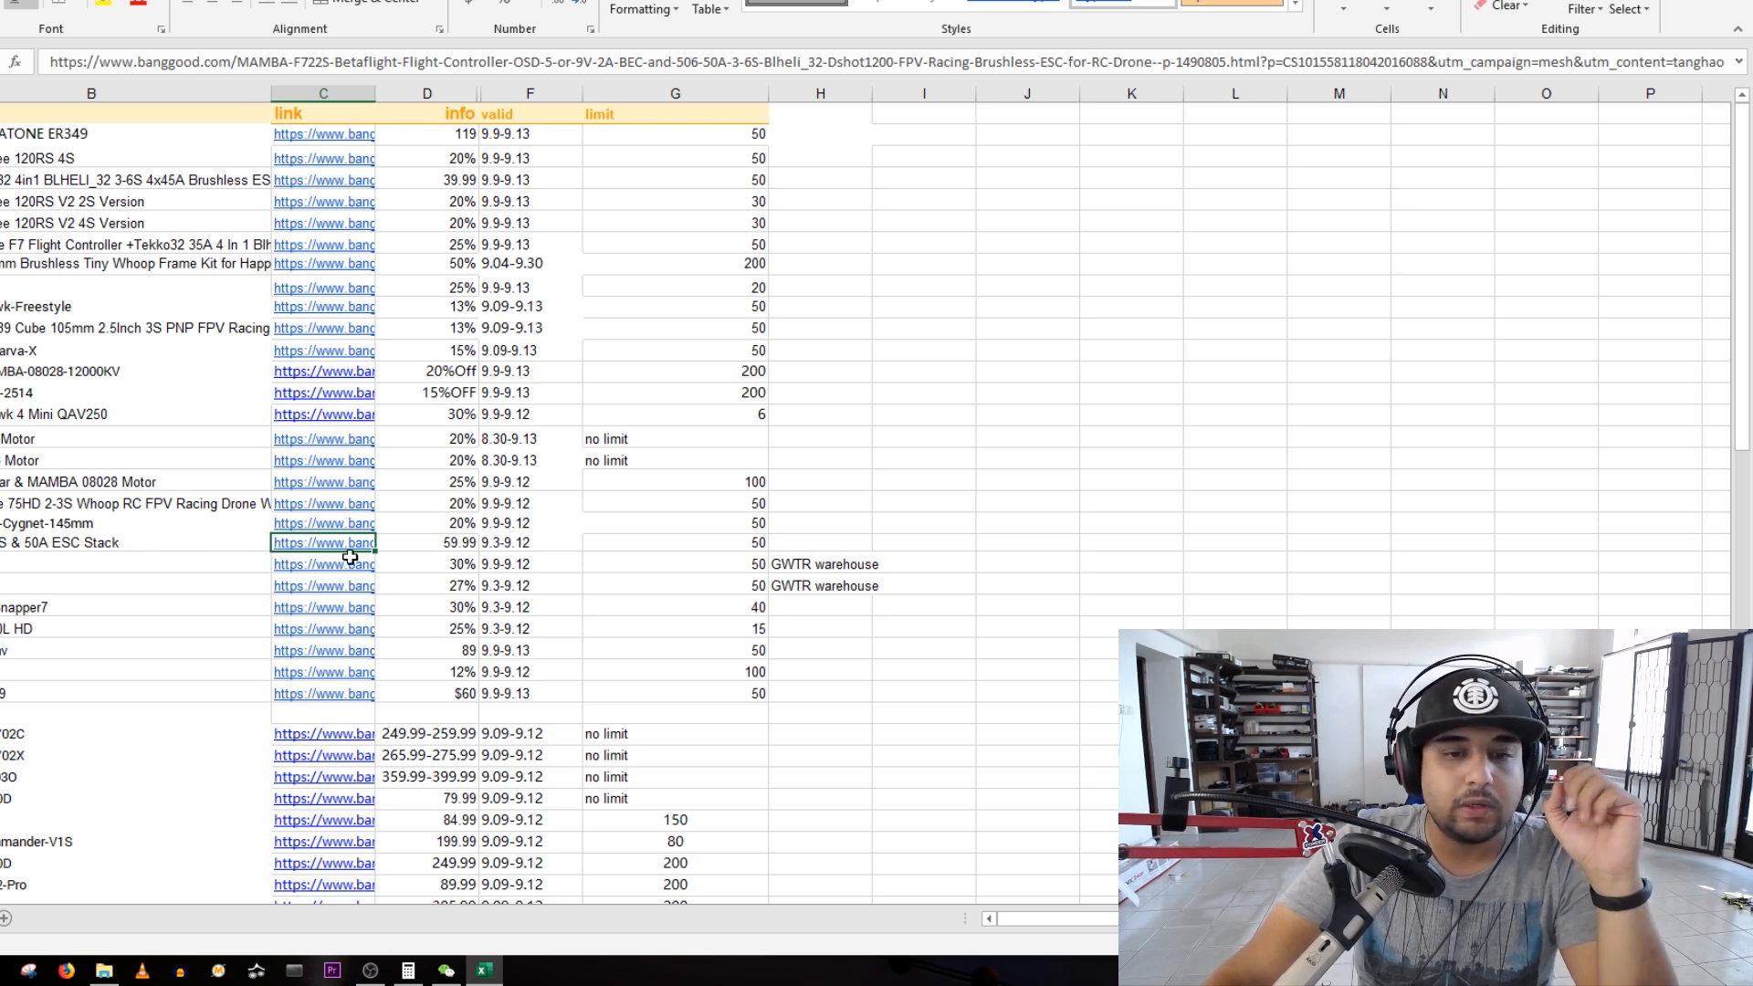
# - Review the MAMBA F722S ESC stack page at US$75.90, 10% off, then return to the spreadsheet
pyautogui.click(426, 542)
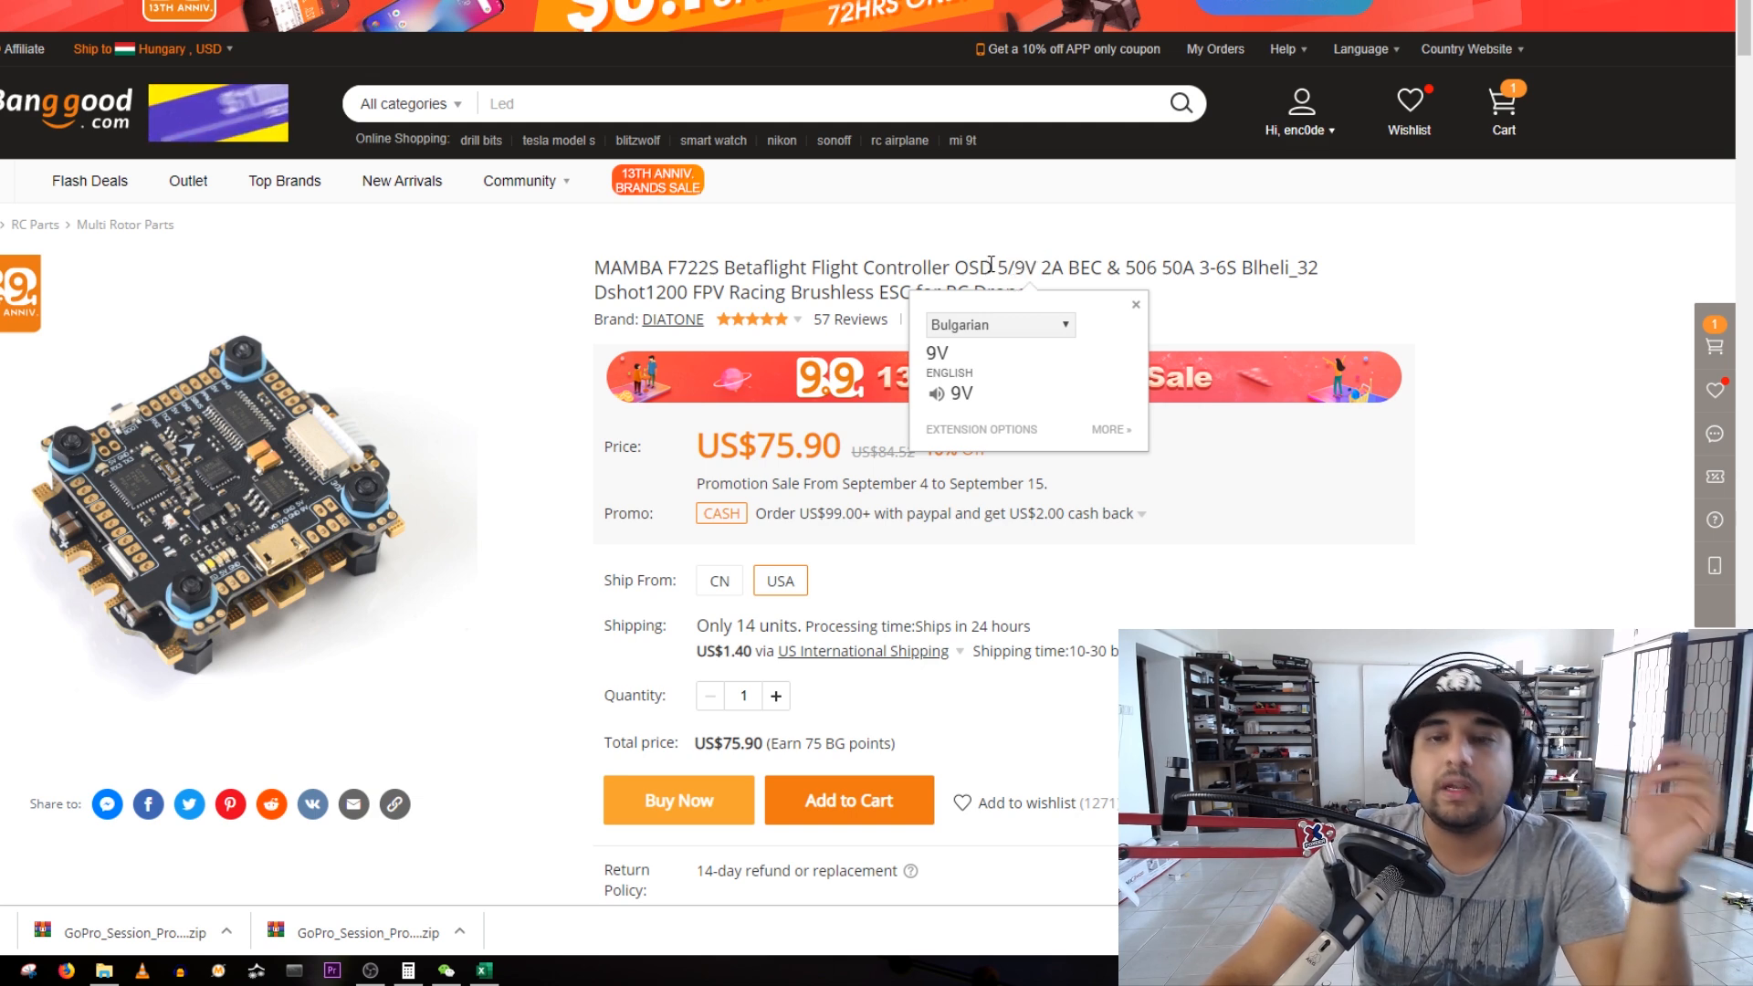
pyautogui.doubleClick(1022, 267)
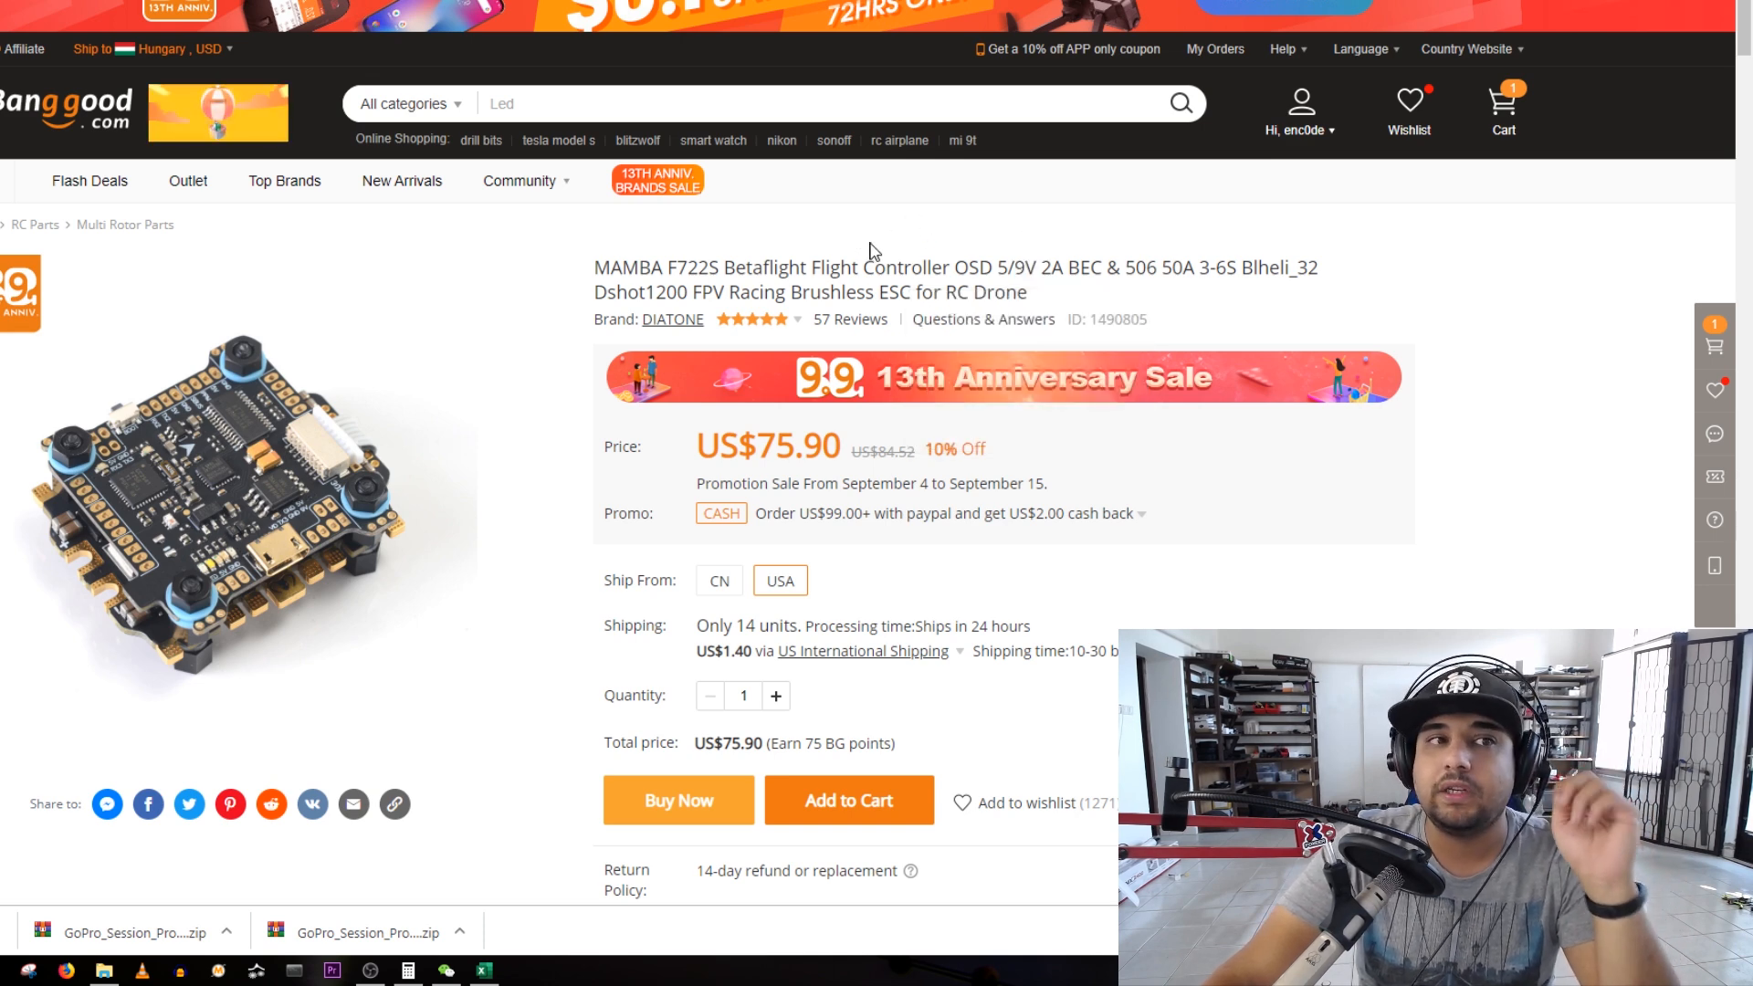
pyautogui.click(482, 969)
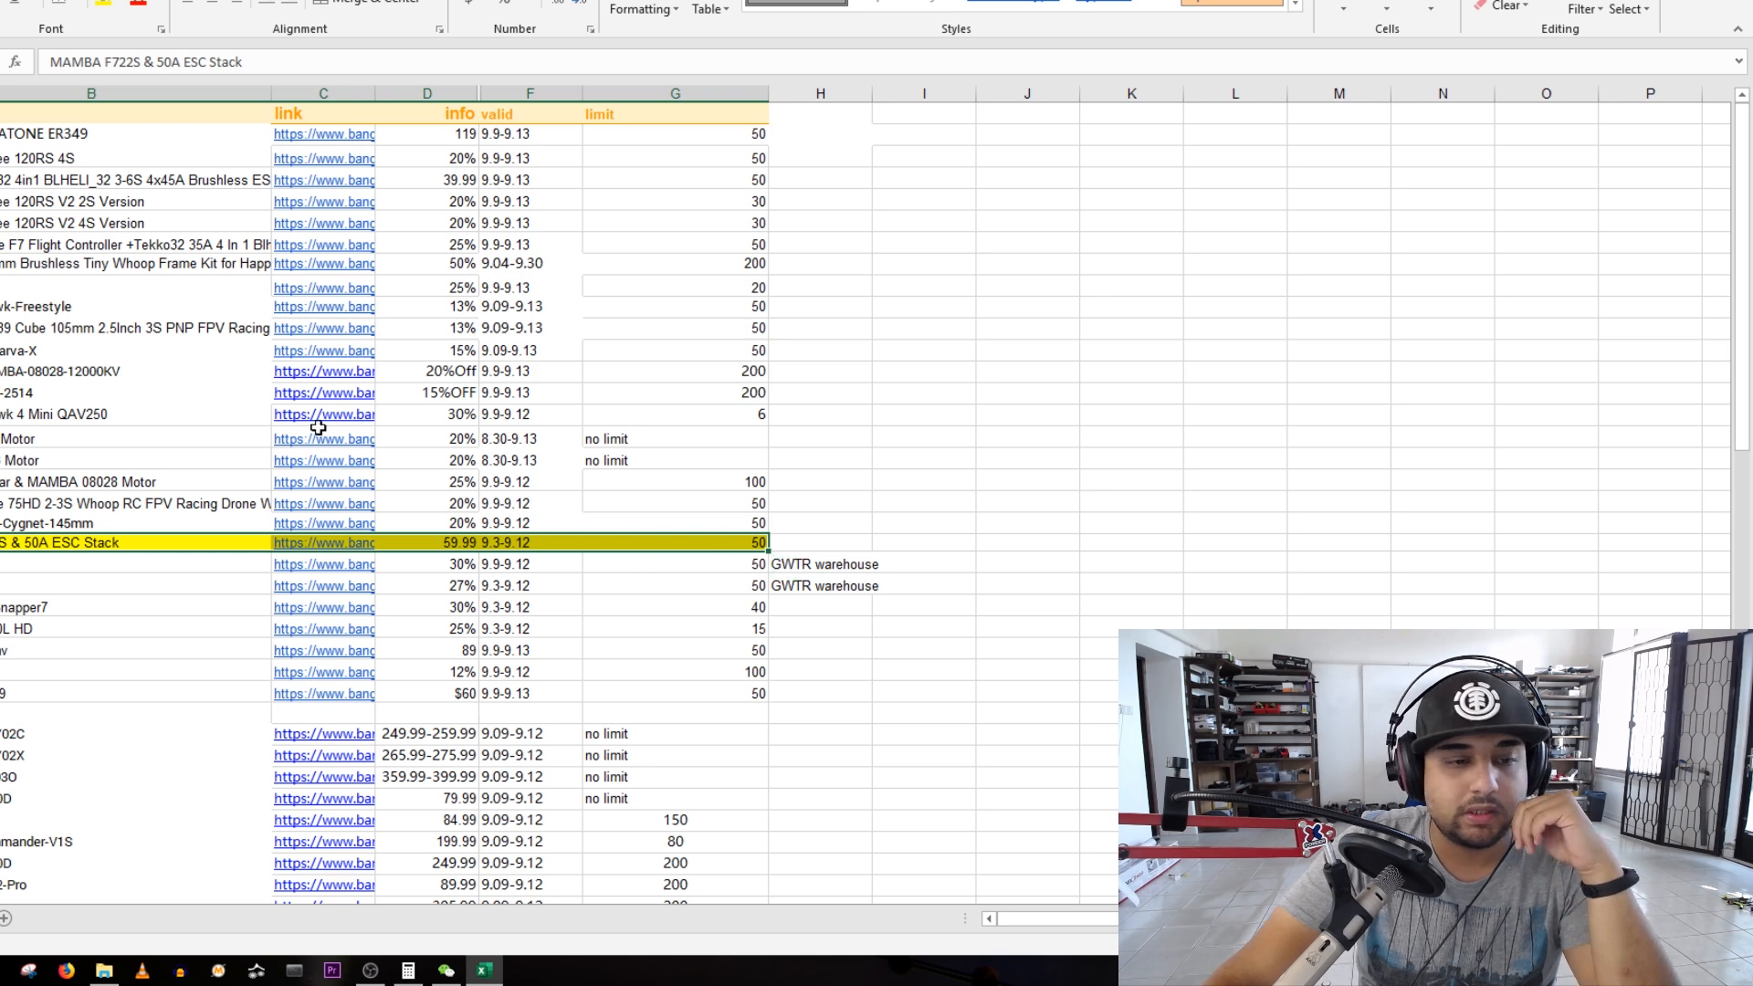
# - Mark the $60 deal row in yellow and select the Nazgul5 row's product link
pyautogui.scroll(-3)
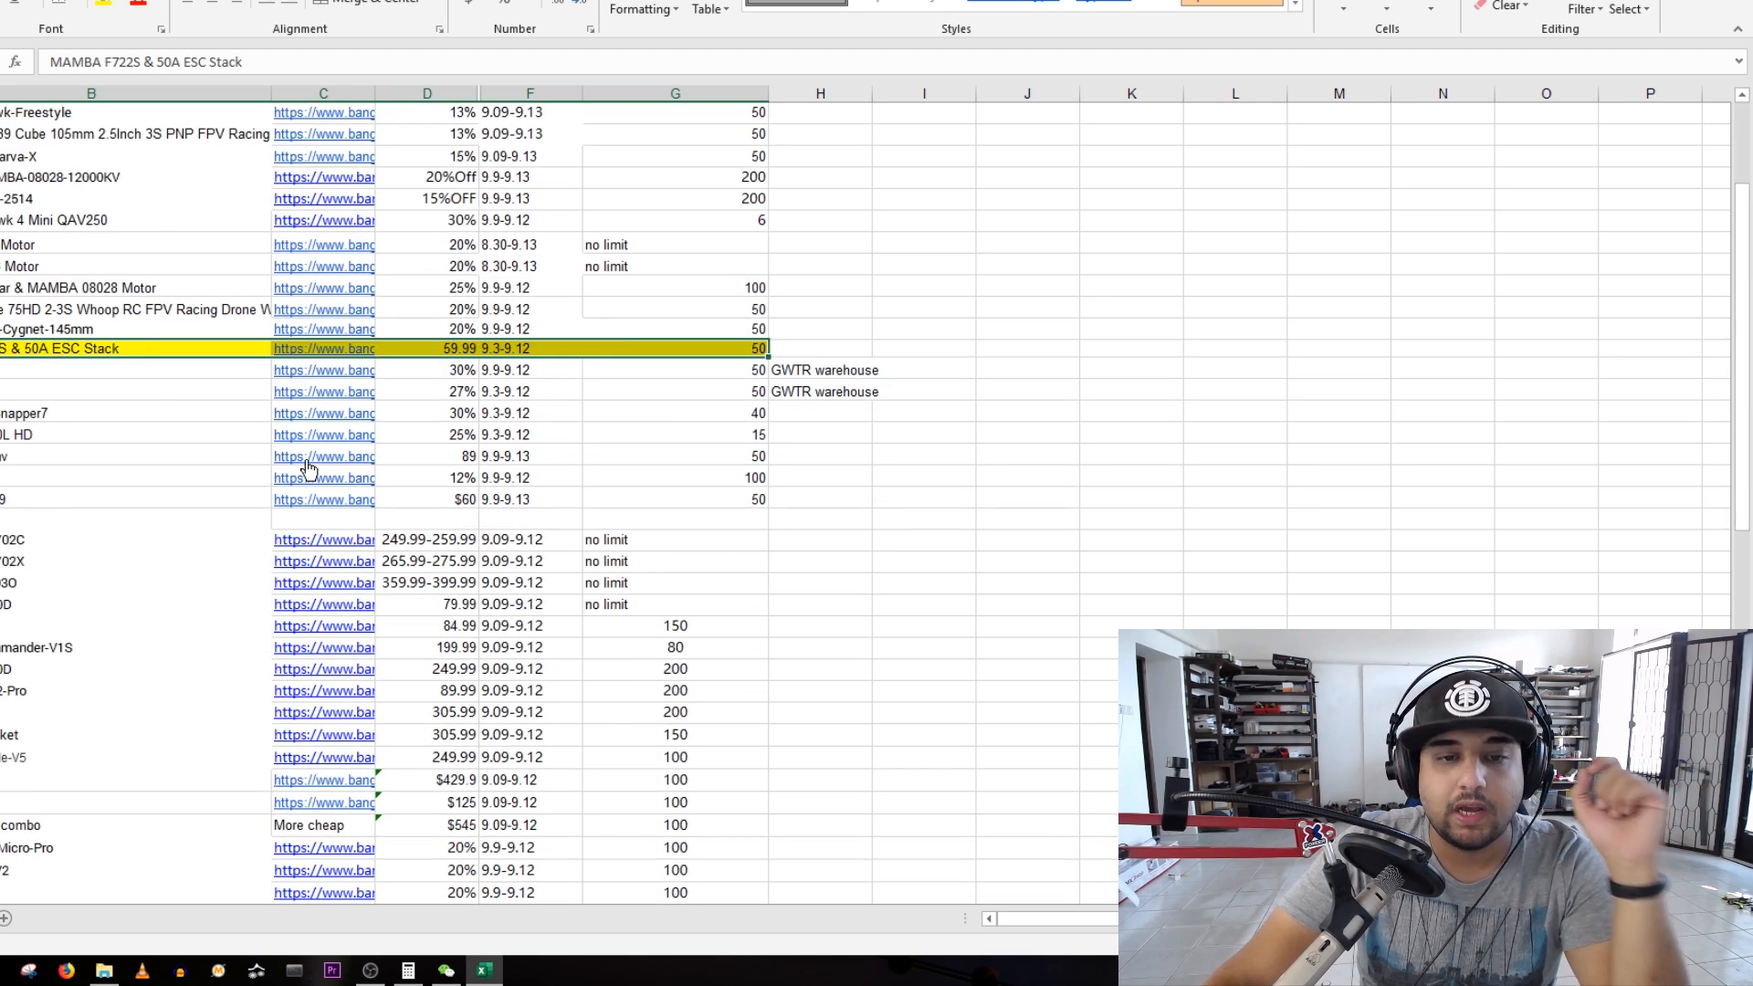
pyautogui.click(133, 498)
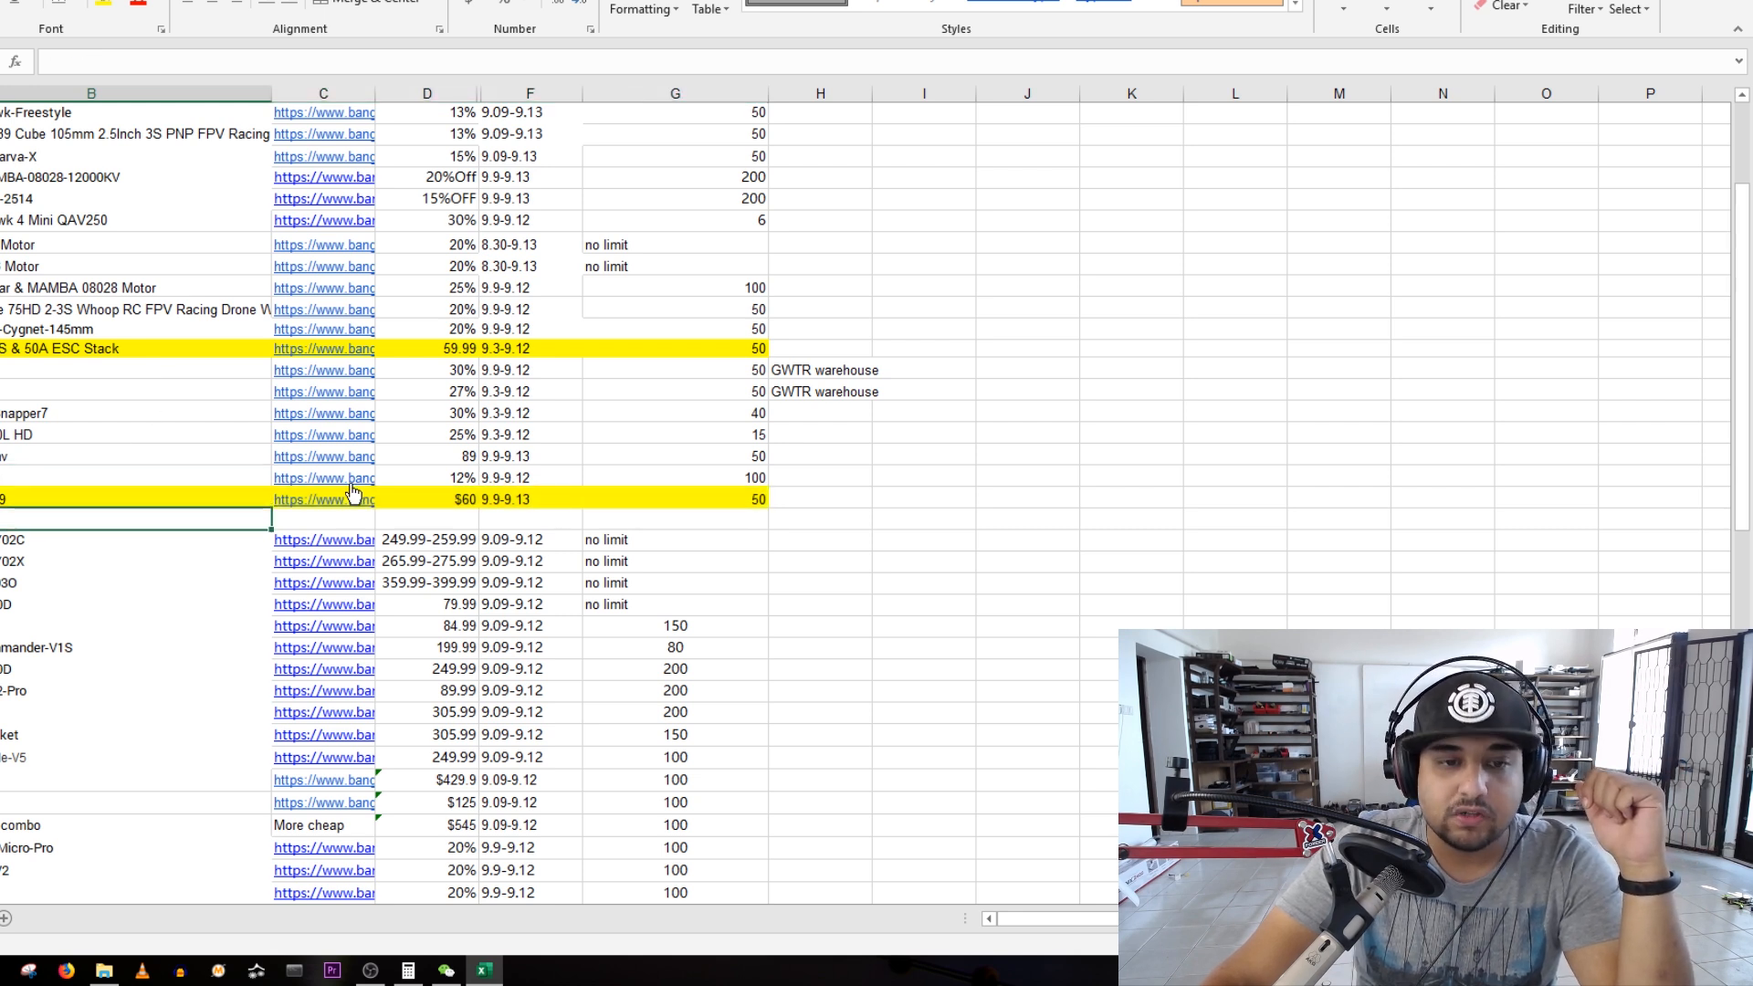
pyautogui.click(323, 499)
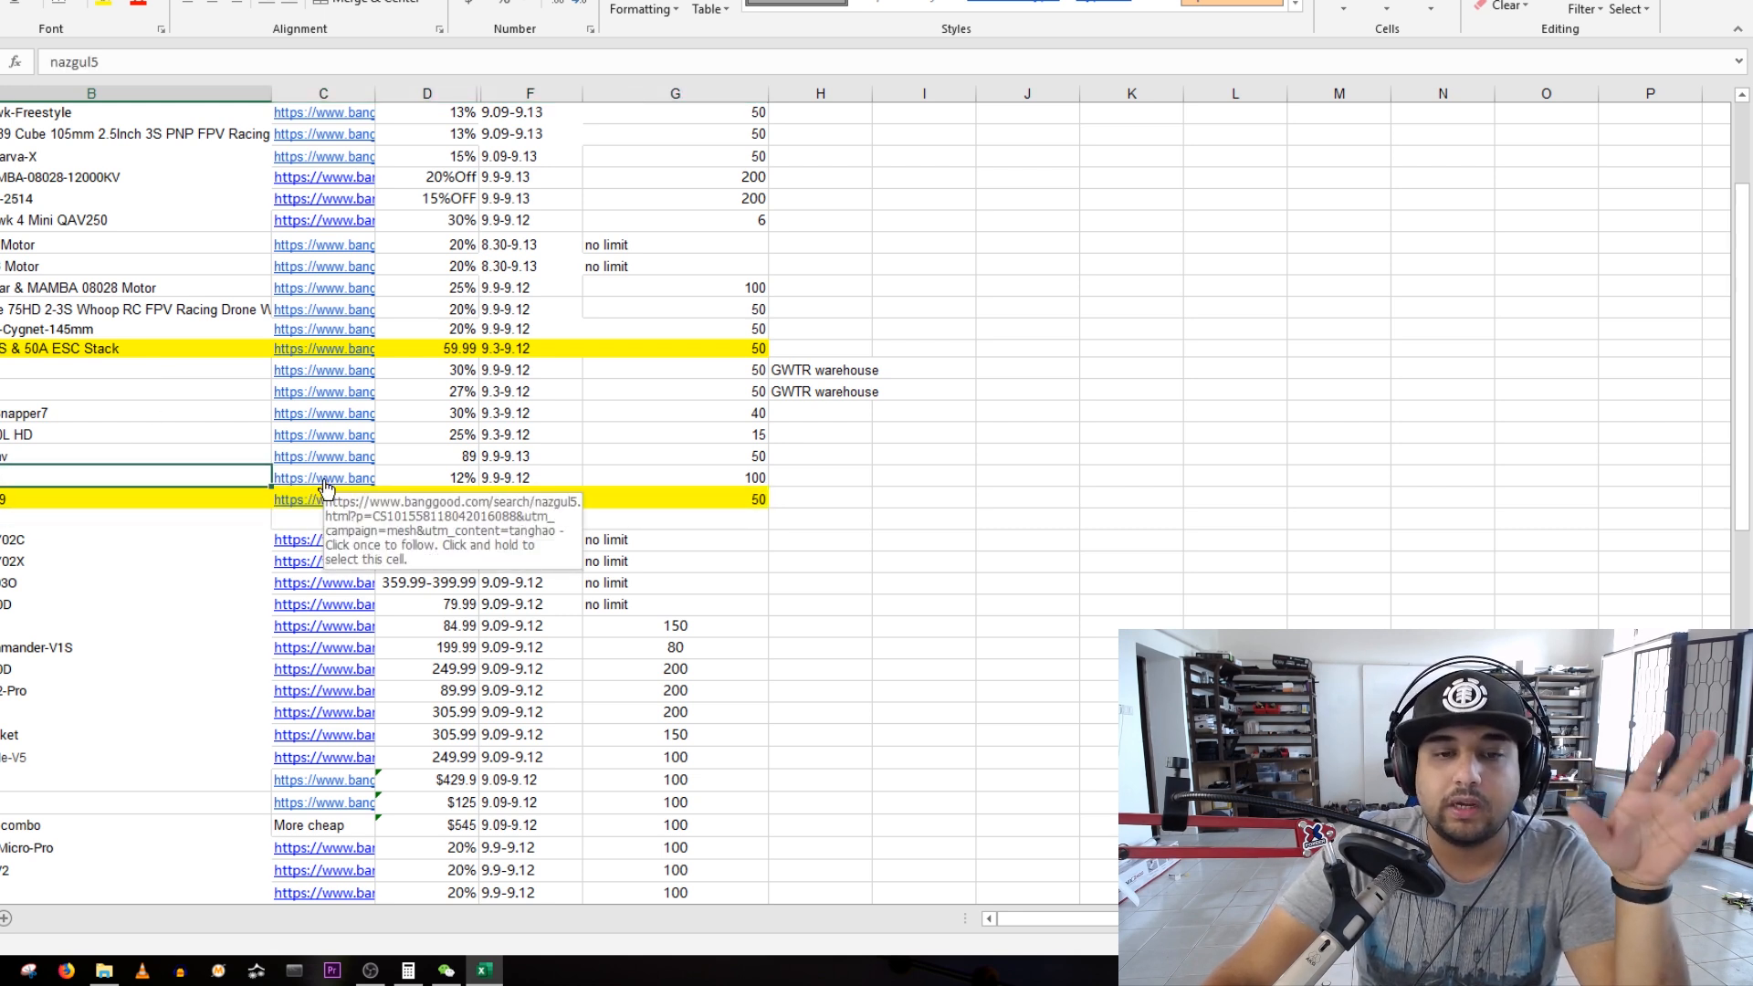
pyautogui.rightClick(324, 476)
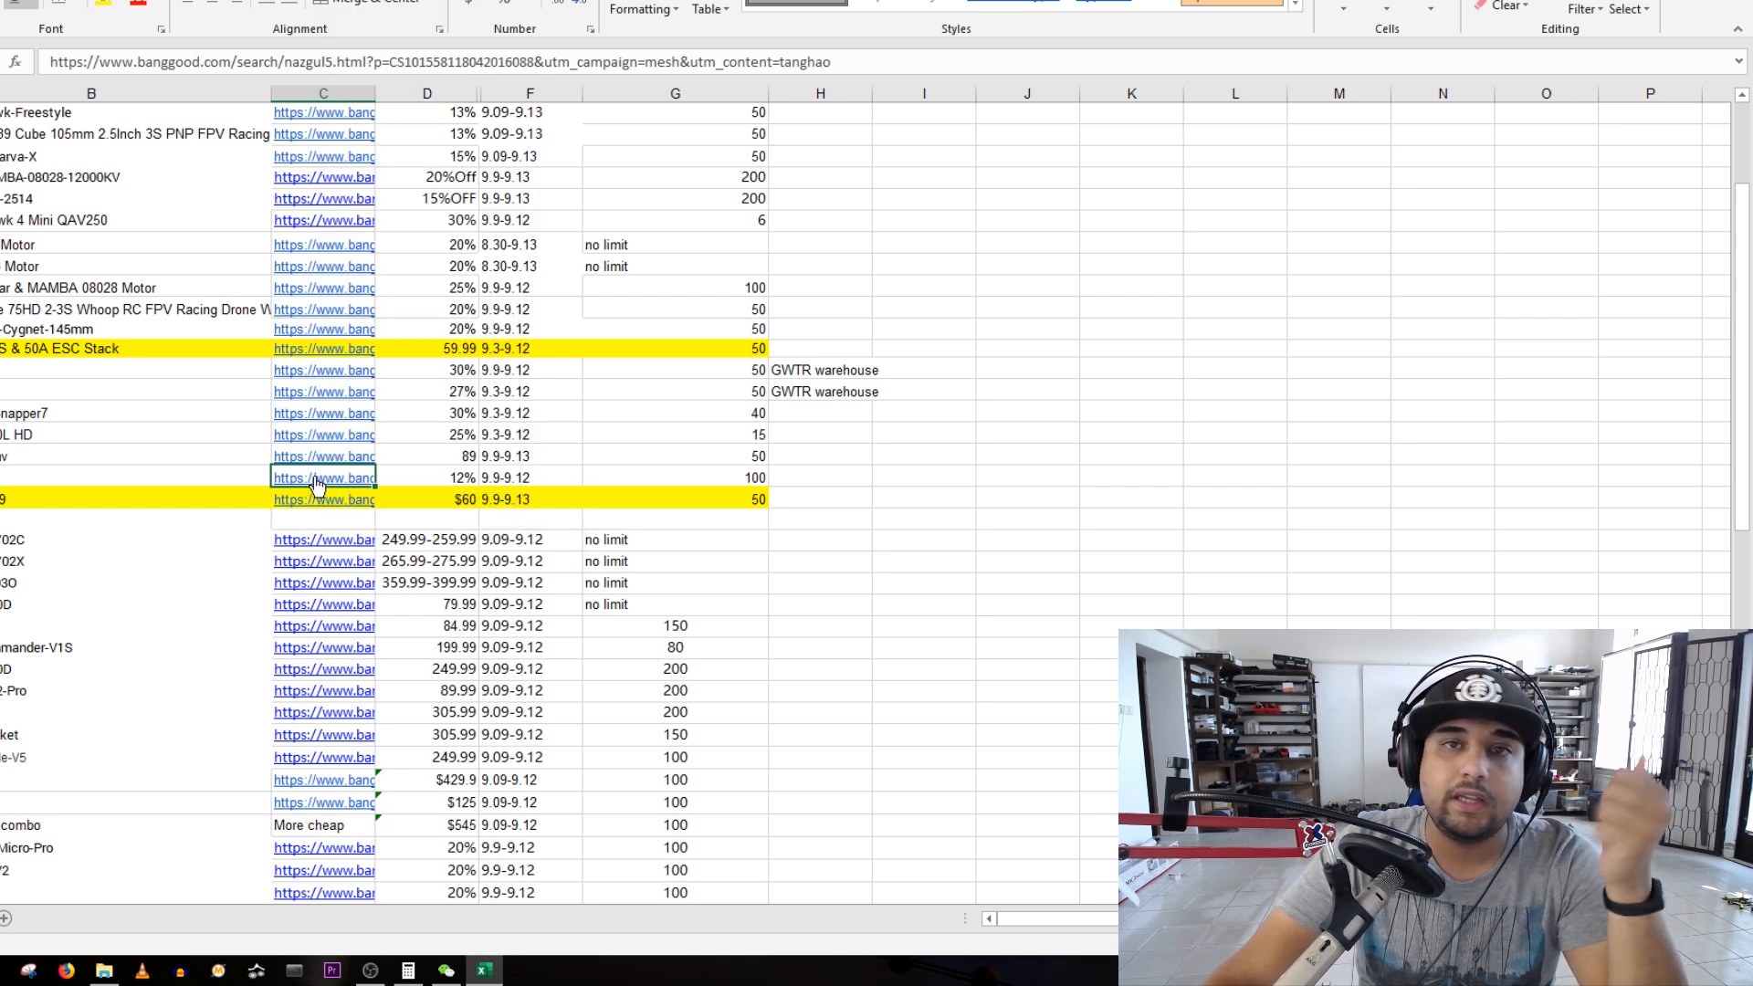
# - Browse the Nazgul5 search results listing iFlight drones from US$179.00 to US$202.00
pyautogui.click(323, 476)
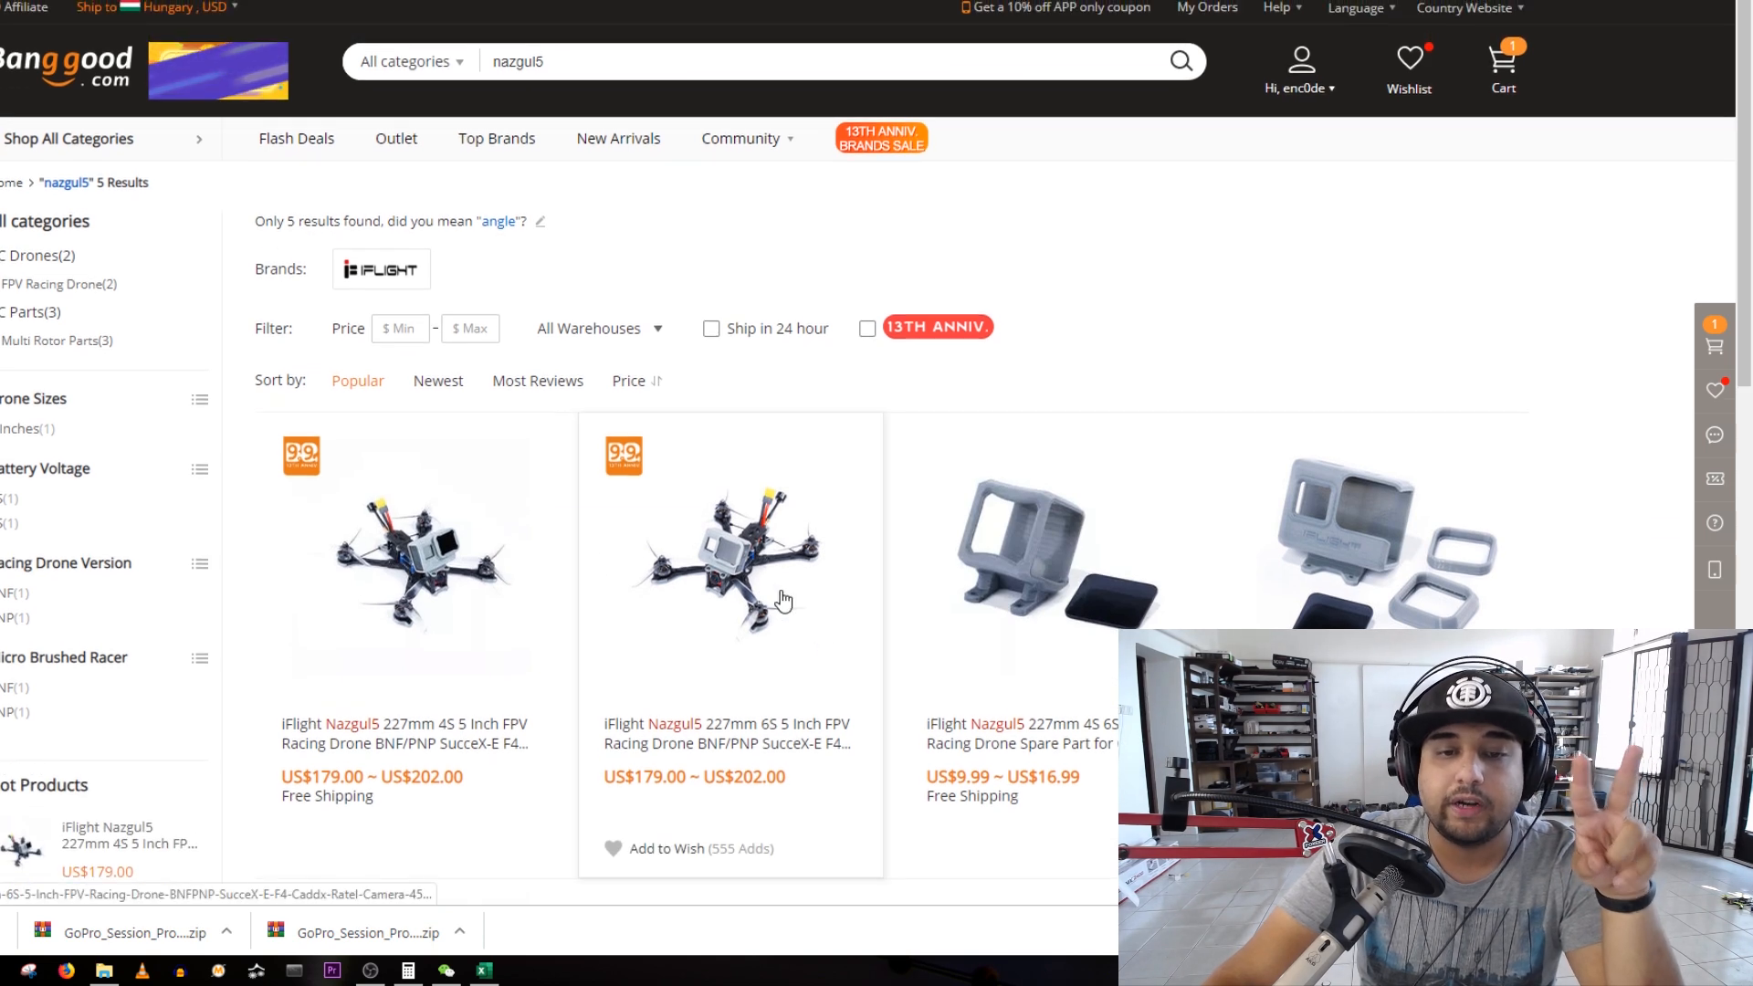
pyautogui.scroll(3)
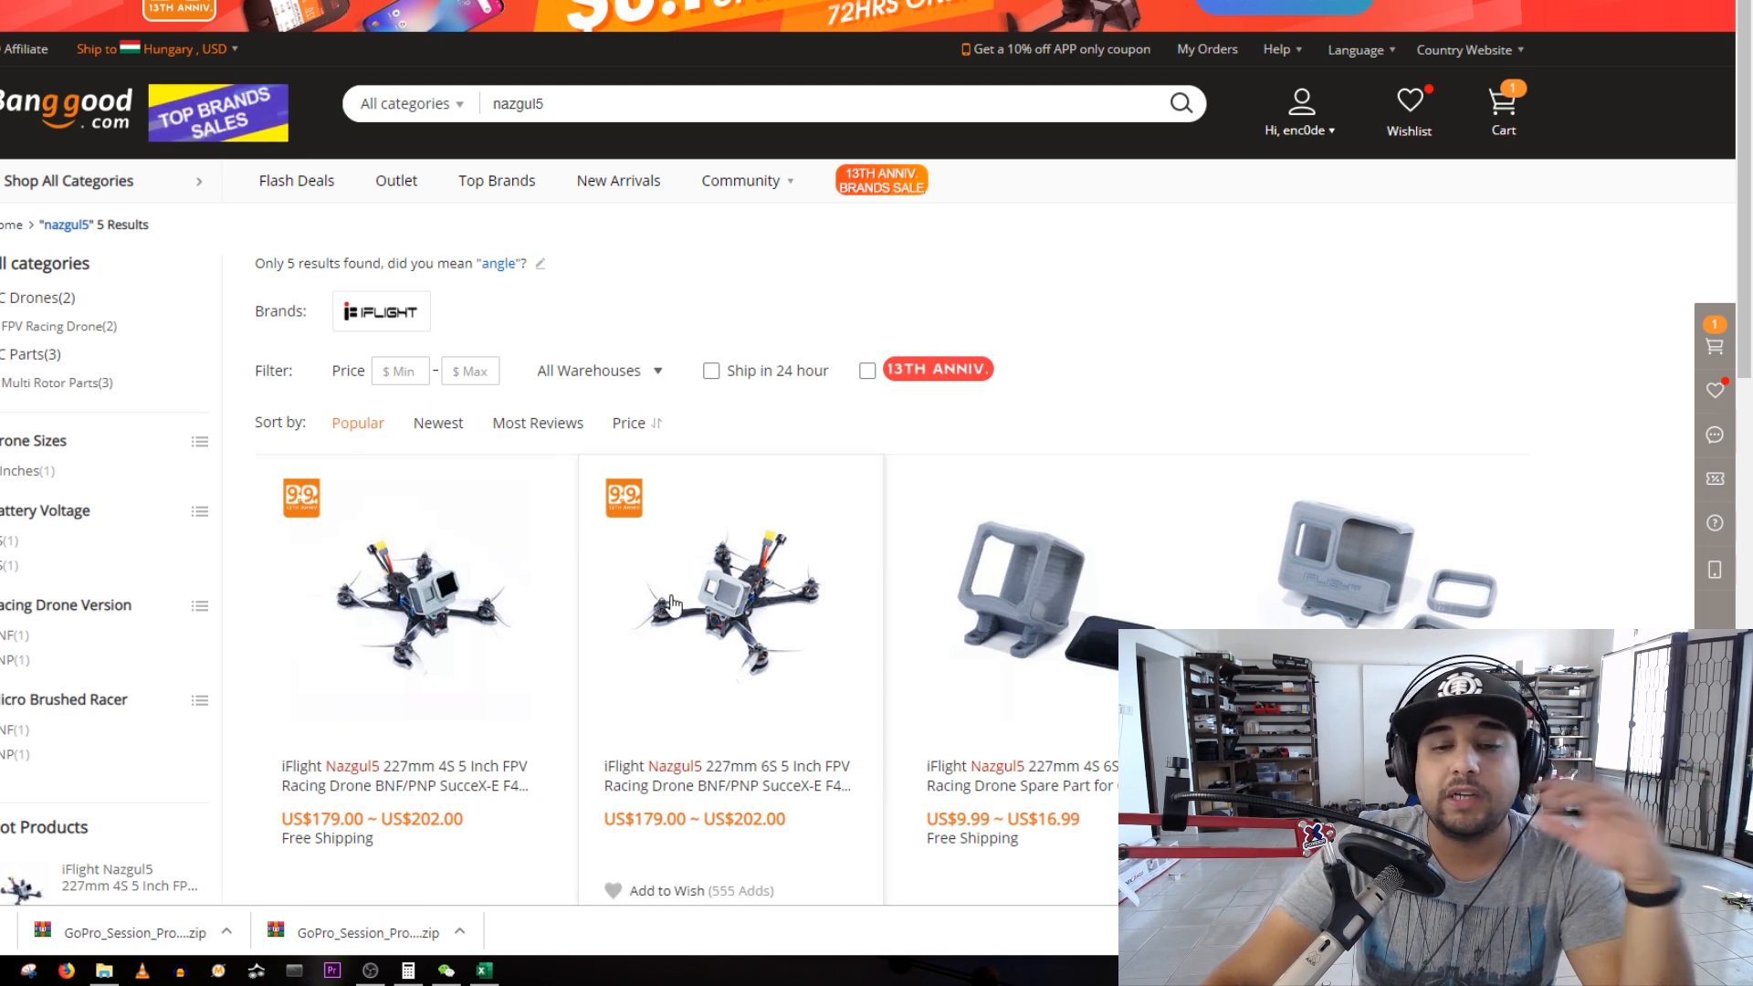
pyautogui.moveTo(697, 605)
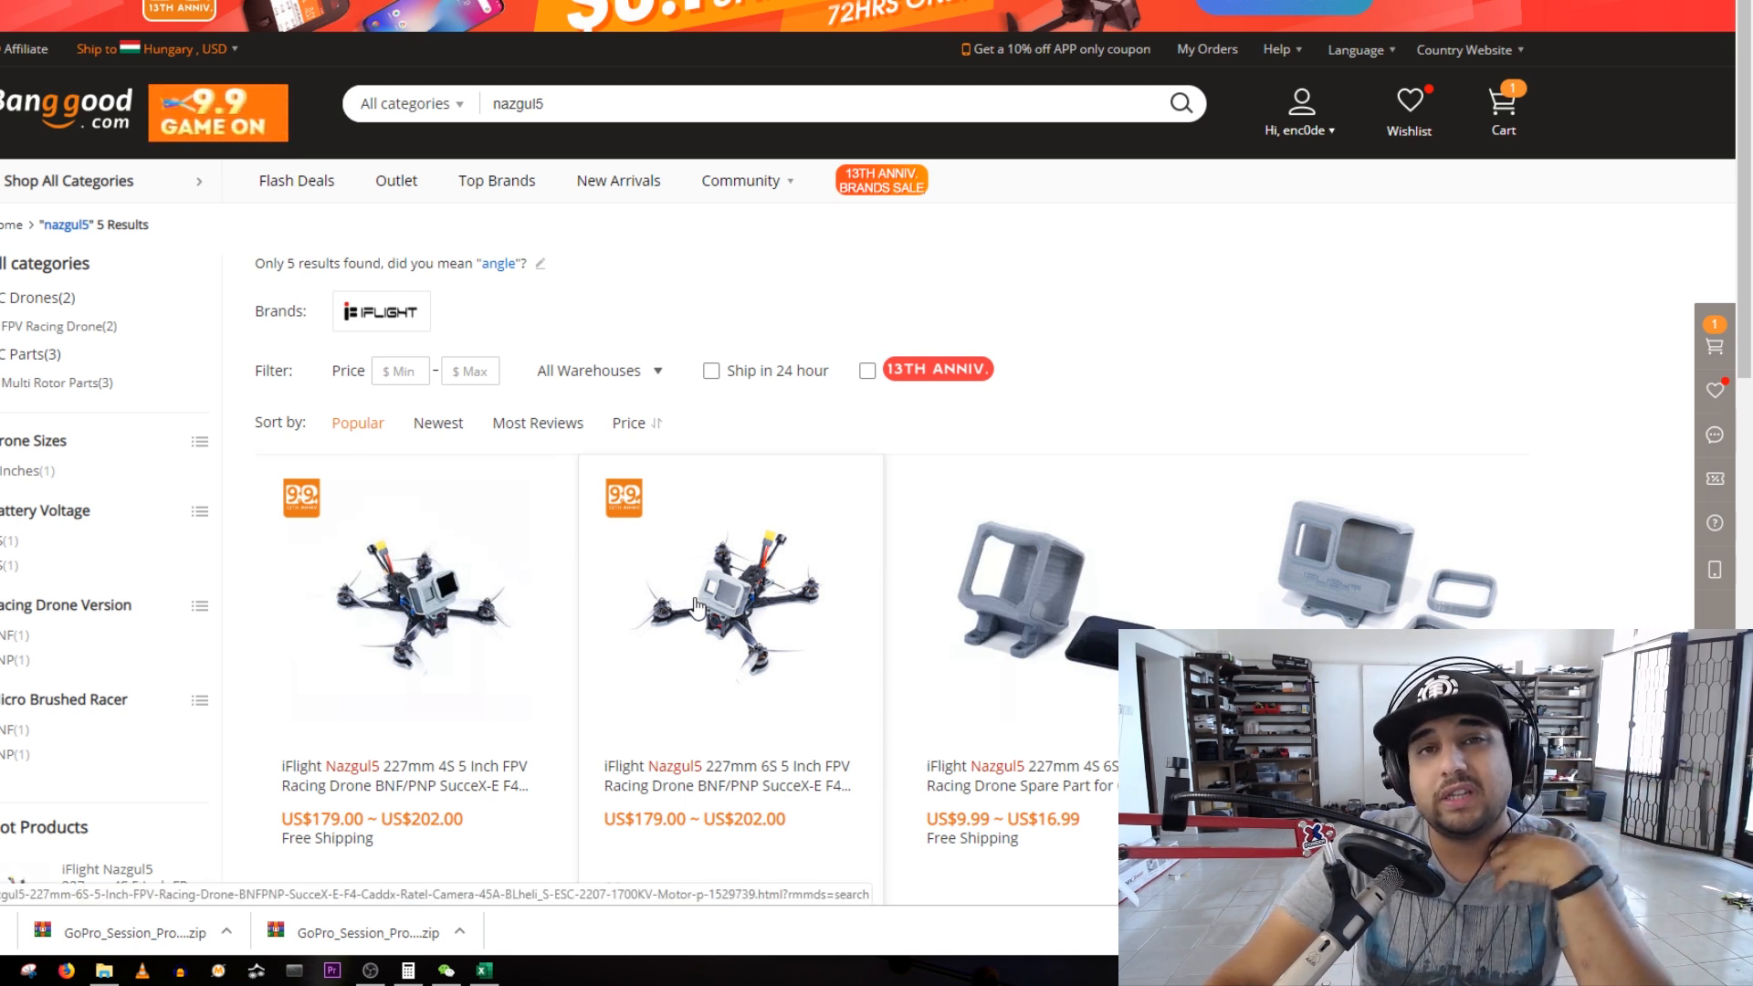
pyautogui.moveTo(591, 621)
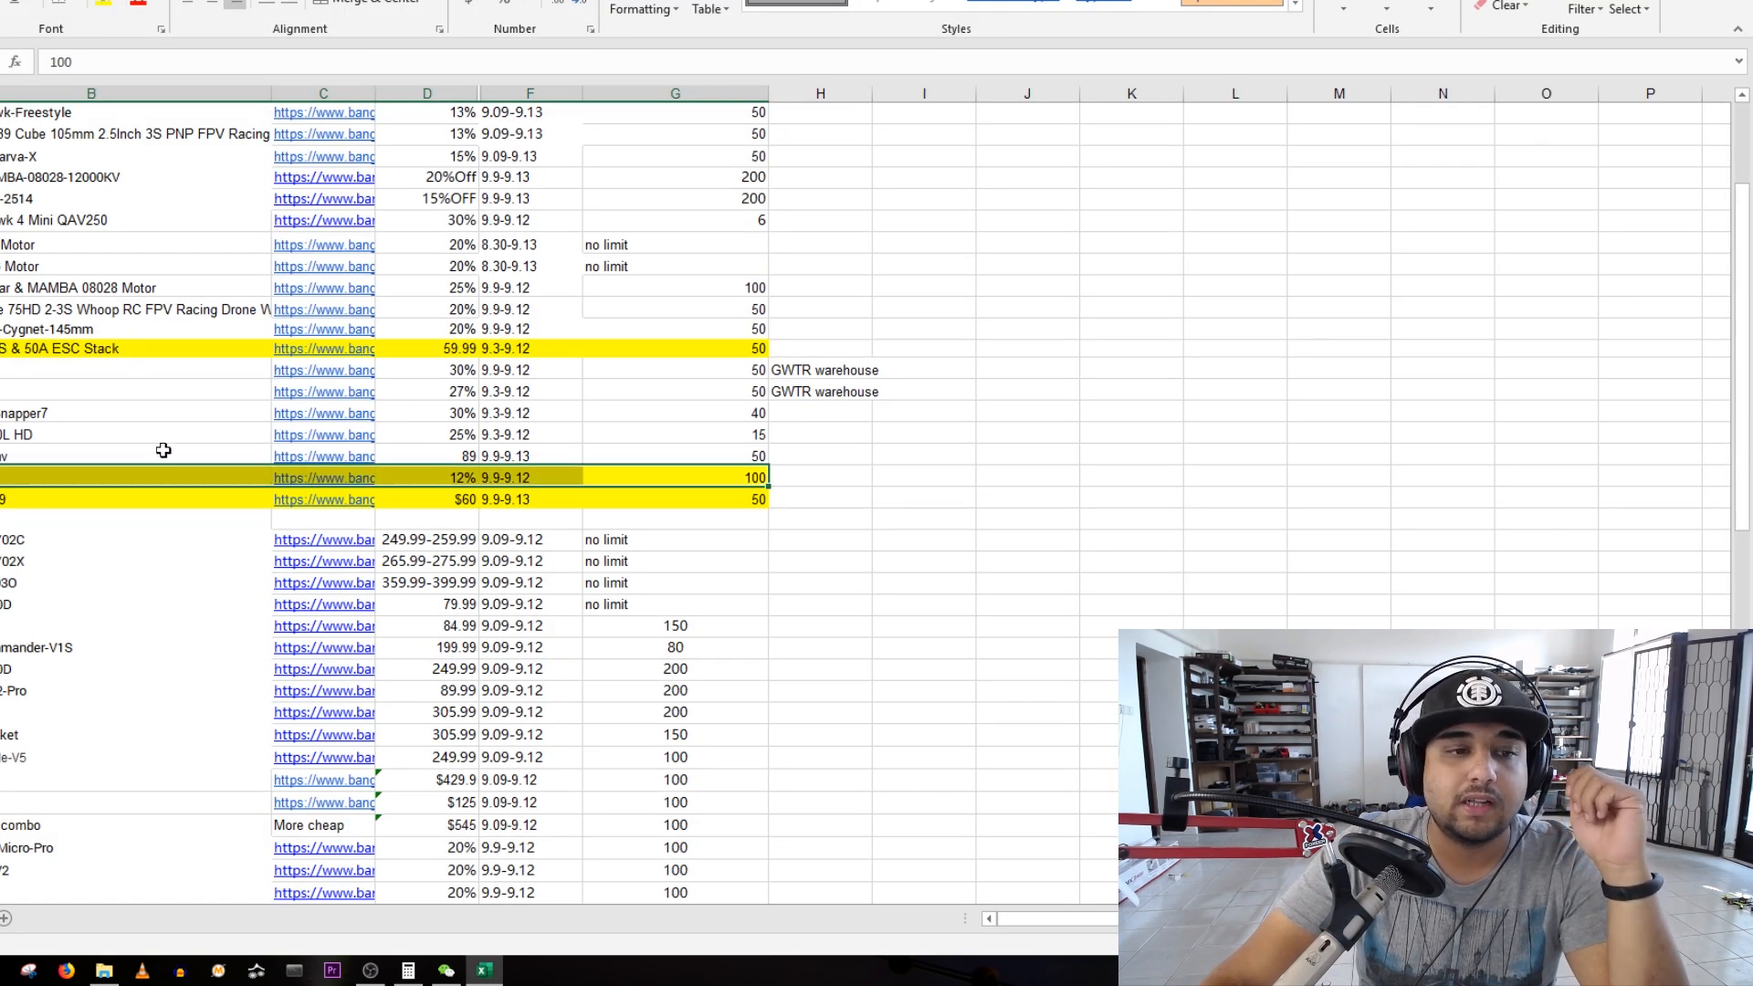
# - Select the Eachine X140hv entry after marking the Nazgul5 12%-off row in yellow
pyautogui.click(133, 456)
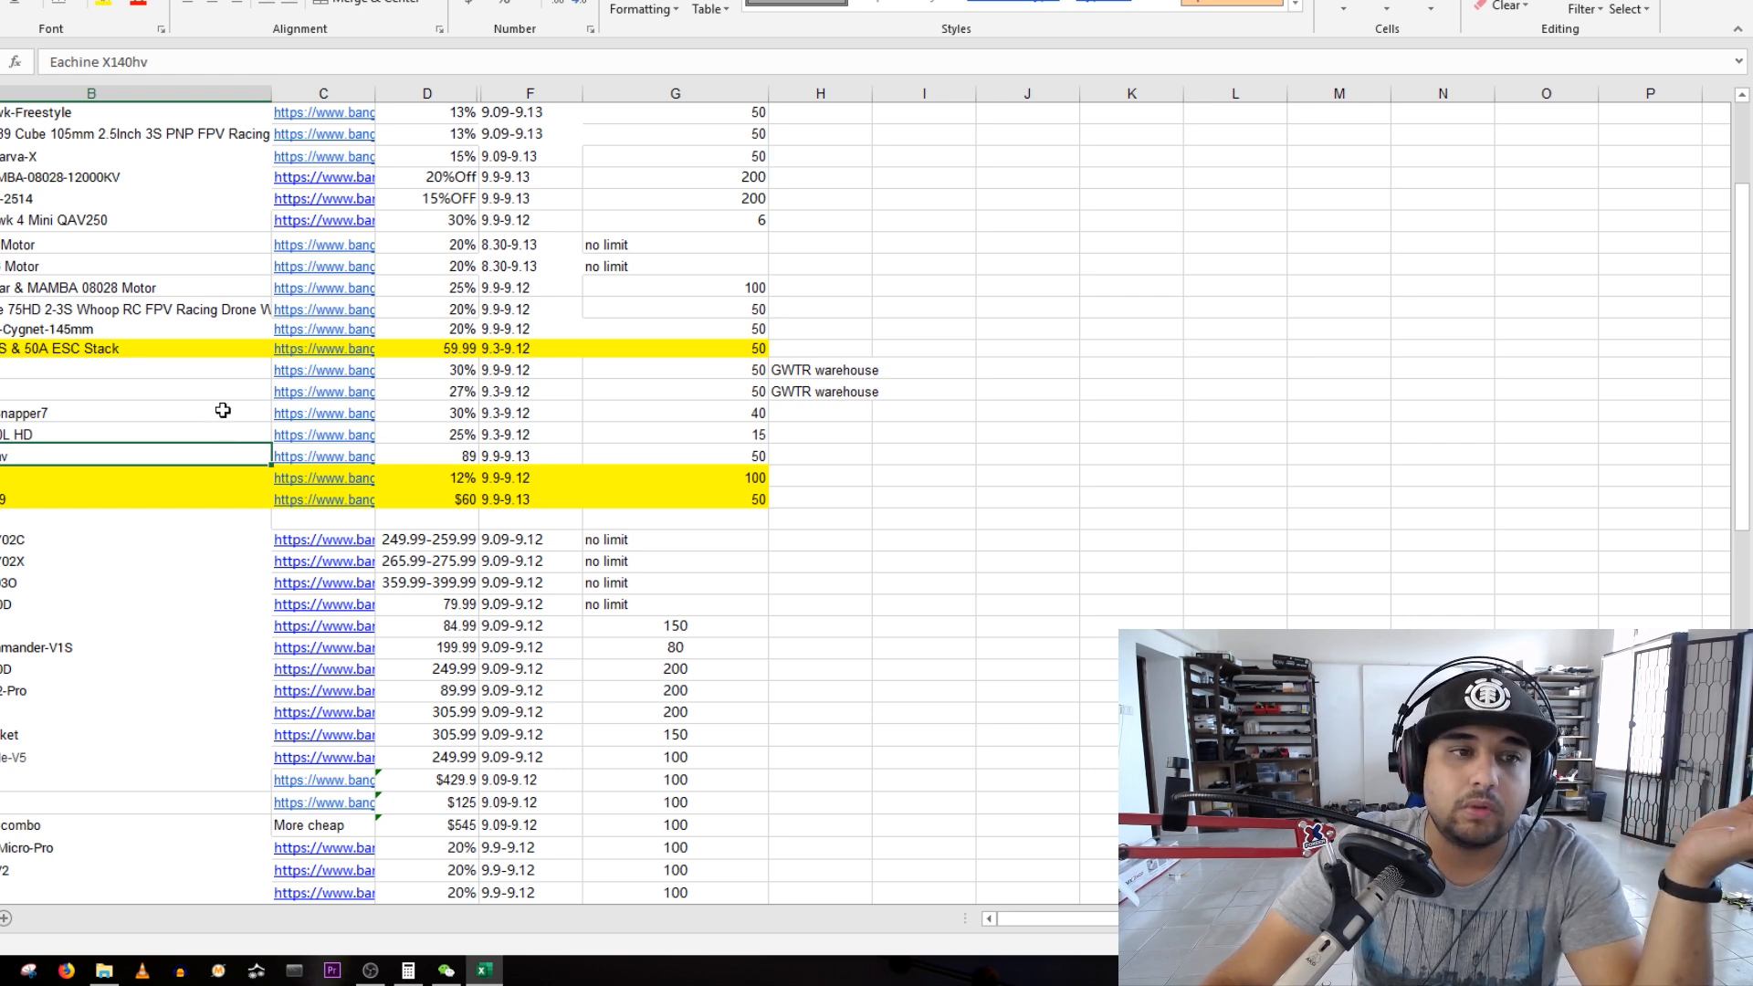
pyautogui.scroll(3)
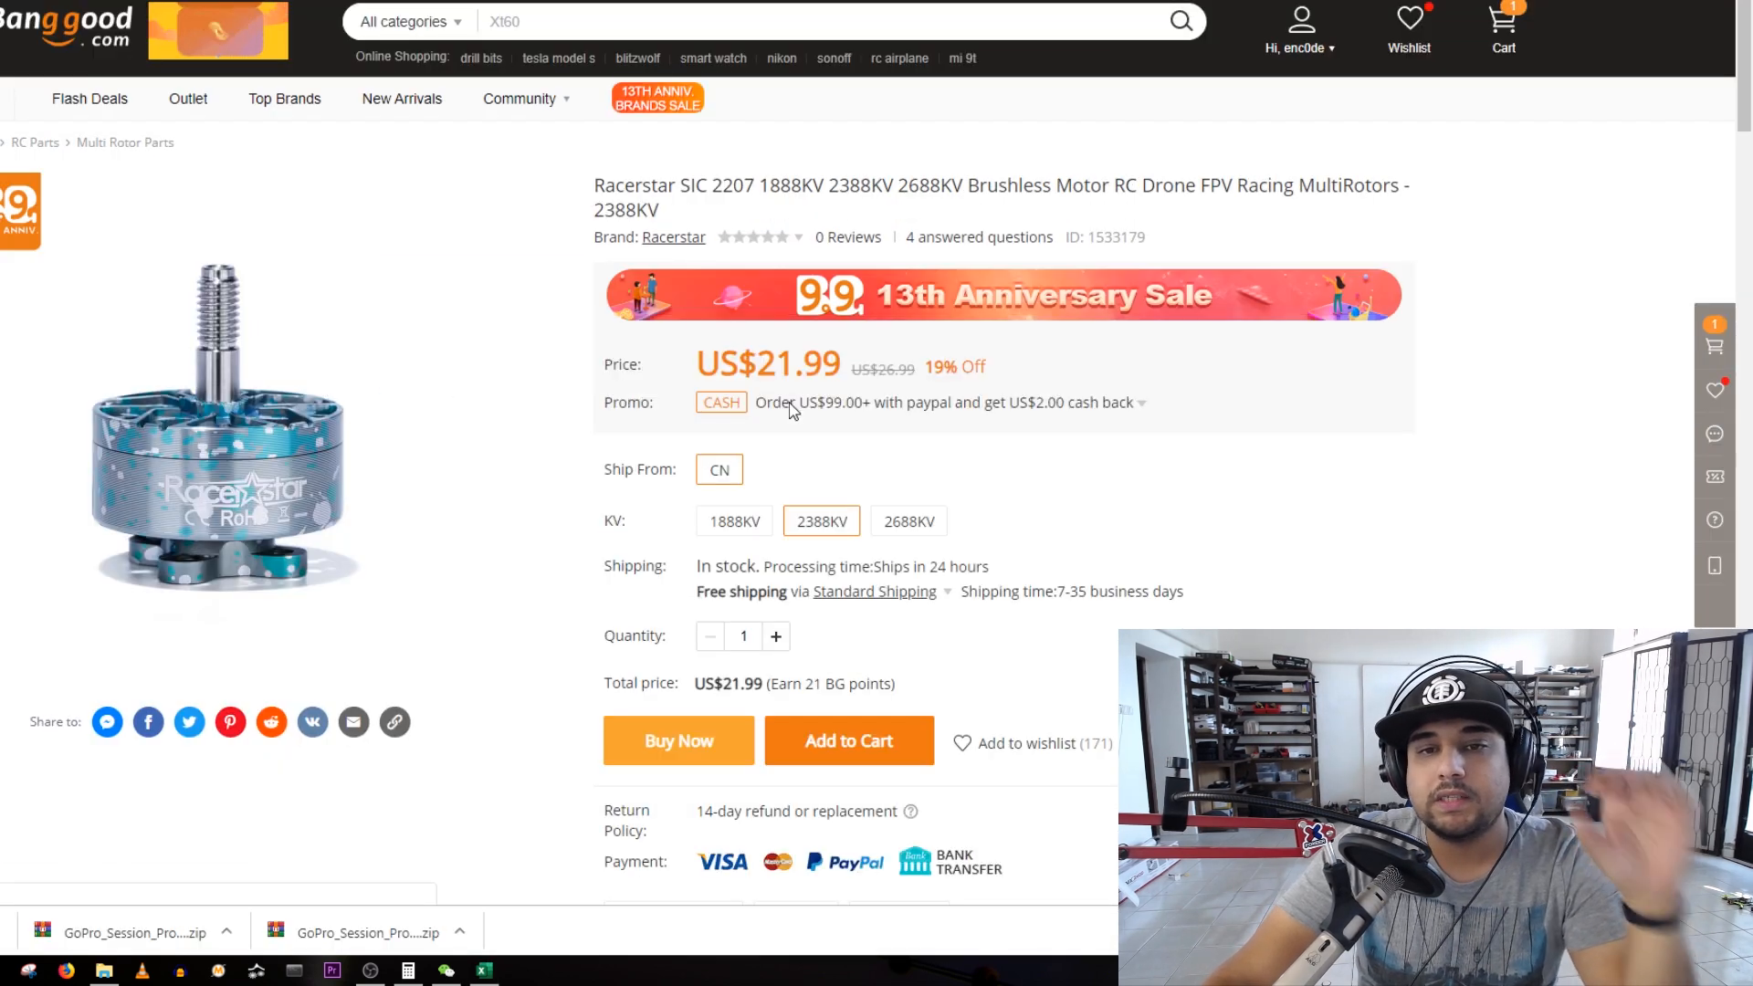
pyautogui.scroll(3)
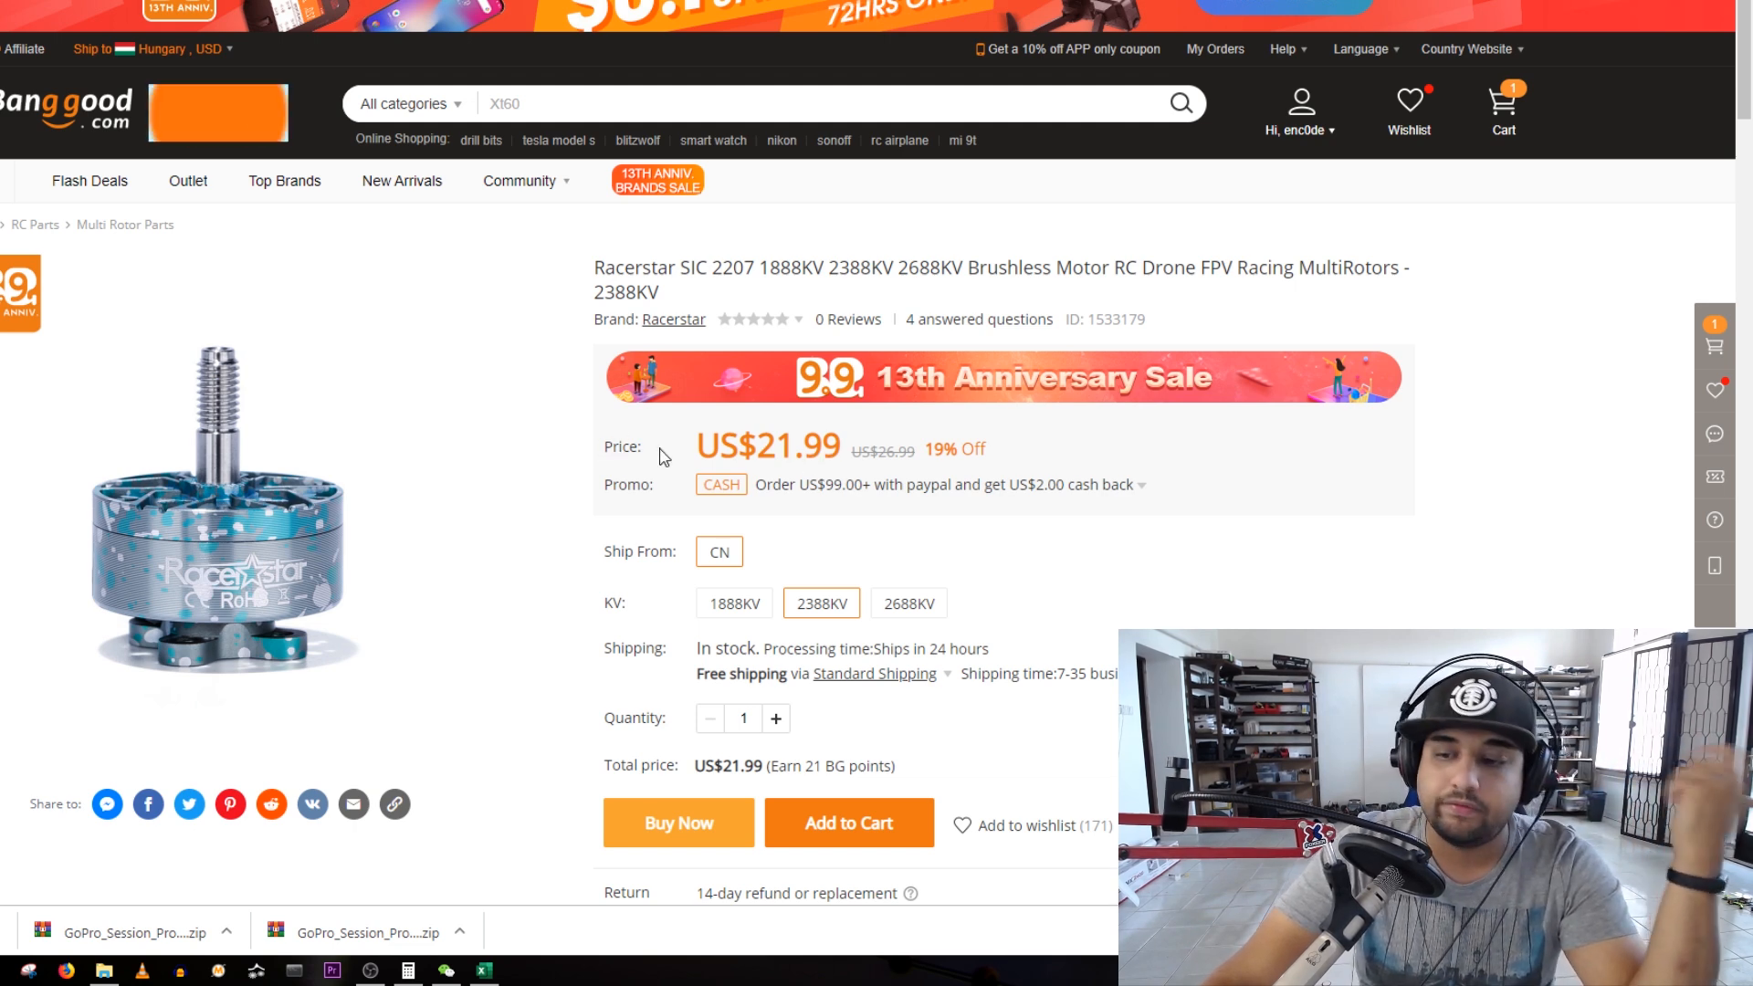
pyautogui.moveTo(686, 464)
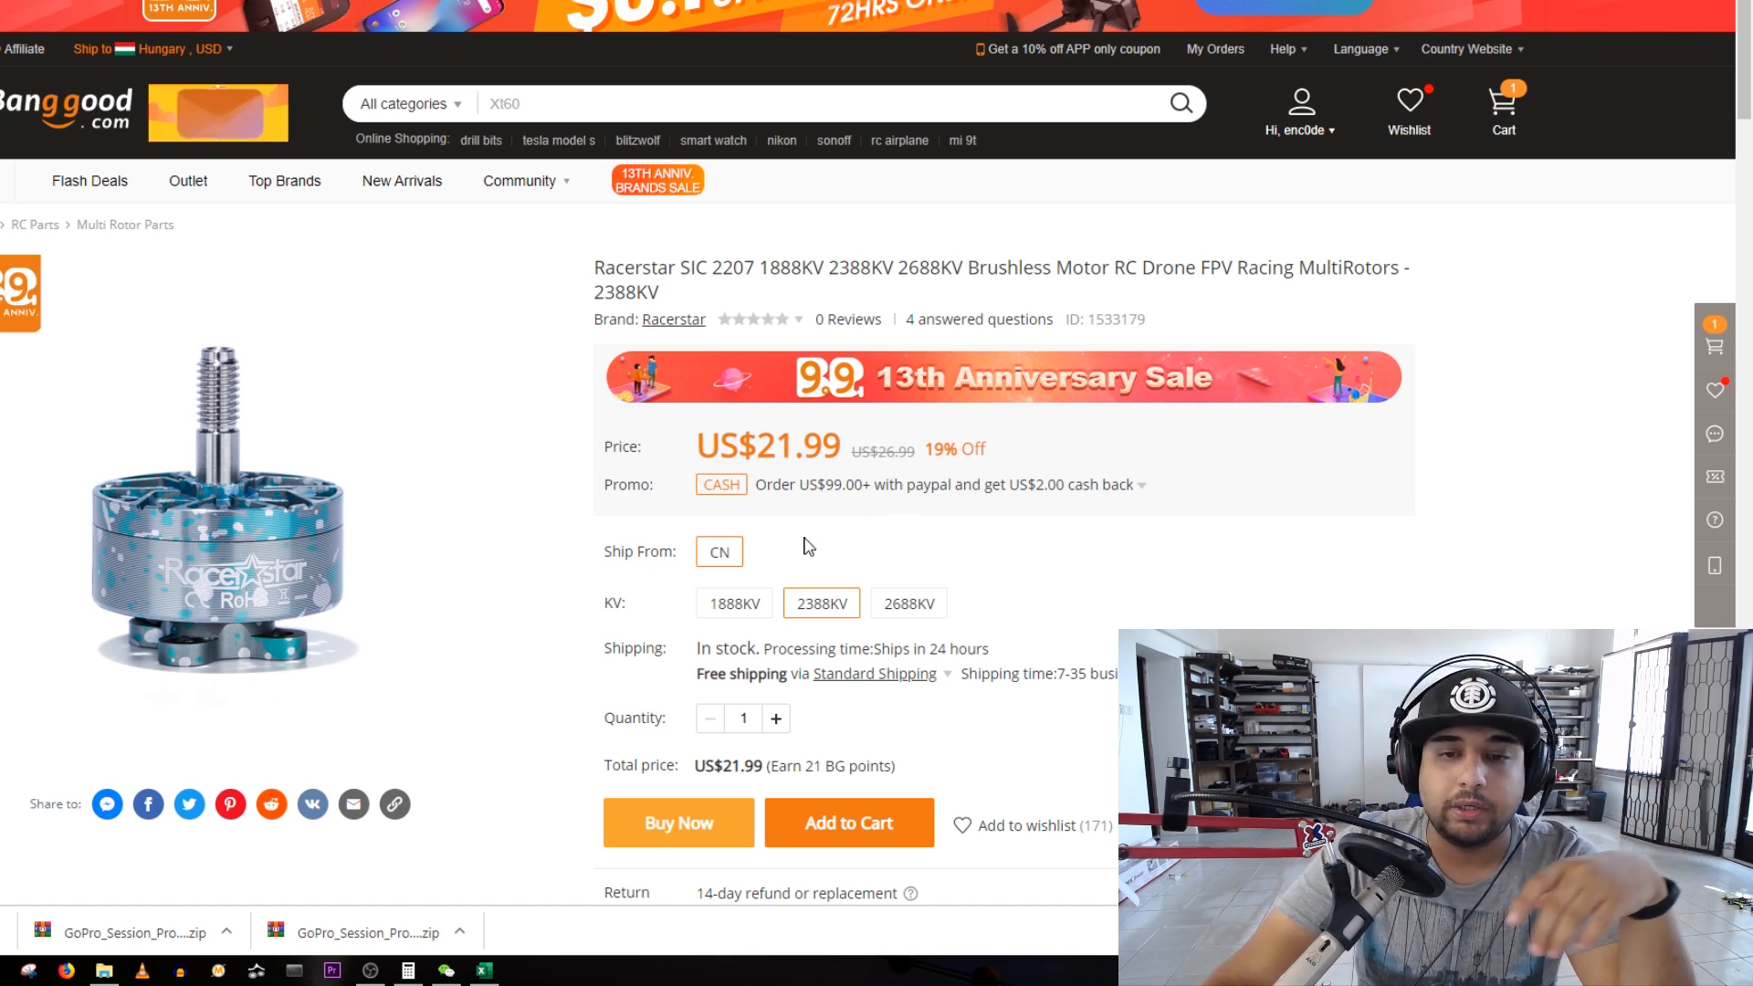
pyautogui.doubleClick(794, 446)
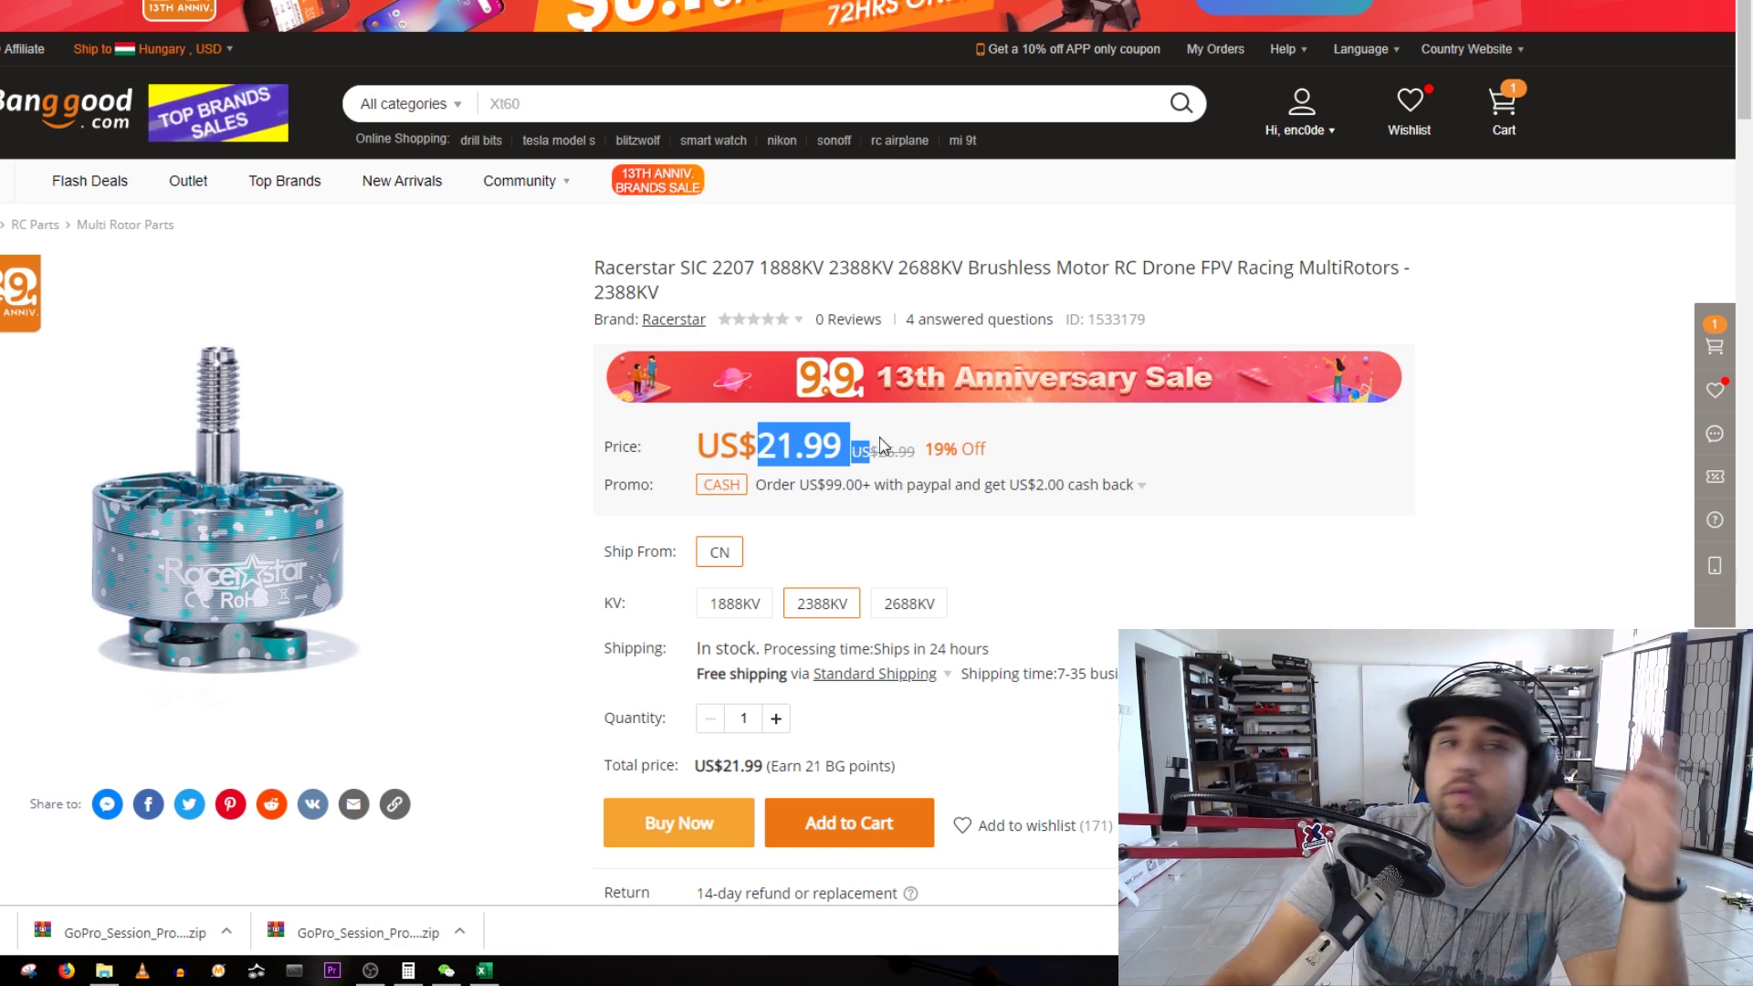
pyautogui.moveTo(837, 522)
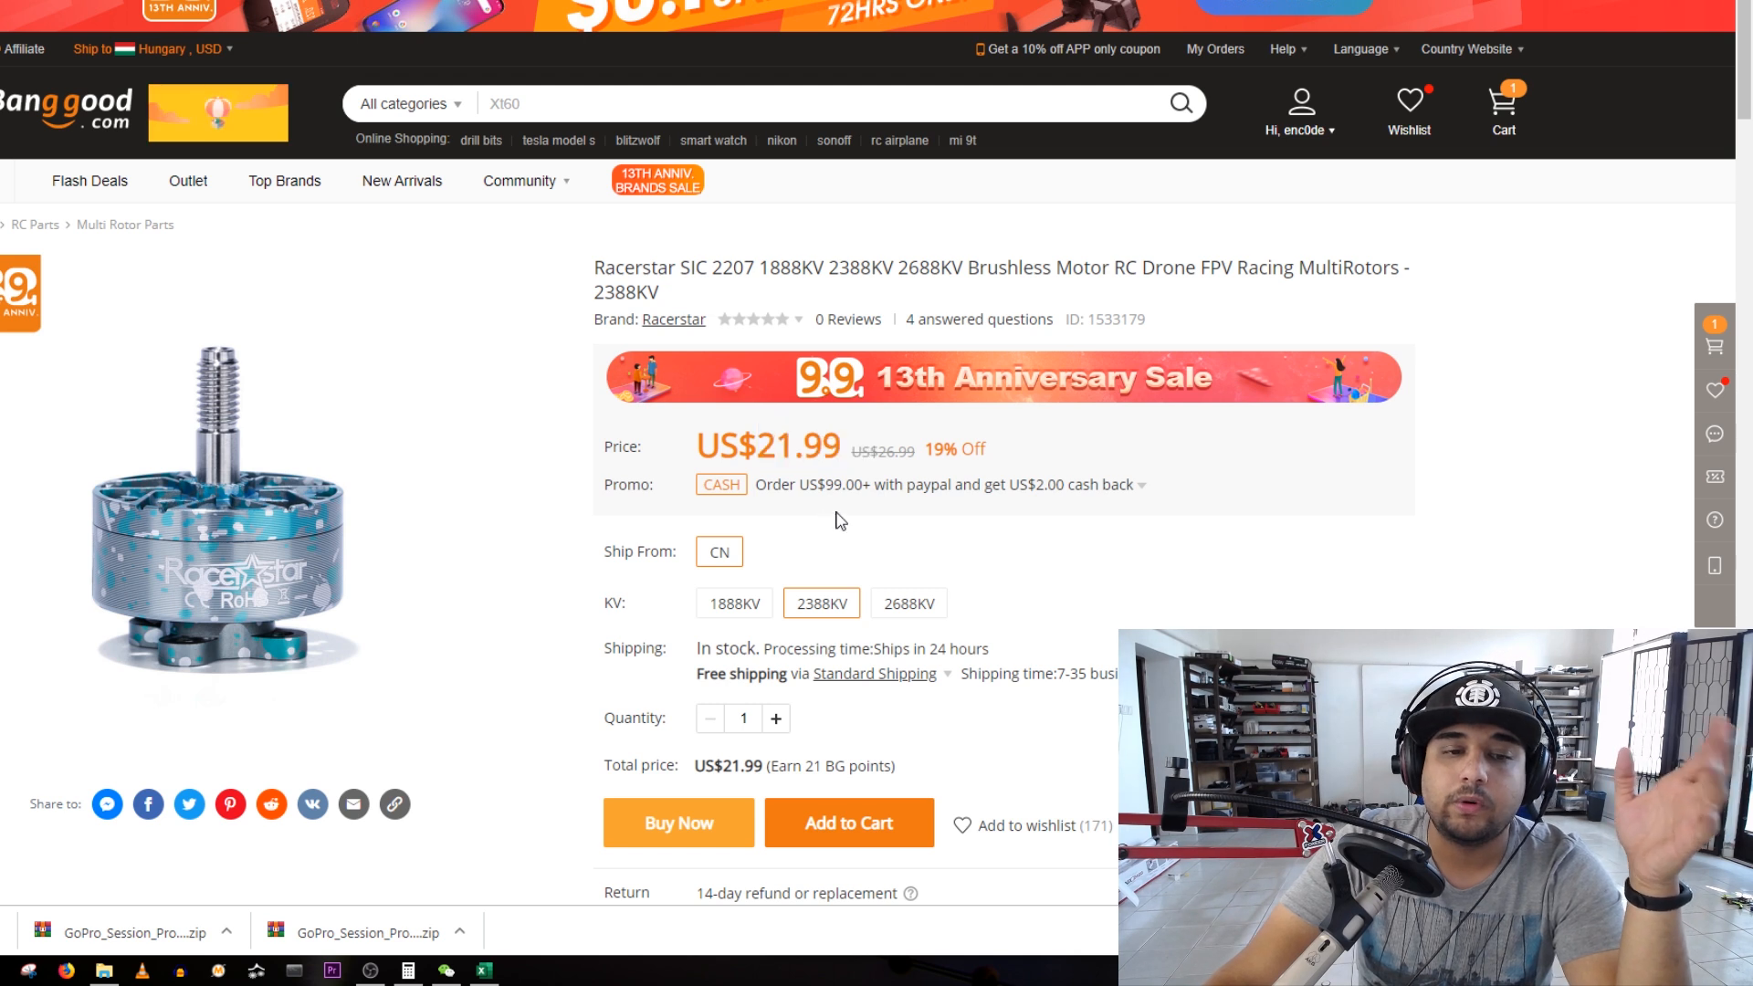
pyautogui.moveTo(847, 517)
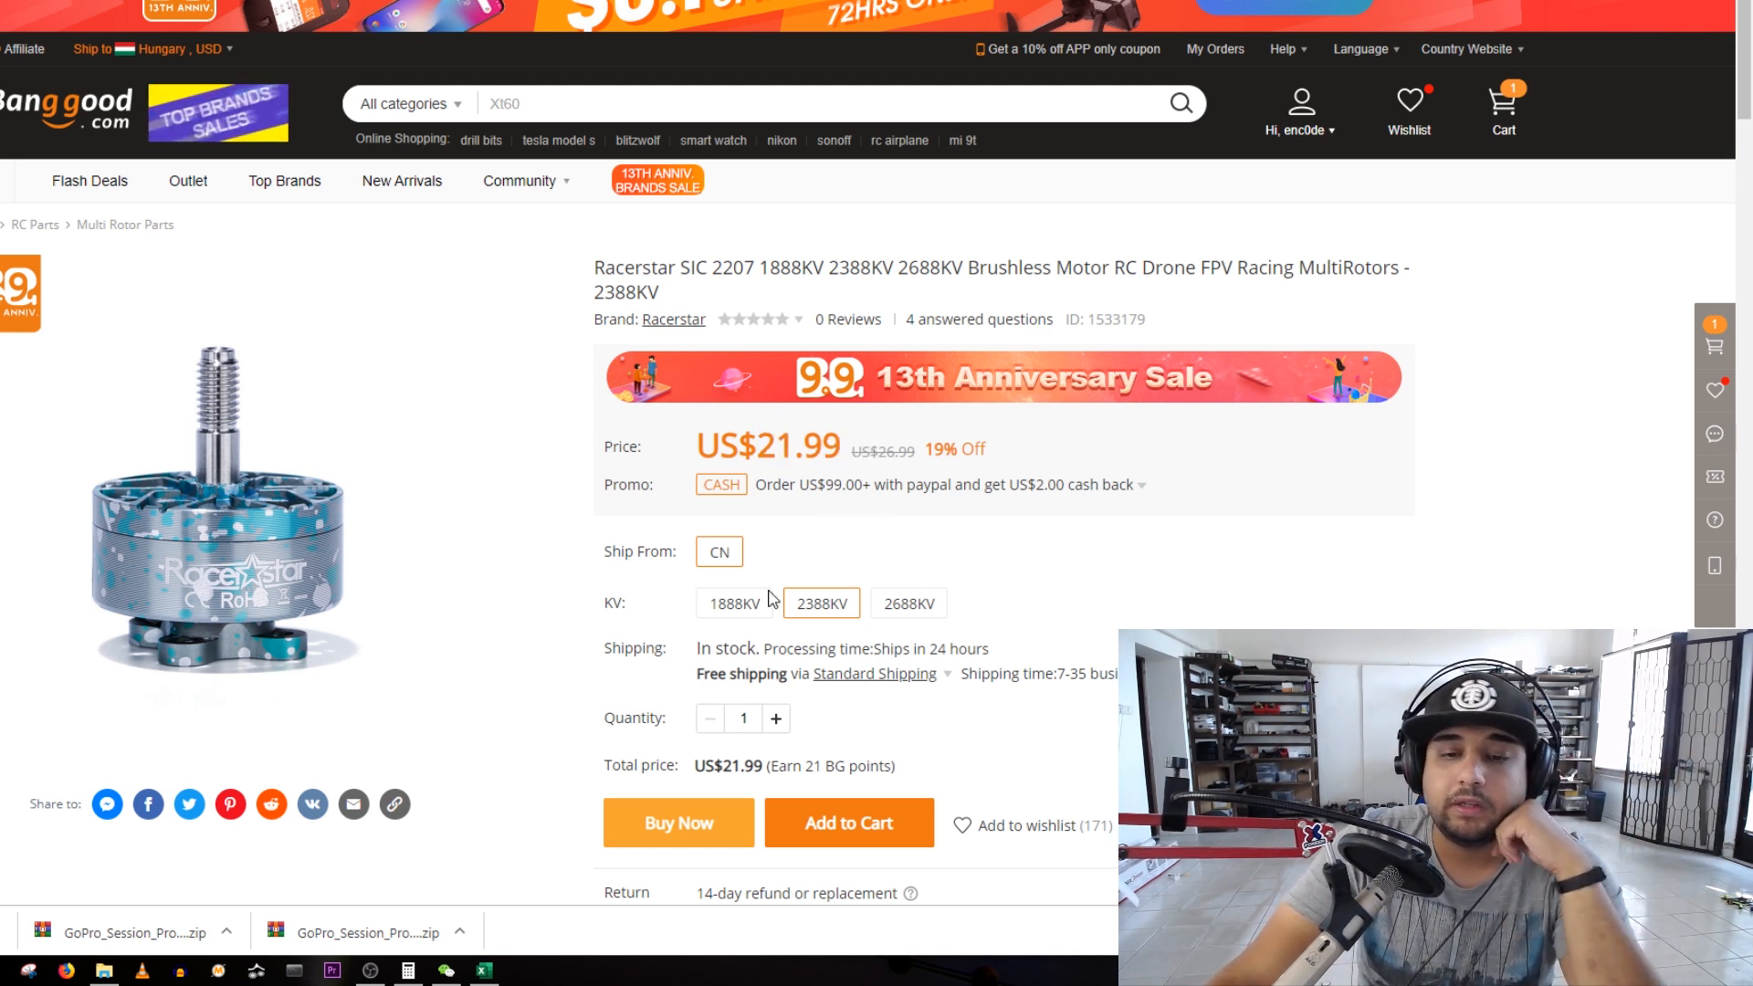
pyautogui.moveTo(927, 577)
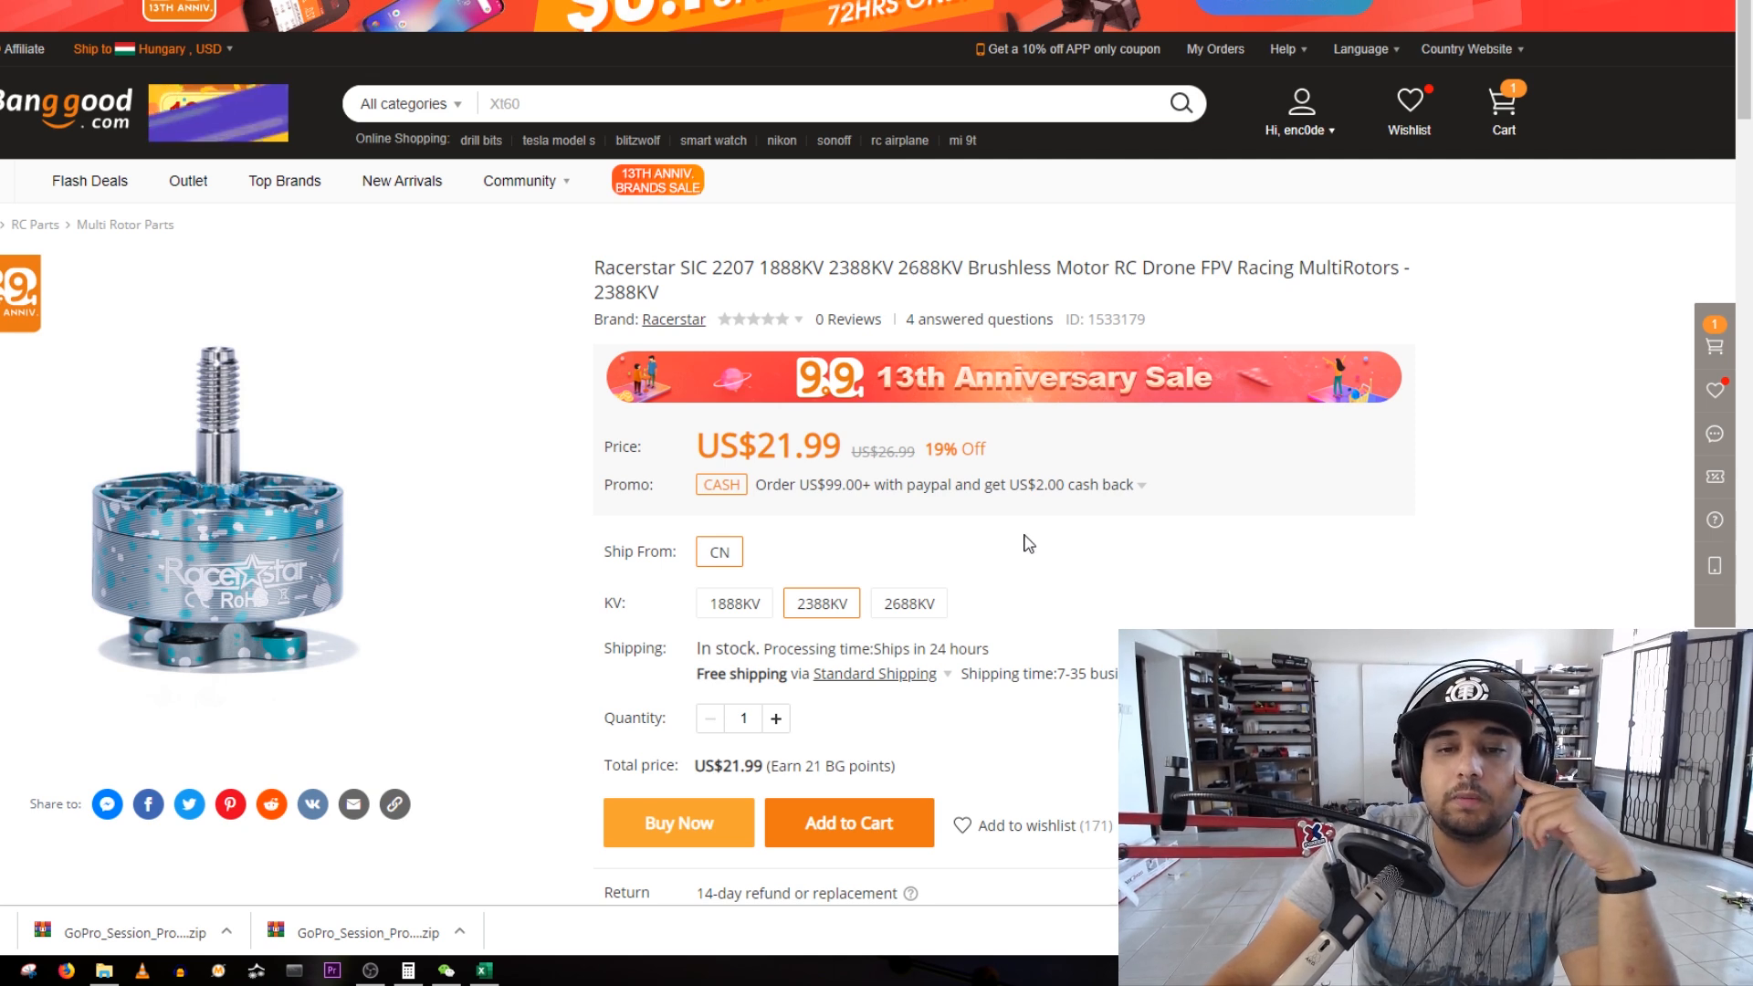
pyautogui.moveTo(785, 460)
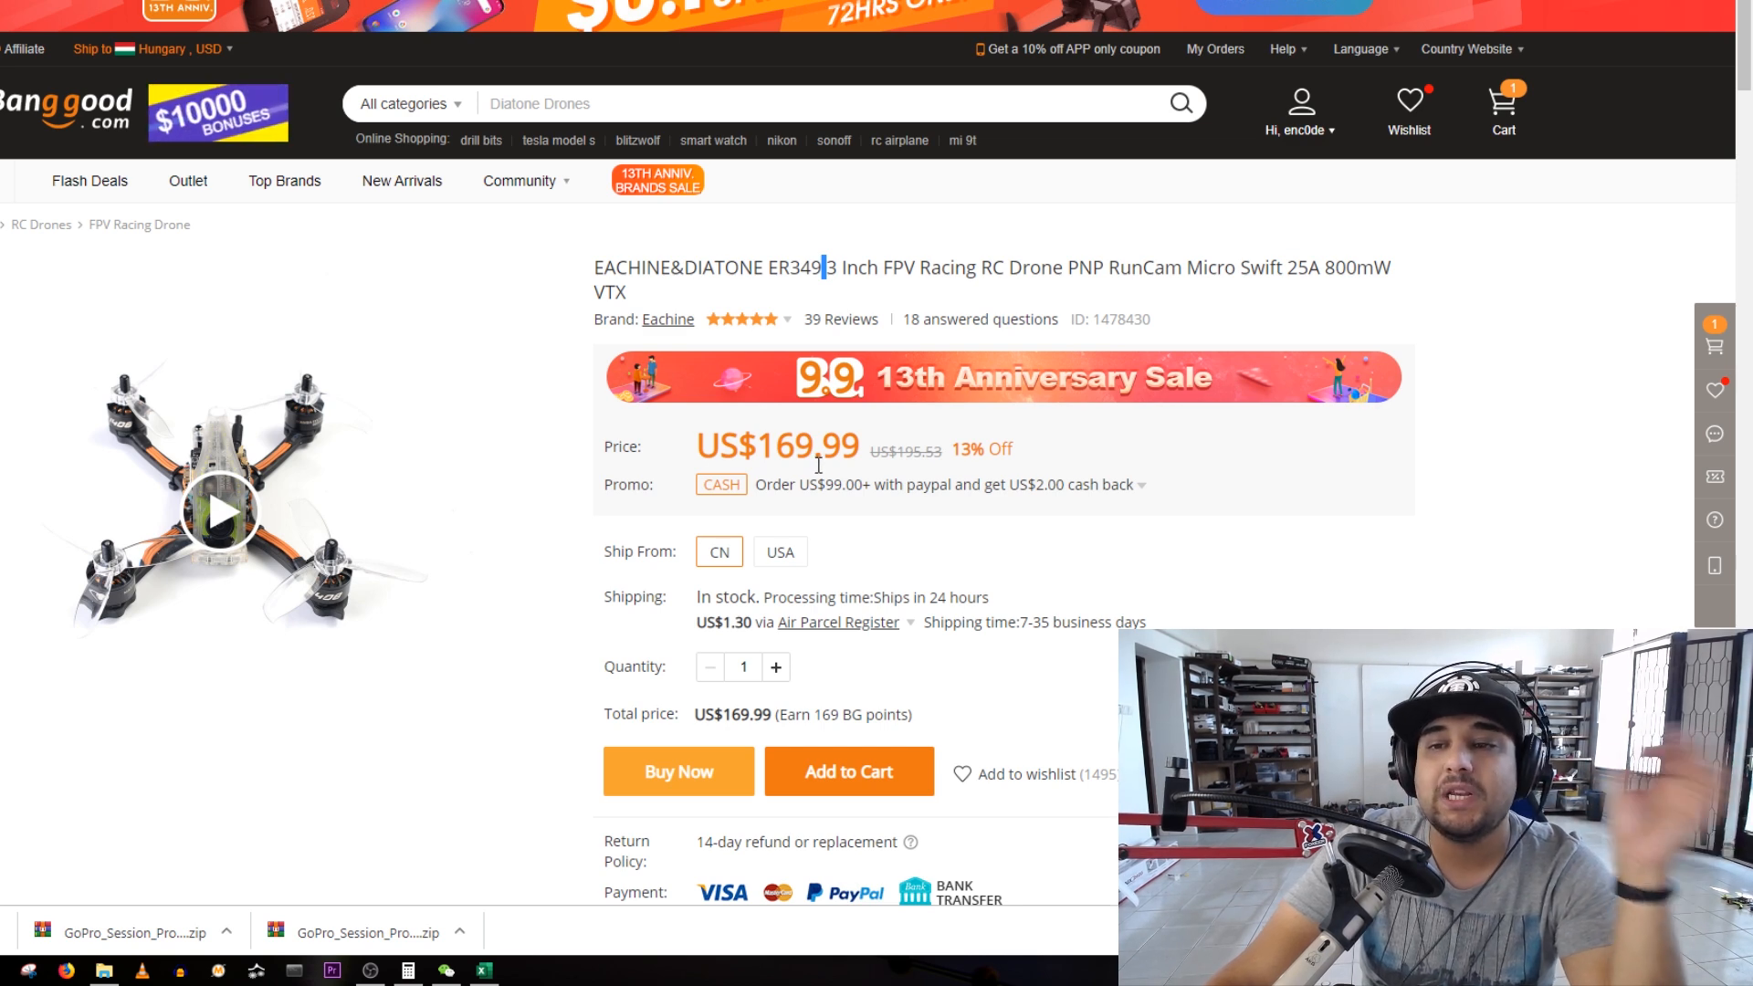
pyautogui.moveTo(821, 512)
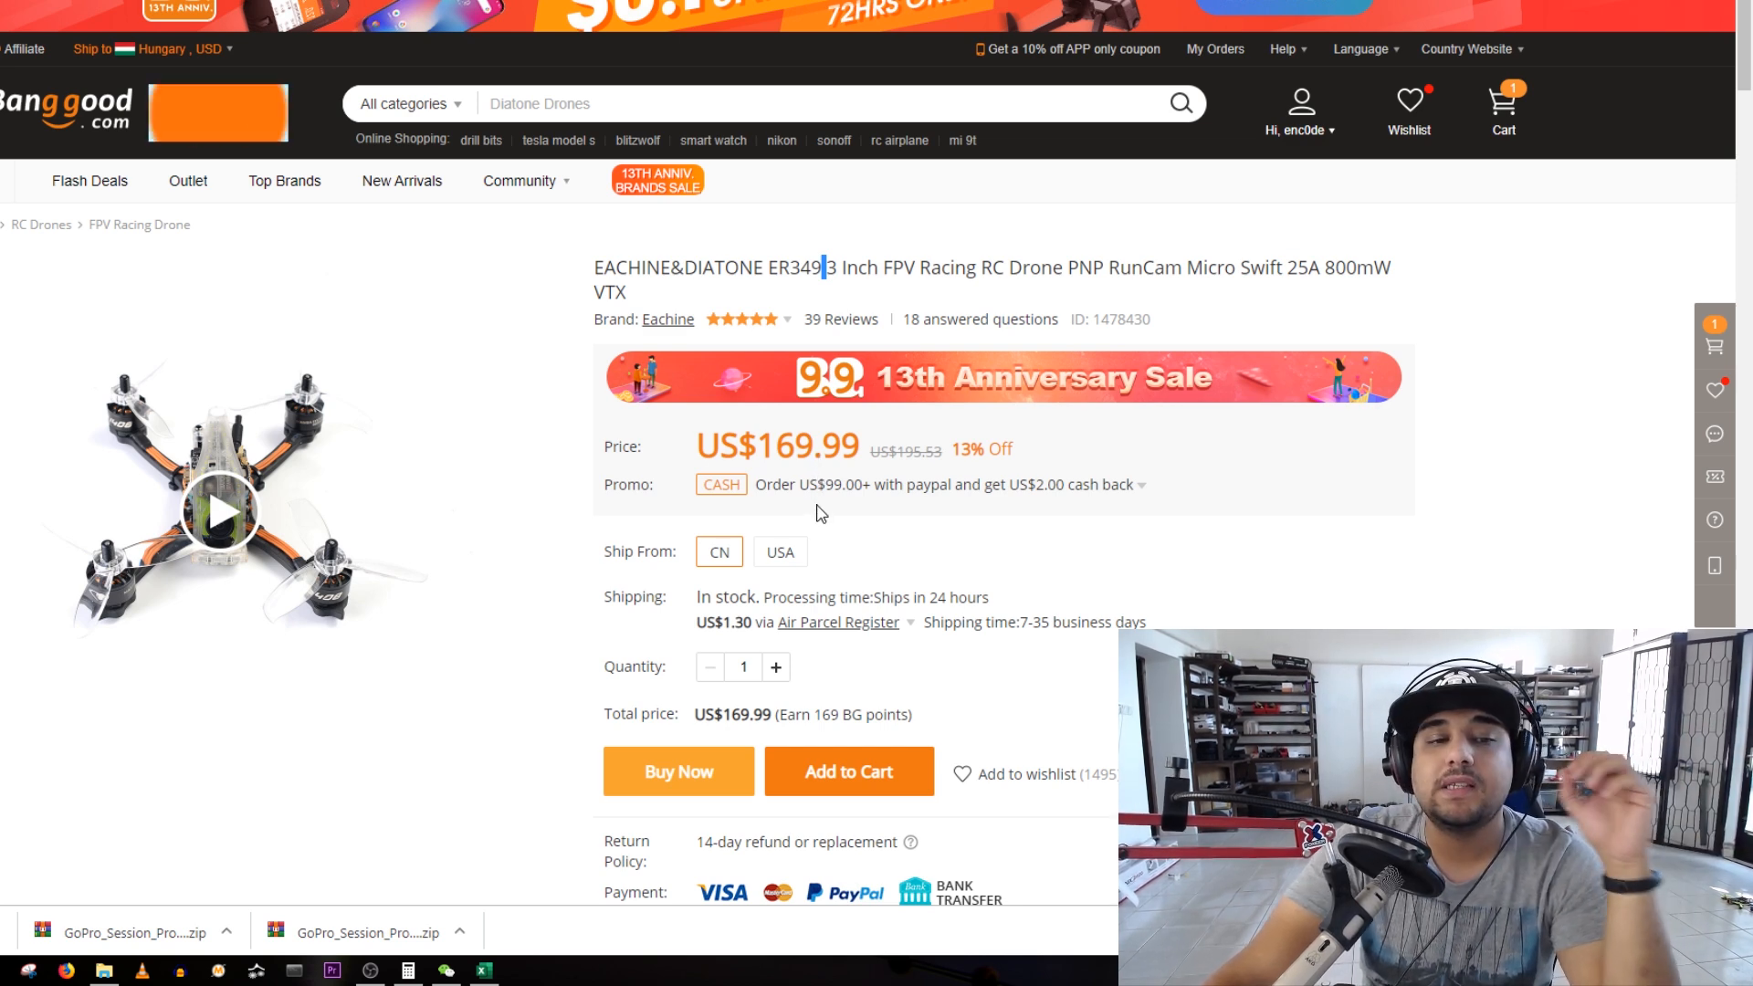
pyautogui.moveTo(829, 541)
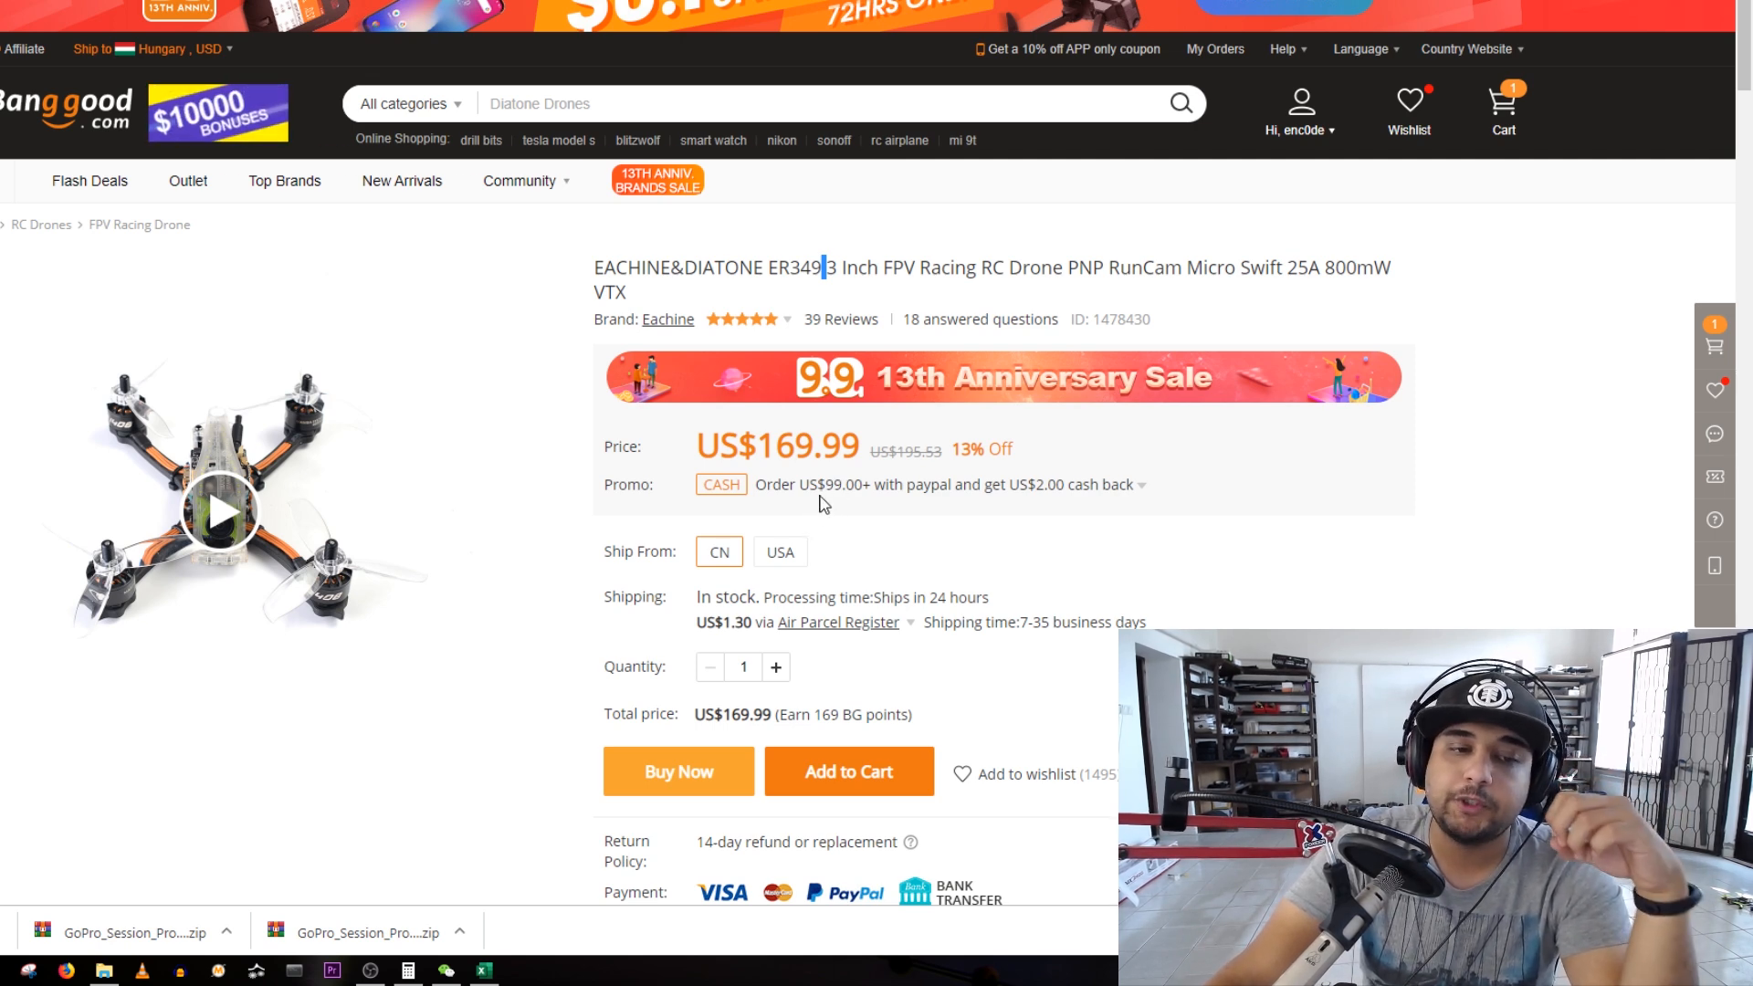
pyautogui.moveTo(825, 515)
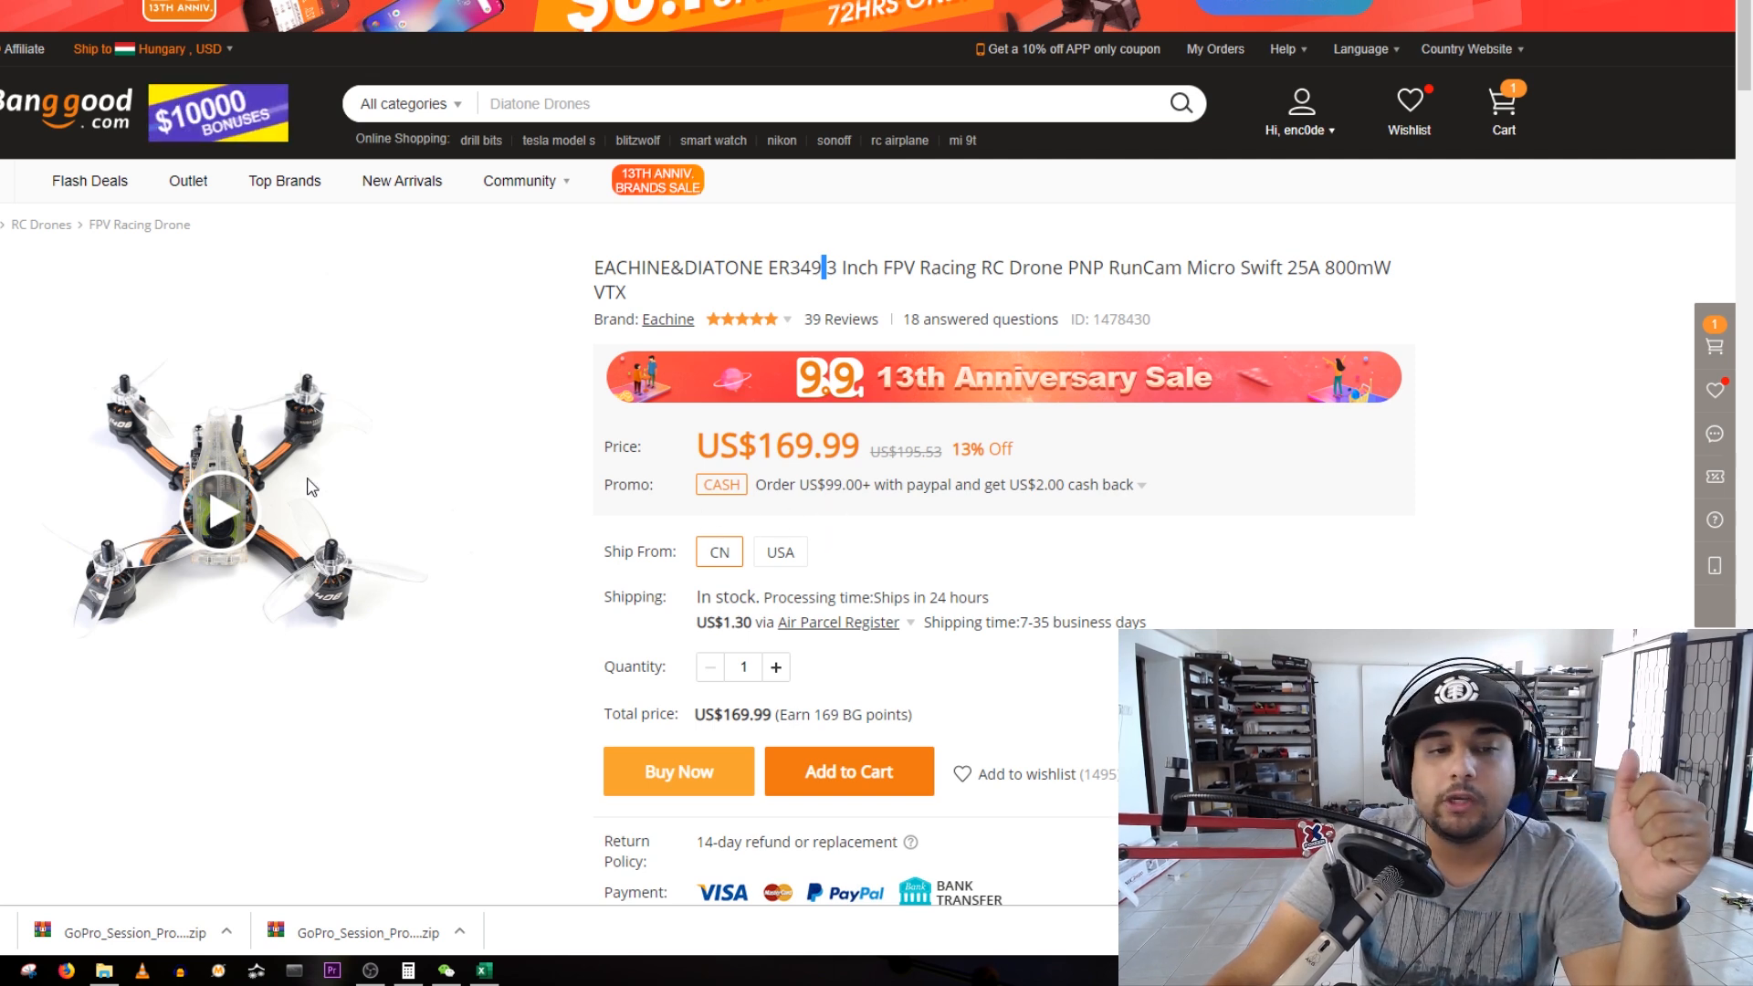
# - Scroll down the ER349 drone page at US$169.99, 13% off, to its product video
pyautogui.scroll(-3)
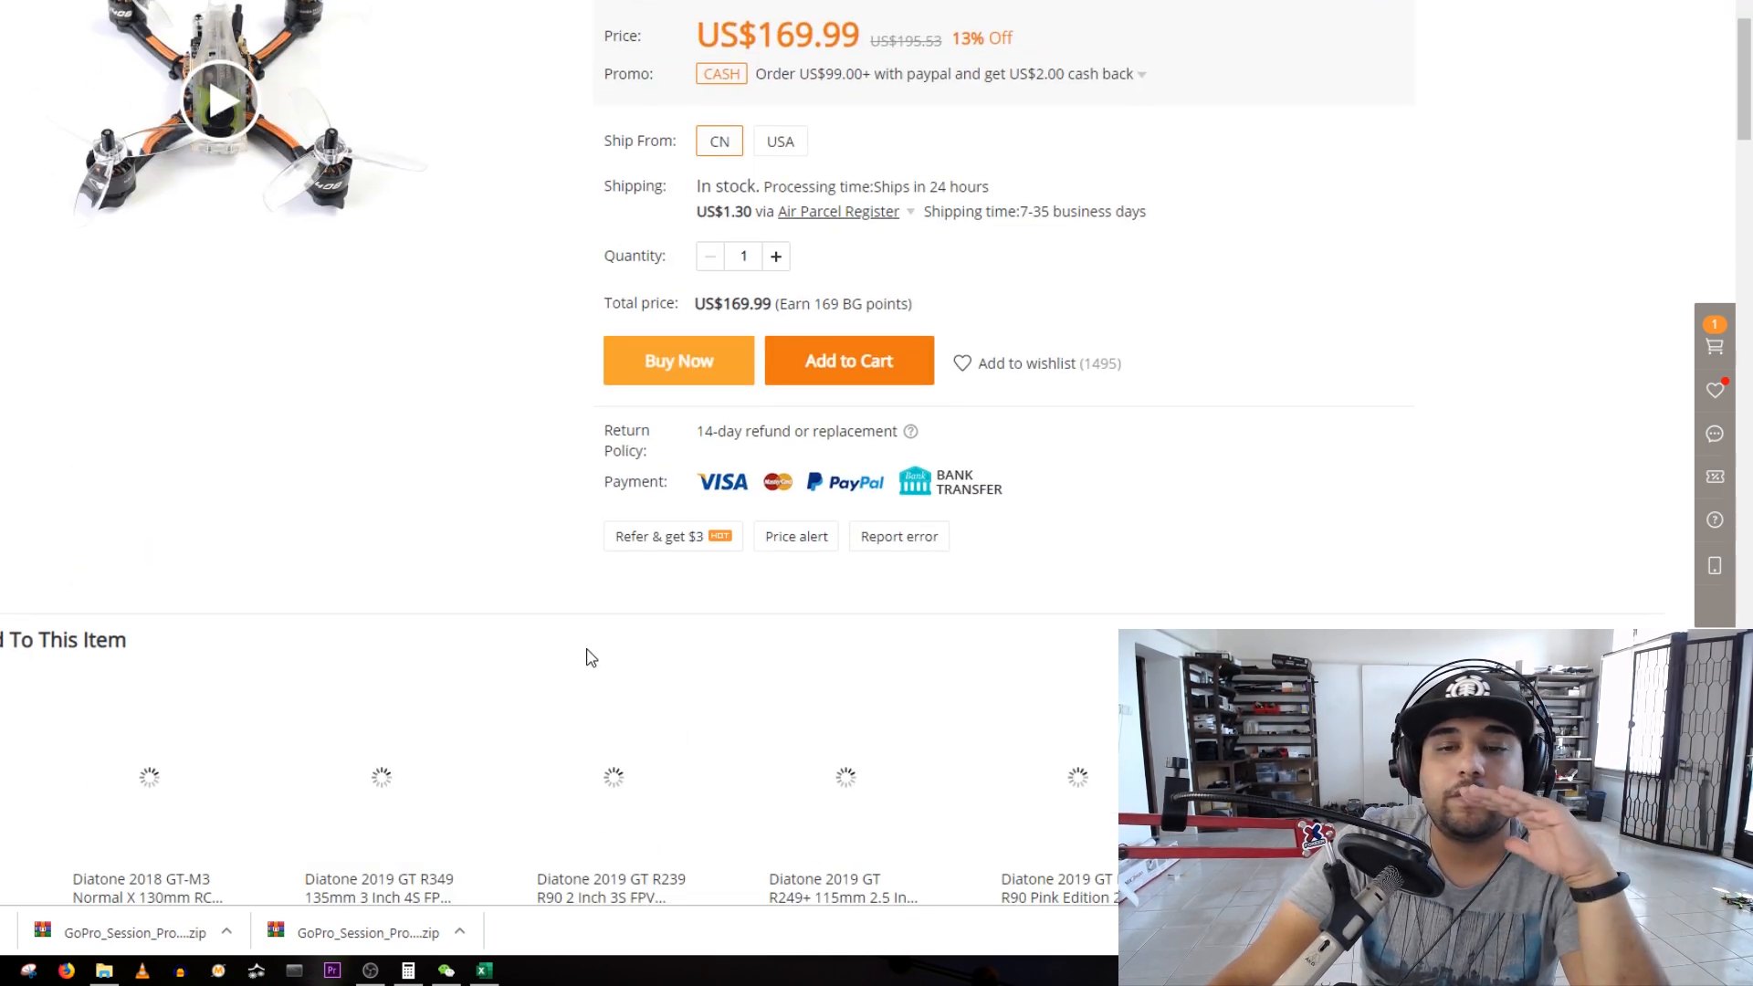
pyautogui.scroll(-3)
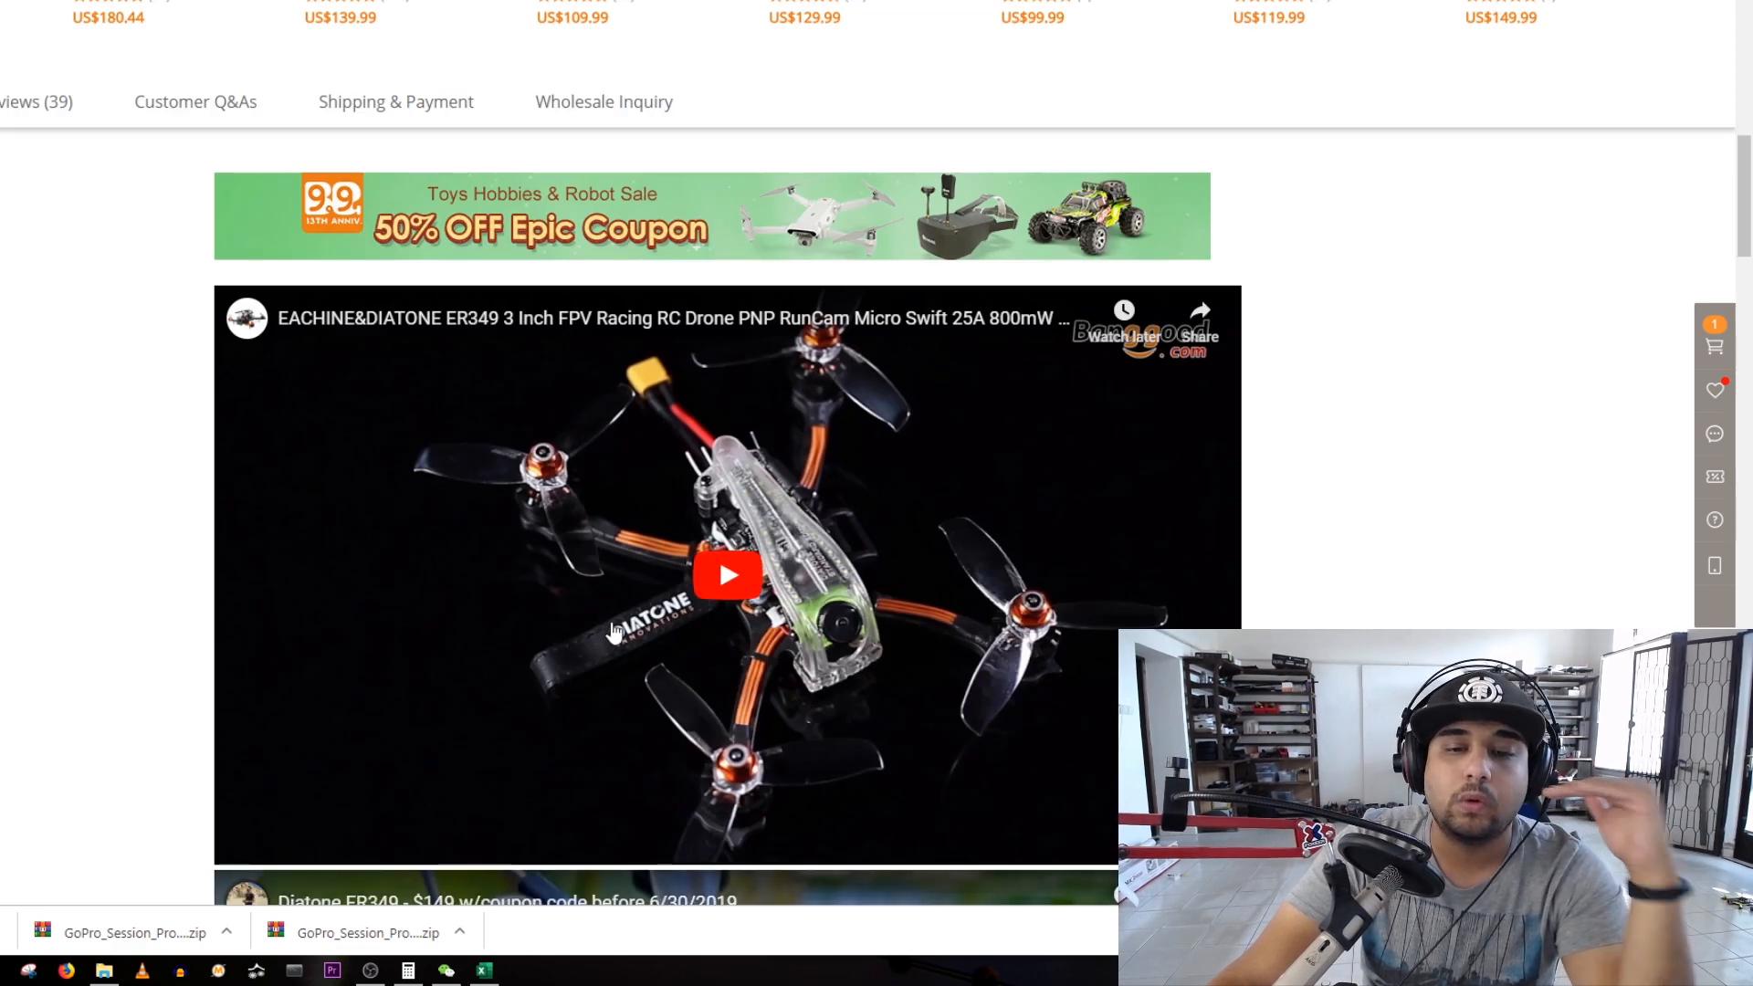
pyautogui.click(481, 969)
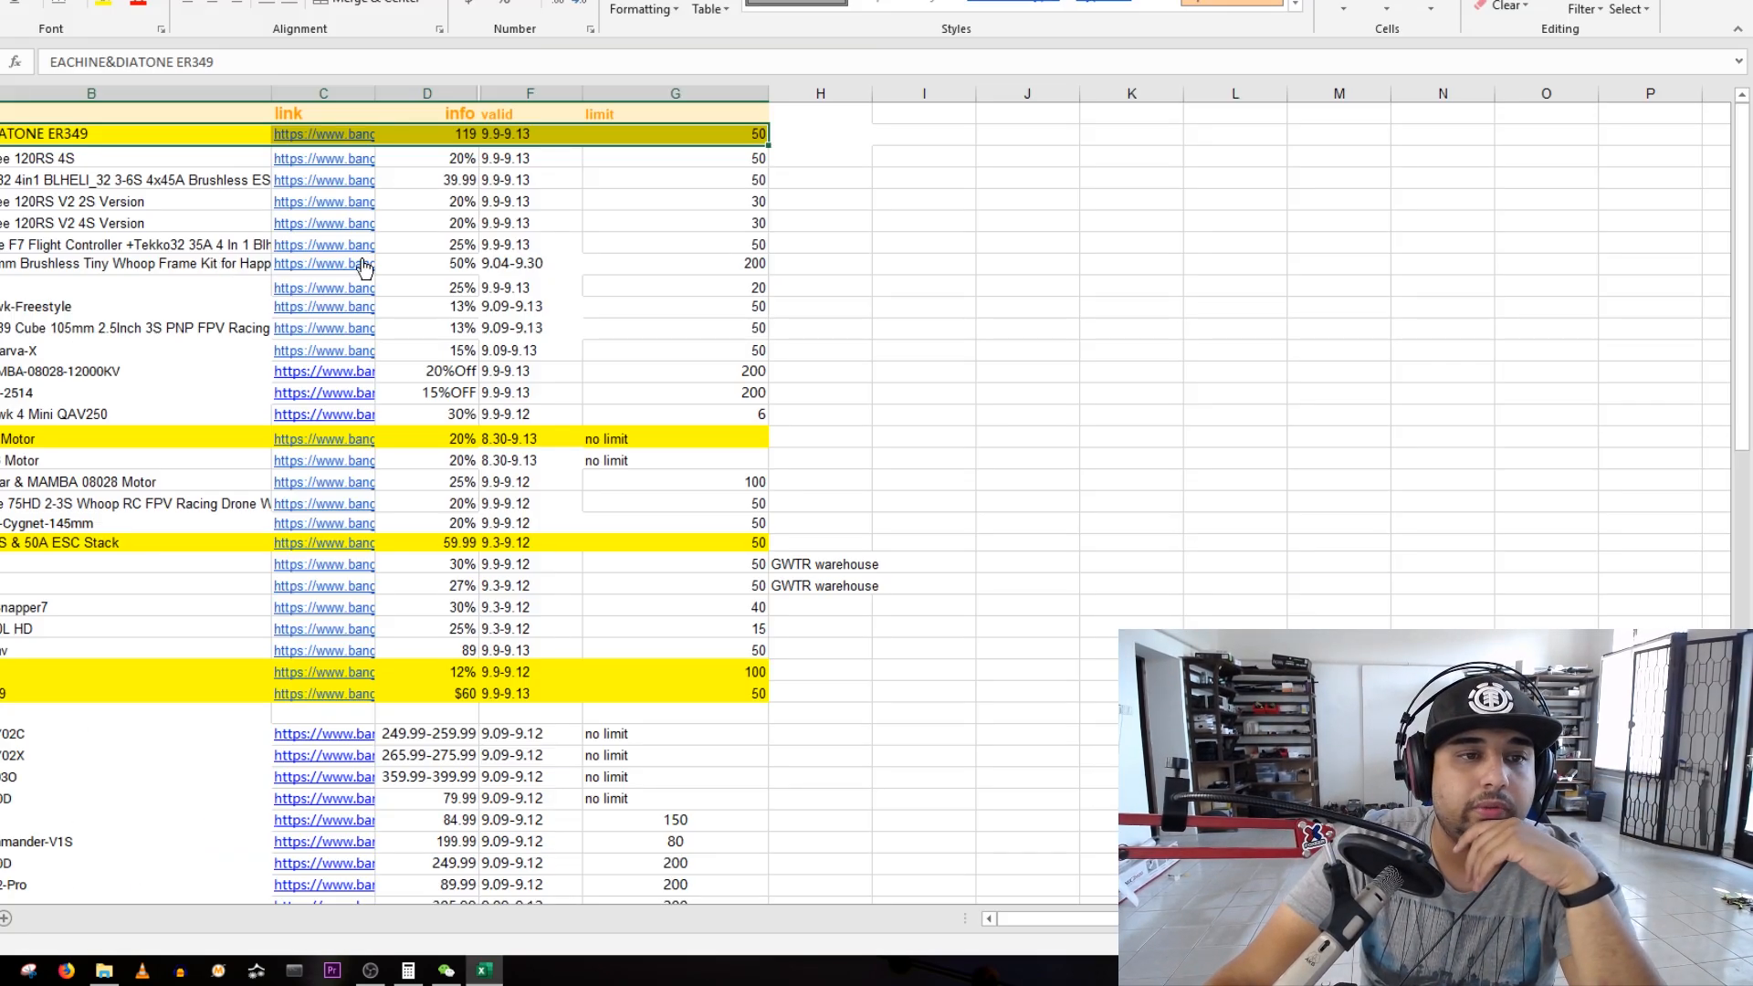
pyautogui.scroll(-3)
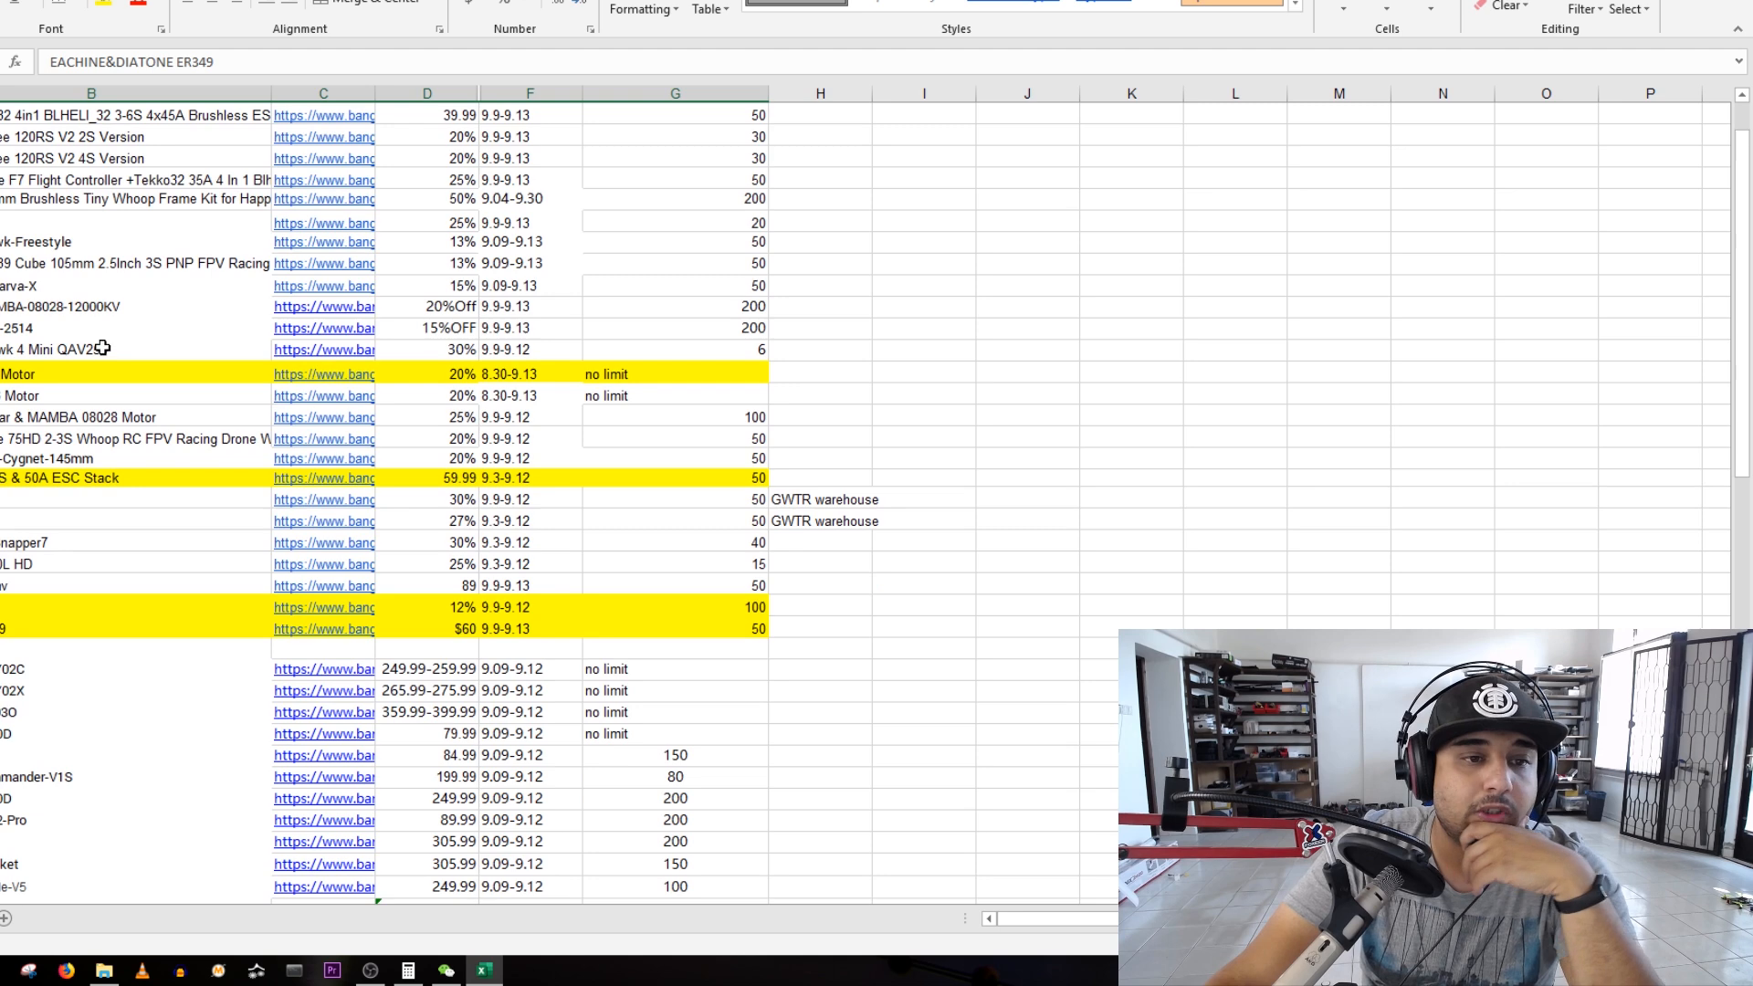
pyautogui.scroll(-3)
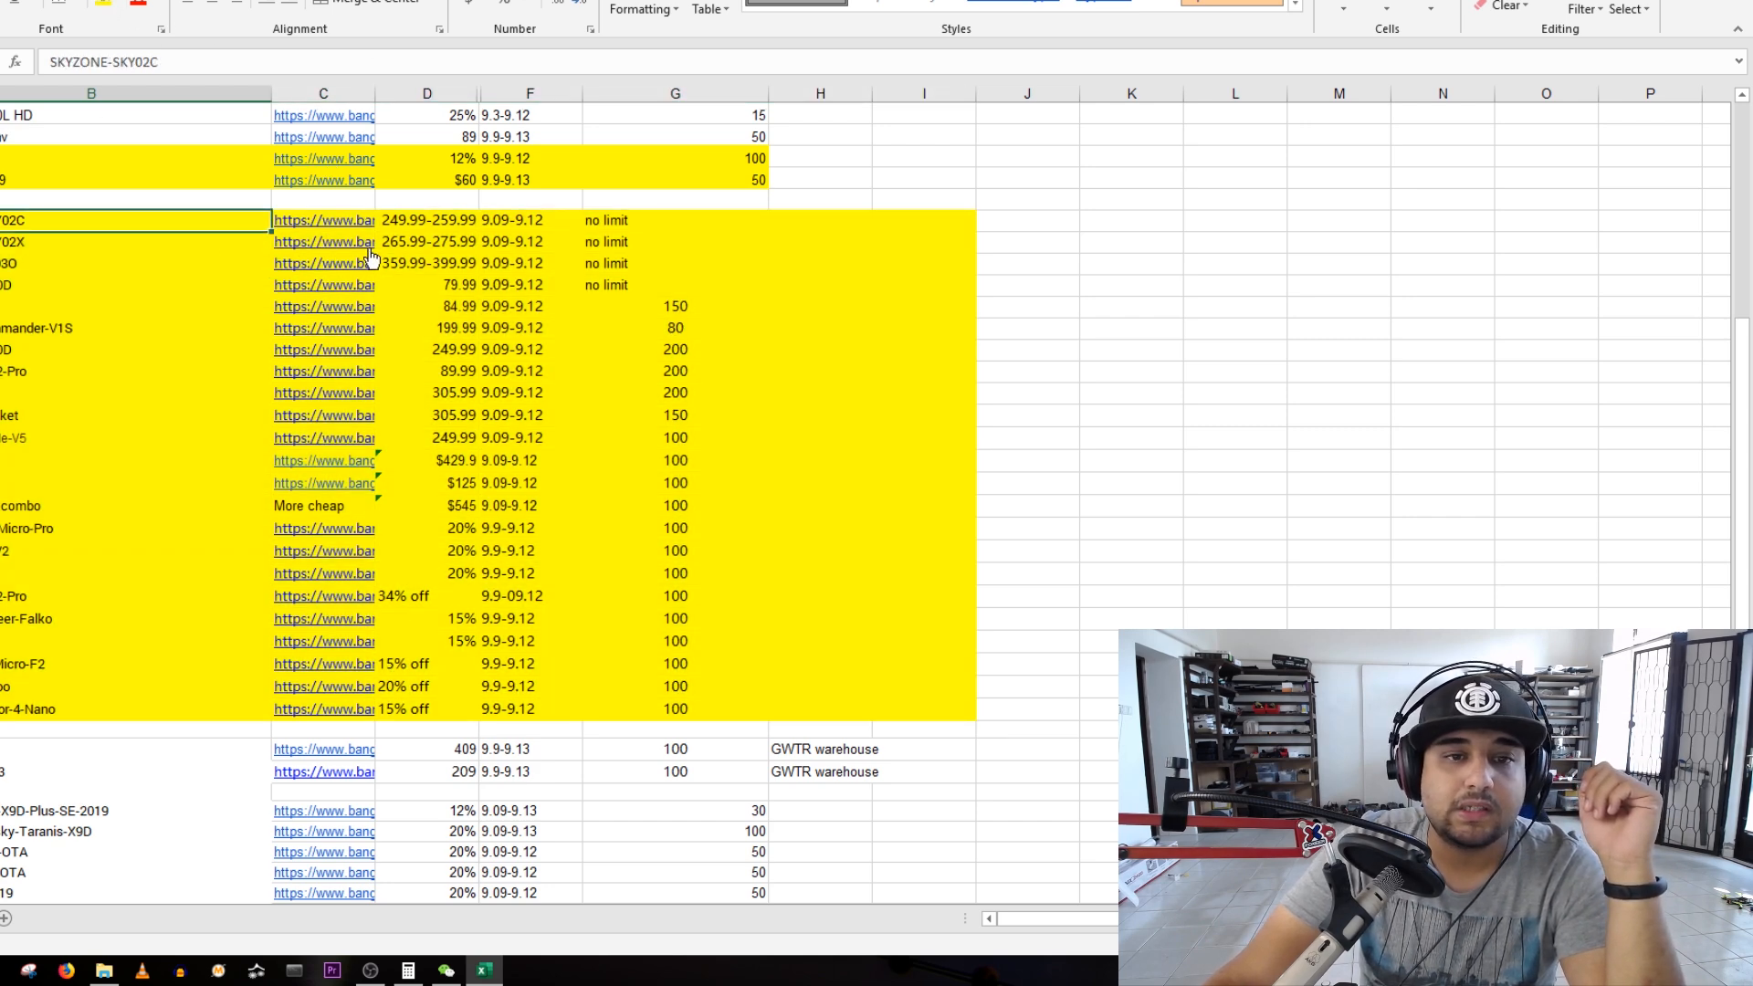
pyautogui.click(425, 221)
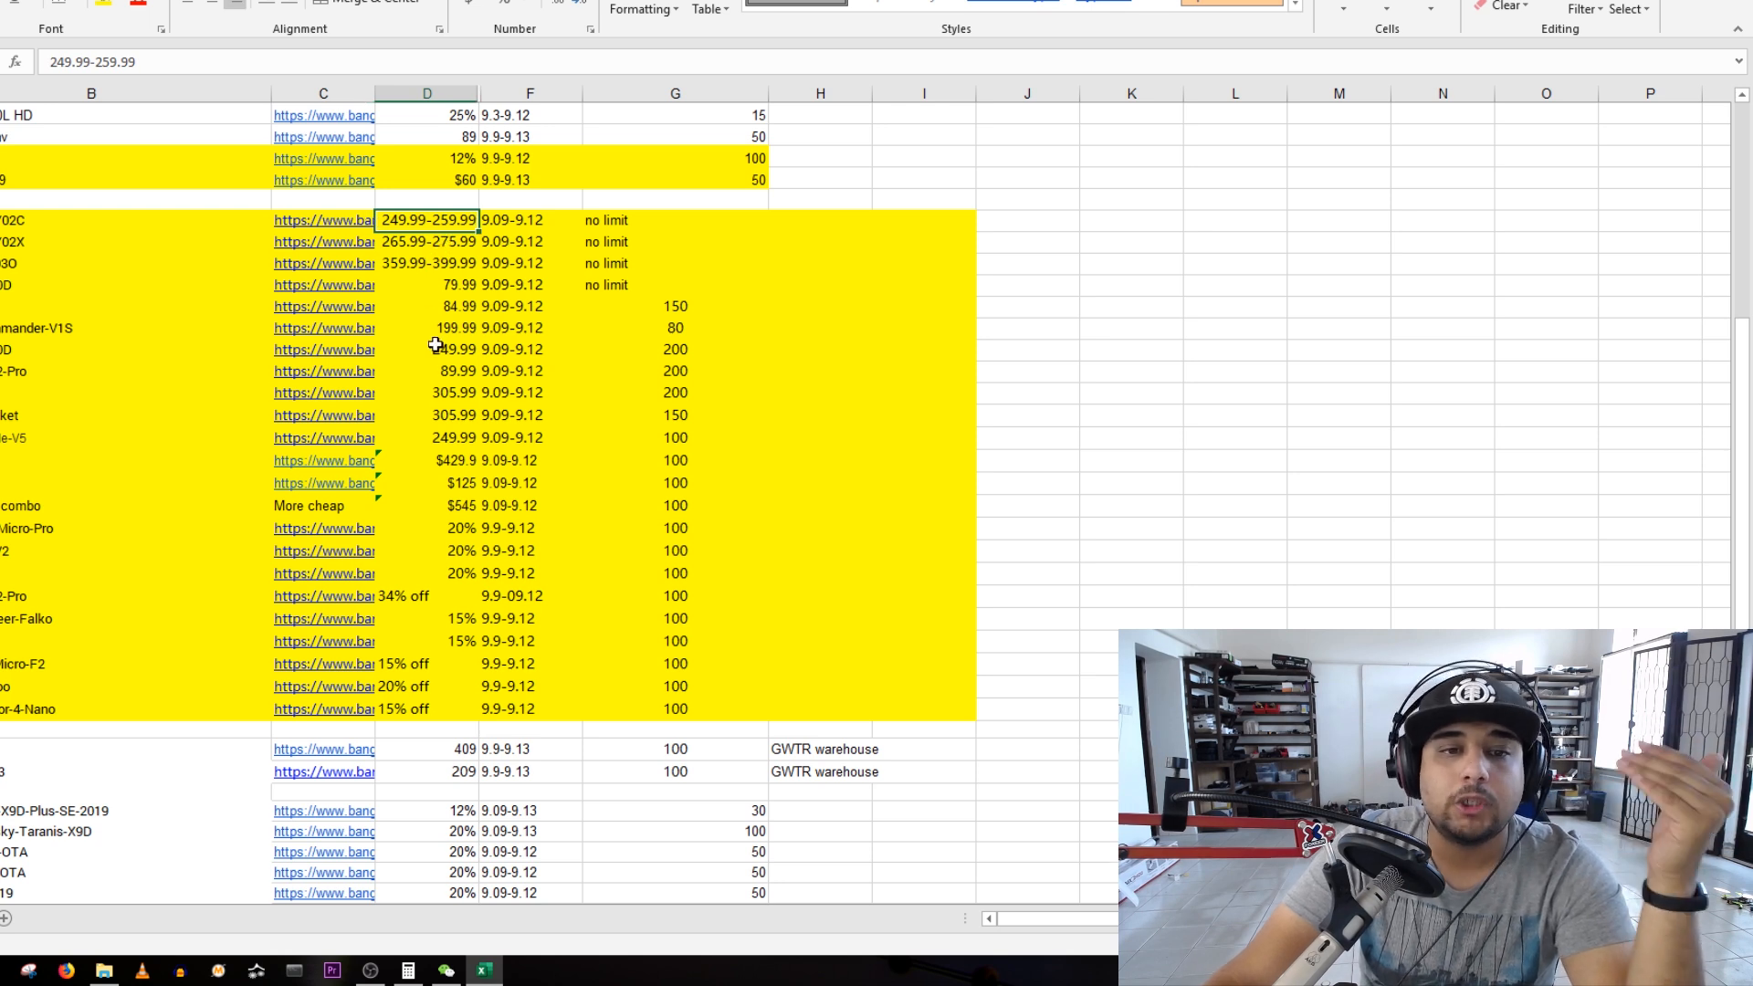
pyautogui.moveTo(465, 272)
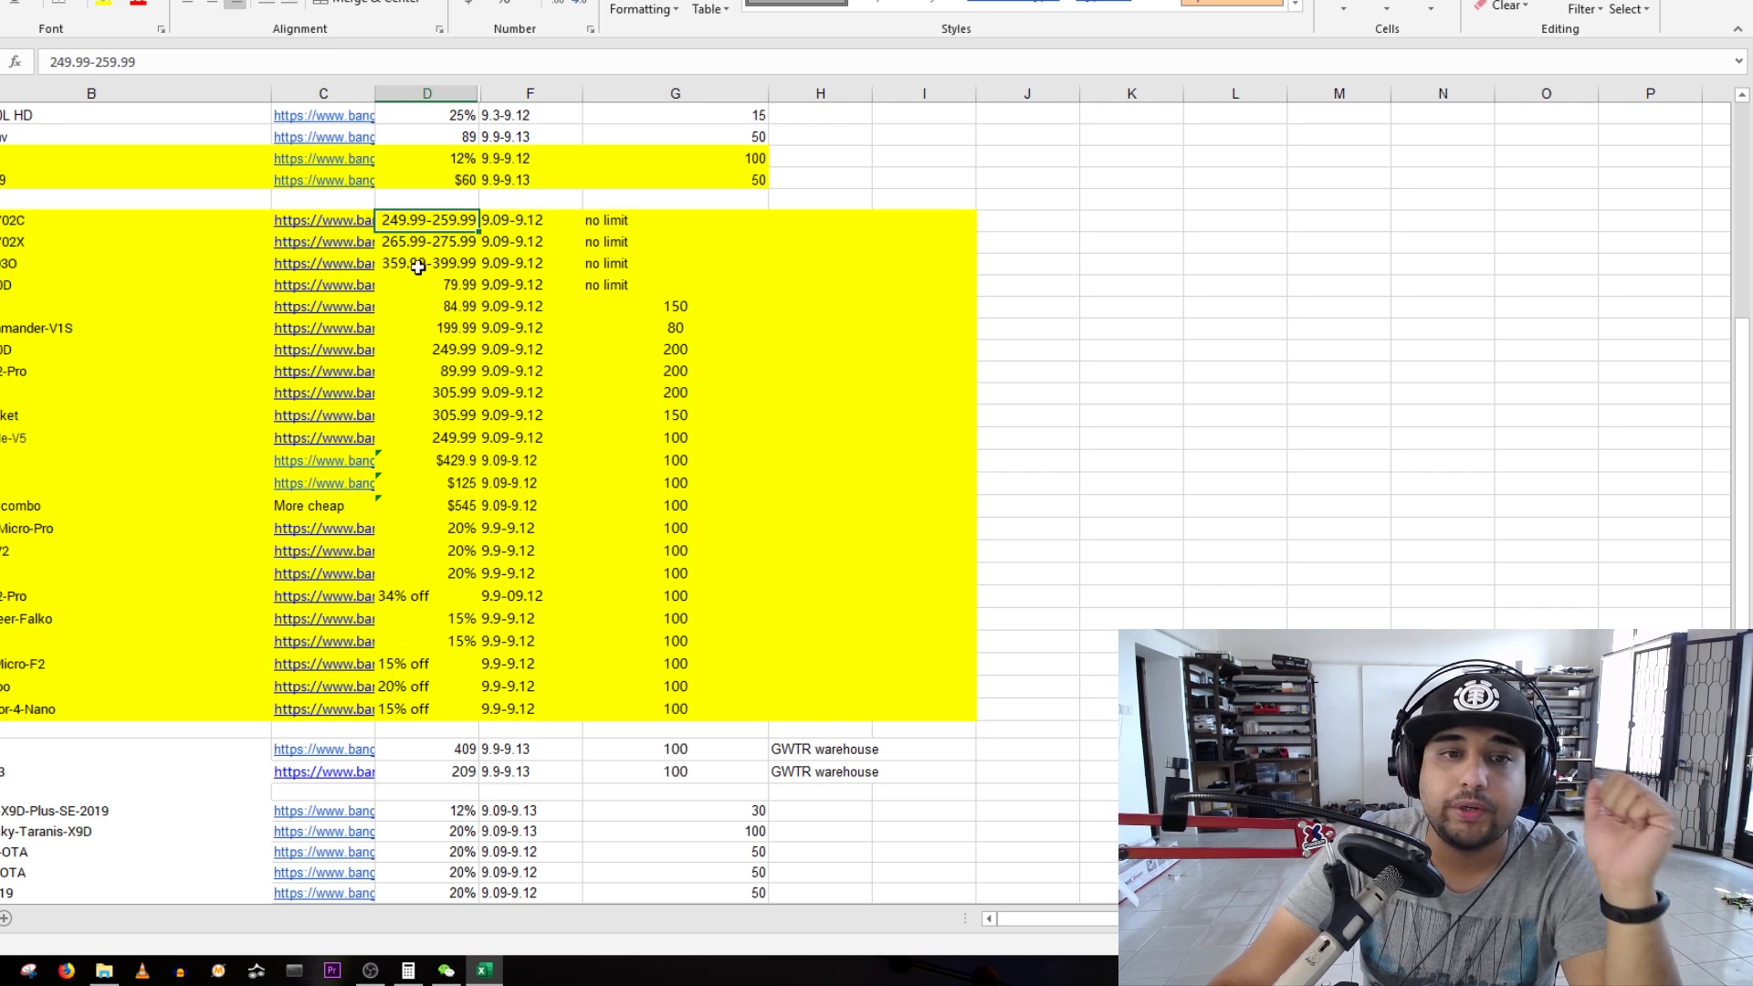
pyautogui.click(427, 263)
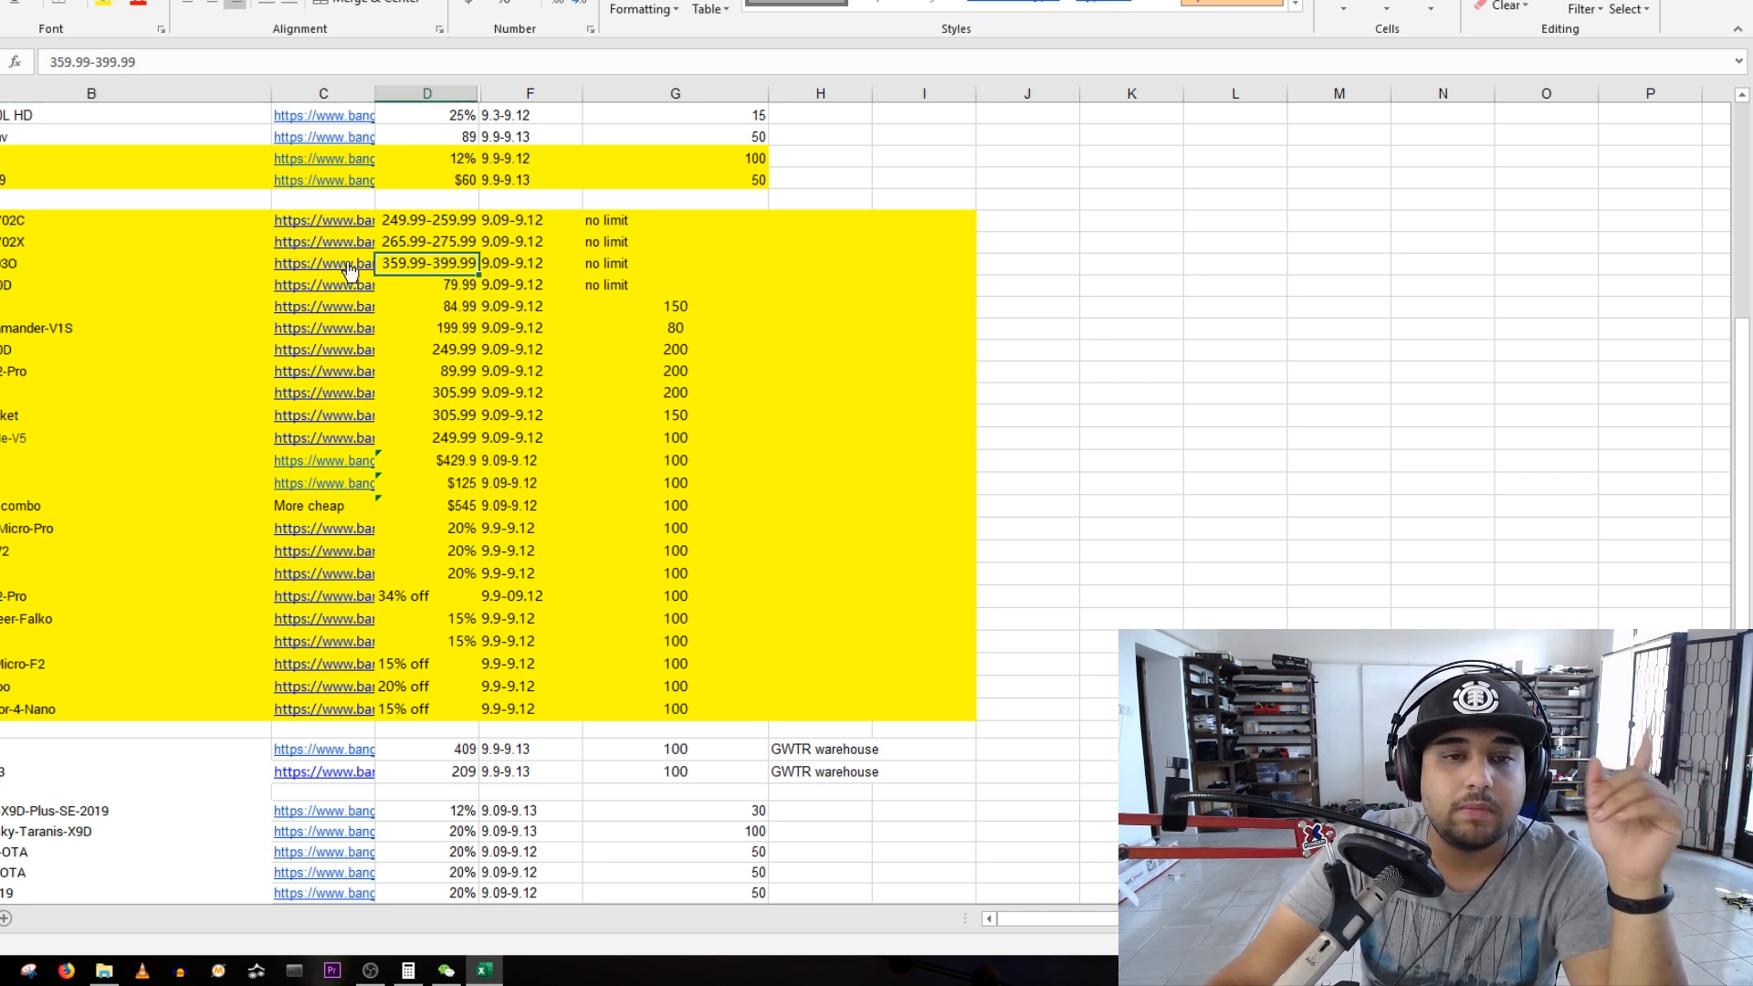
pyautogui.click(323, 263)
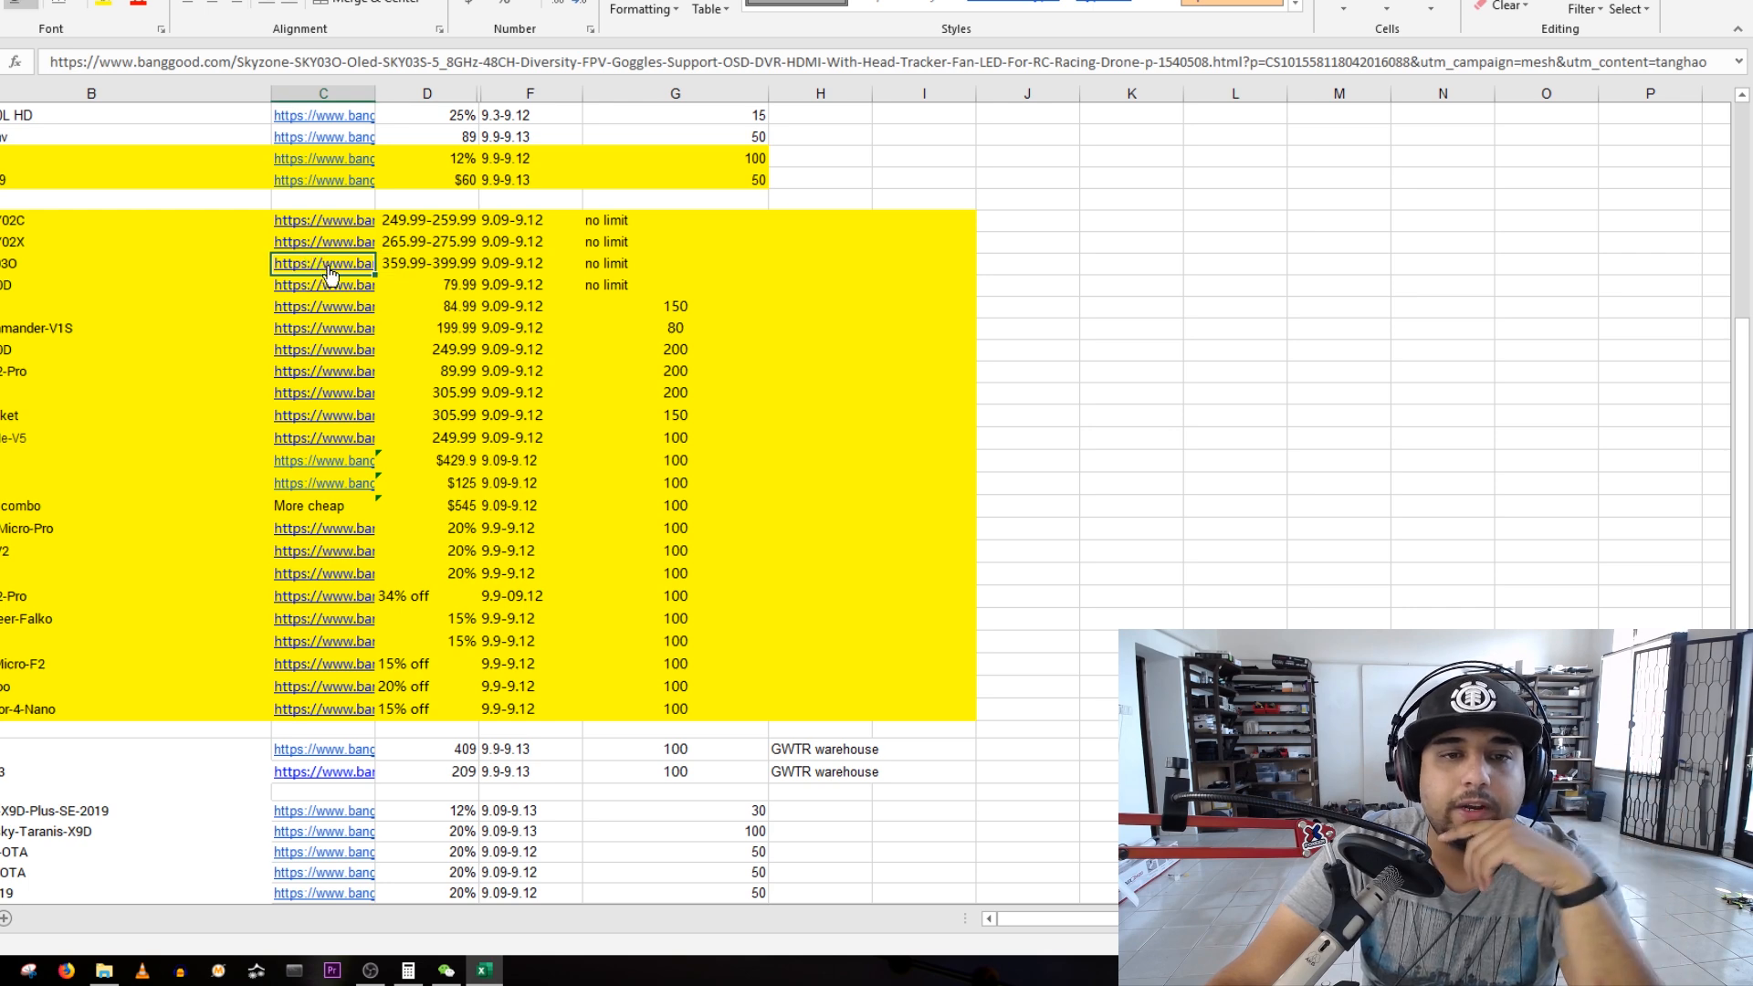
# - Confirm the Skyzone SKY03O goggles at US$399.99, 33% off, then return to the spreadsheet
pyautogui.click(325, 262)
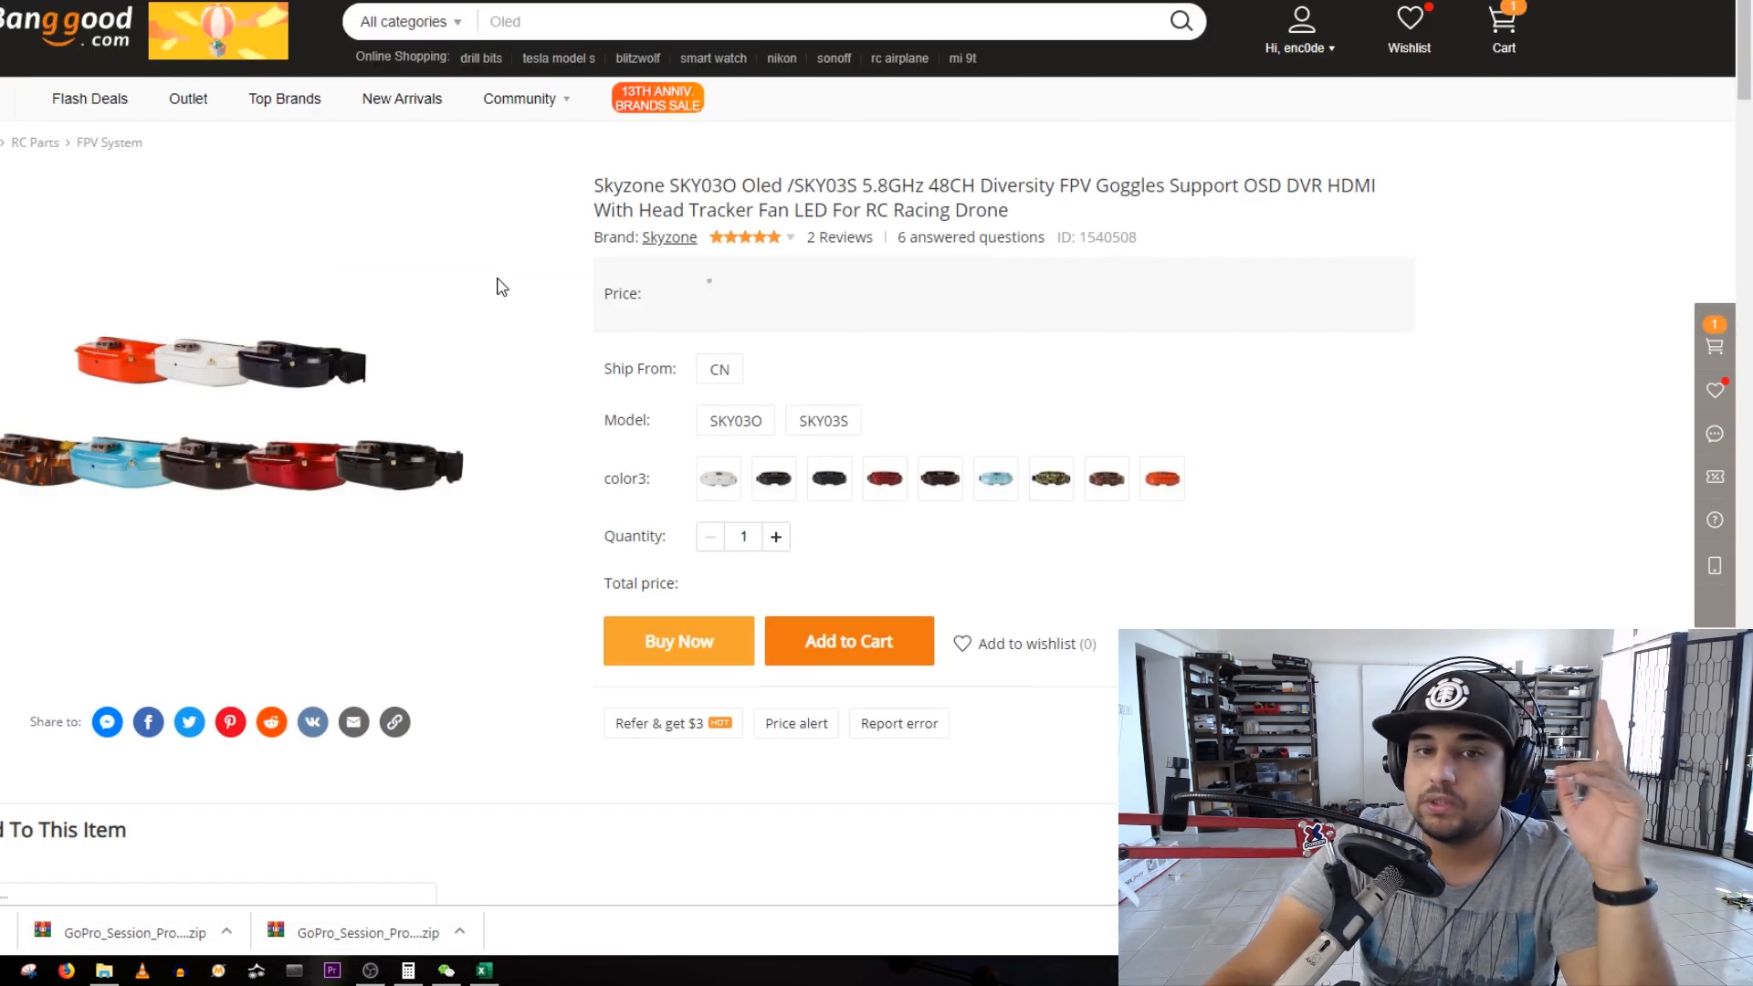
pyautogui.click(993, 477)
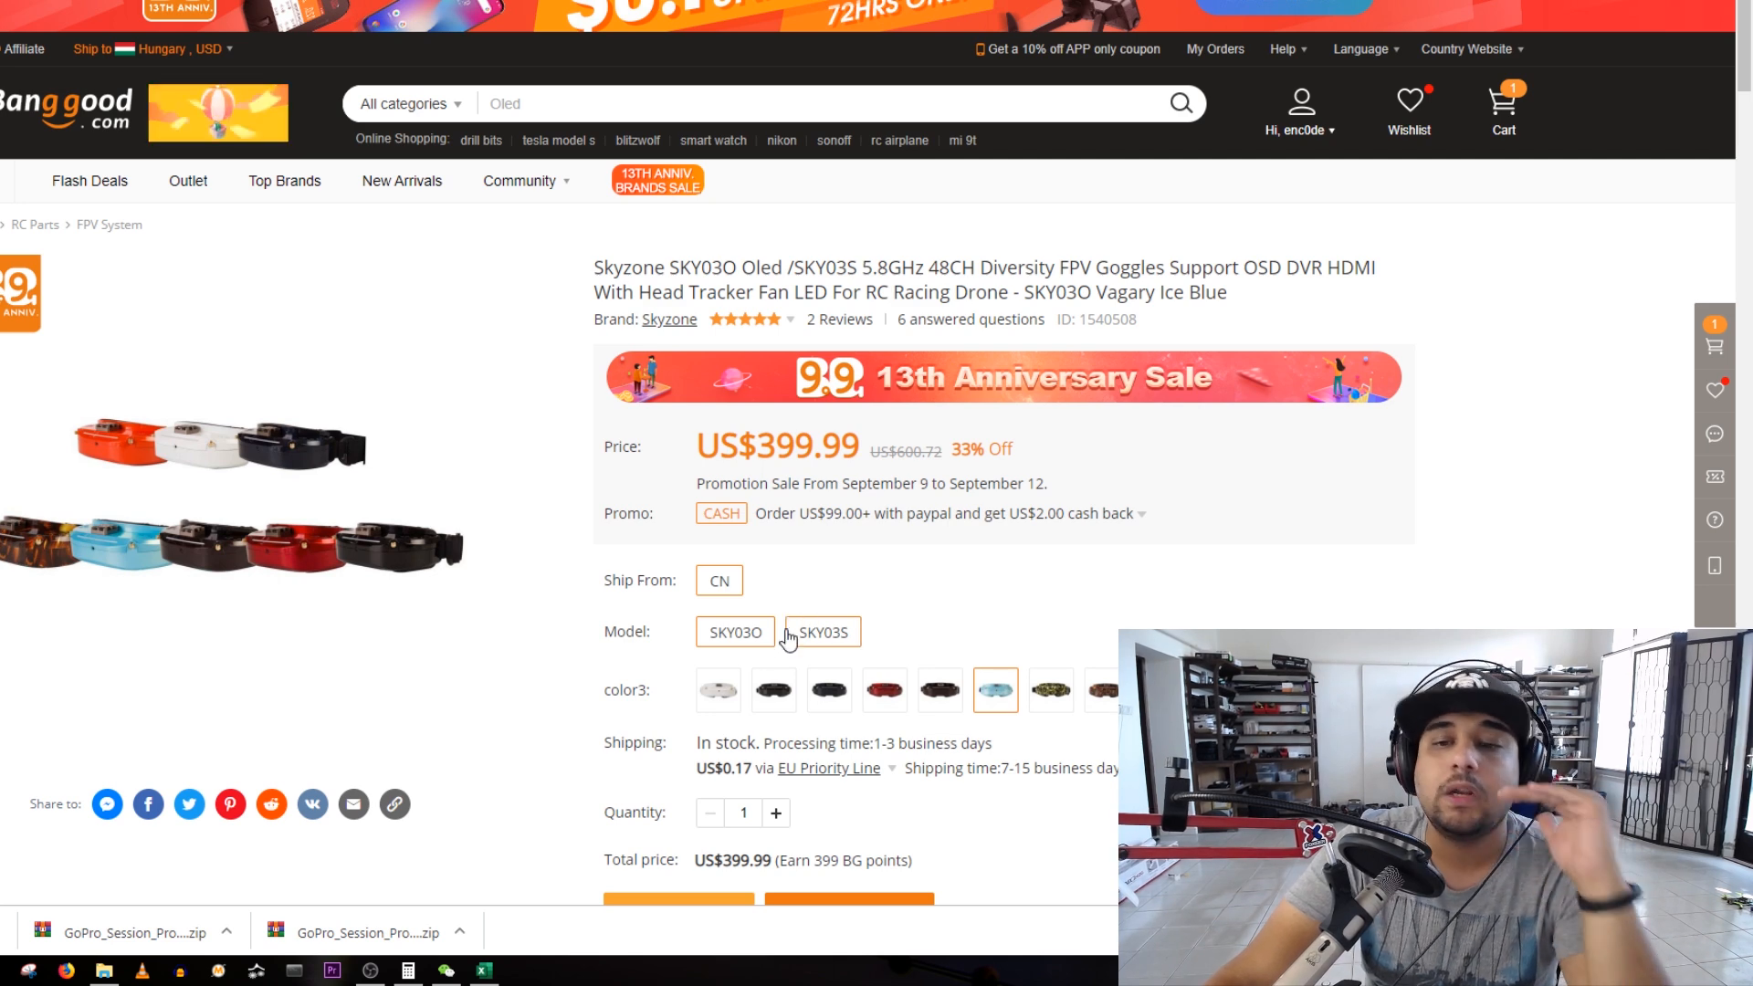
pyautogui.moveTo(847, 598)
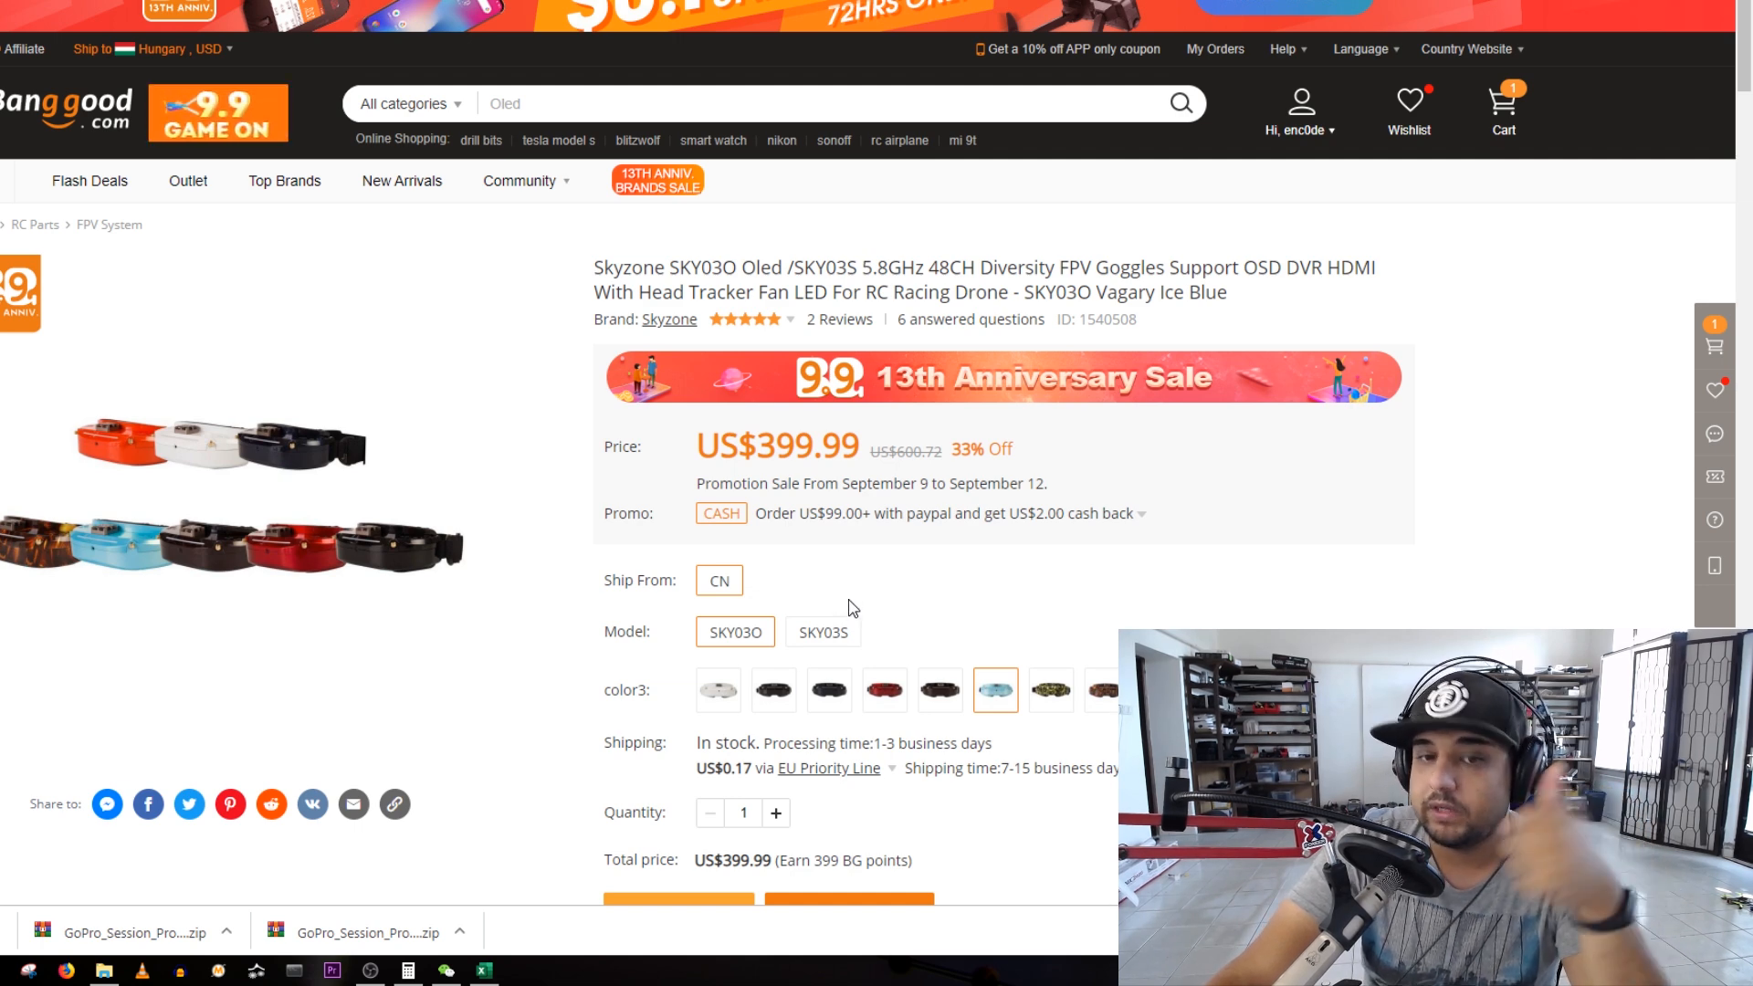
pyautogui.scroll(-3)
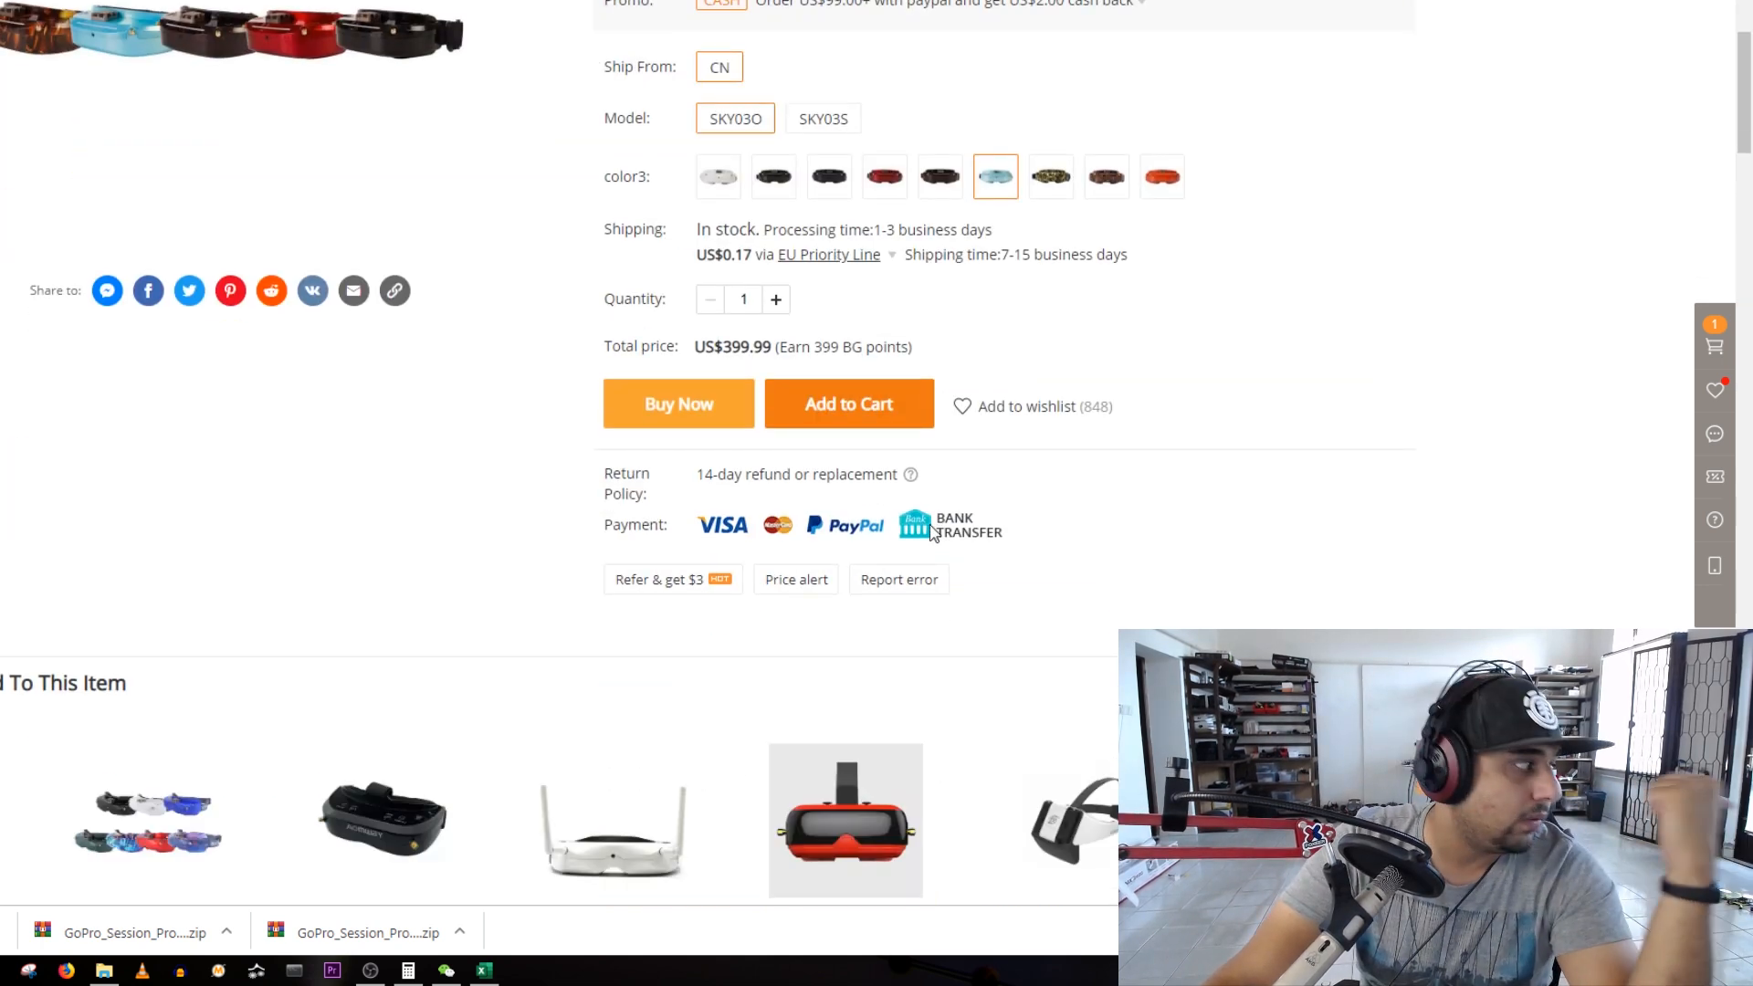
pyautogui.scroll(3)
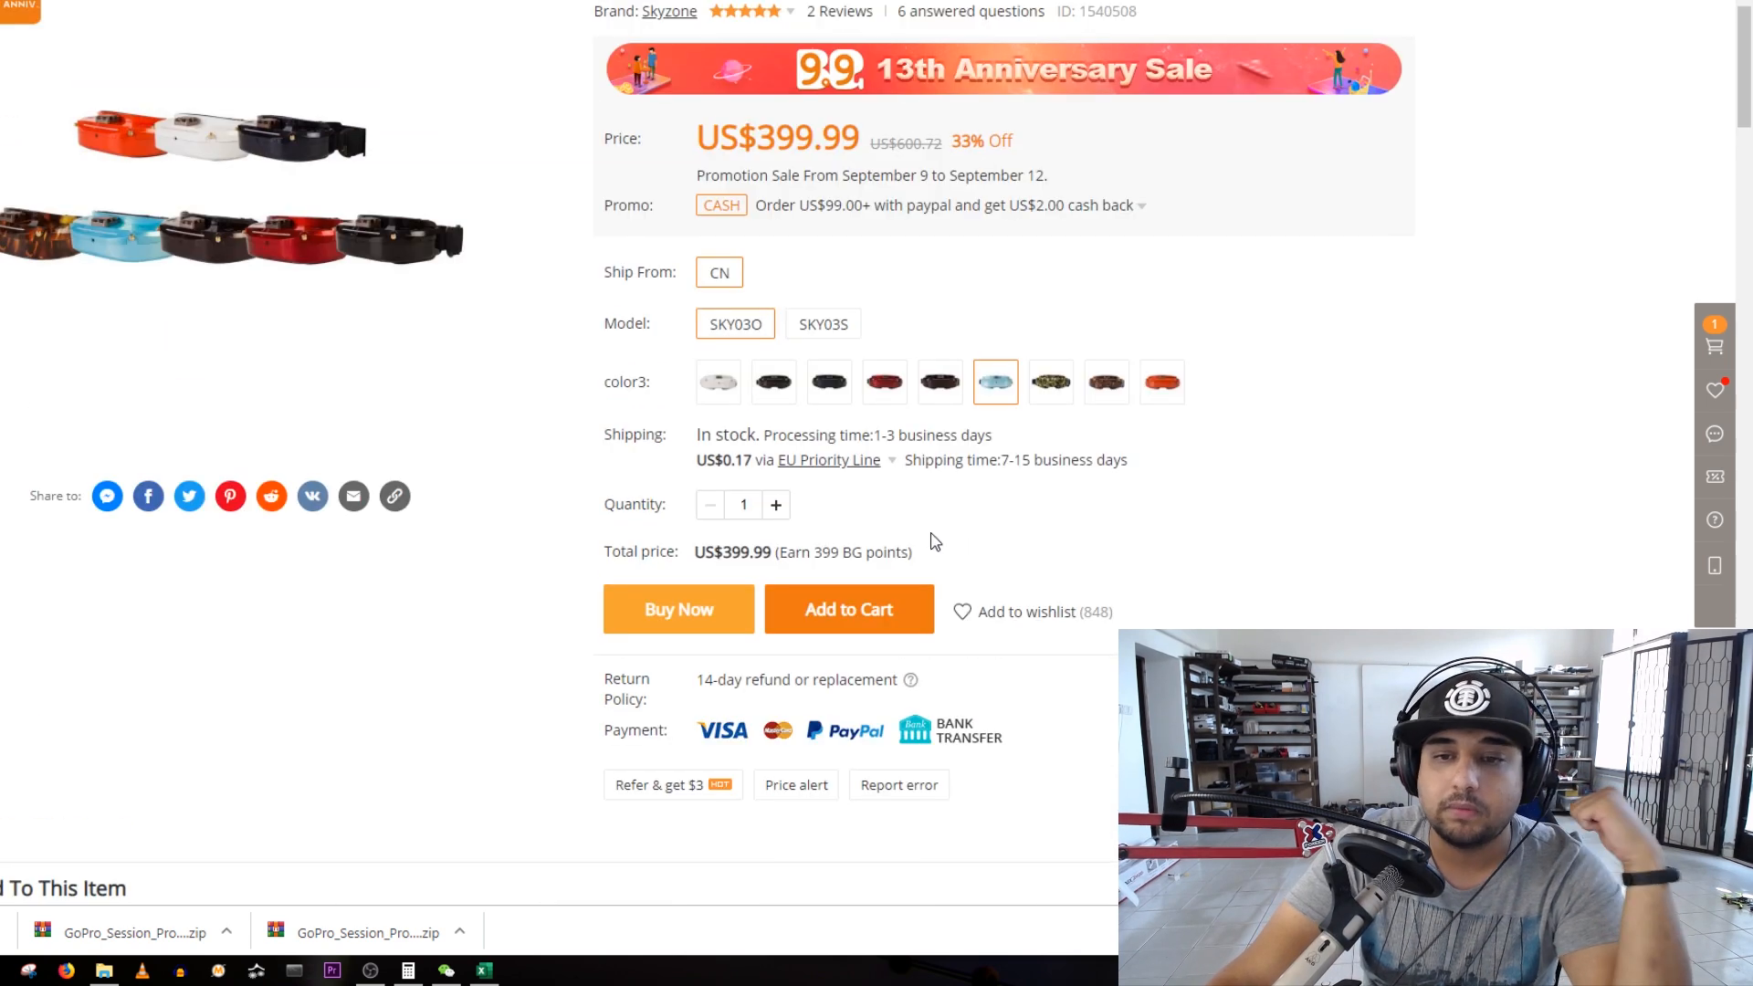
pyautogui.scroll(3)
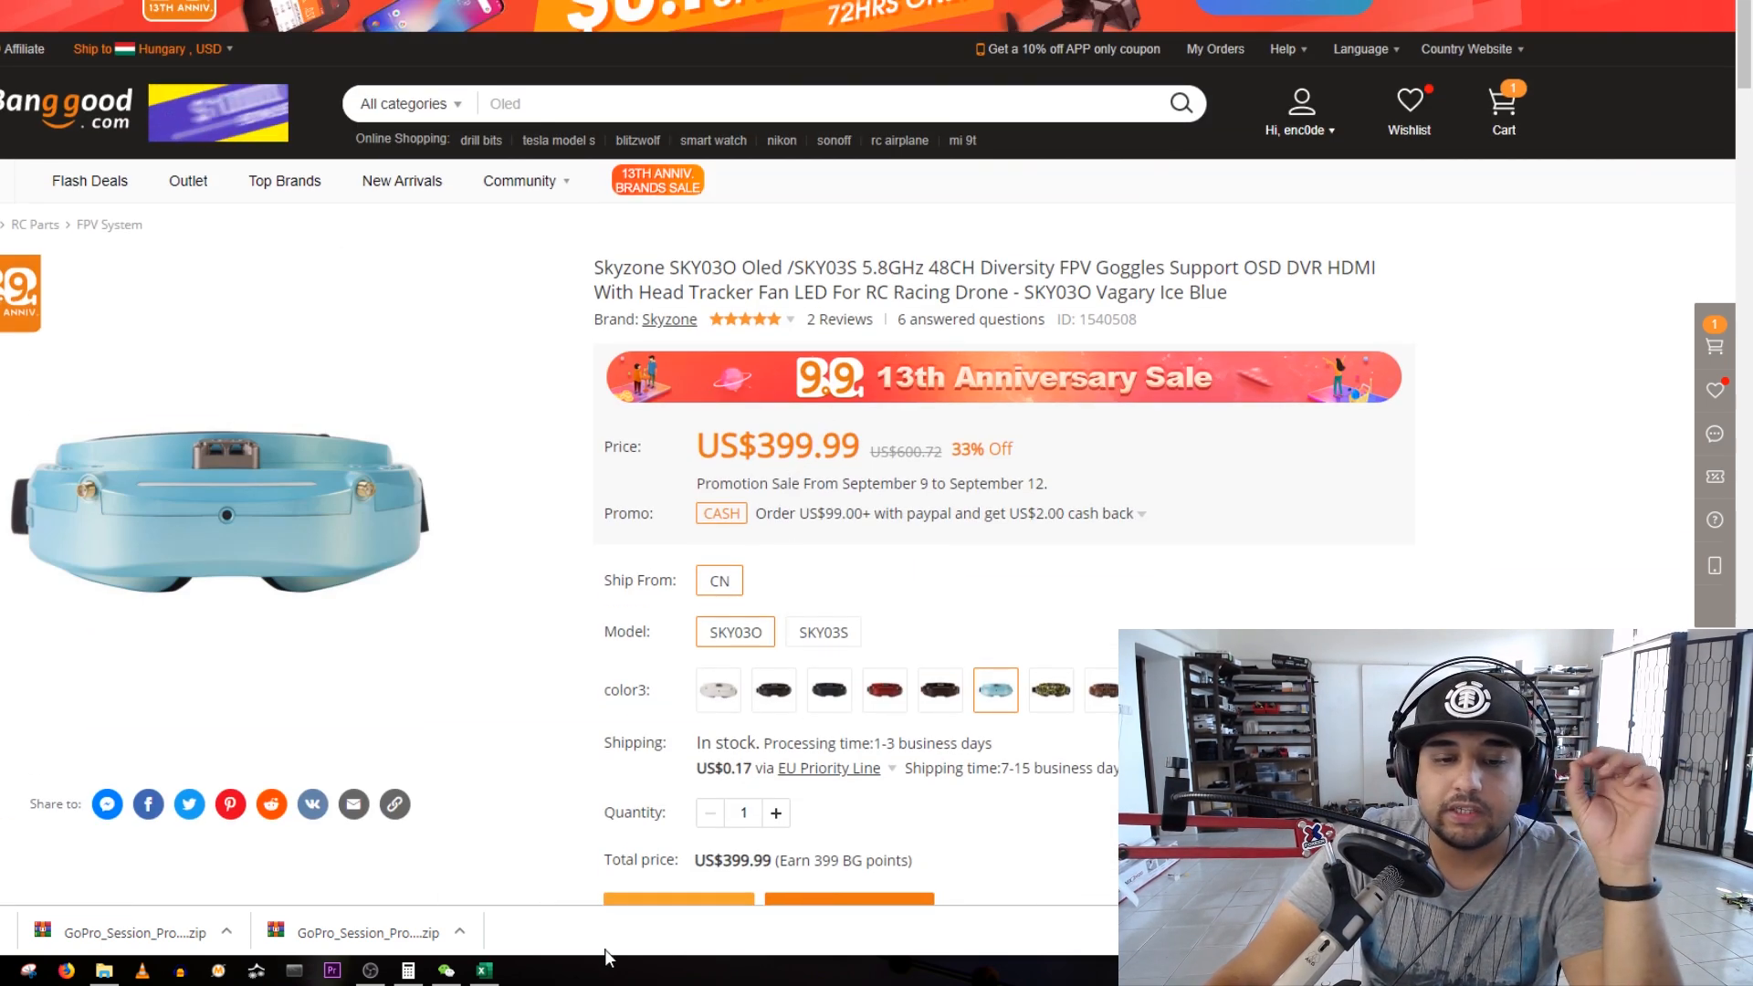
pyautogui.click(482, 969)
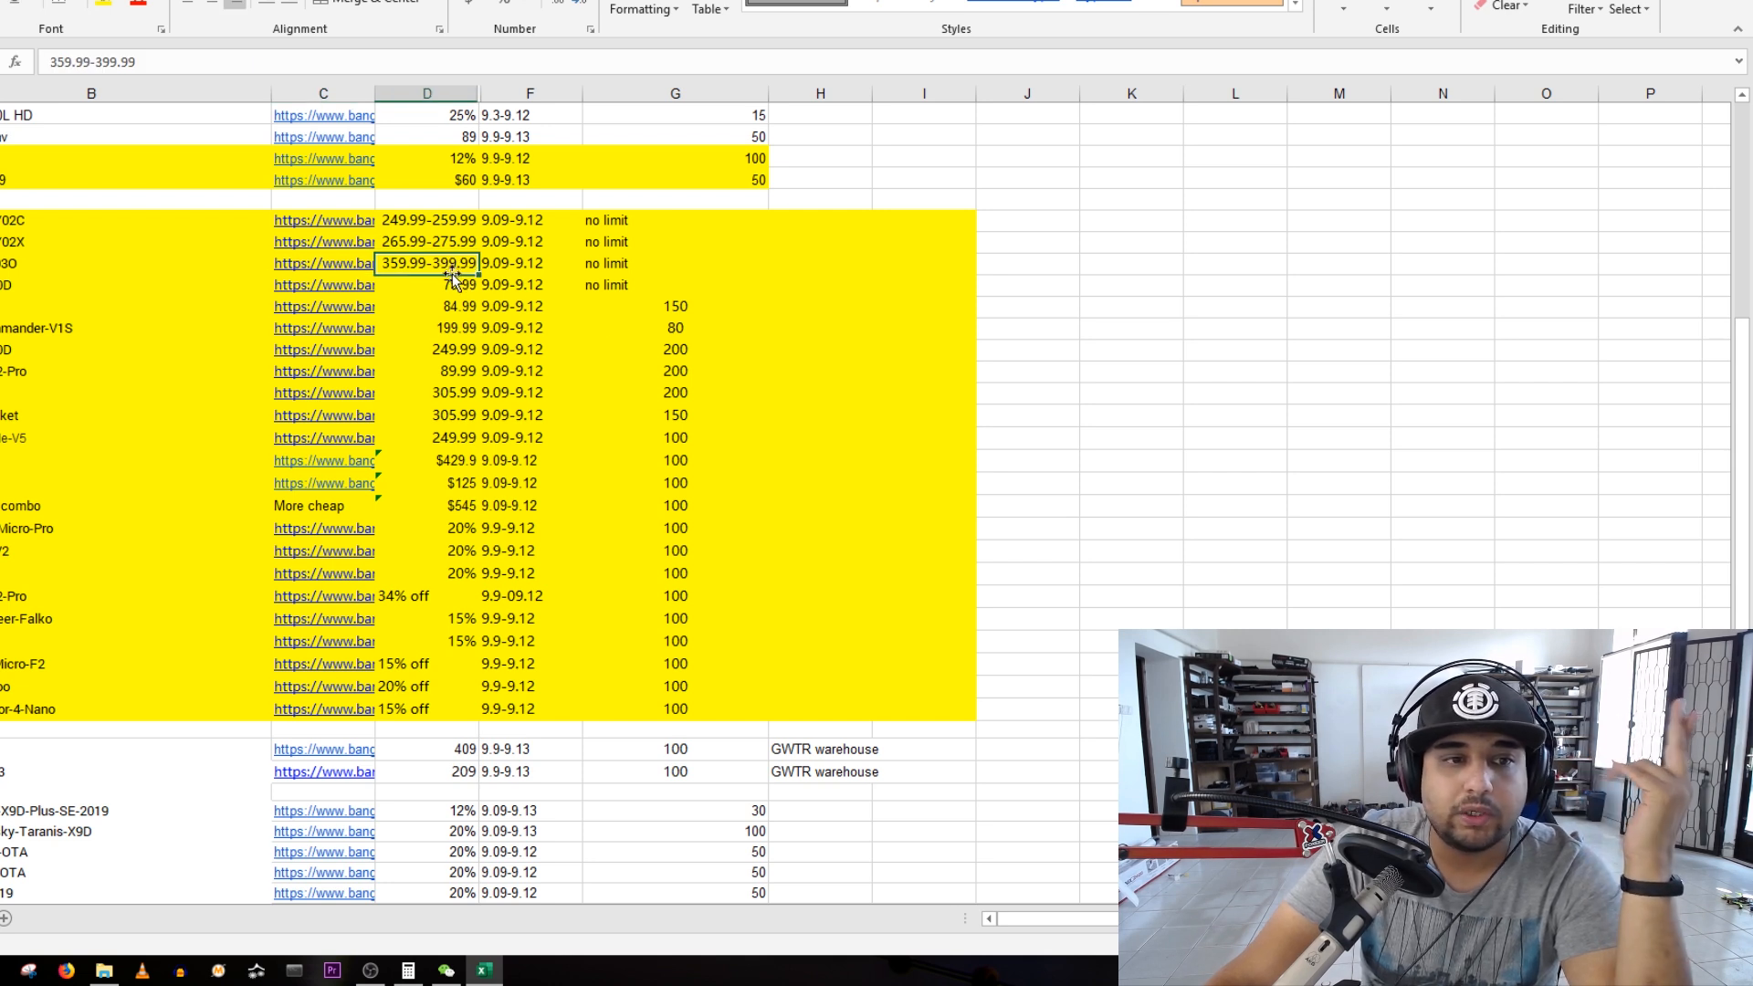
pyautogui.click(426, 284)
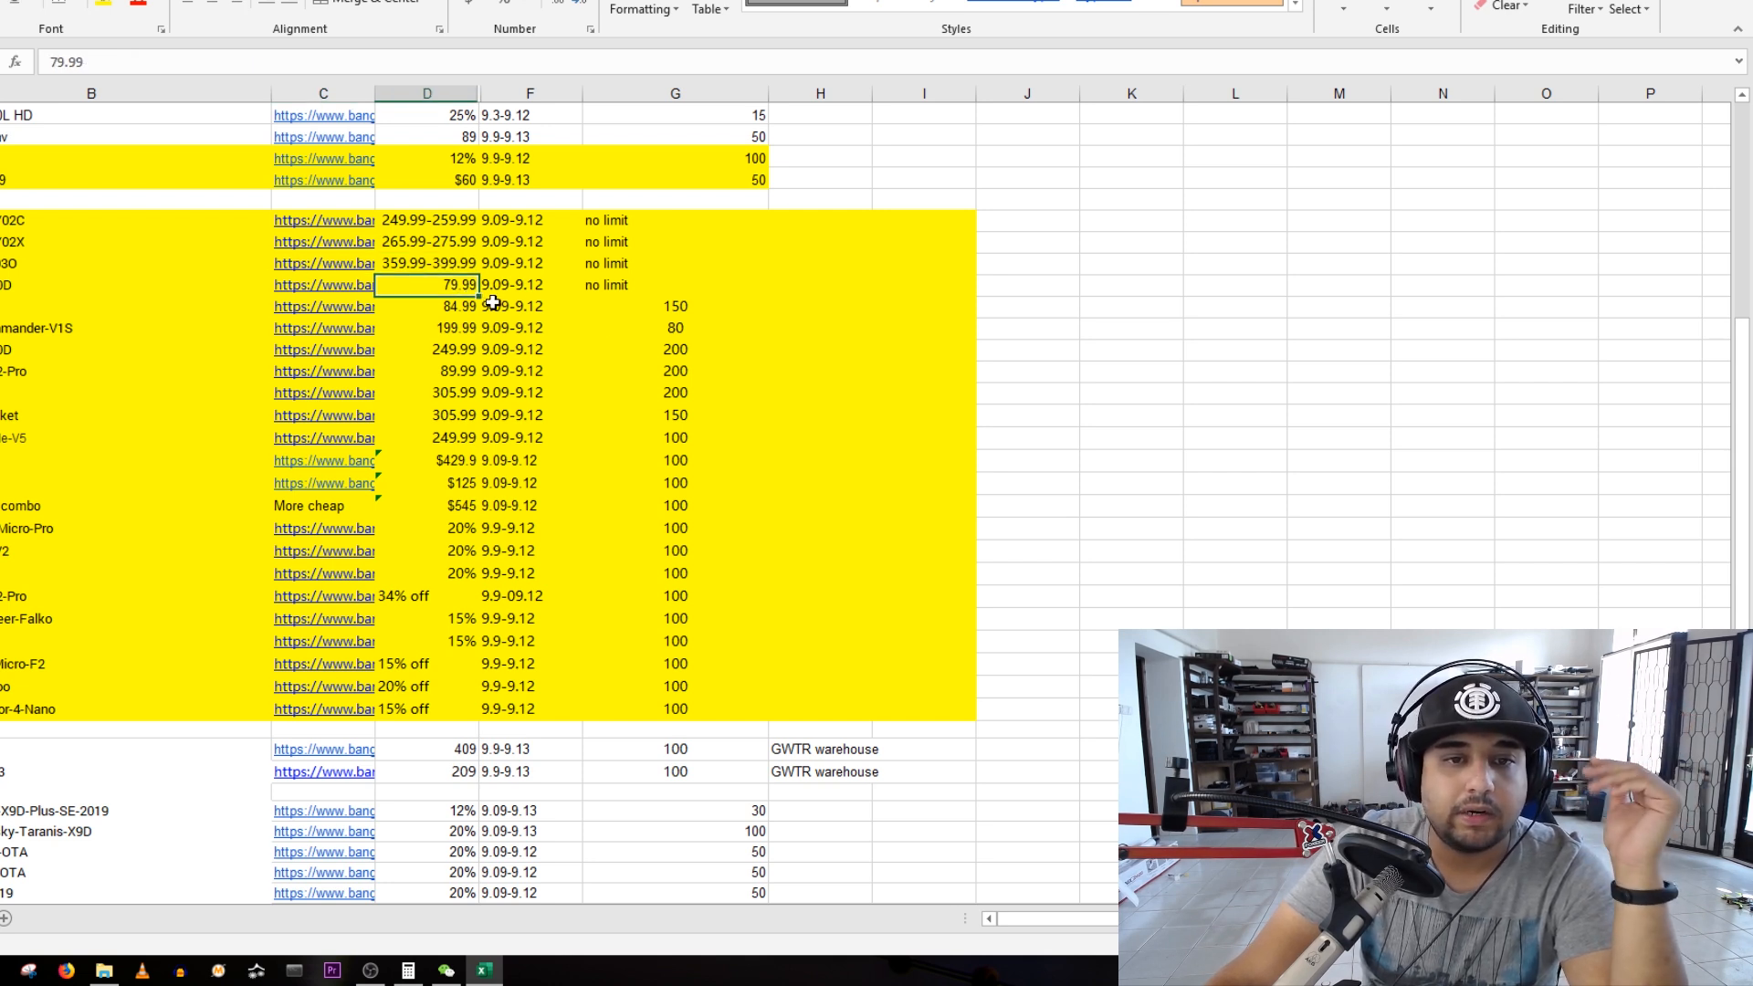
pyautogui.click(425, 263)
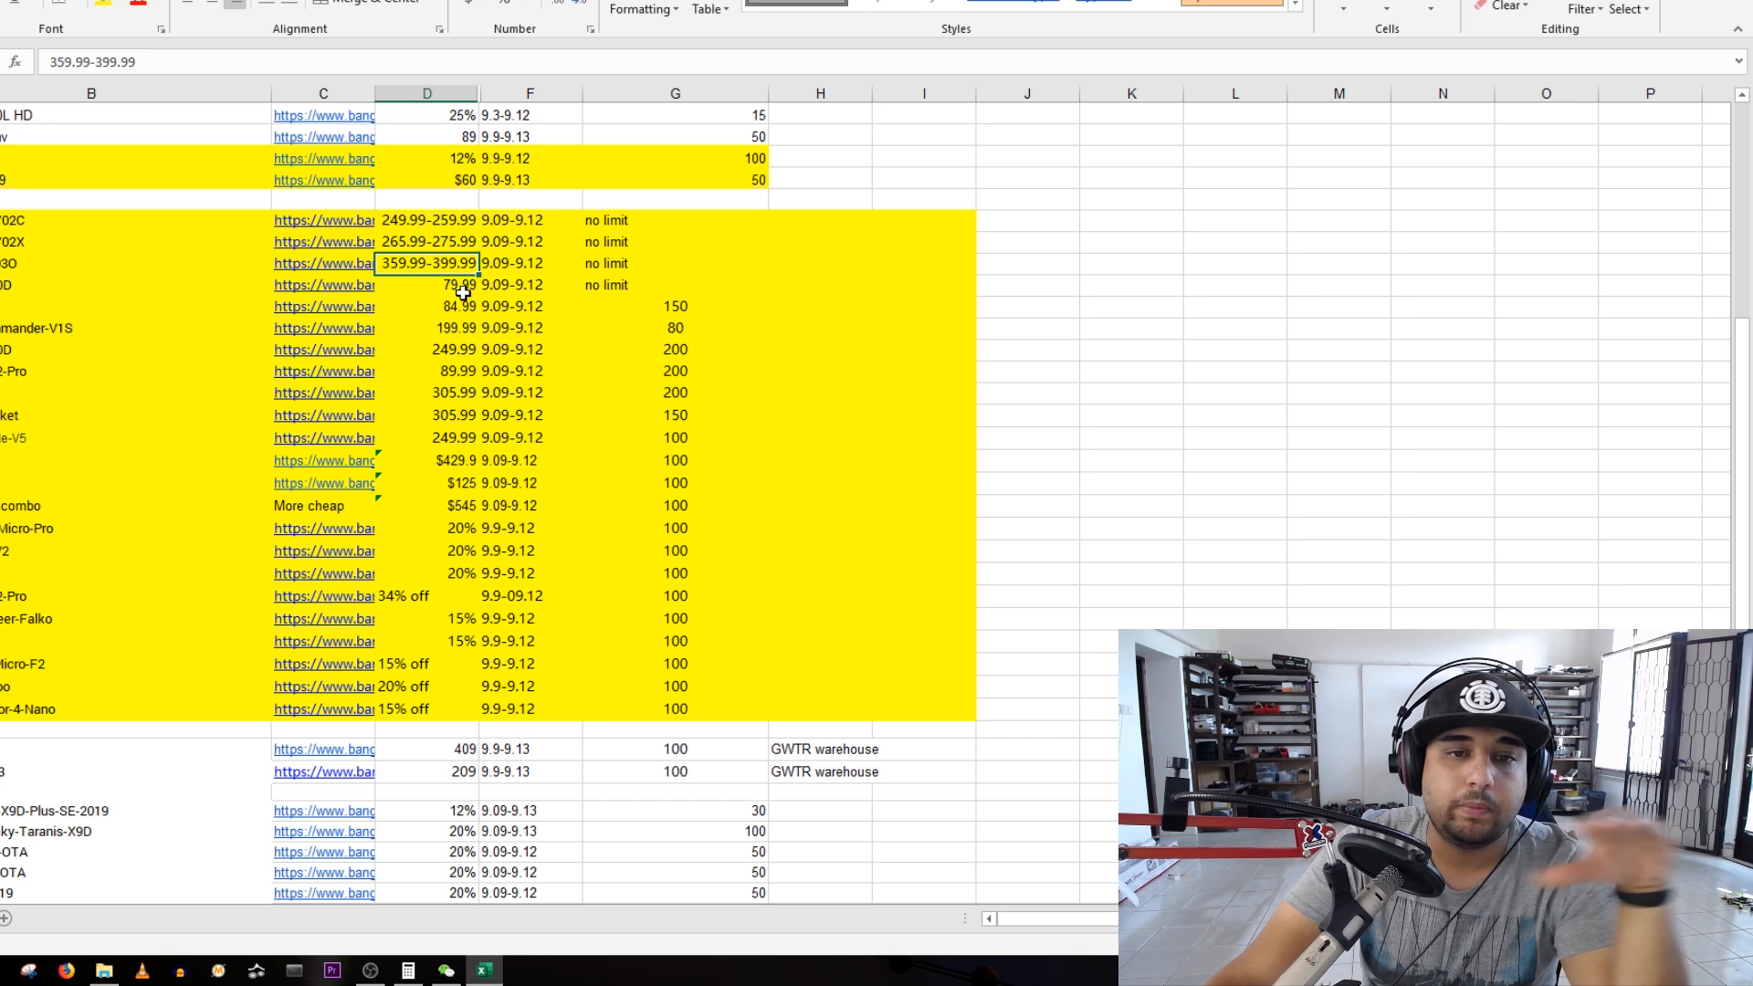
pyautogui.click(425, 306)
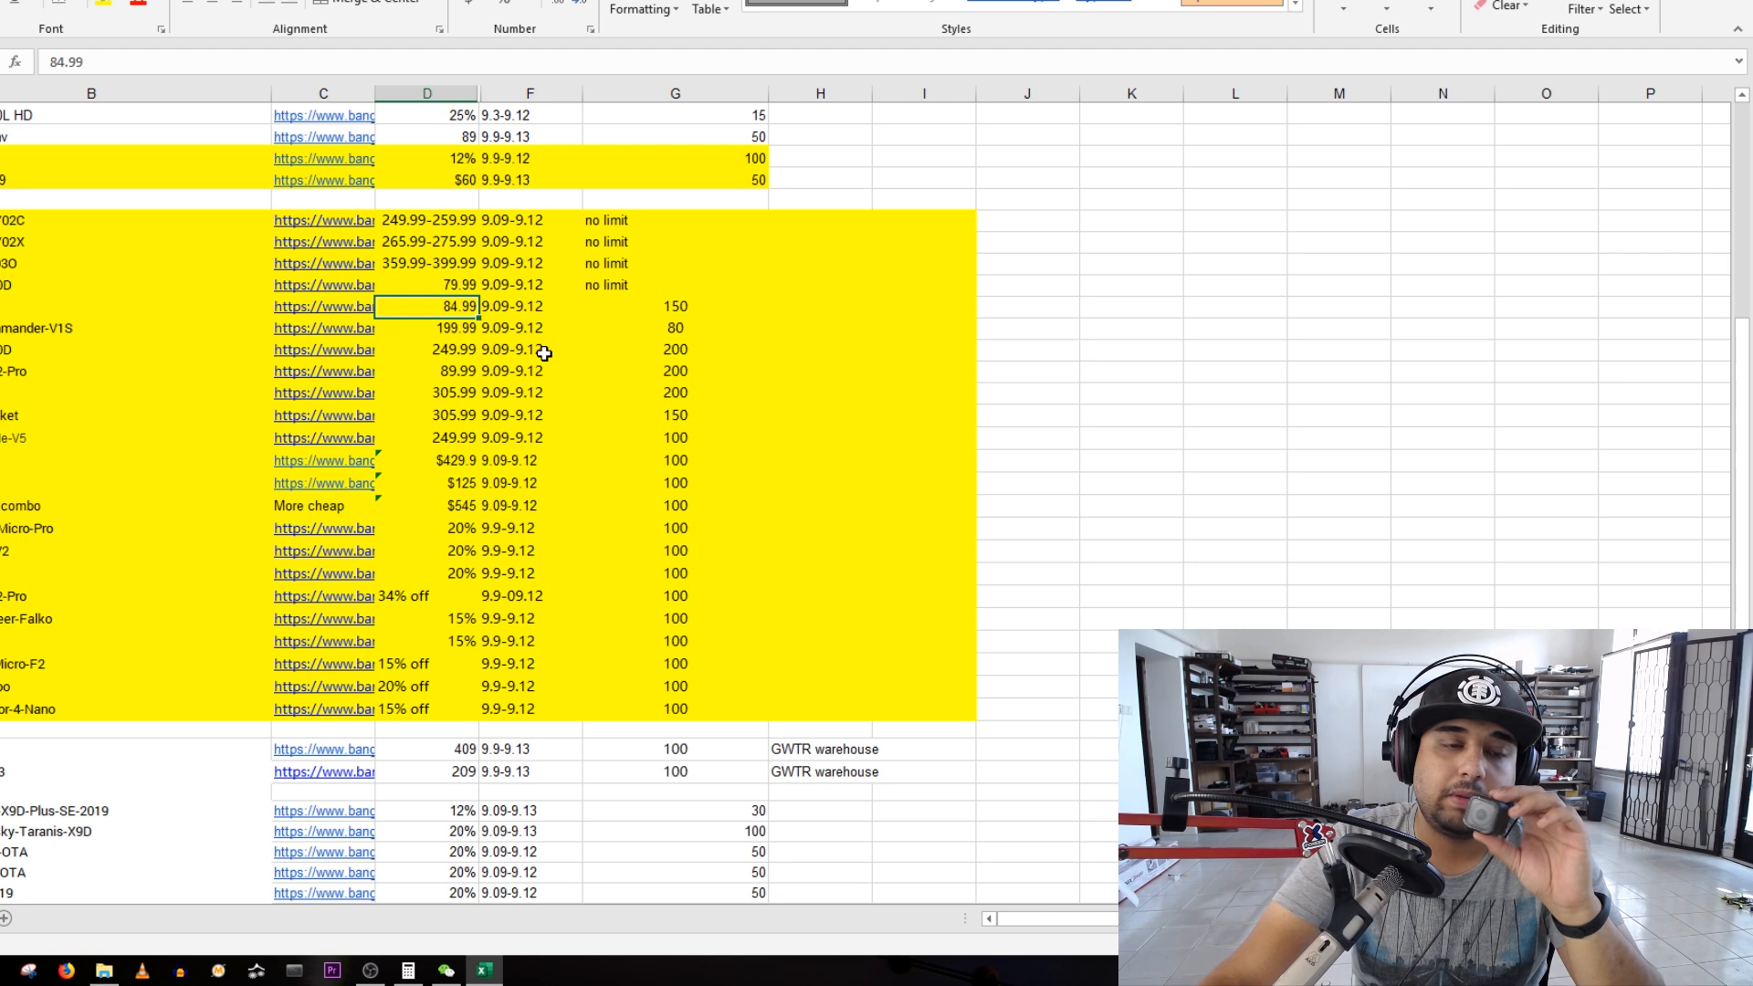
pyautogui.moveTo(415, 331)
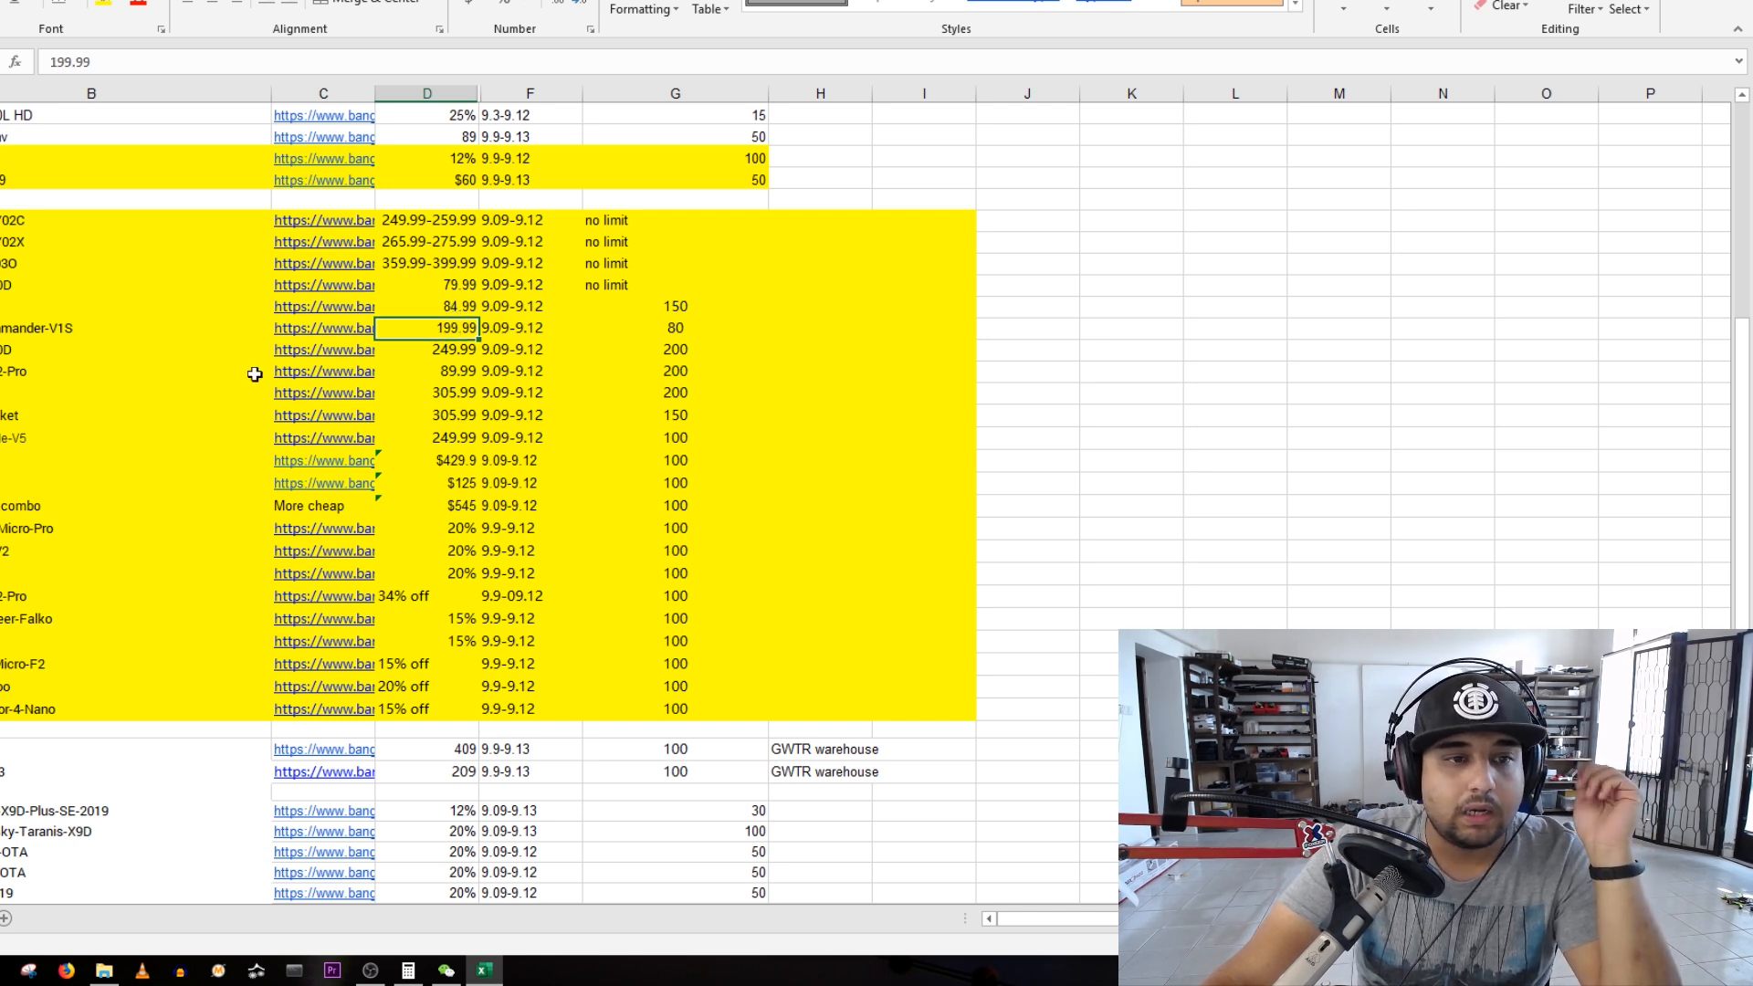
pyautogui.moveTo(480, 349)
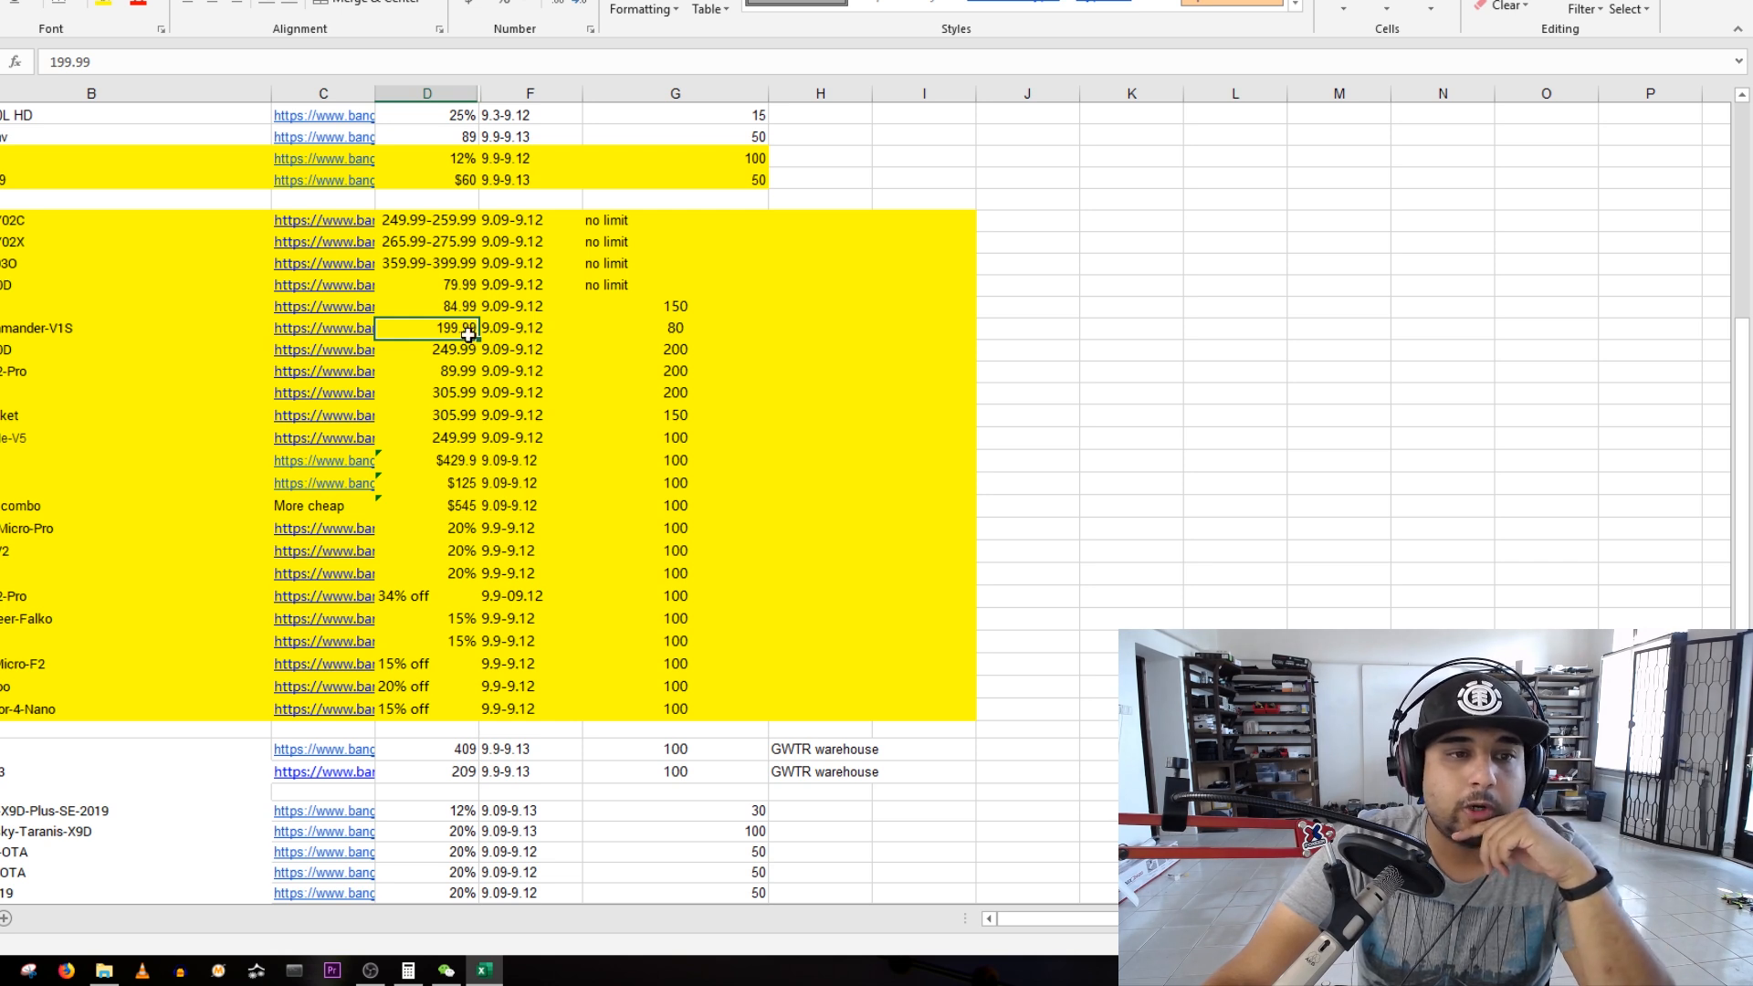
pyautogui.click(425, 349)
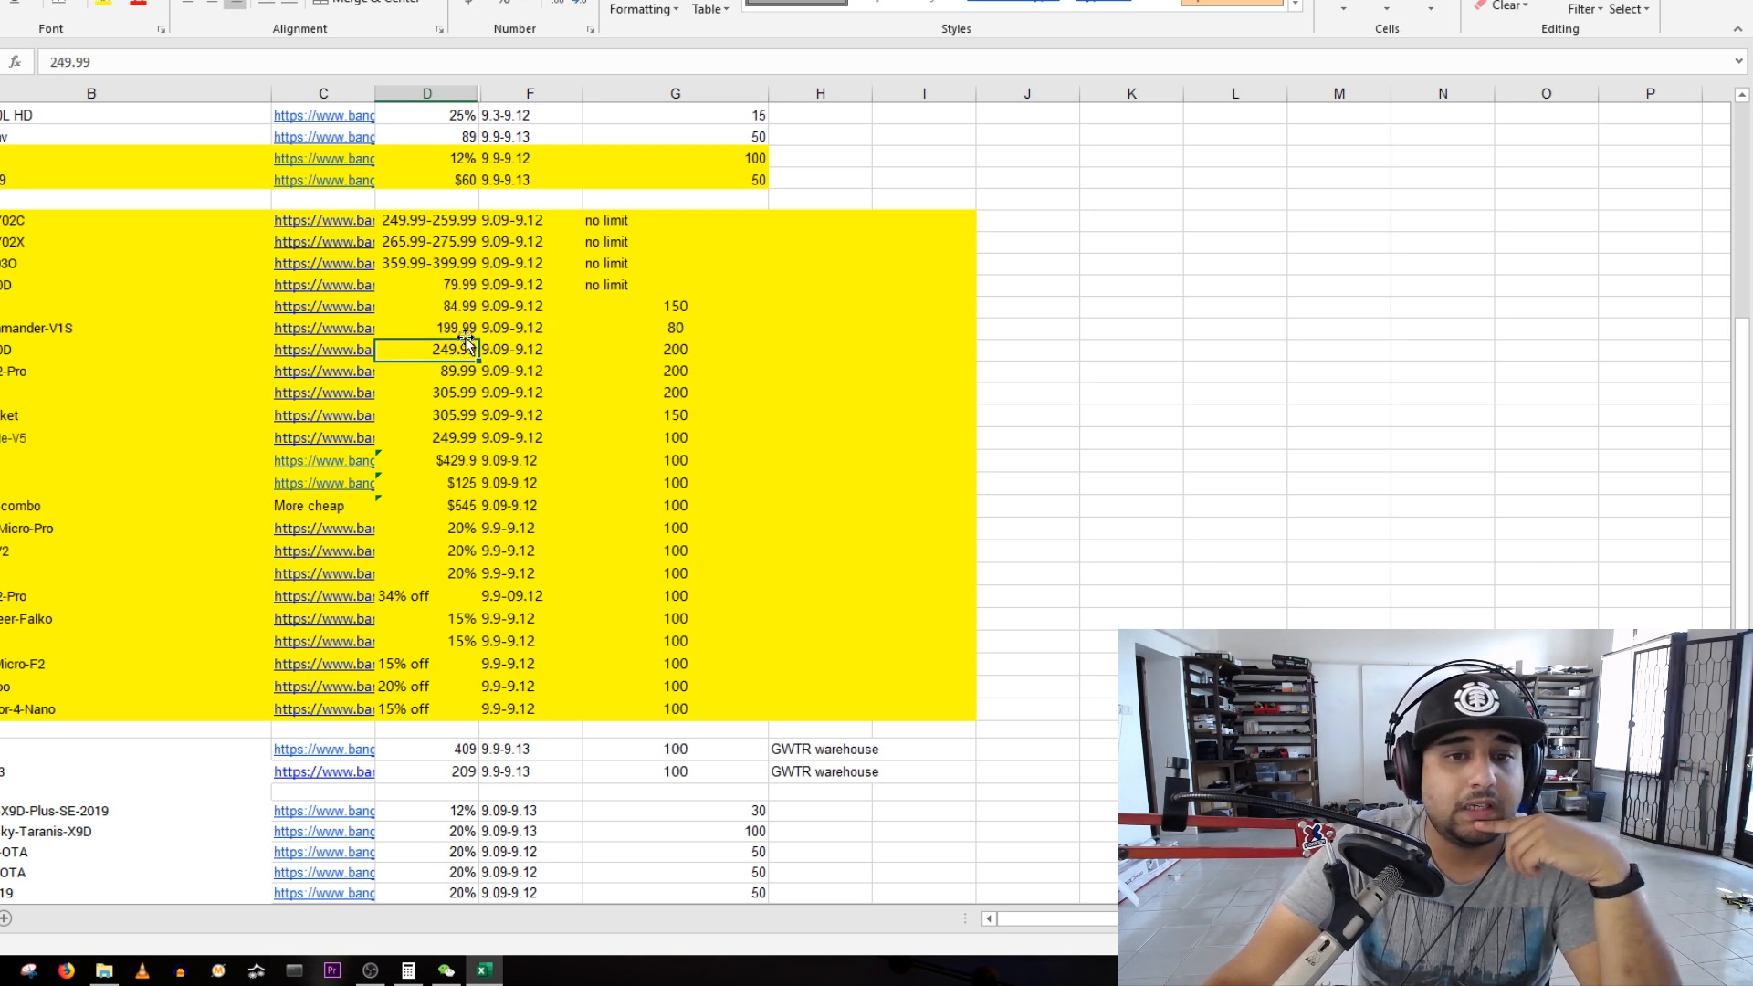
pyautogui.click(425, 327)
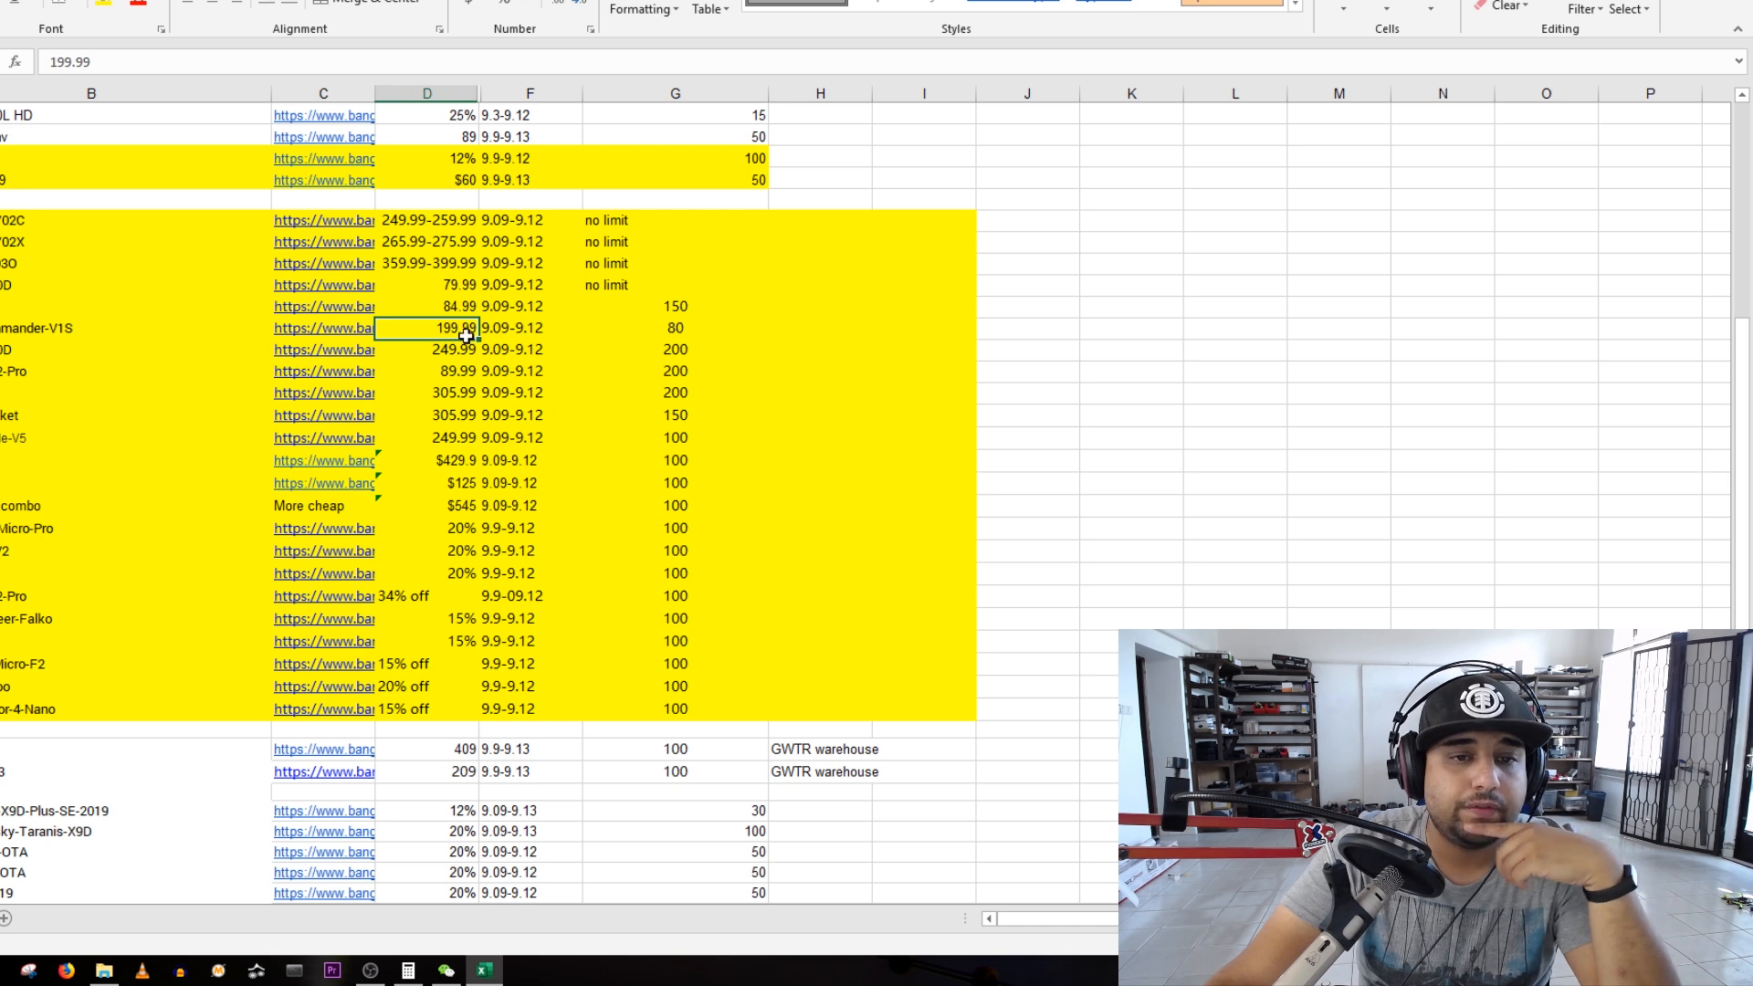
pyautogui.click(426, 349)
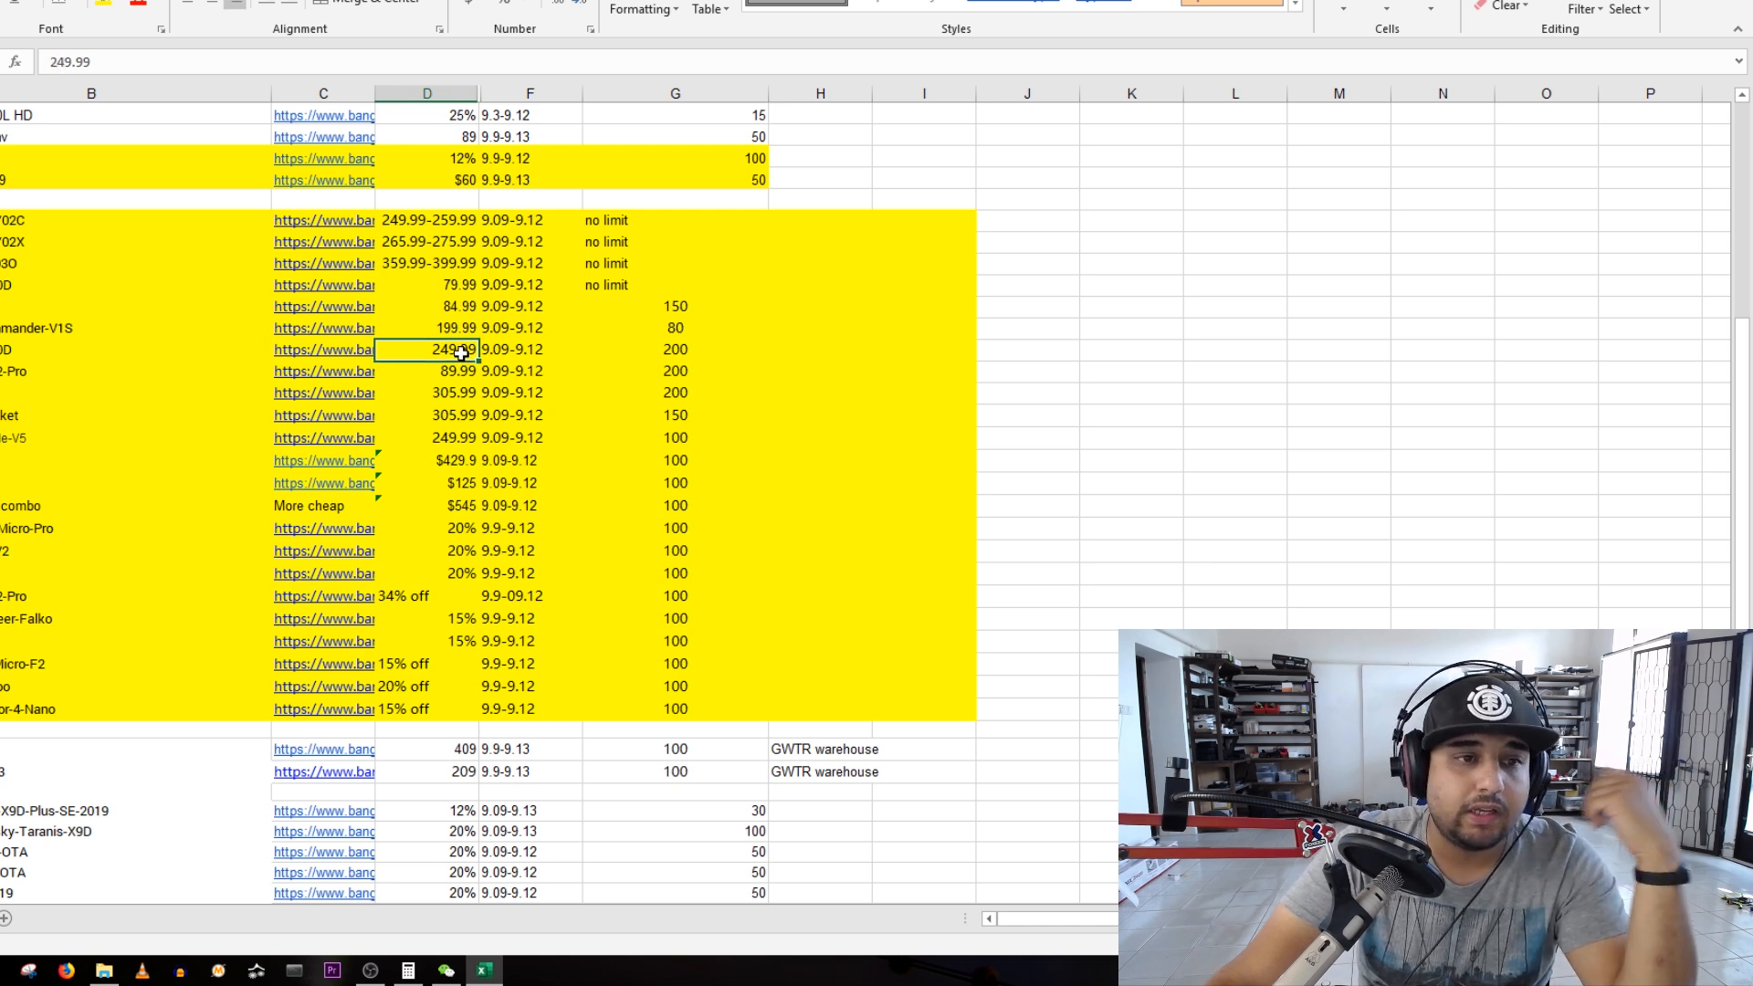
pyautogui.moveTo(444, 243)
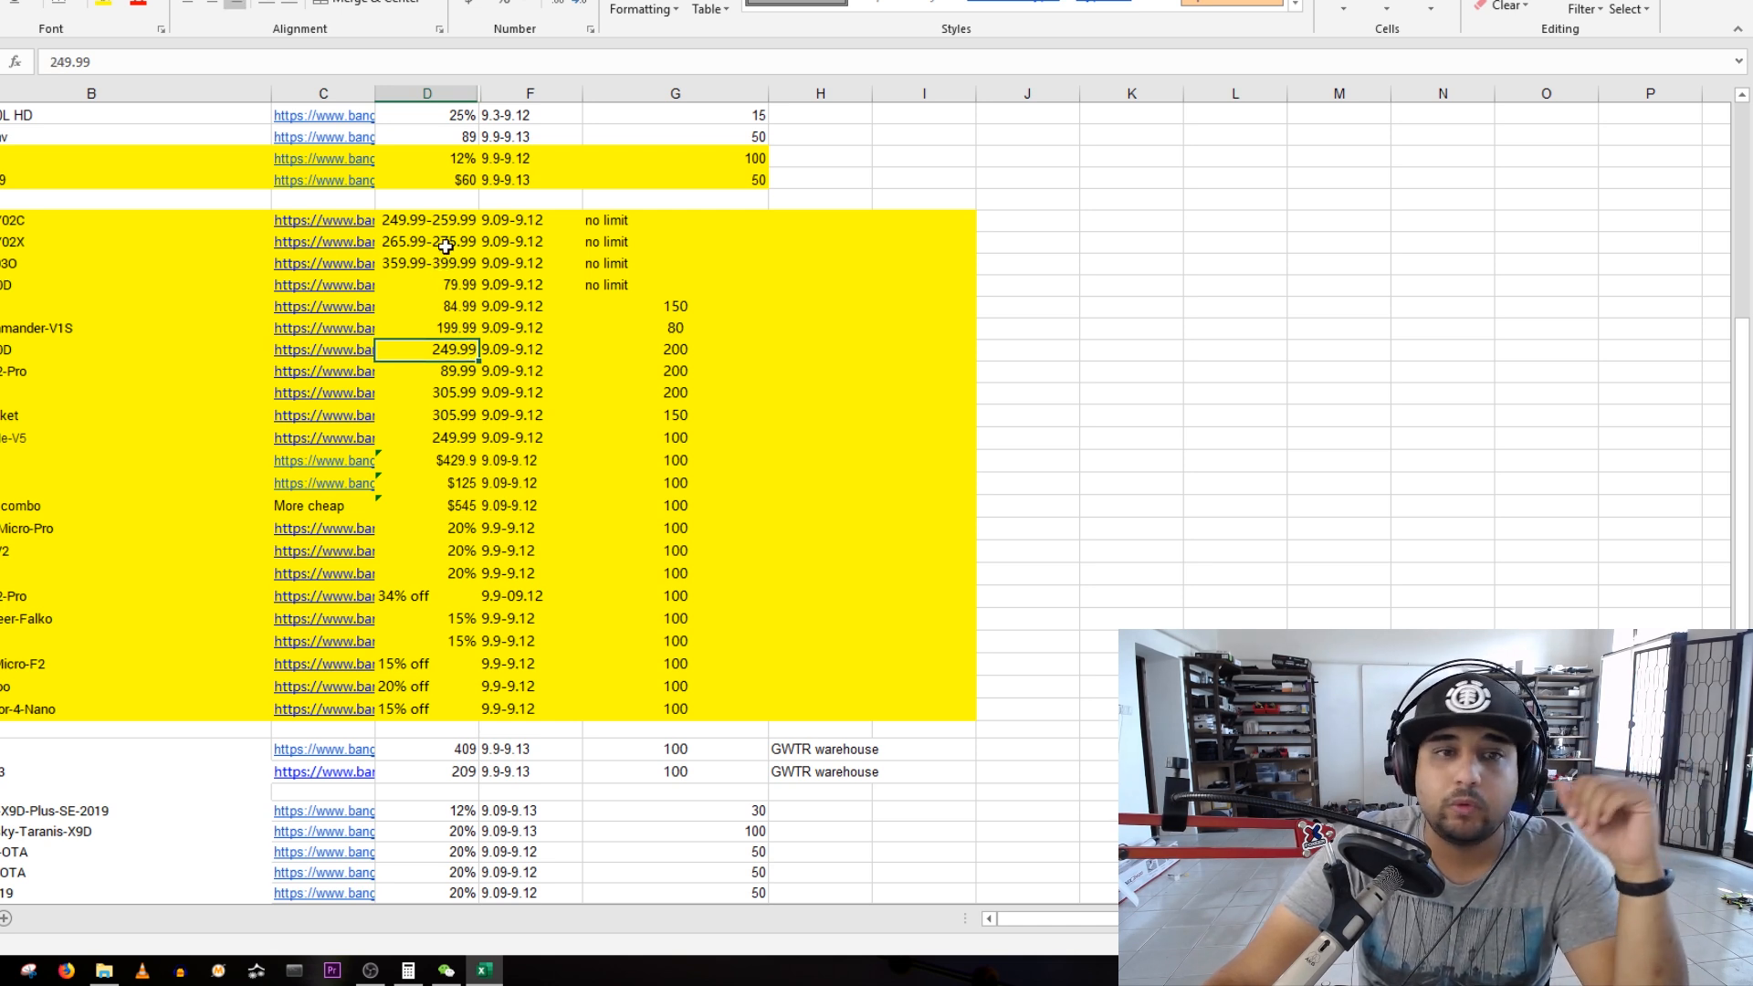
pyautogui.click(427, 220)
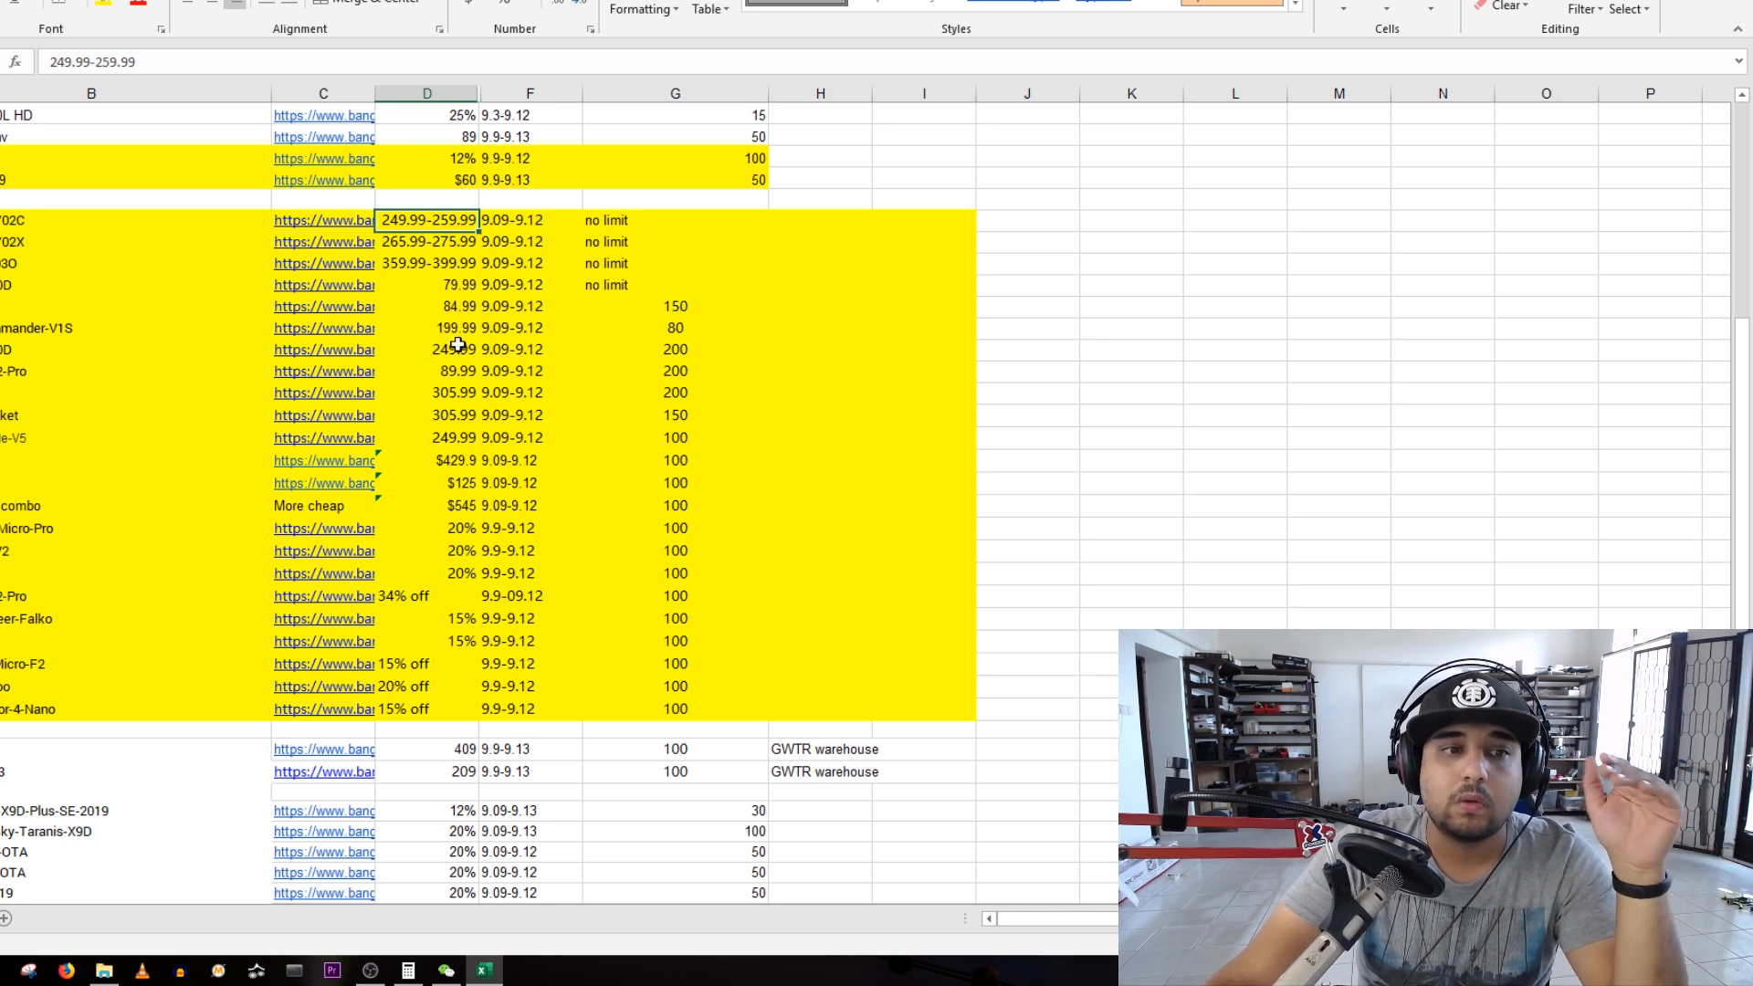
pyautogui.moveTo(420, 339)
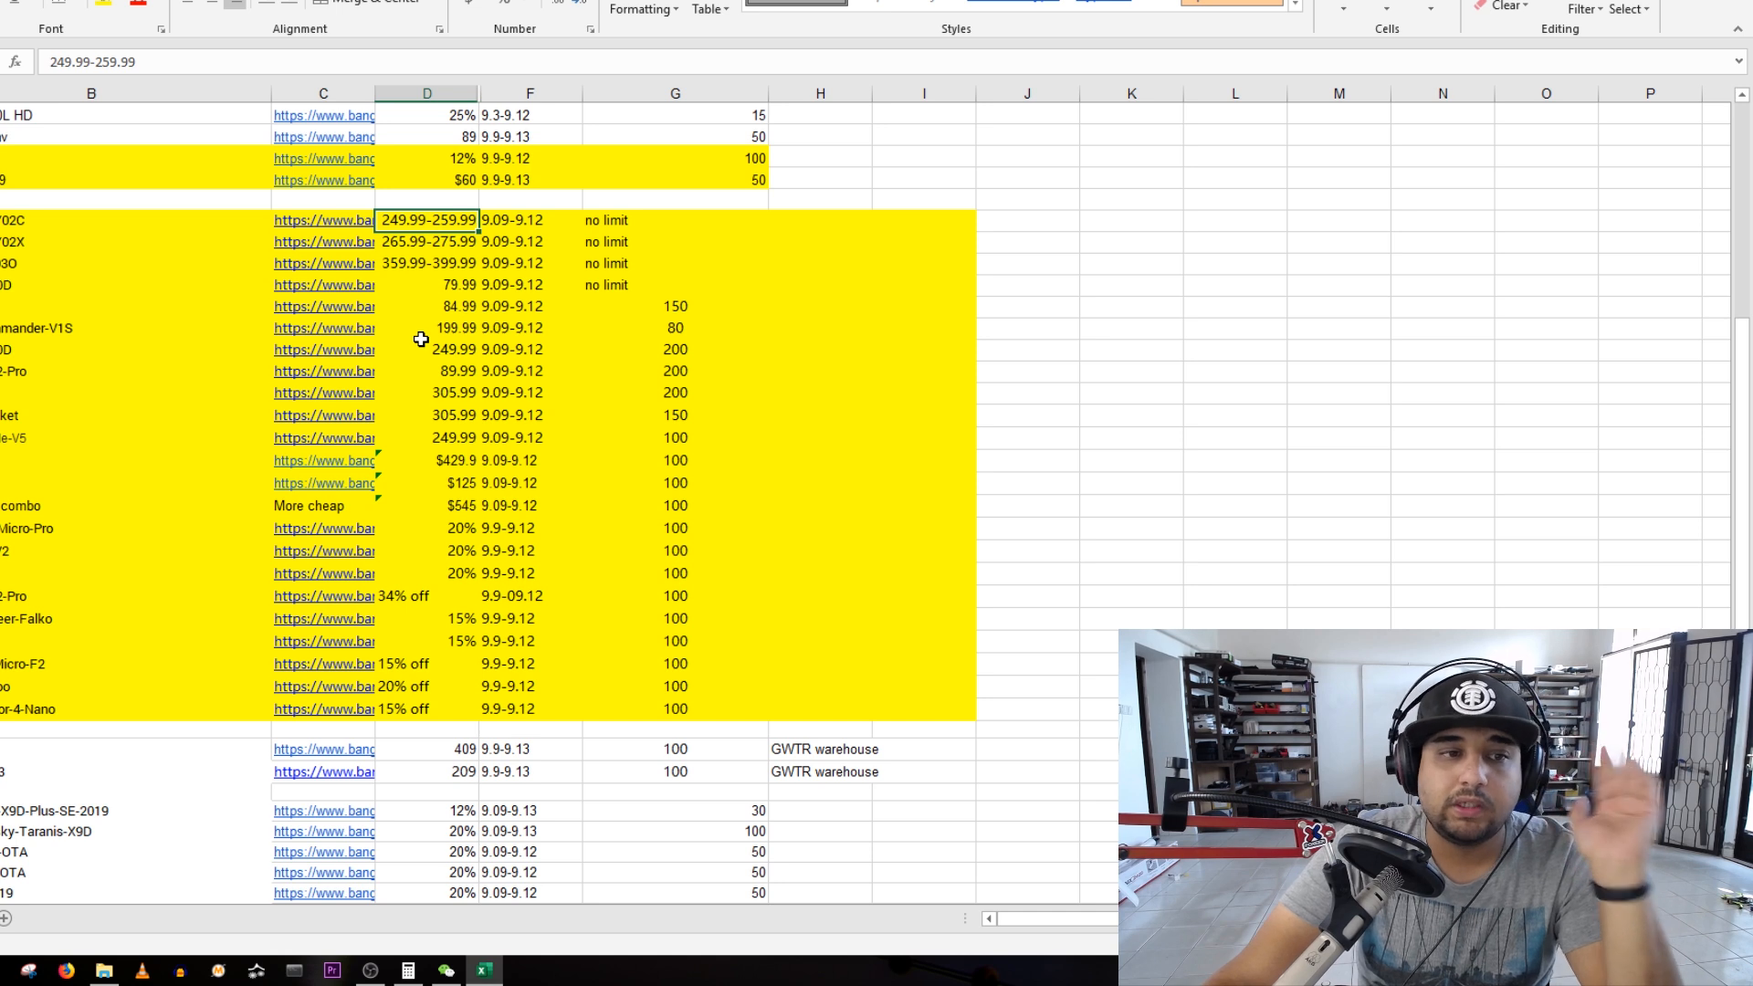
pyautogui.moveTo(467, 370)
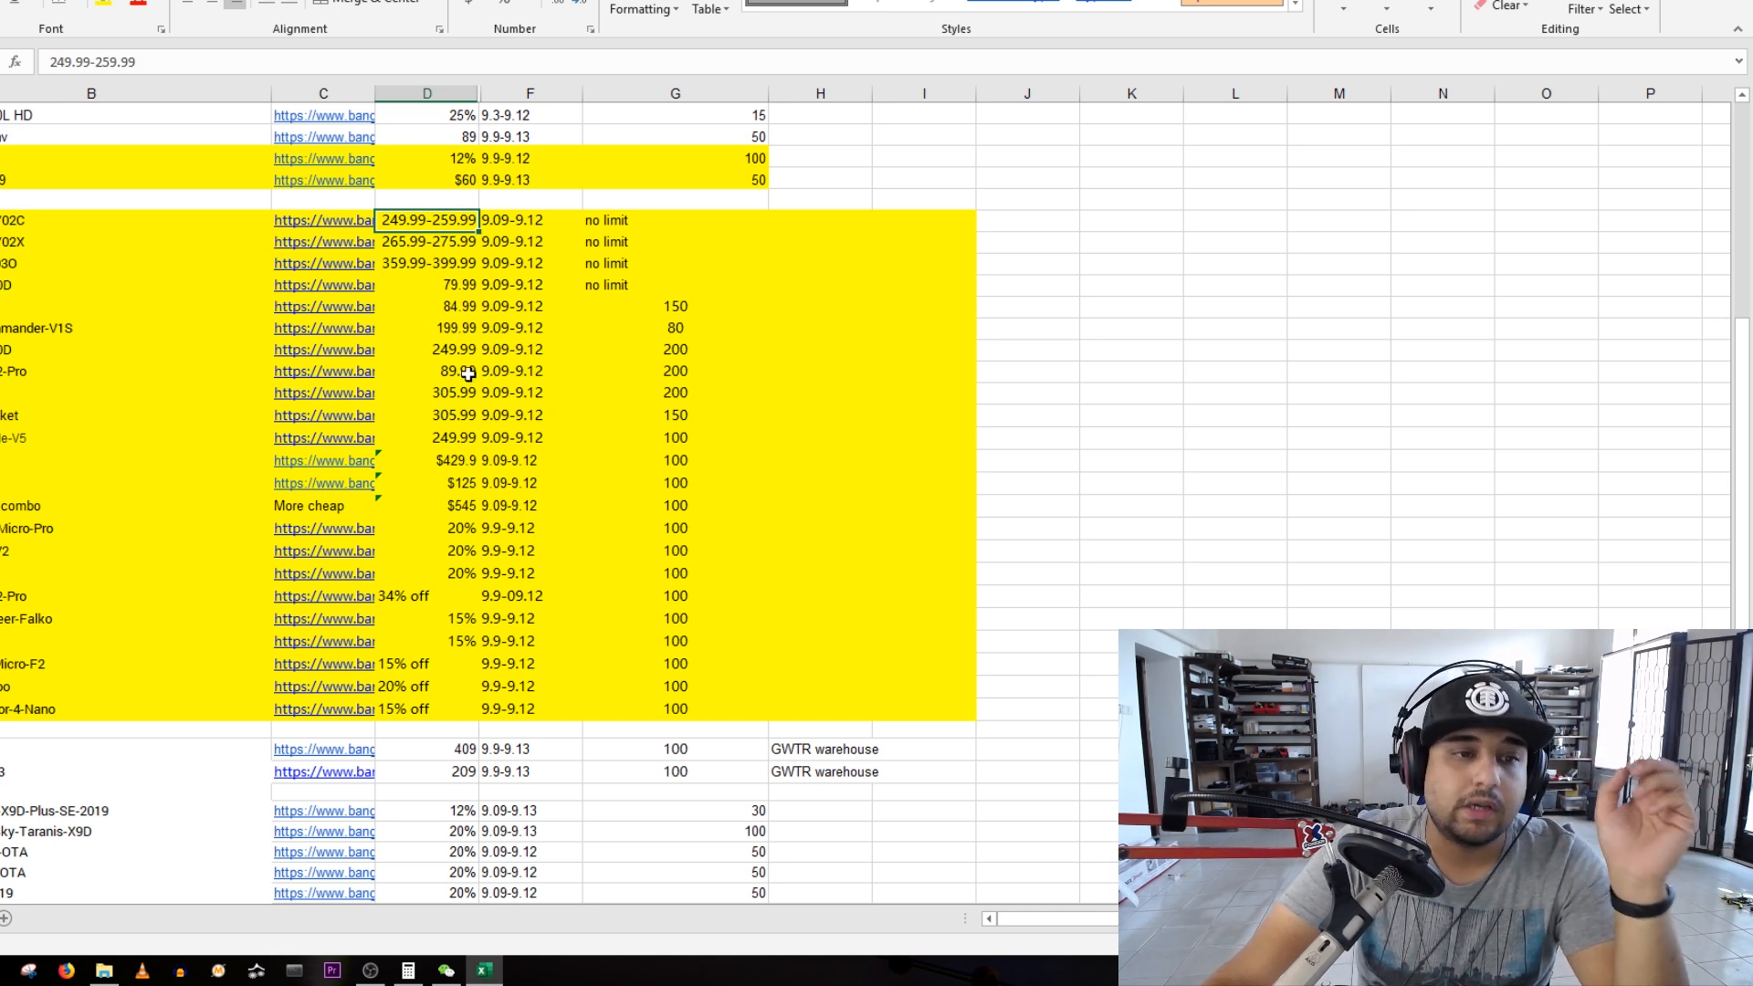
pyautogui.moveTo(426, 402)
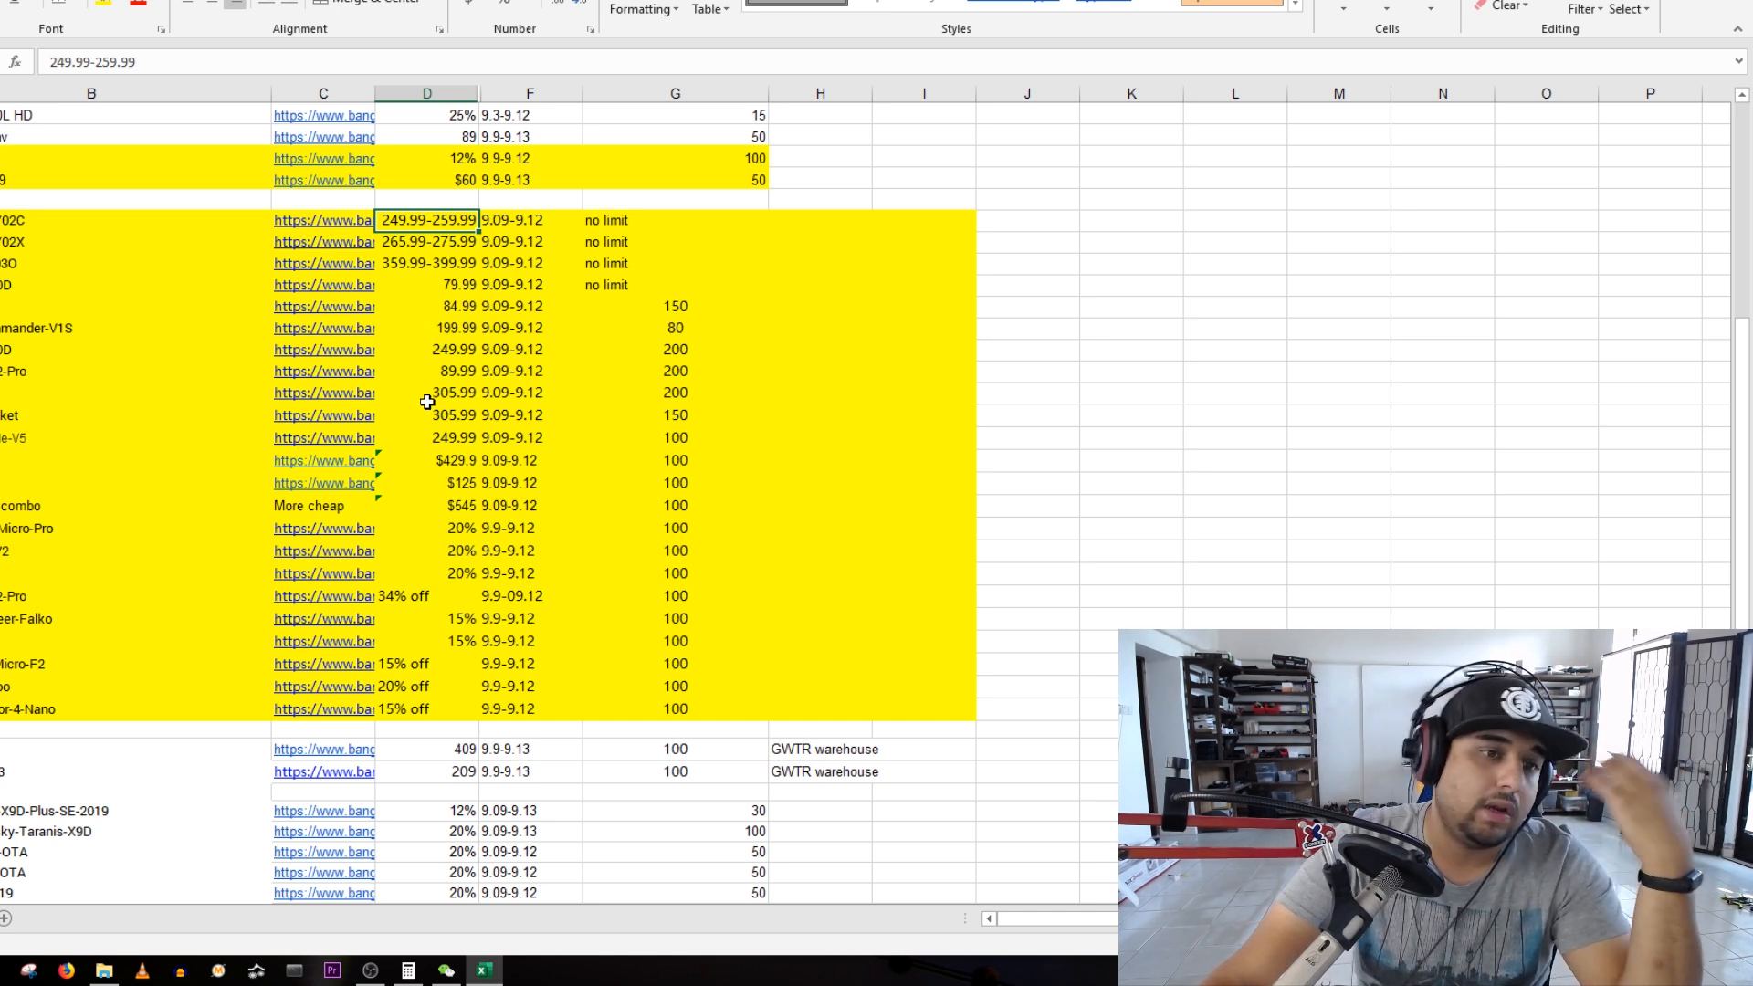
pyautogui.moveTo(428, 414)
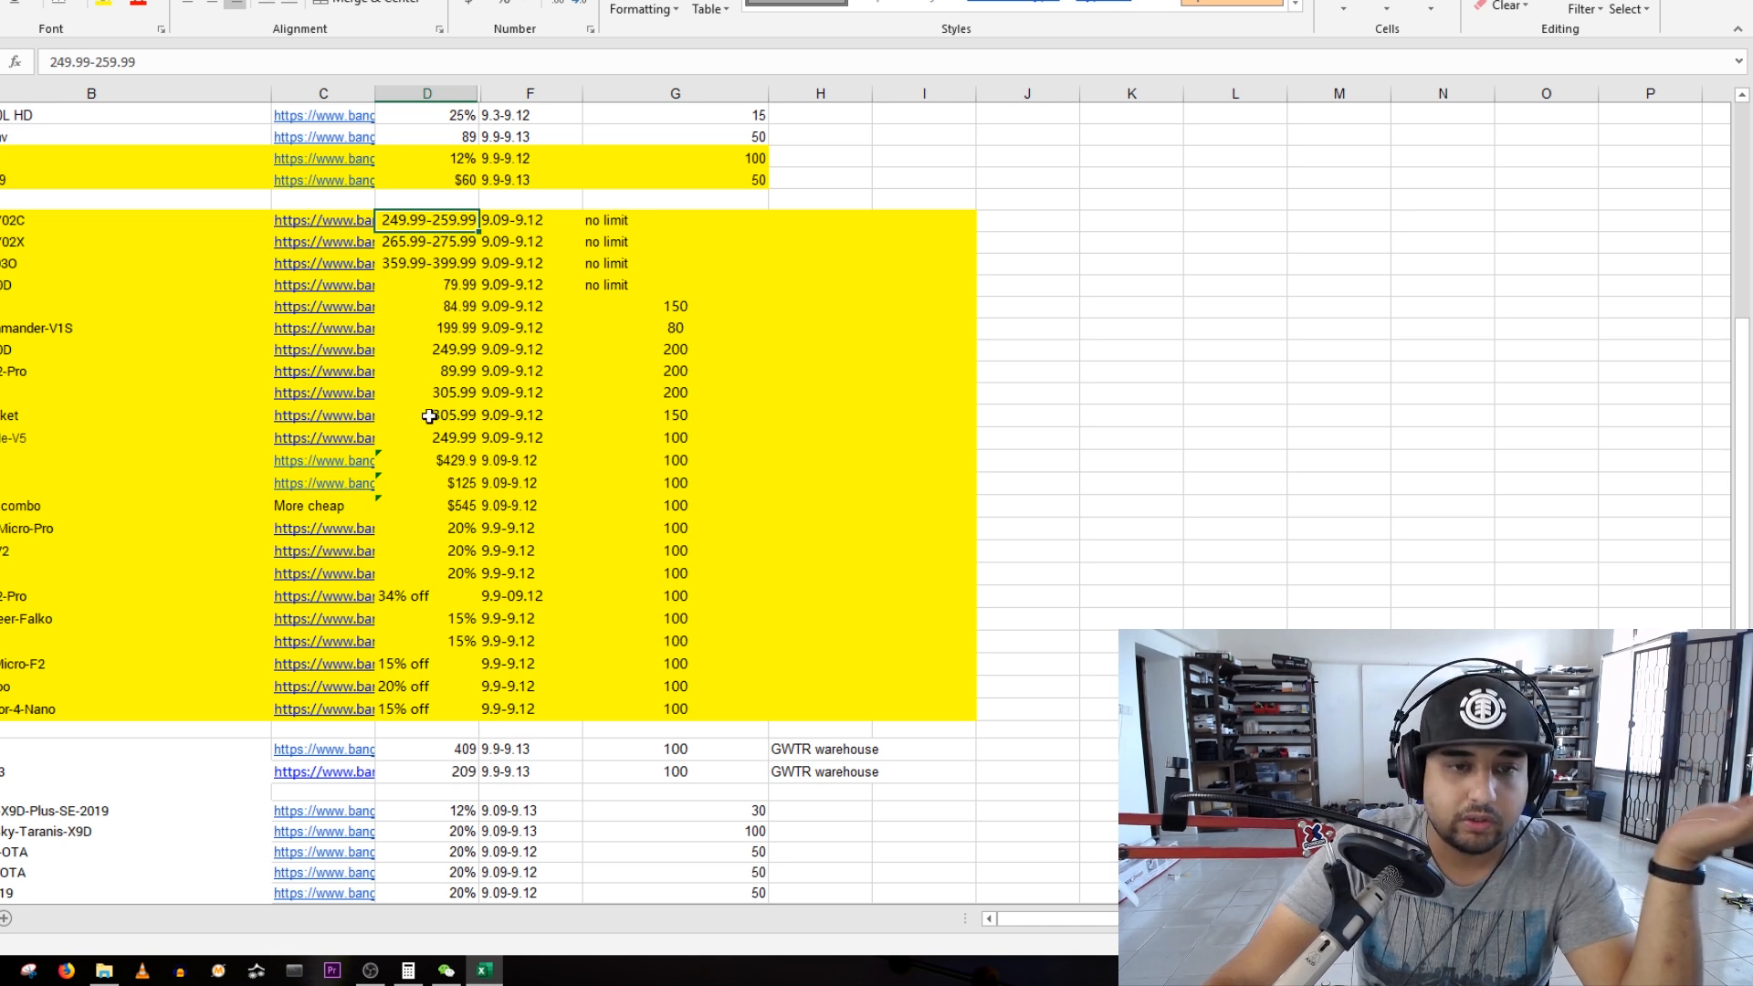
pyautogui.click(425, 414)
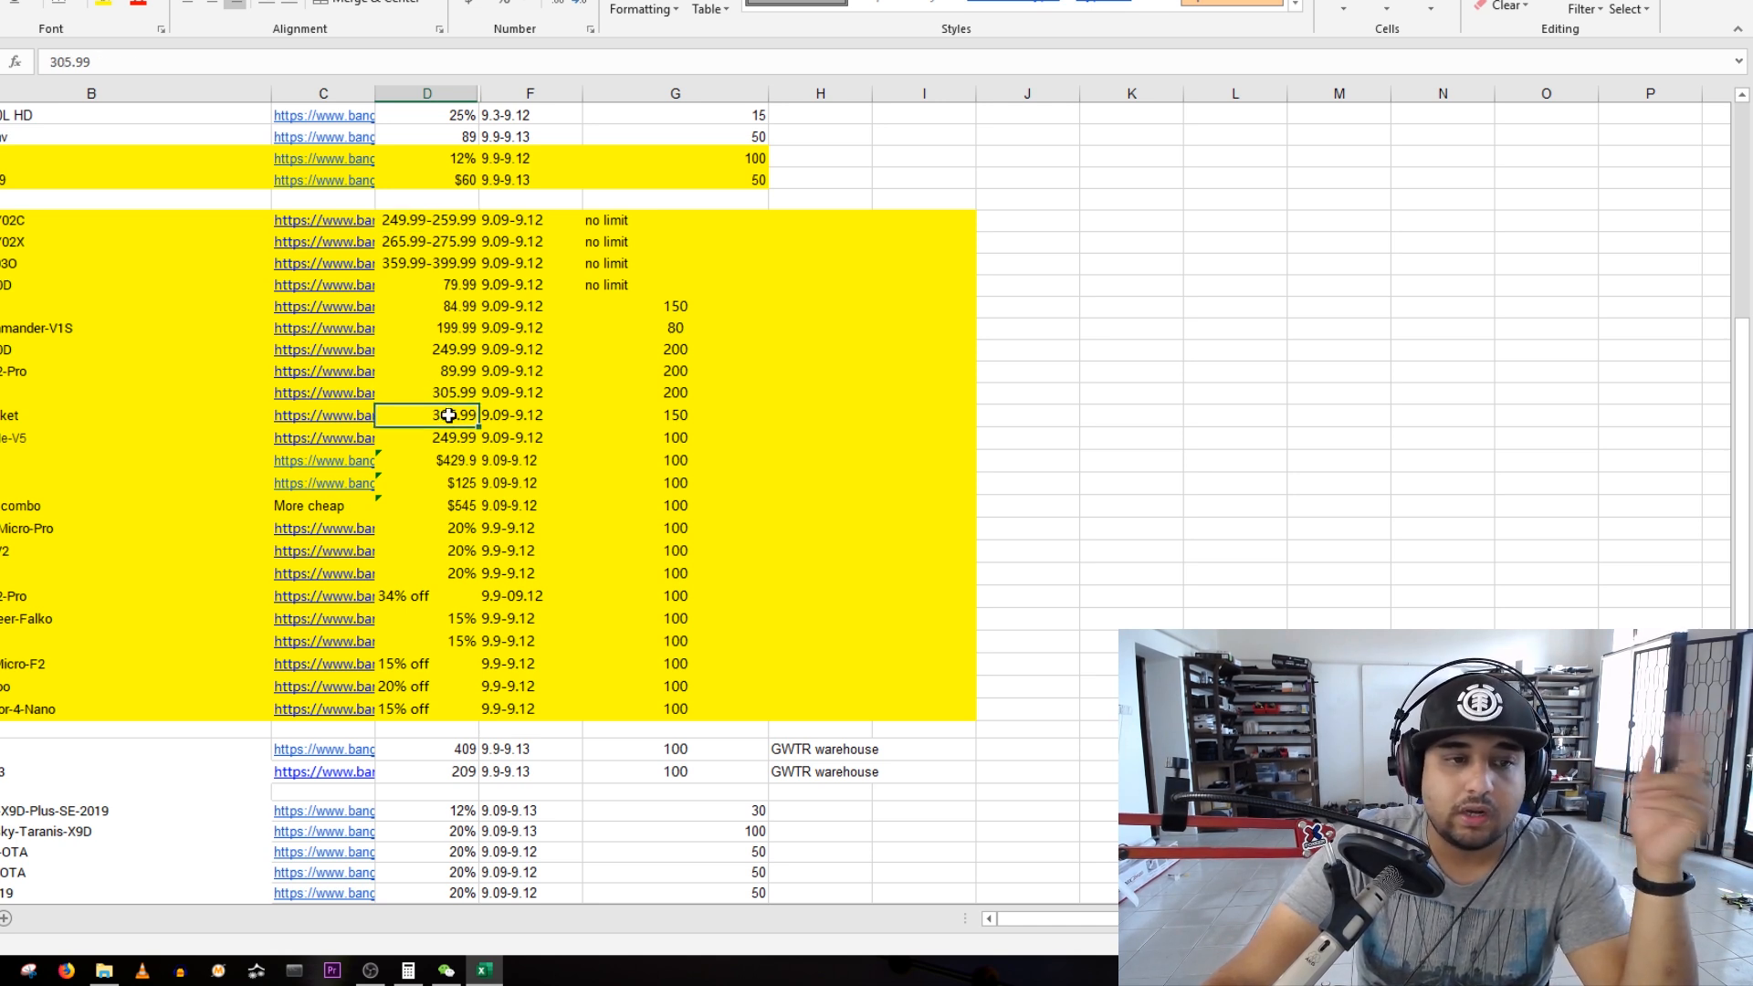
pyautogui.click(454, 460)
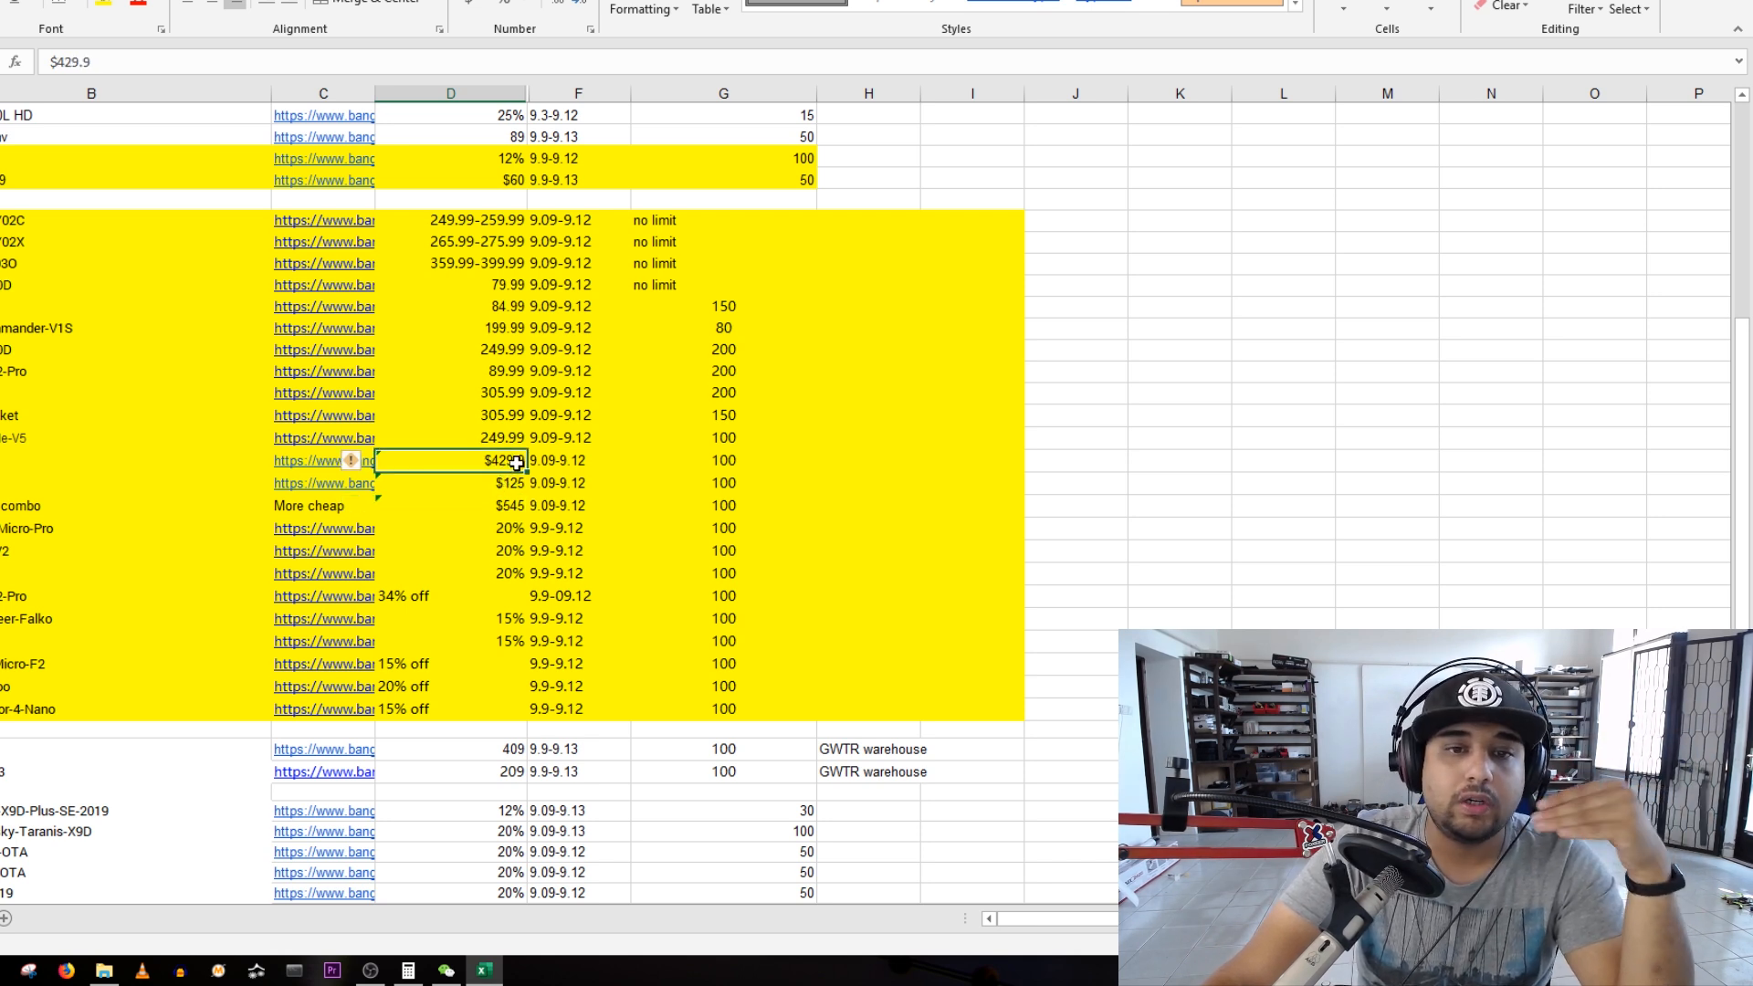
# - Go over the highlighted prices: 359.99-399.99, $429.9, the $545 combo, the 20% and 15% deals
pyautogui.click(451, 263)
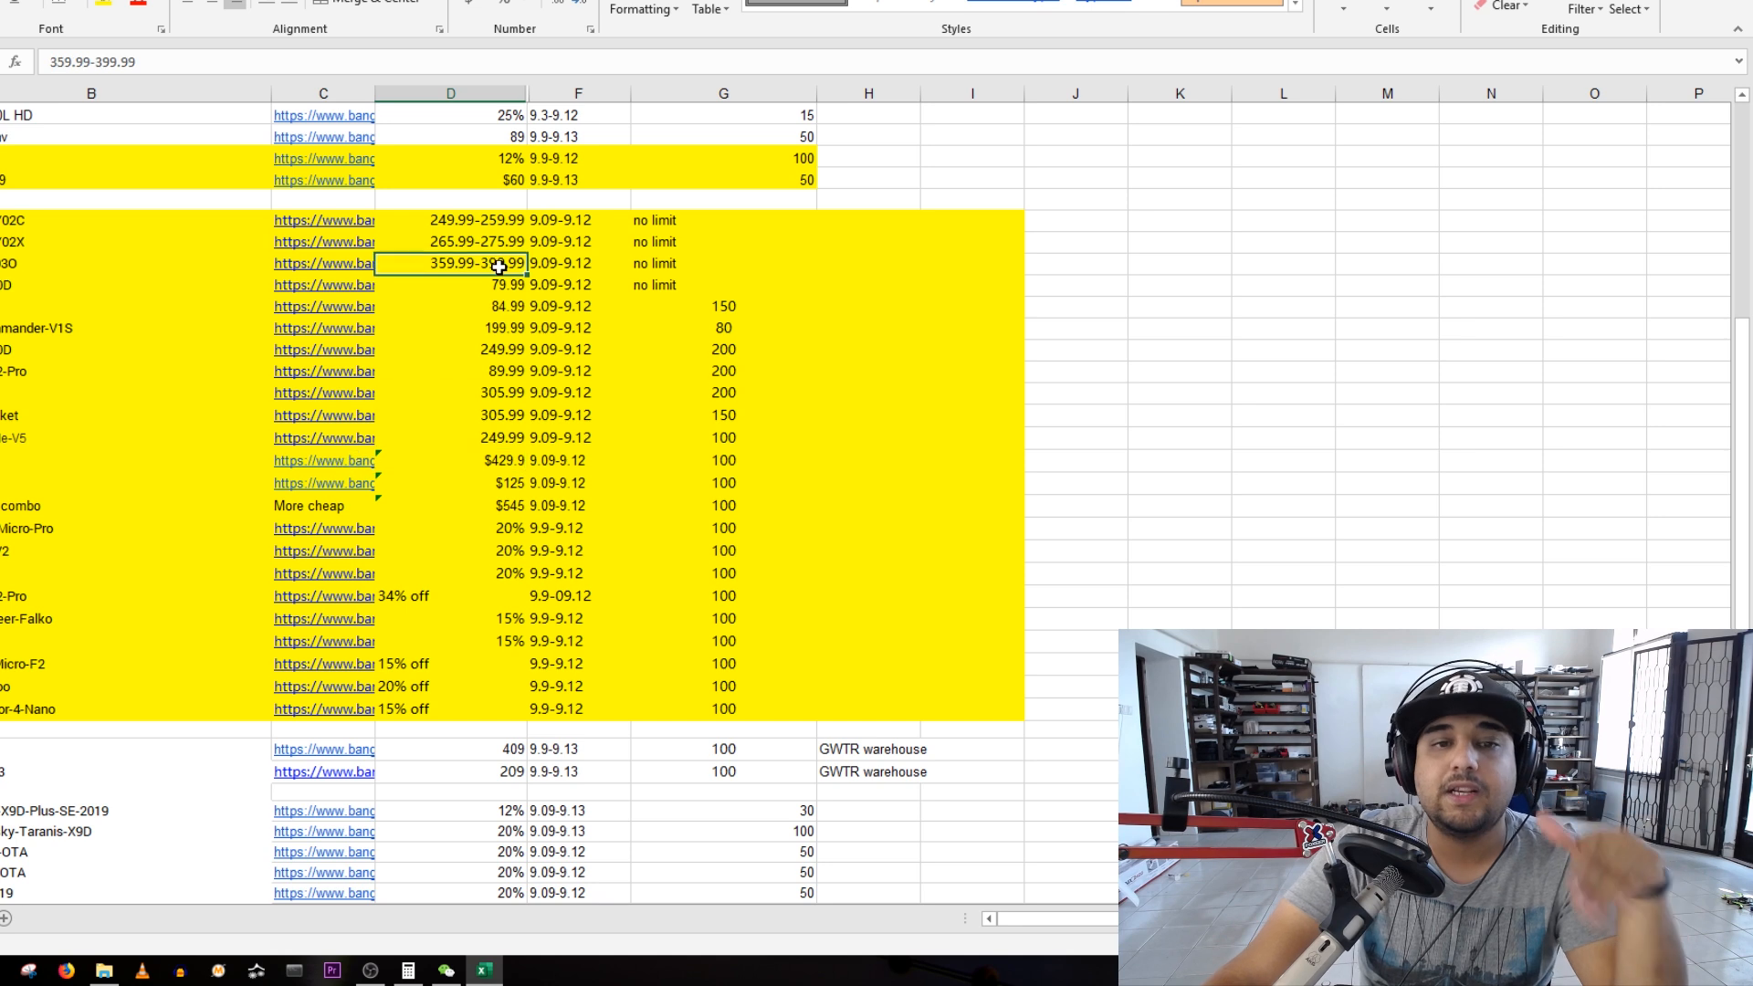
pyautogui.click(502, 460)
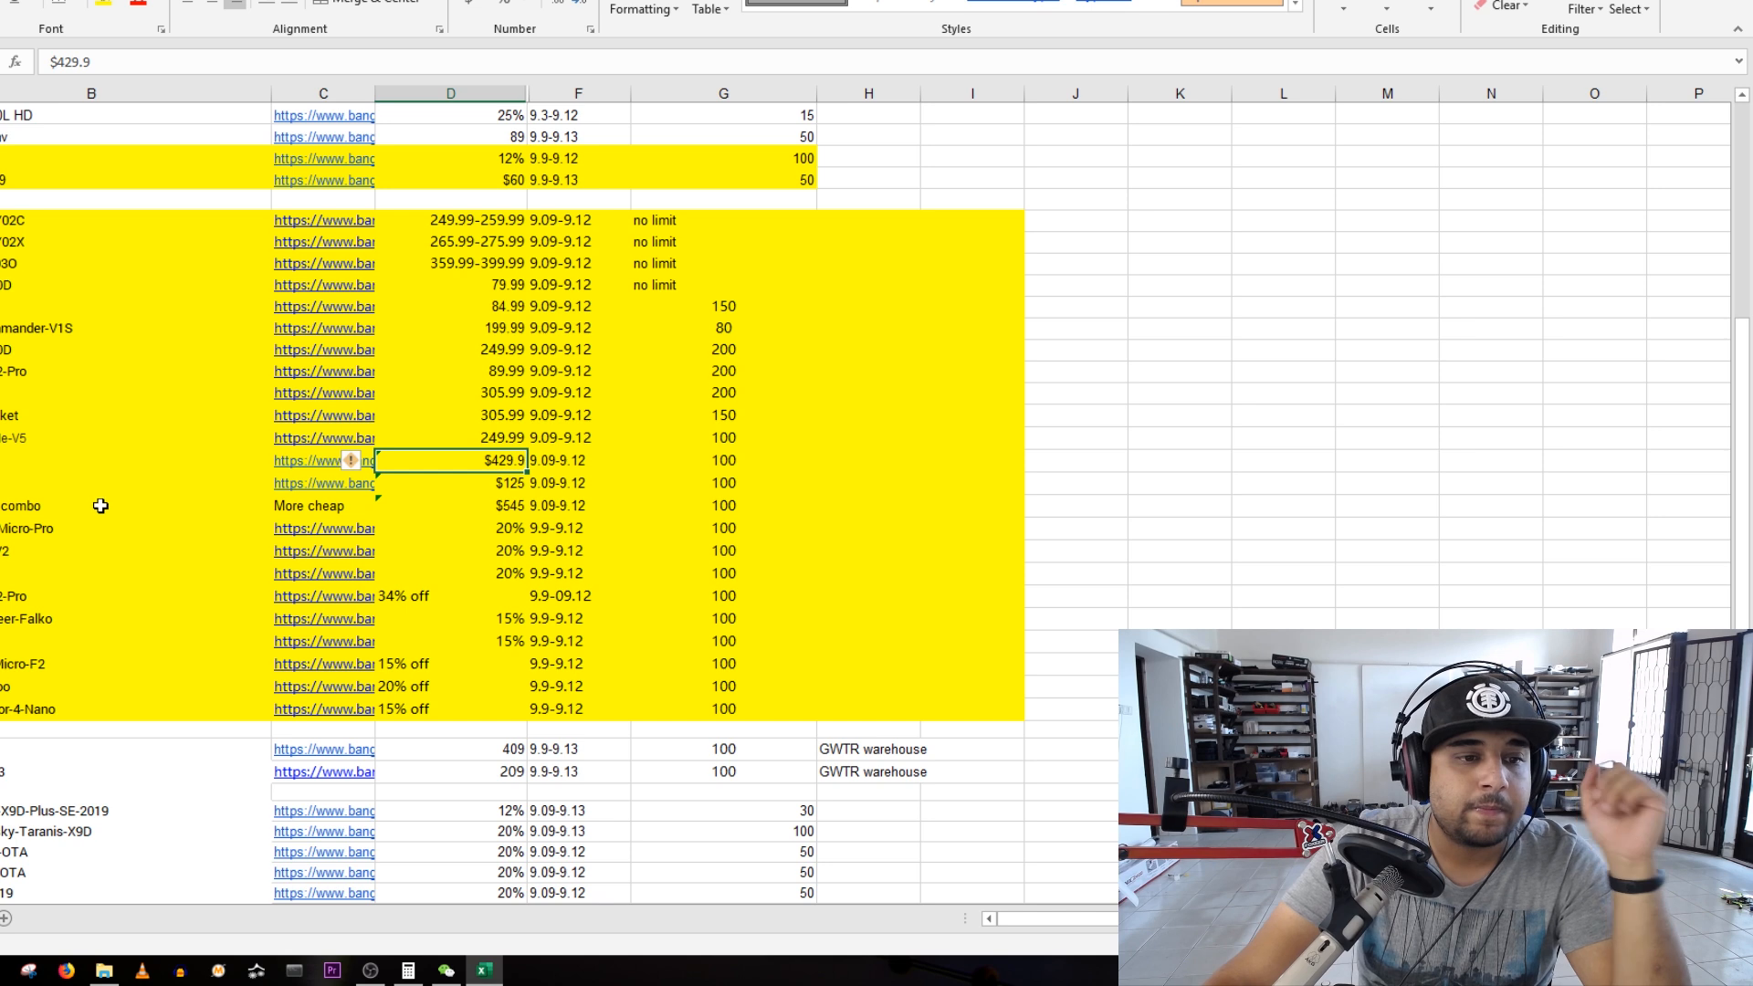
pyautogui.click(451, 505)
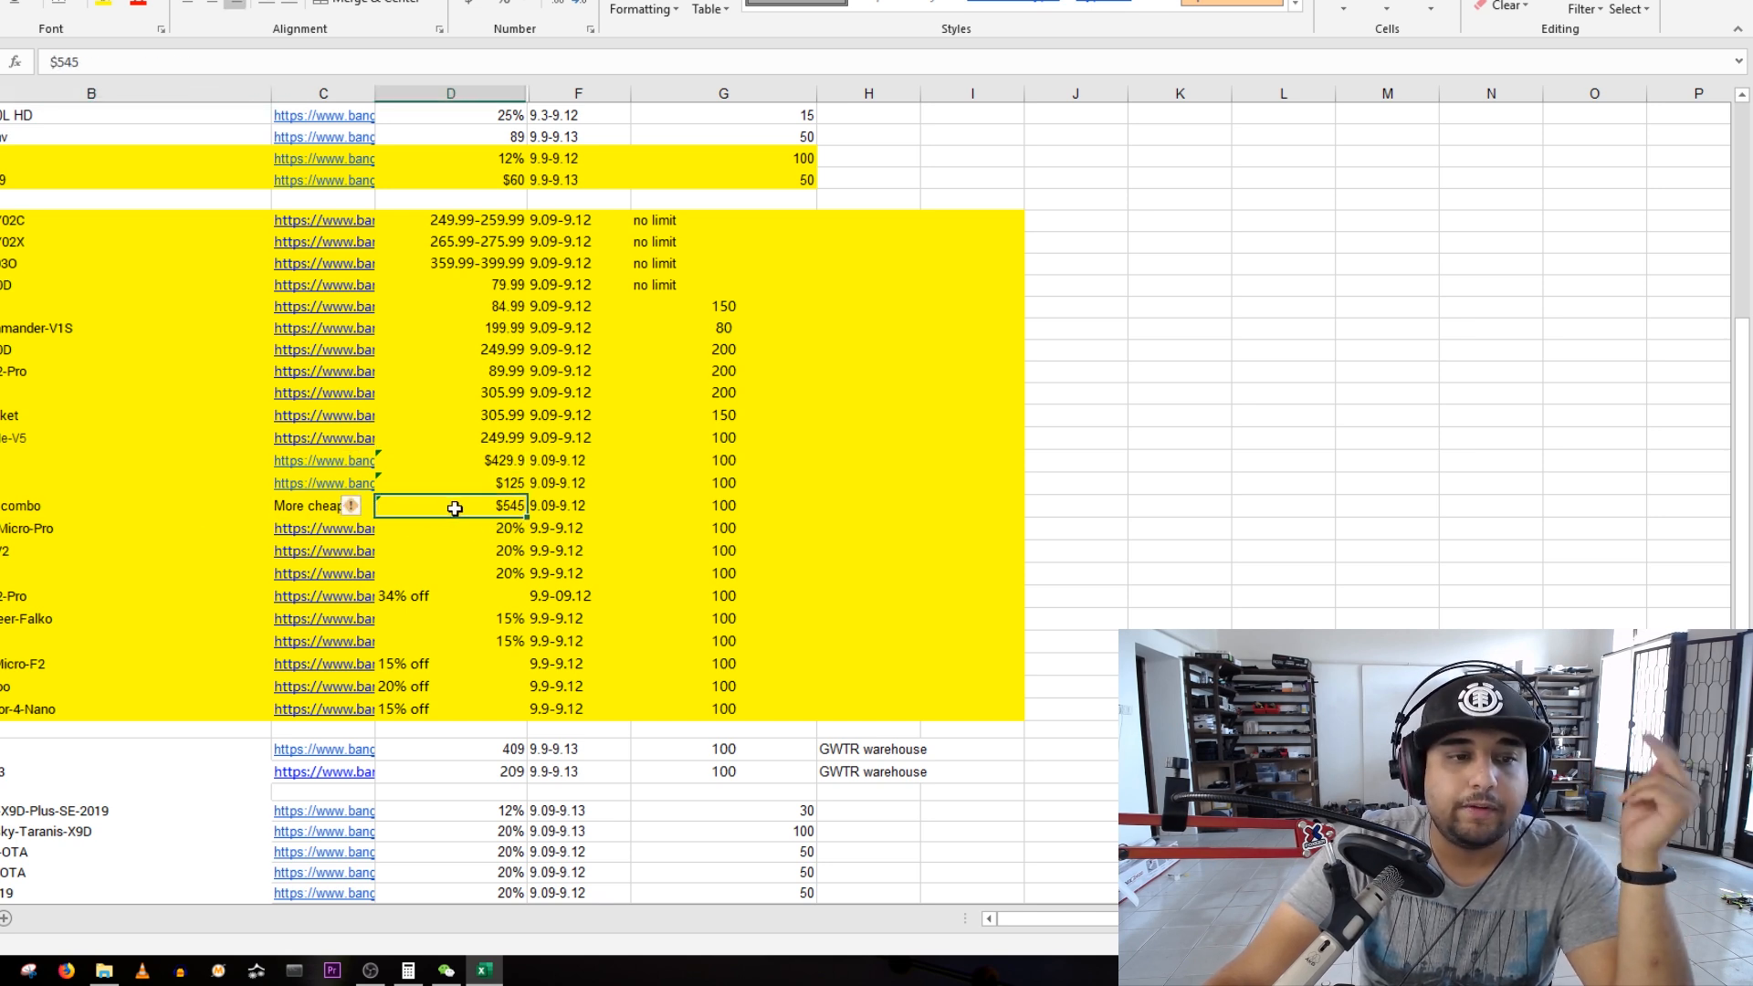
pyautogui.click(323, 506)
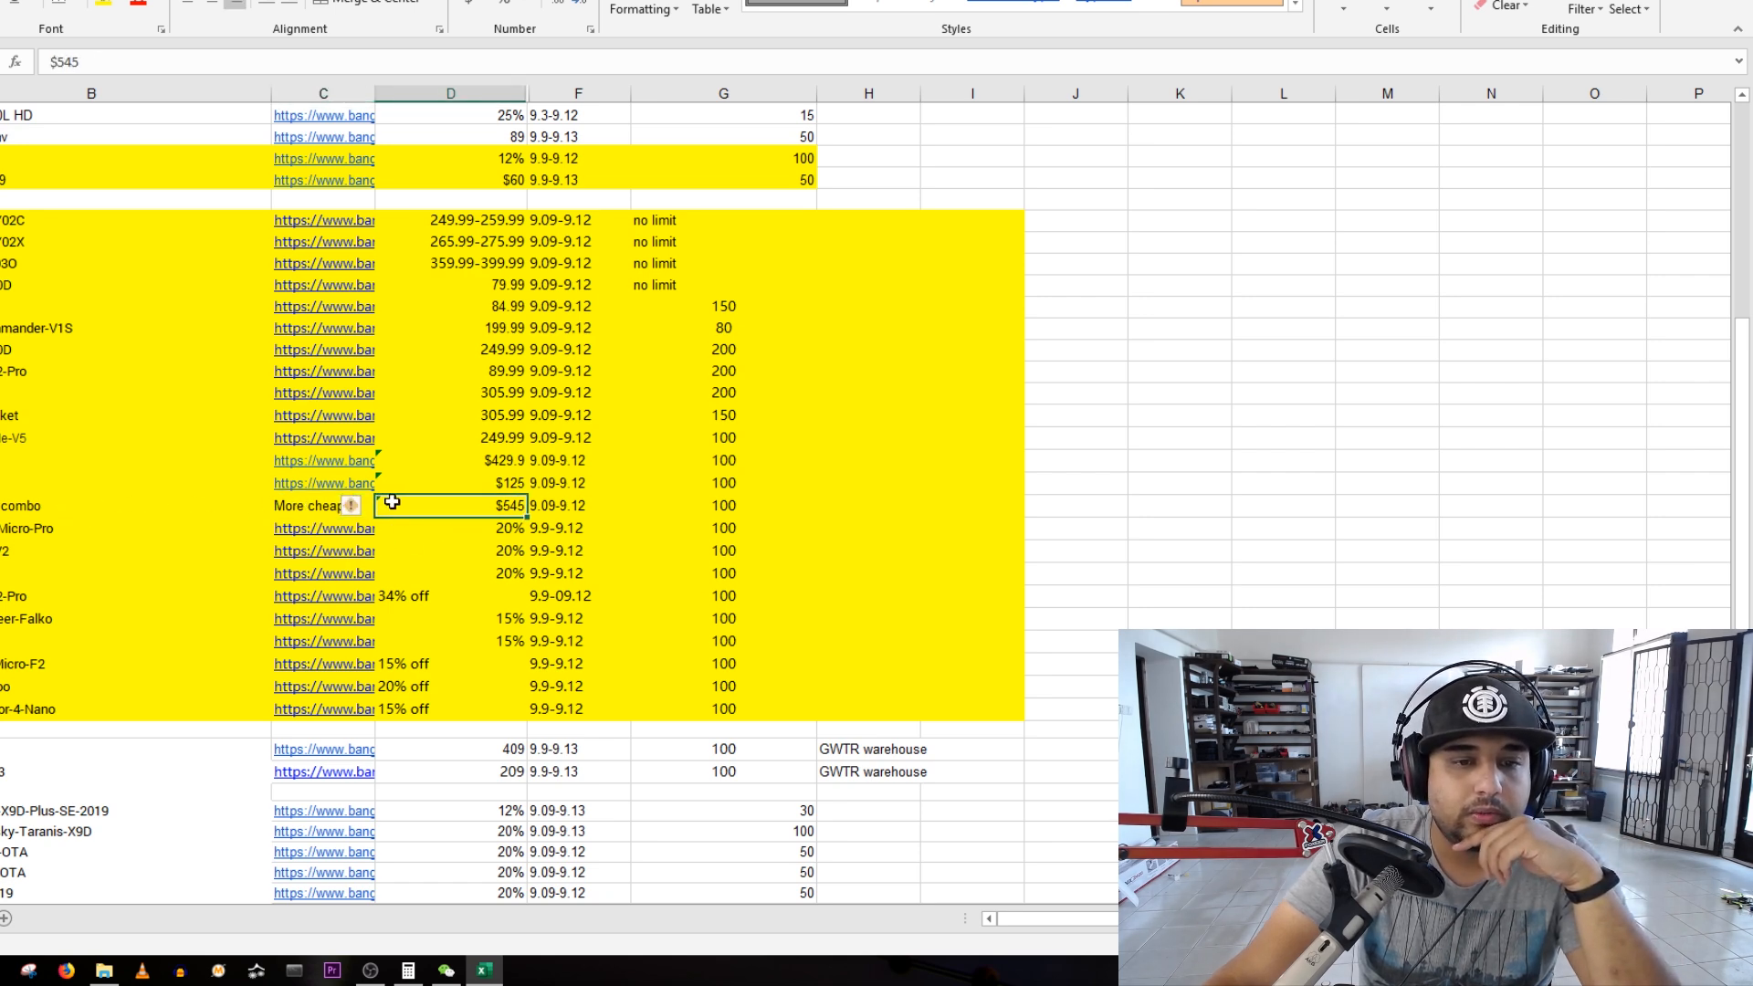
pyautogui.click(451, 550)
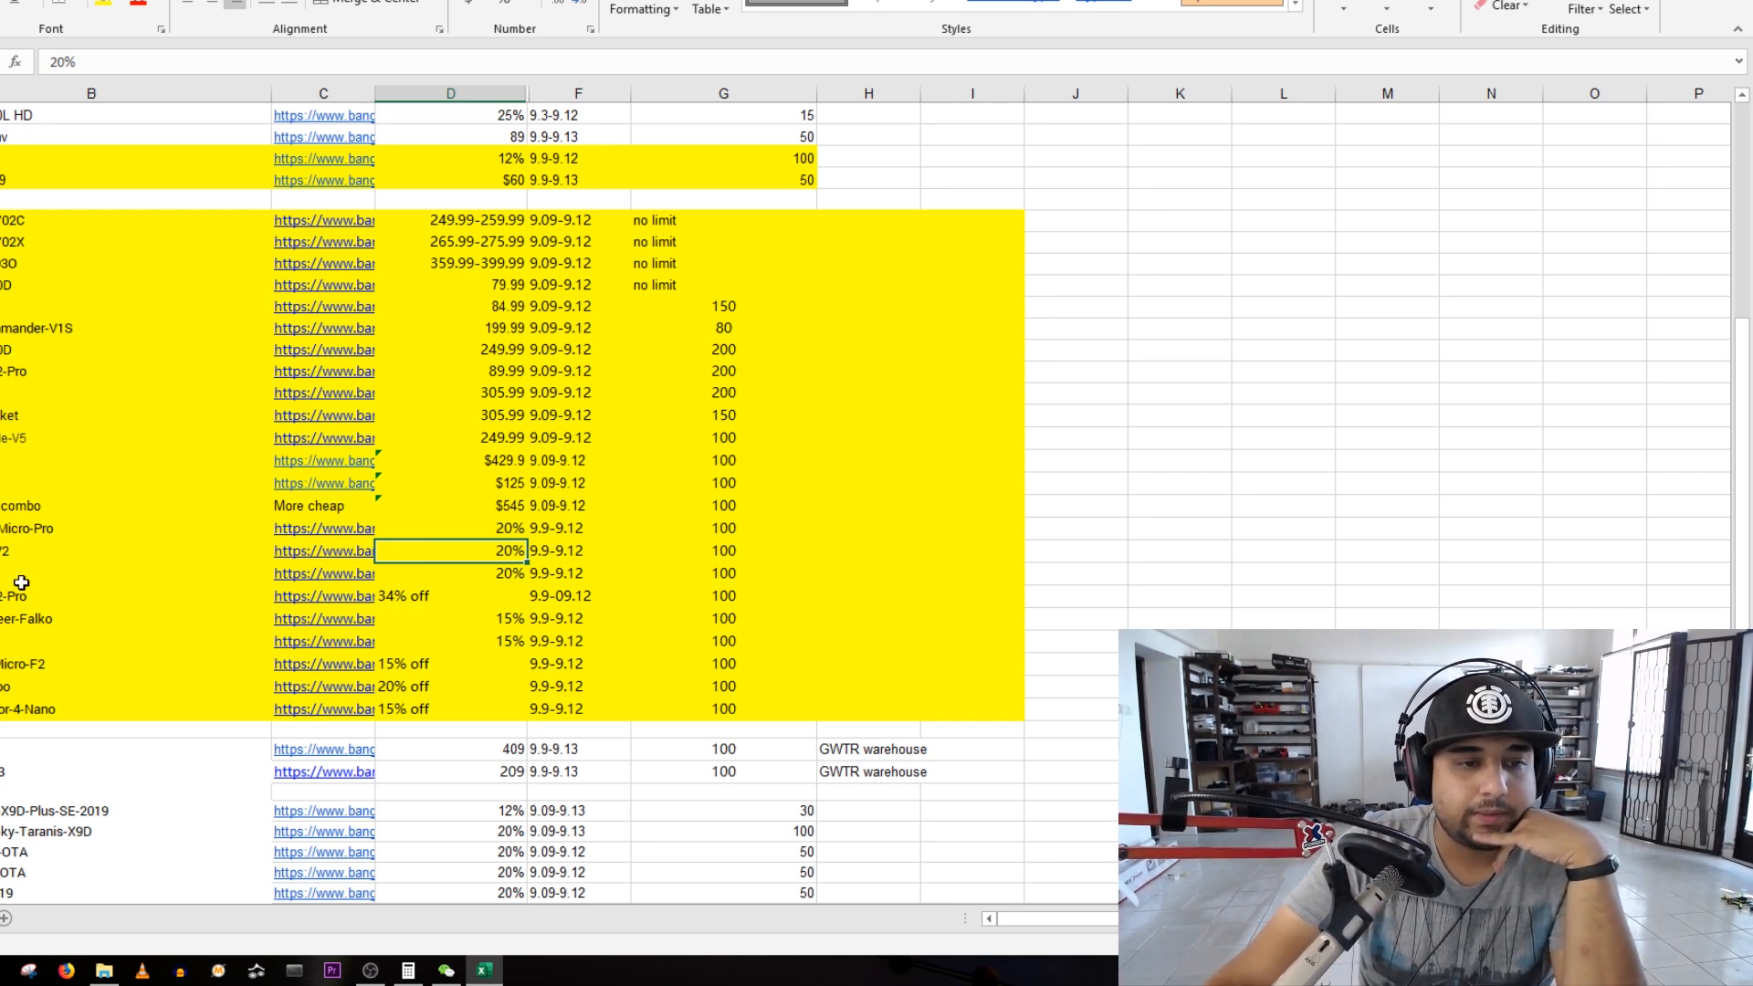
pyautogui.click(323, 506)
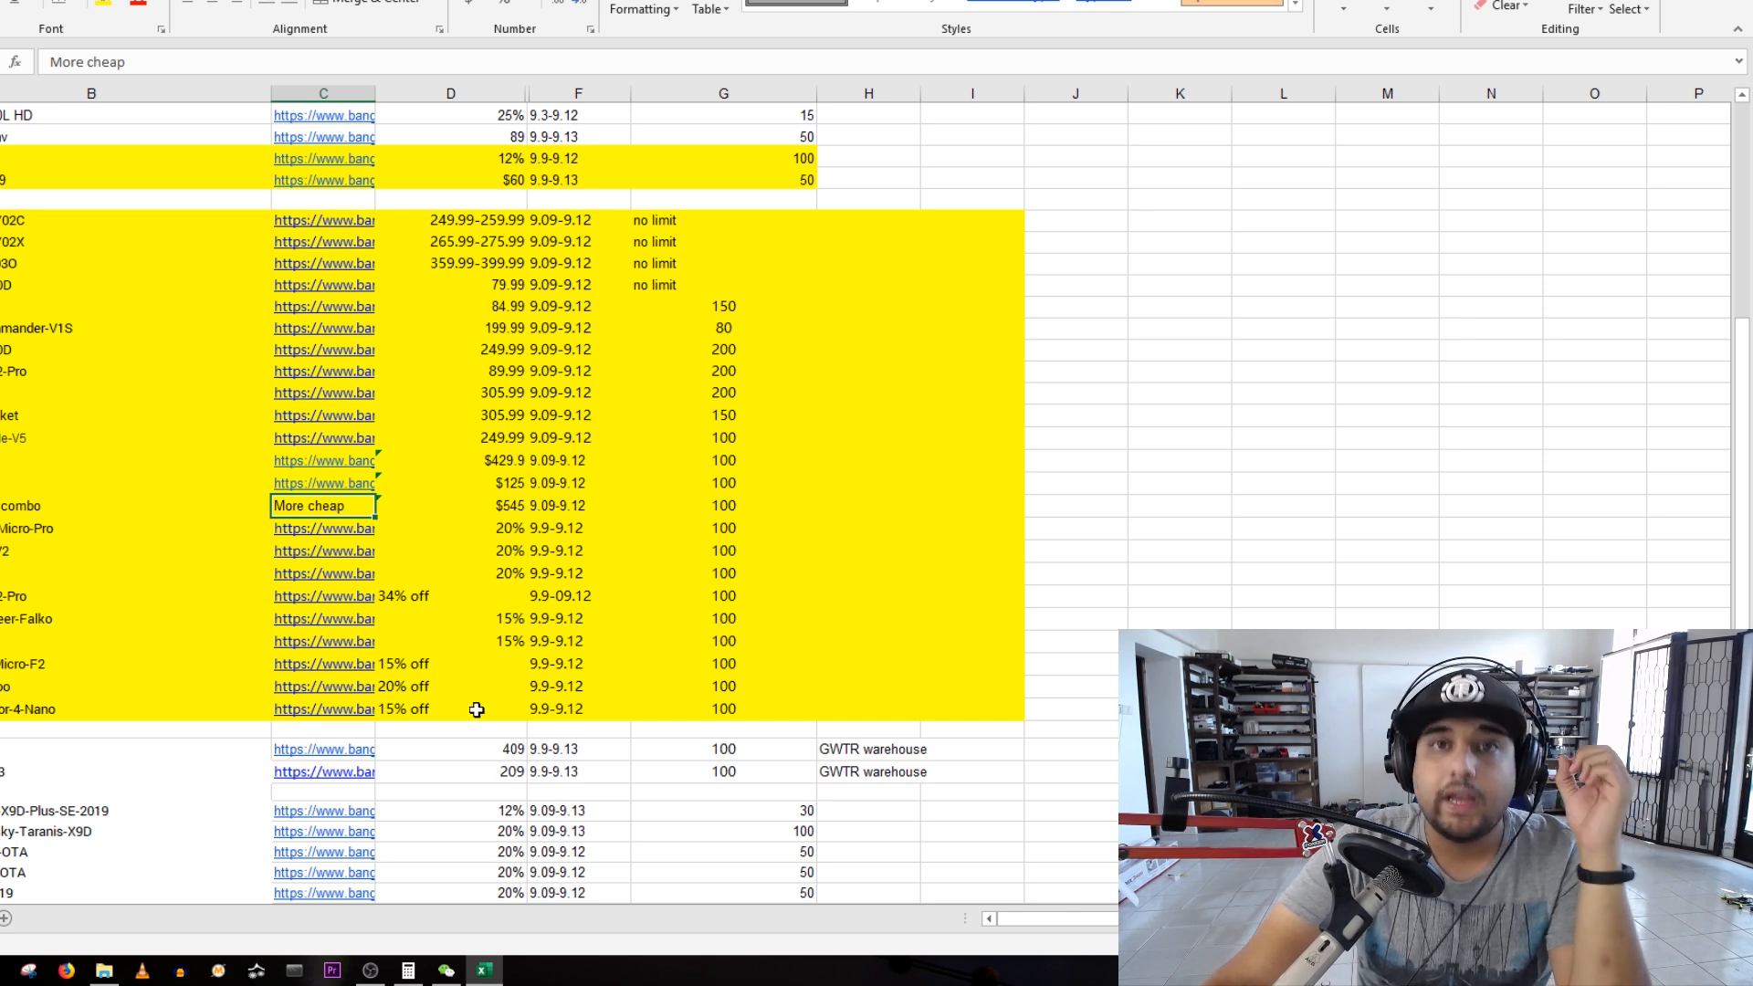
pyautogui.moveTo(480, 704)
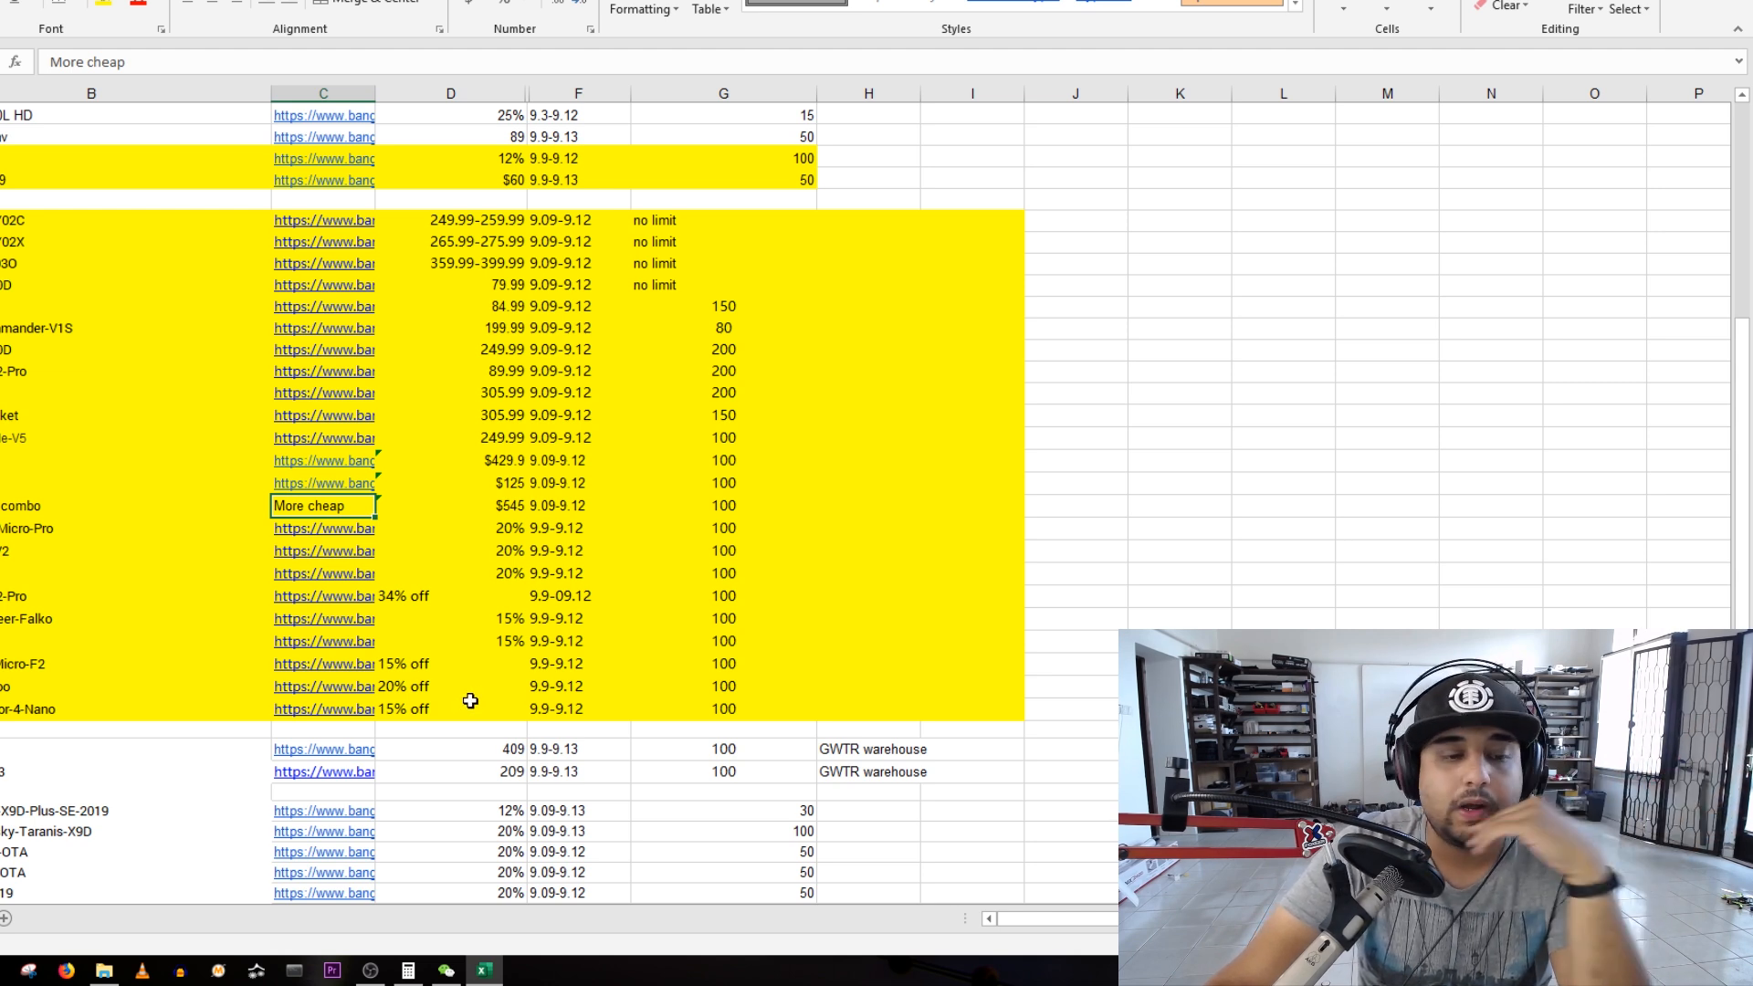
pyautogui.click(451, 708)
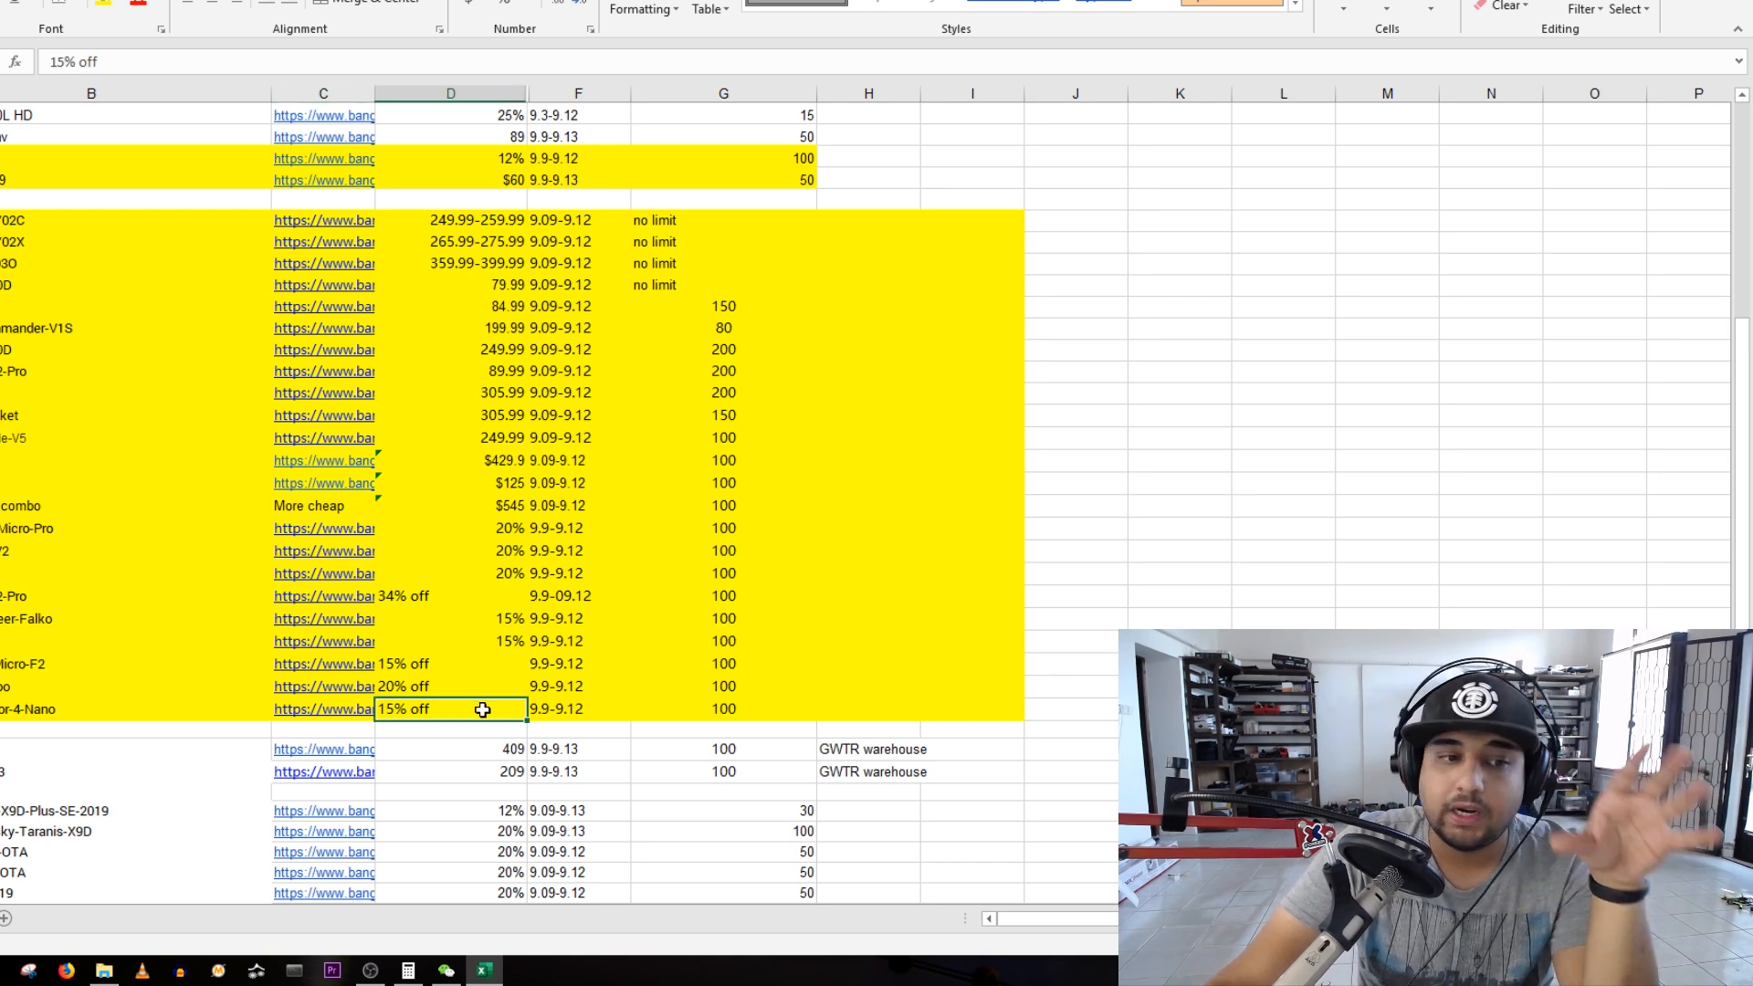
pyautogui.moveTo(471, 630)
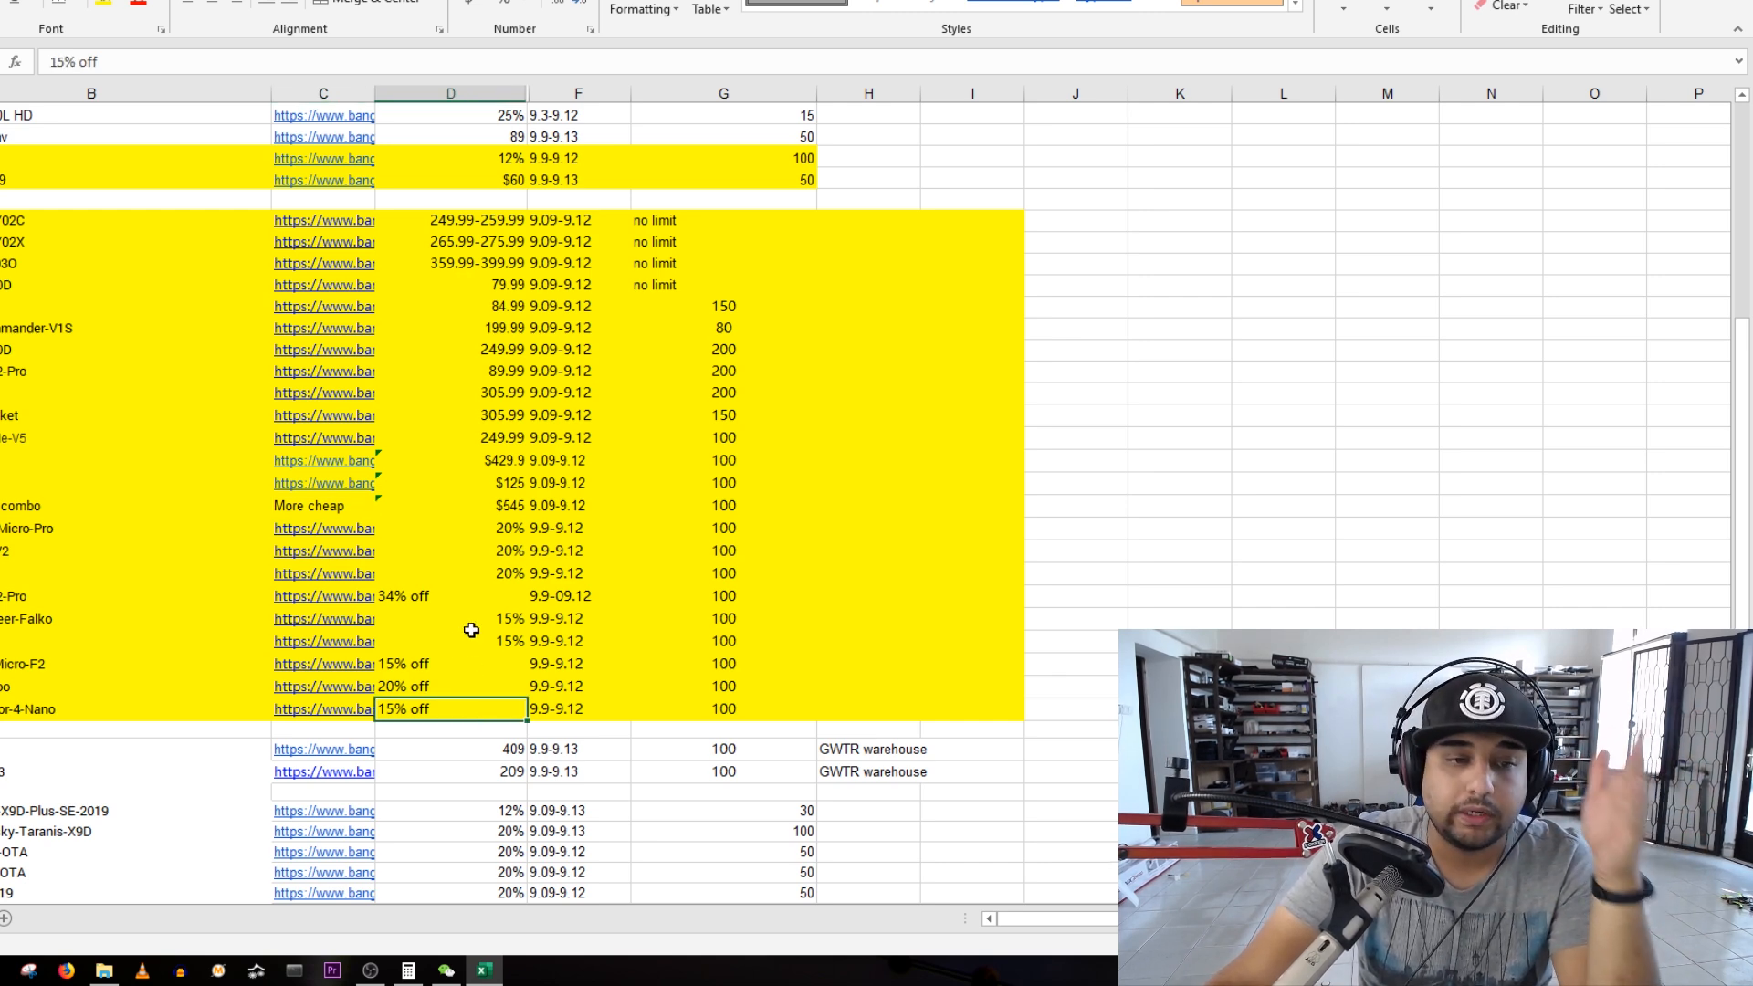
pyautogui.moveTo(362, 674)
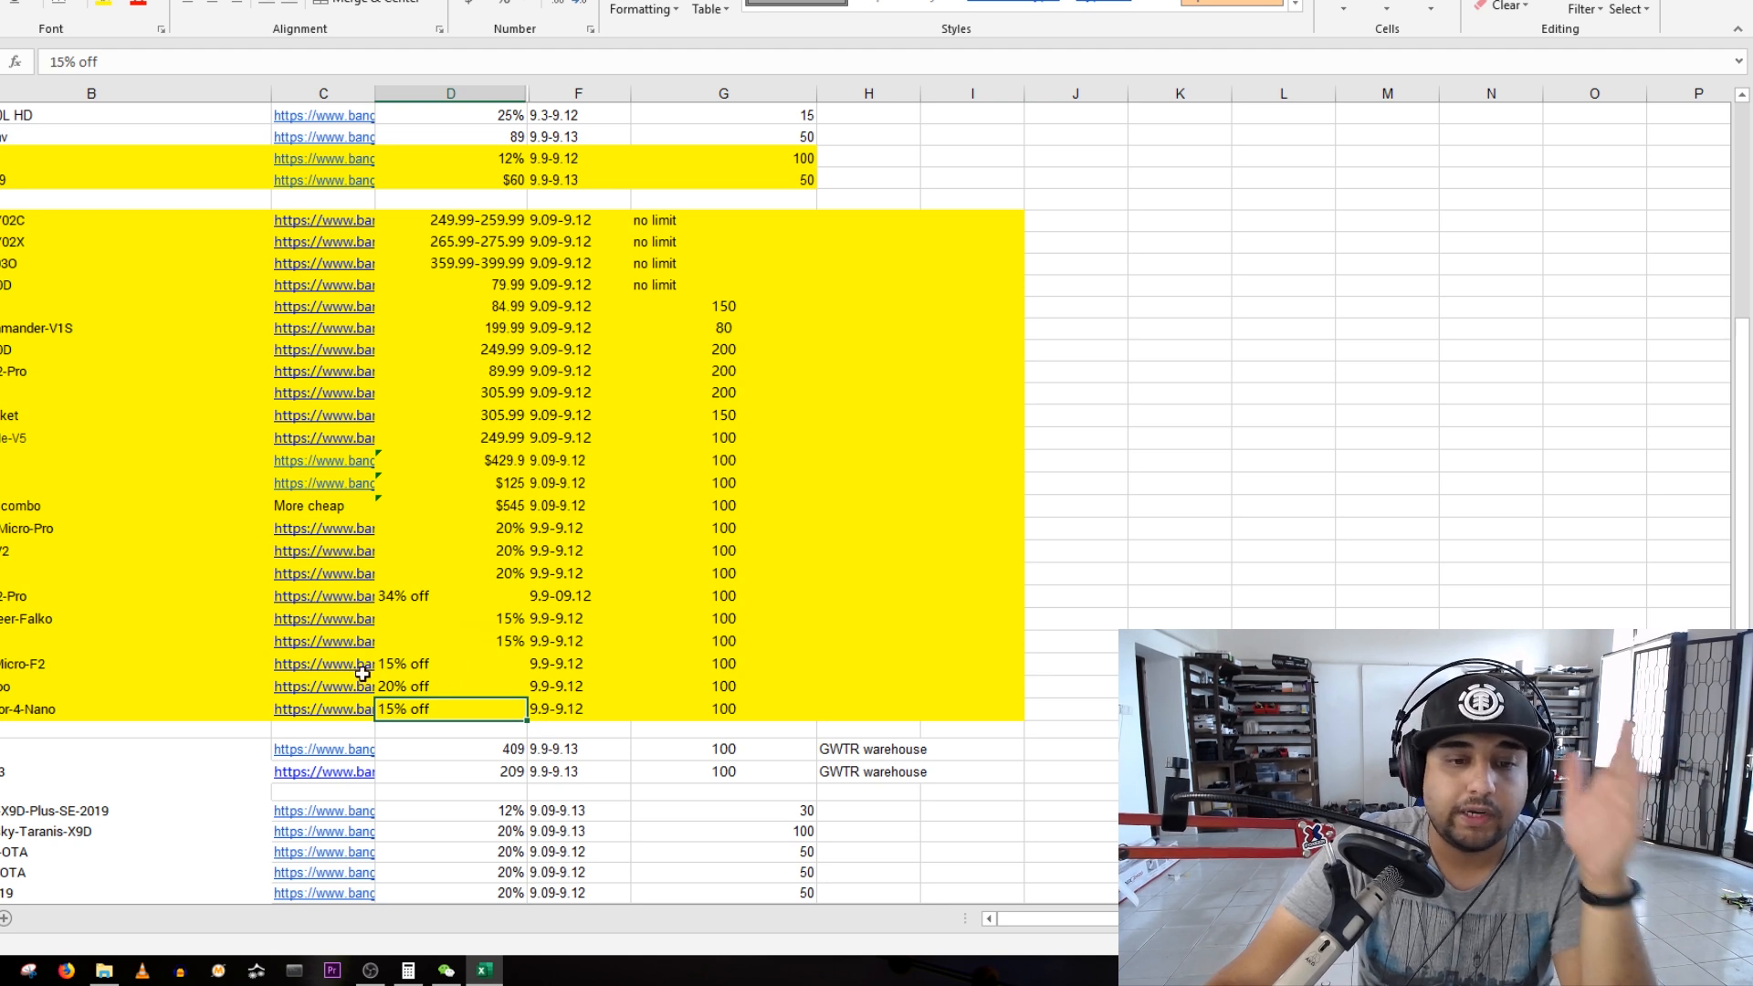
# - Pick the IRC rapidfire entry and open its Banggood product page
pyautogui.click(91, 482)
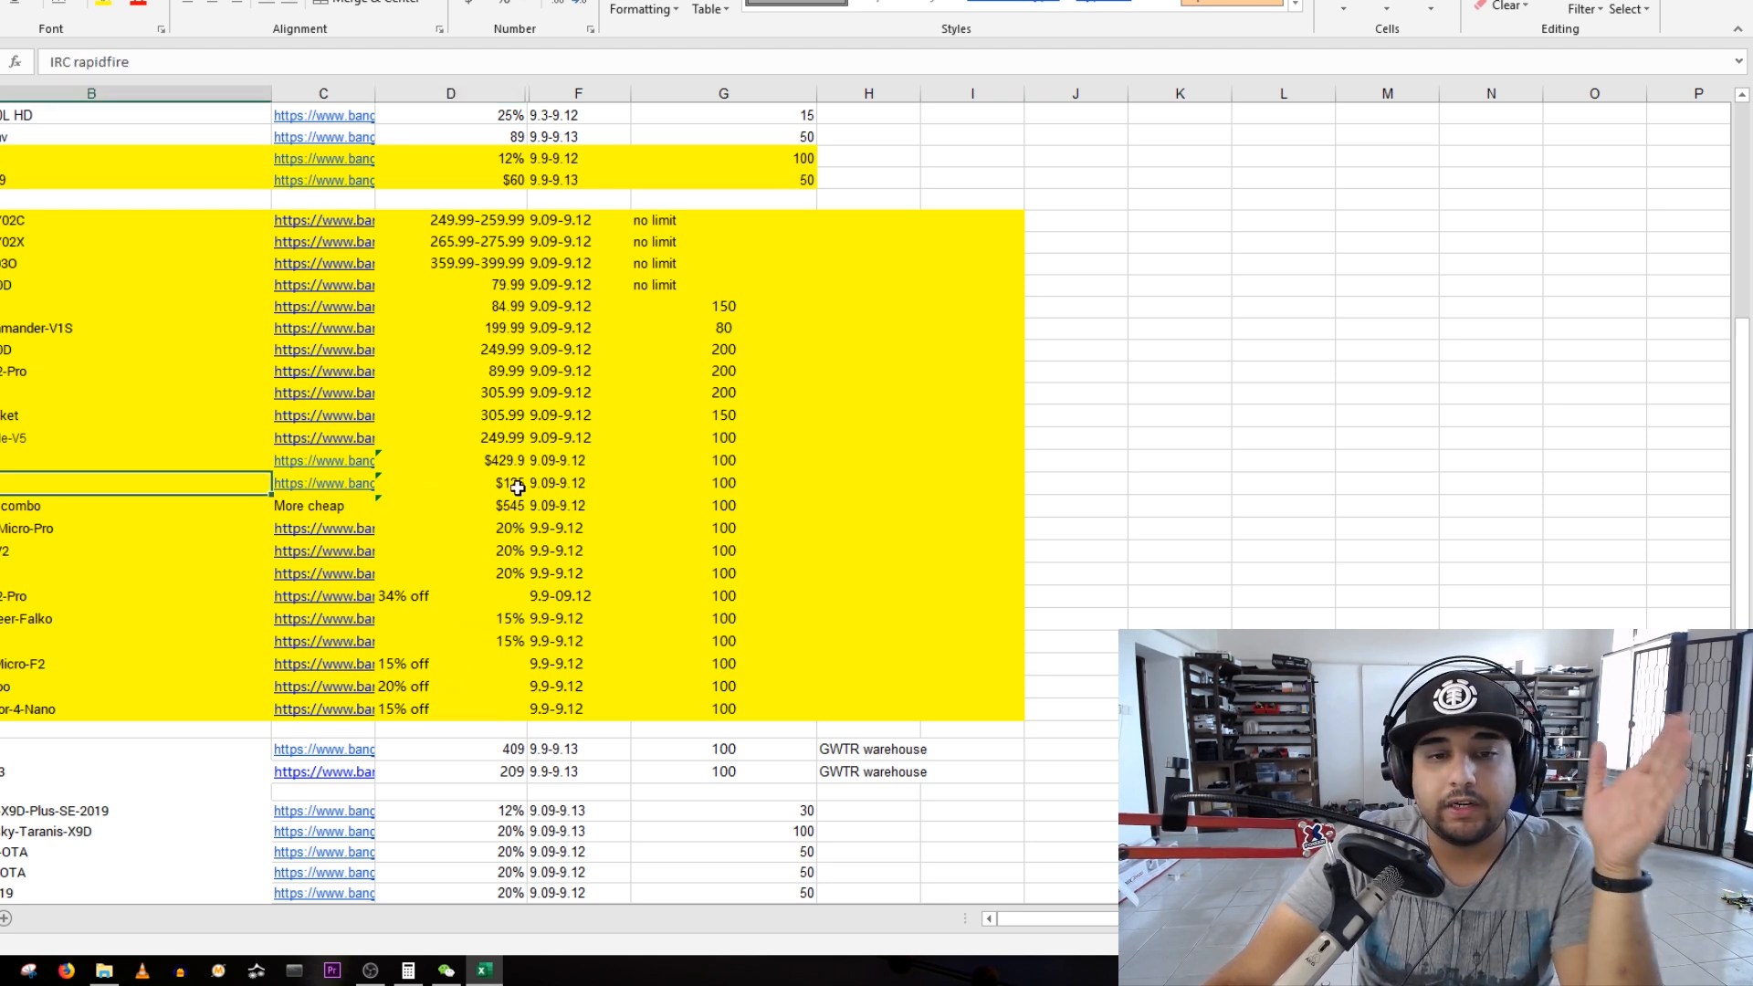
pyautogui.click(323, 482)
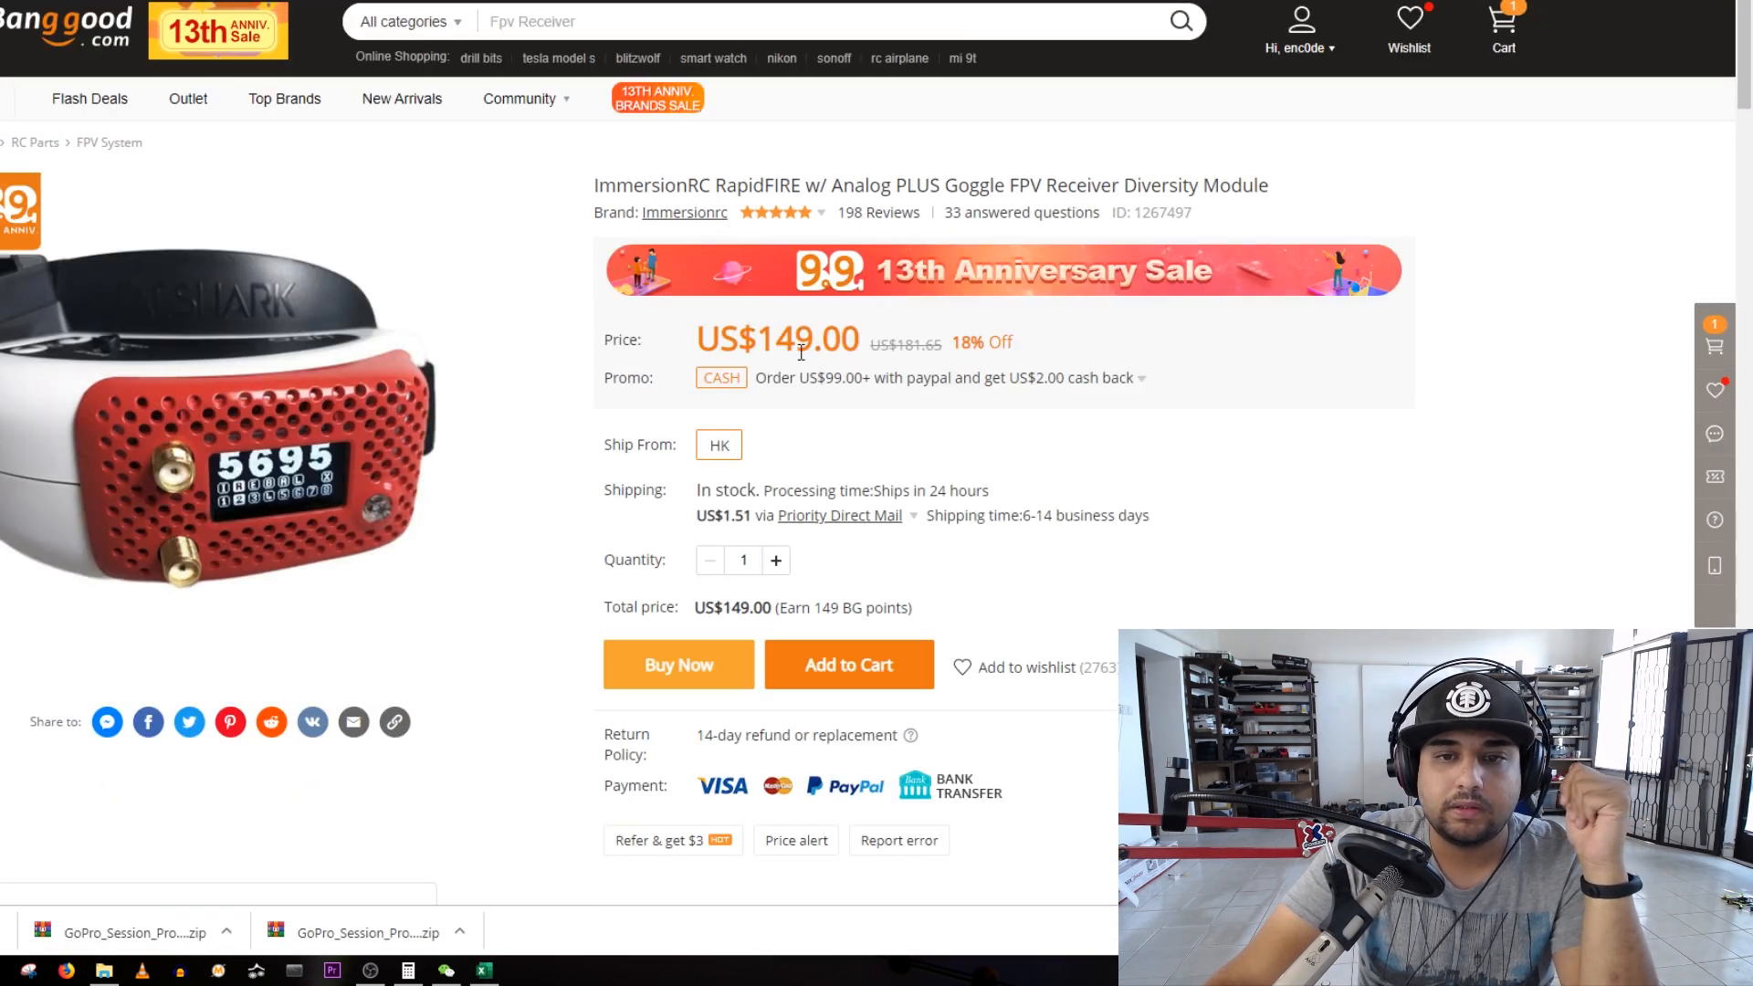
# - Check the ImmersionRC RapidFIRE receiver module's US$149.00 listing price
pyautogui.scroll(3)
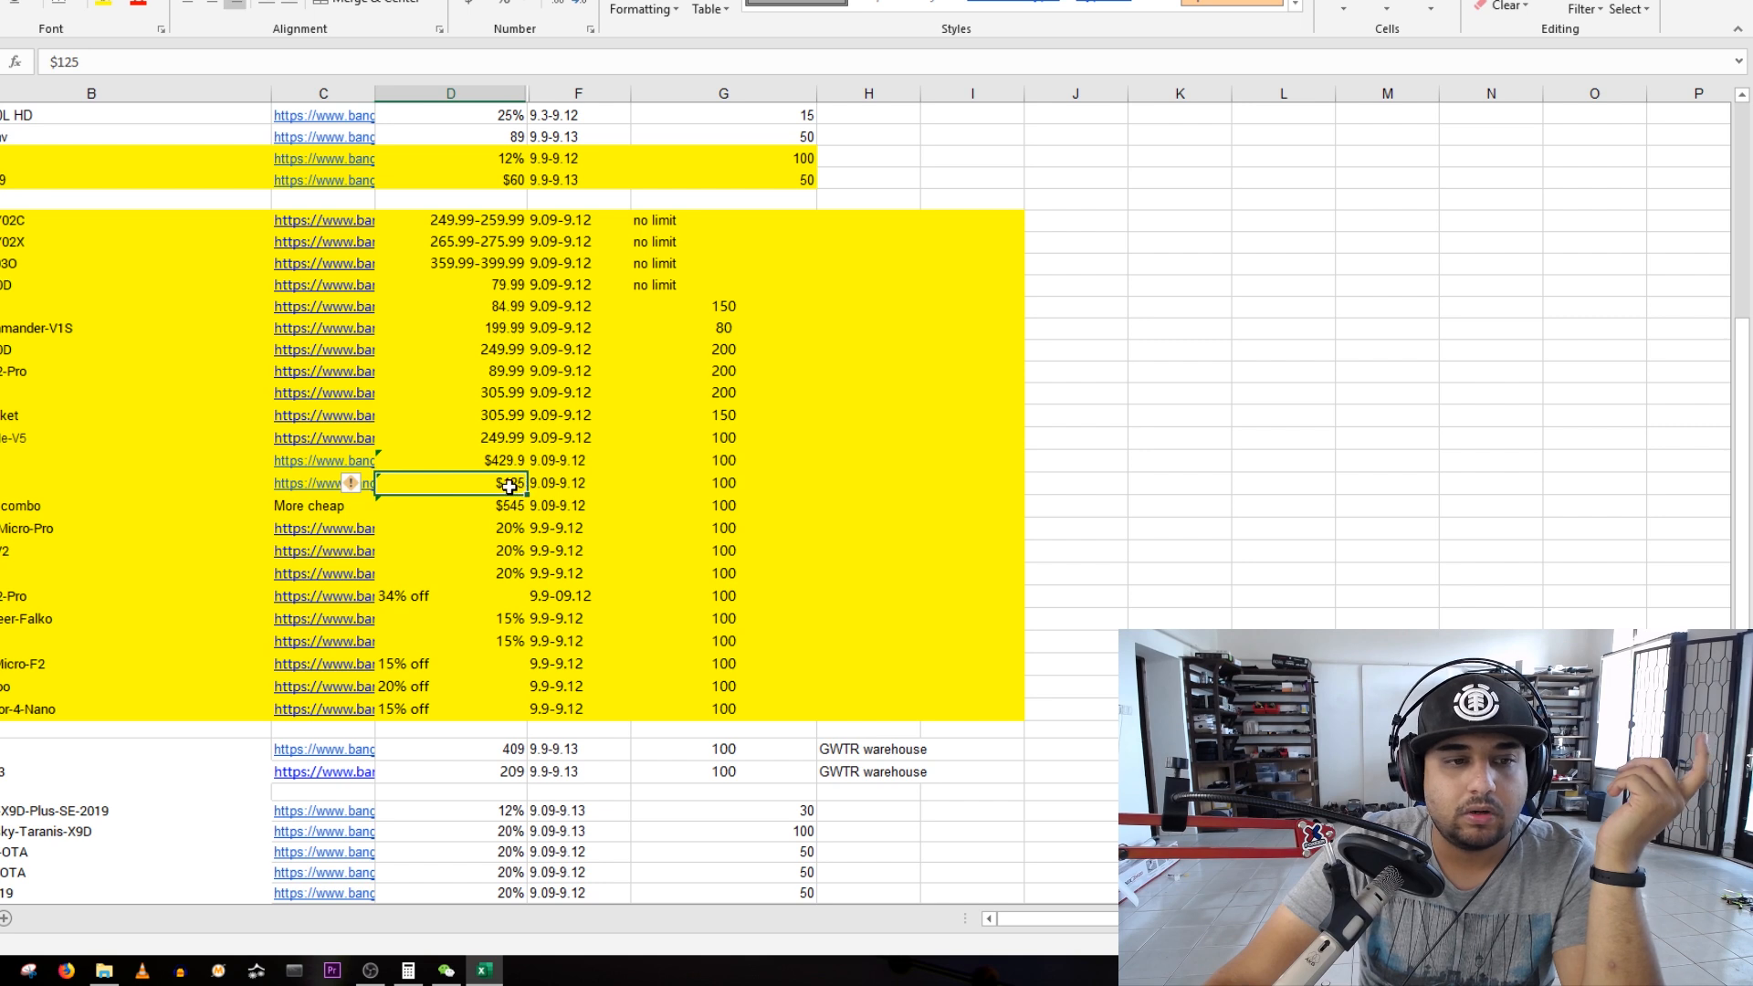
pyautogui.click(579, 506)
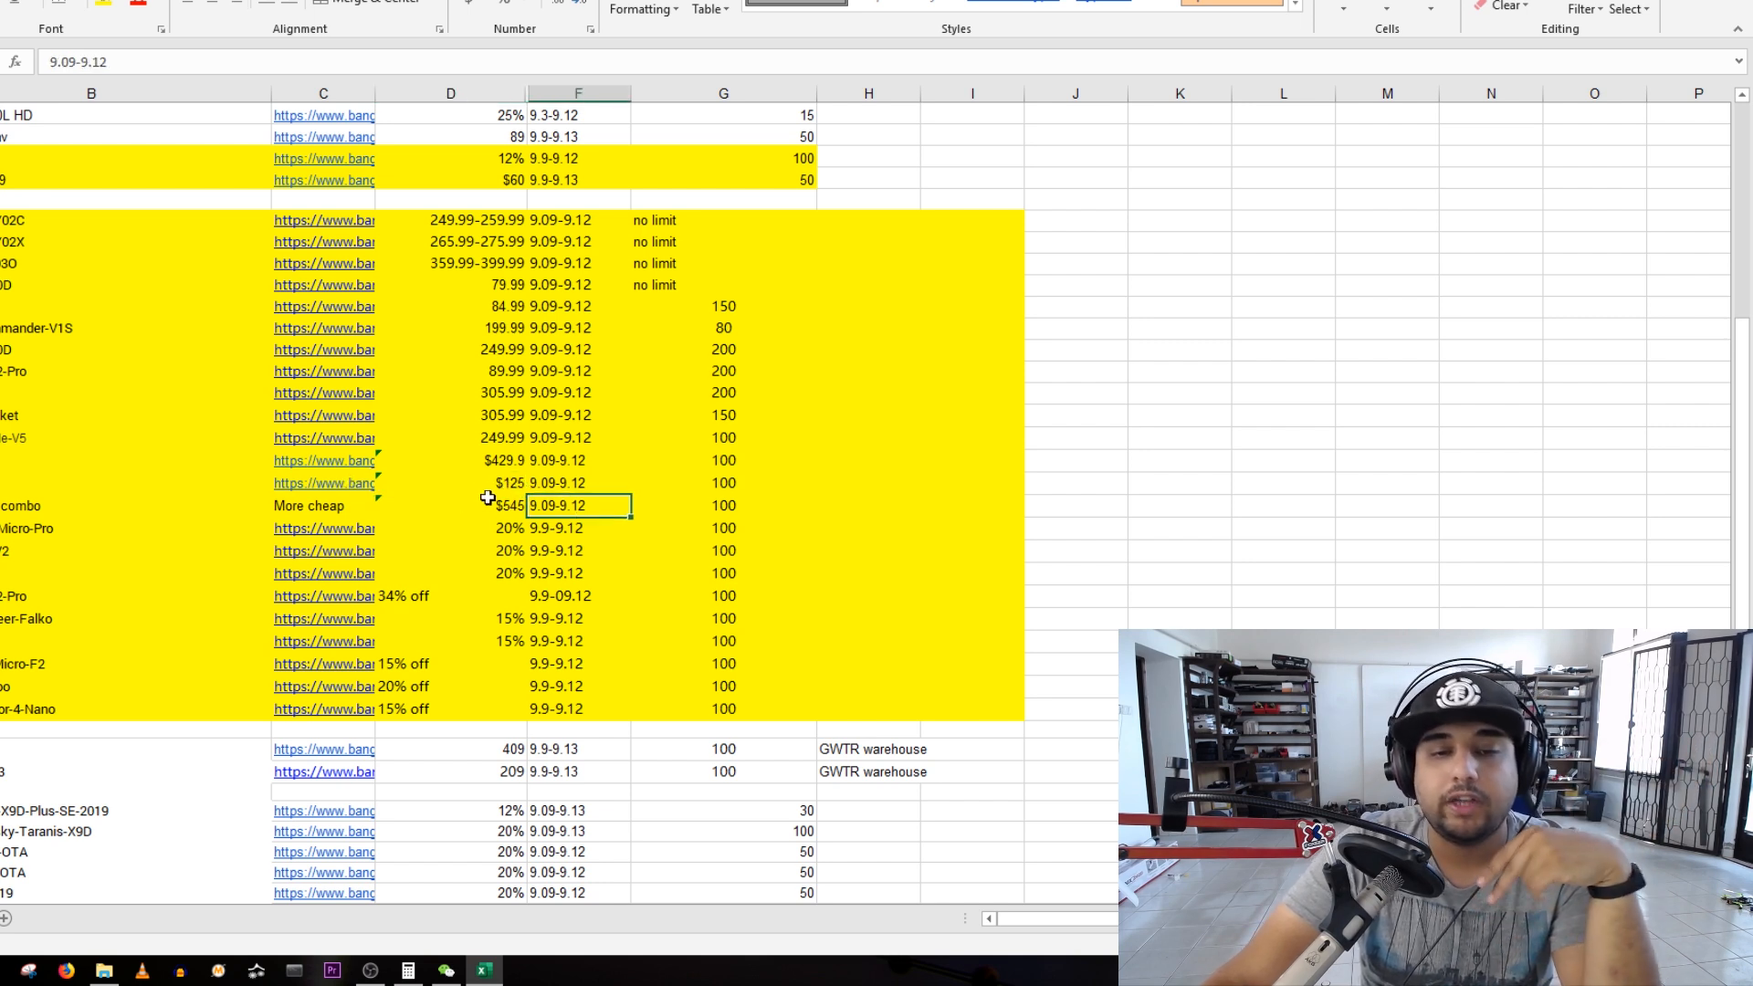
pyautogui.click(451, 482)
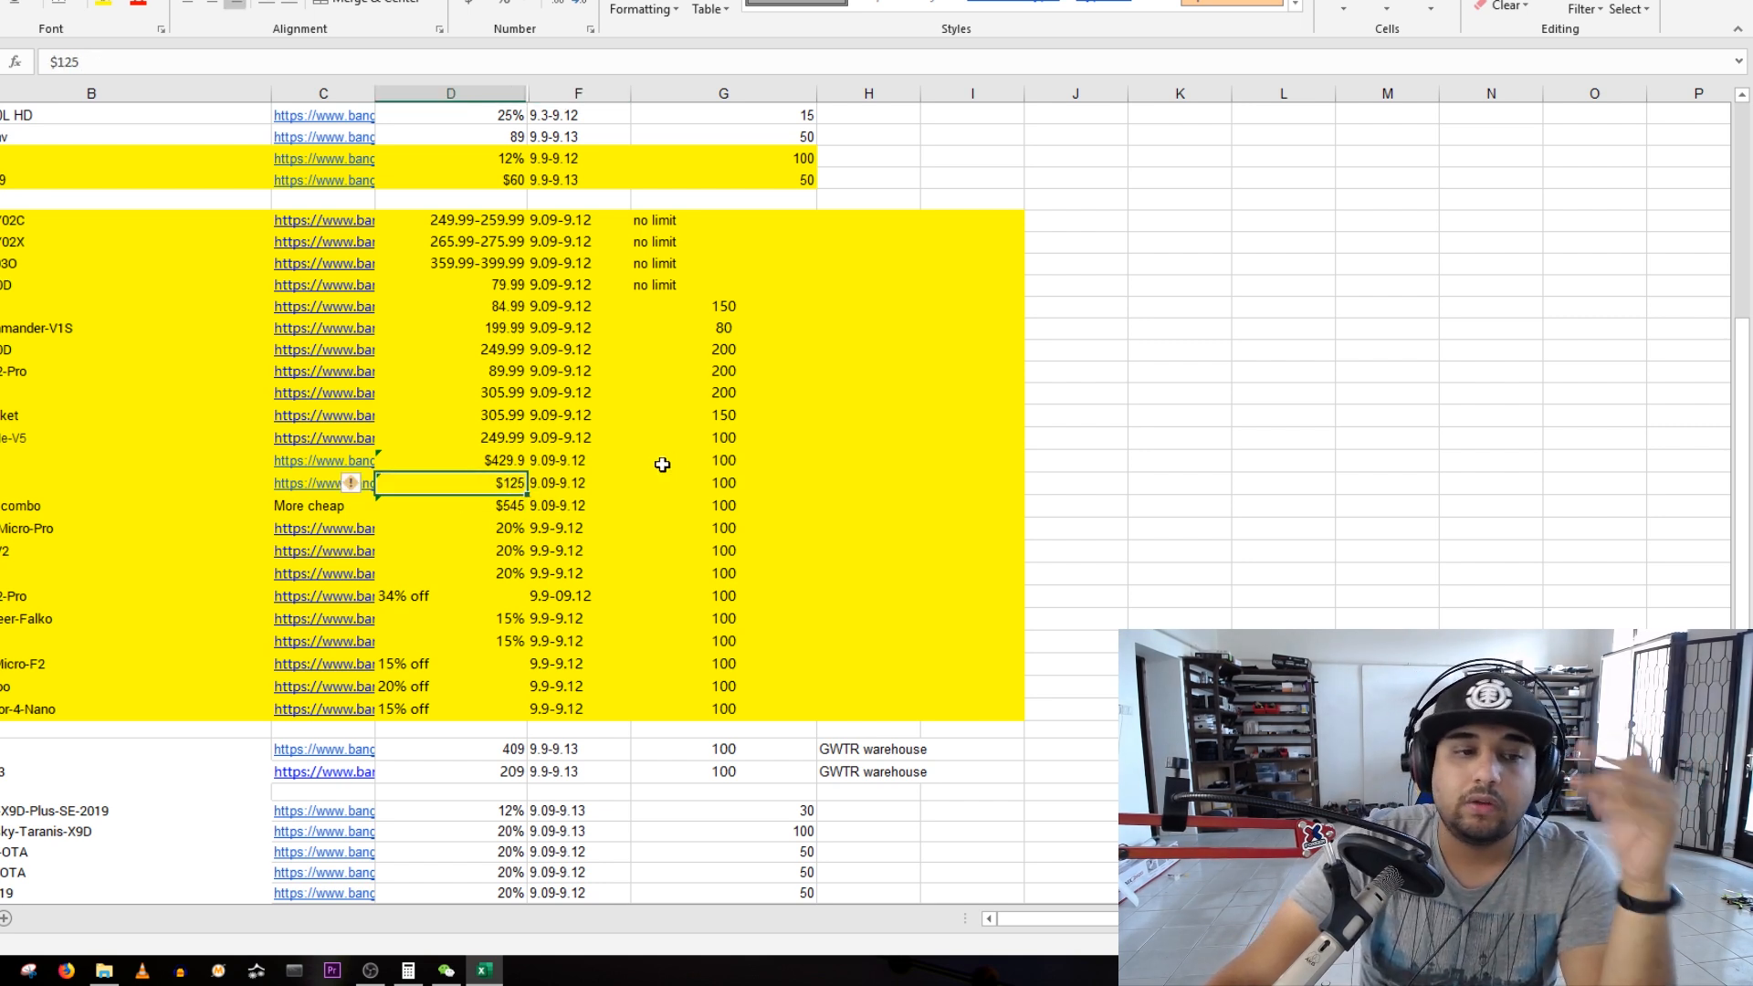
pyautogui.moveTo(685, 454)
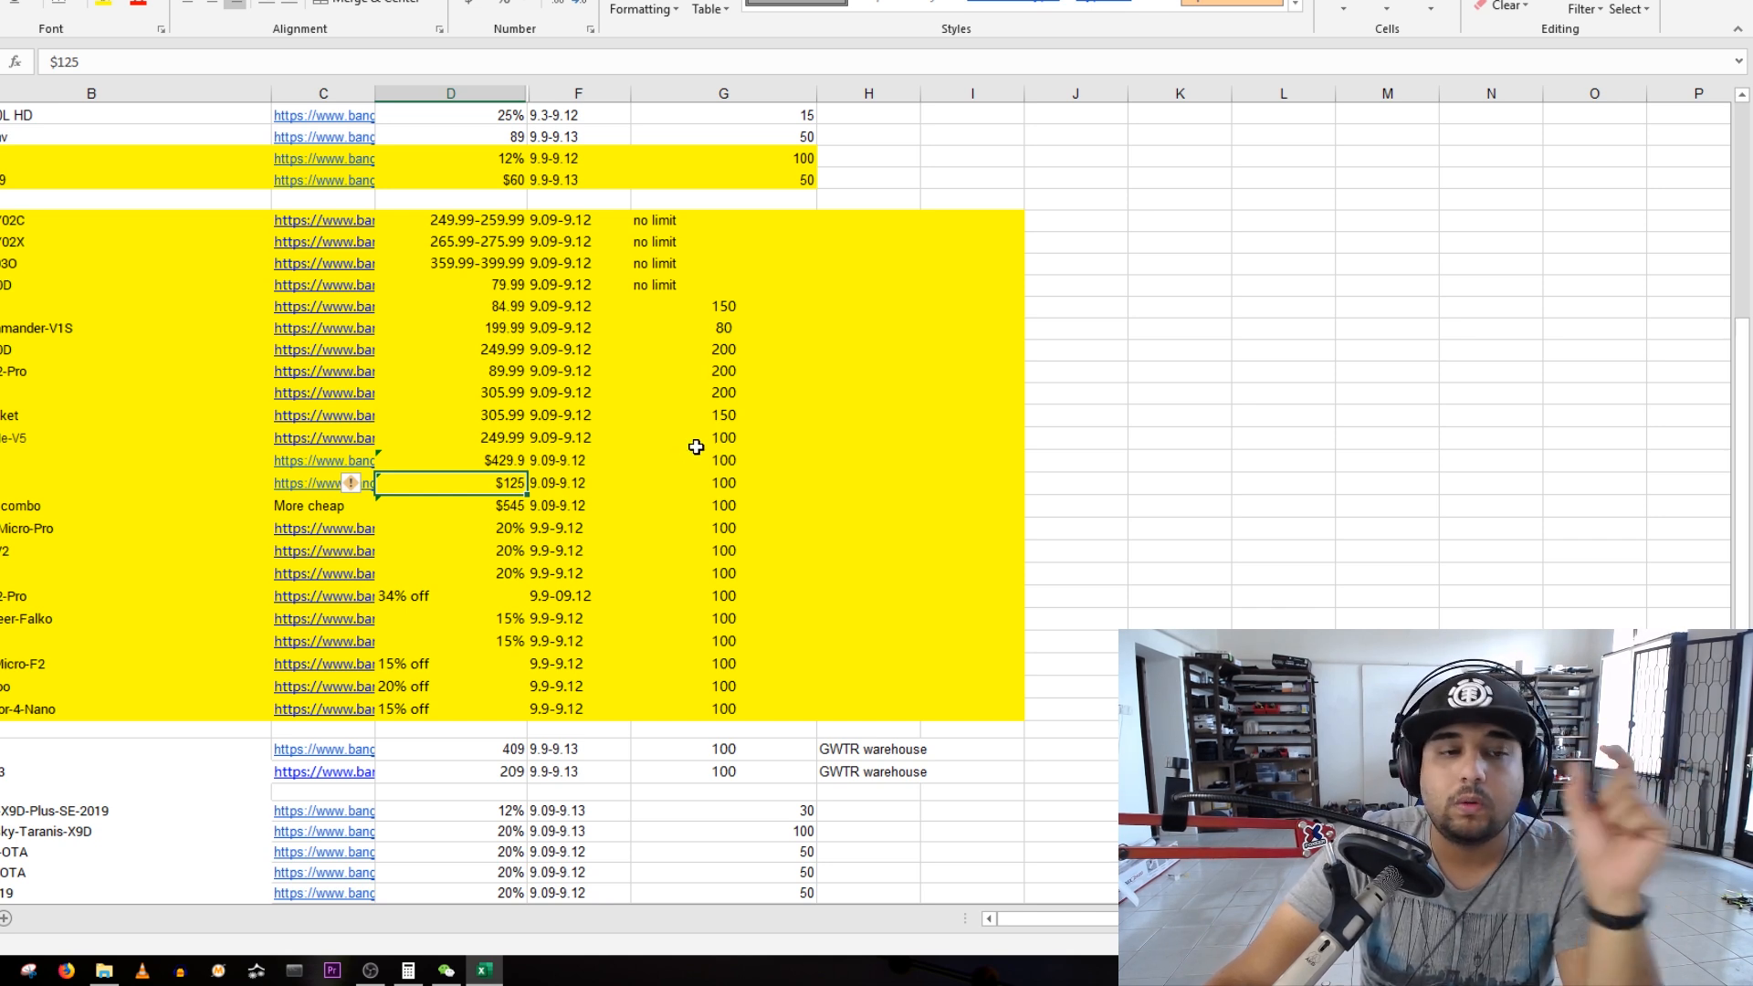
pyautogui.moveTo(655, 460)
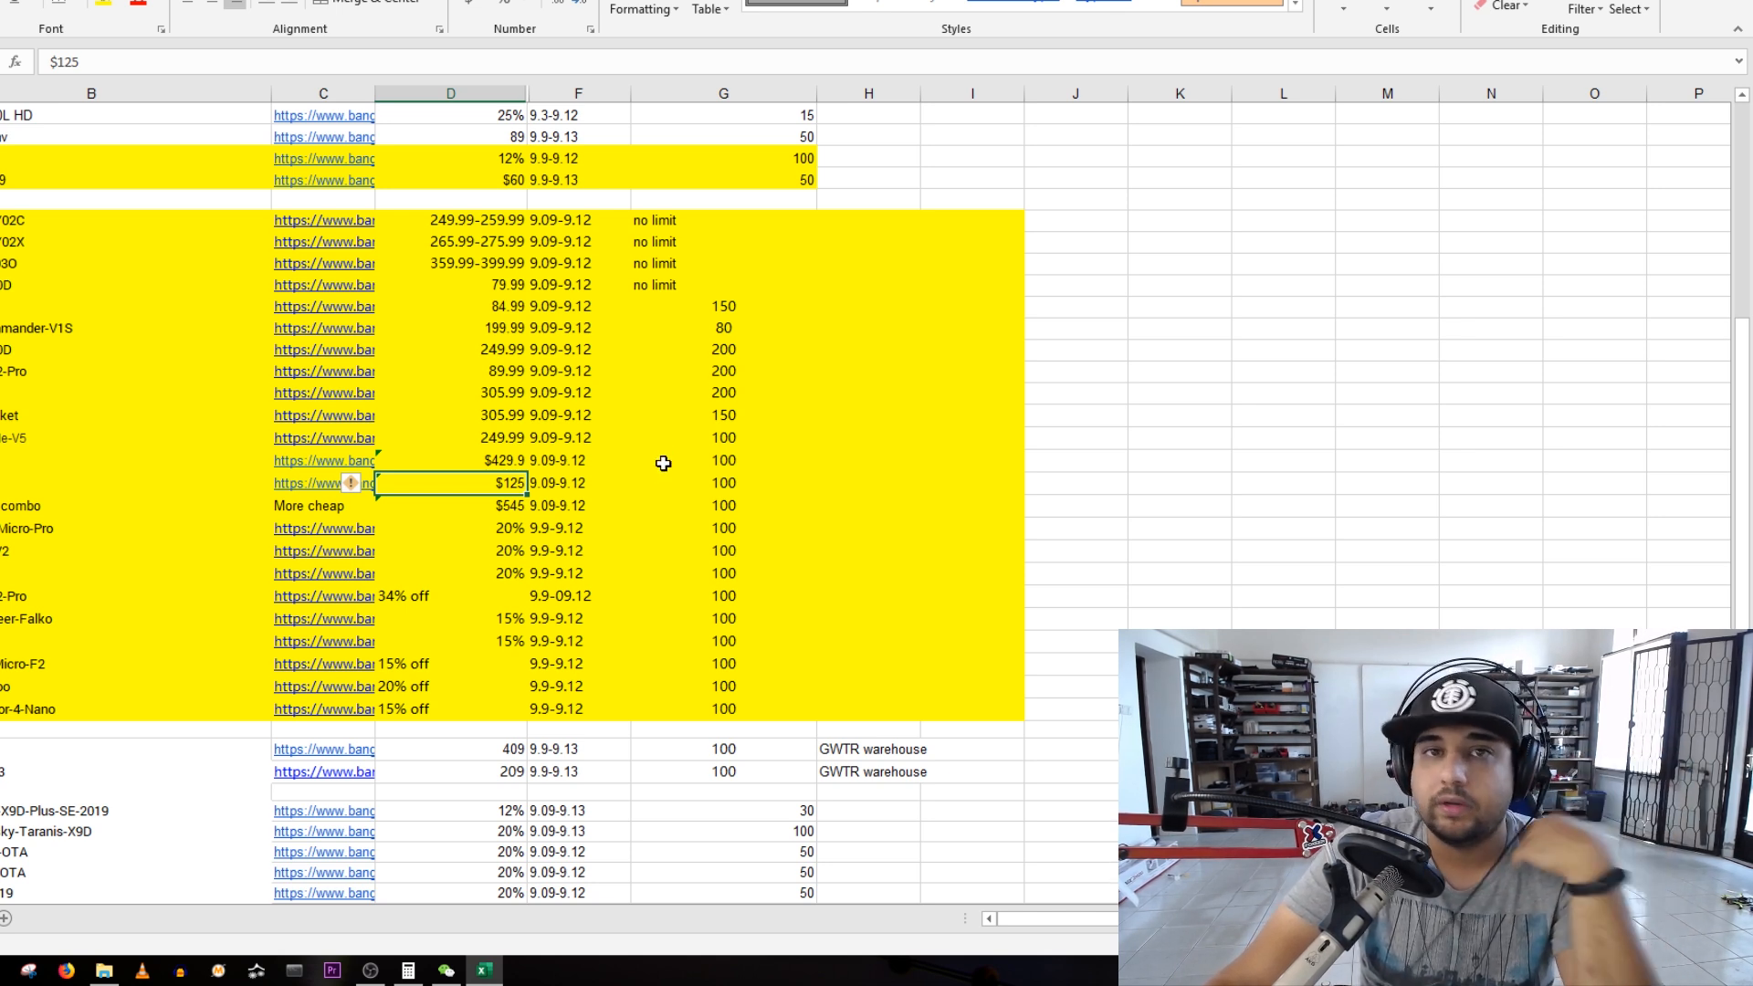
pyautogui.moveTo(829, 482)
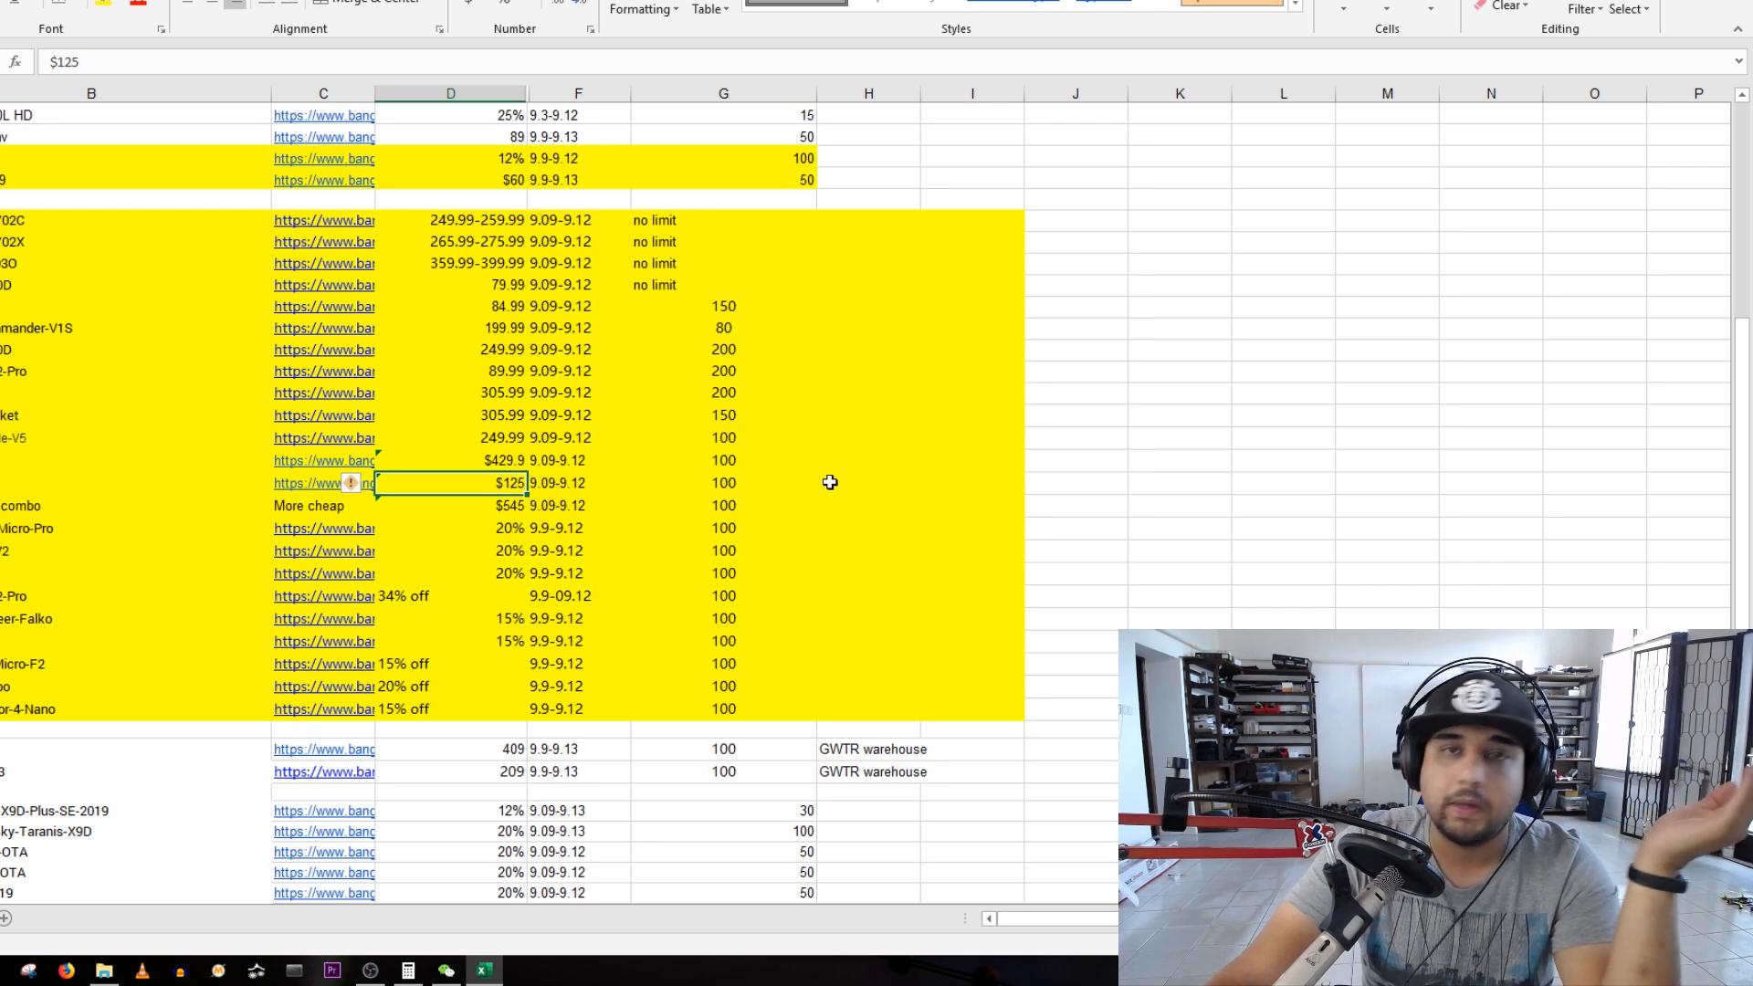
pyautogui.scroll(-3)
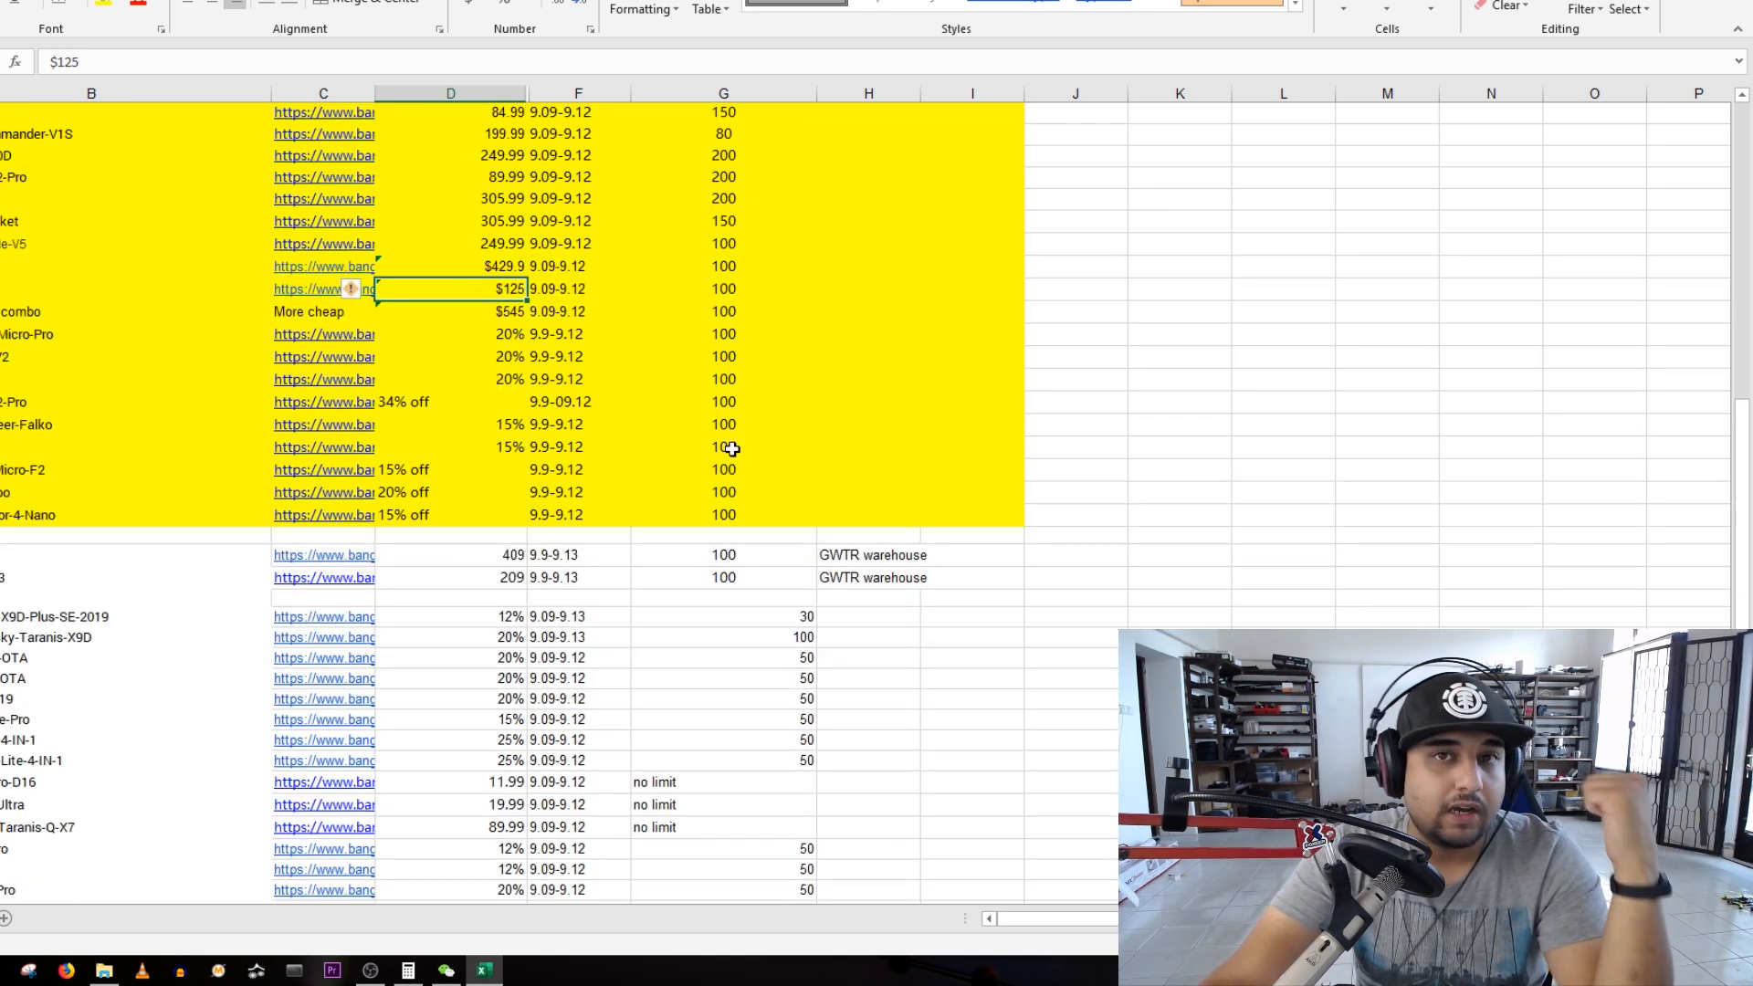
pyautogui.moveTo(743, 454)
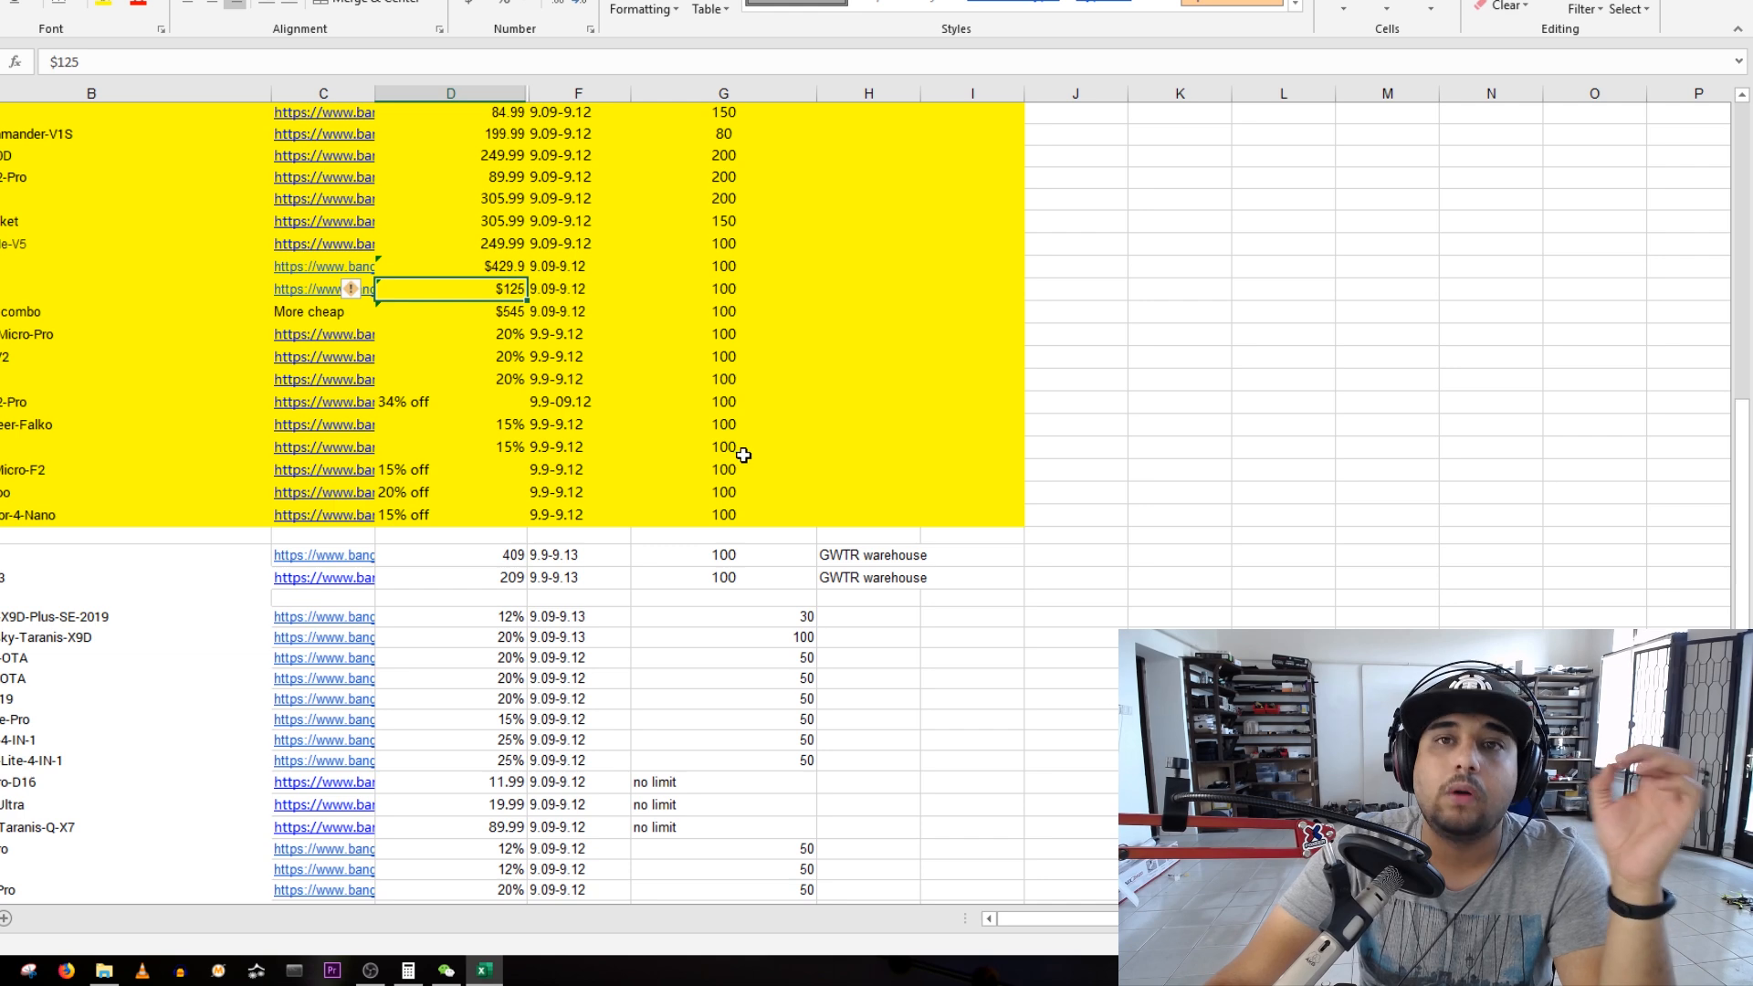
# - Inspect the 409 price below the highlighted block and open the Xiaomi FIMI X8 SE page
pyautogui.scroll(-3)
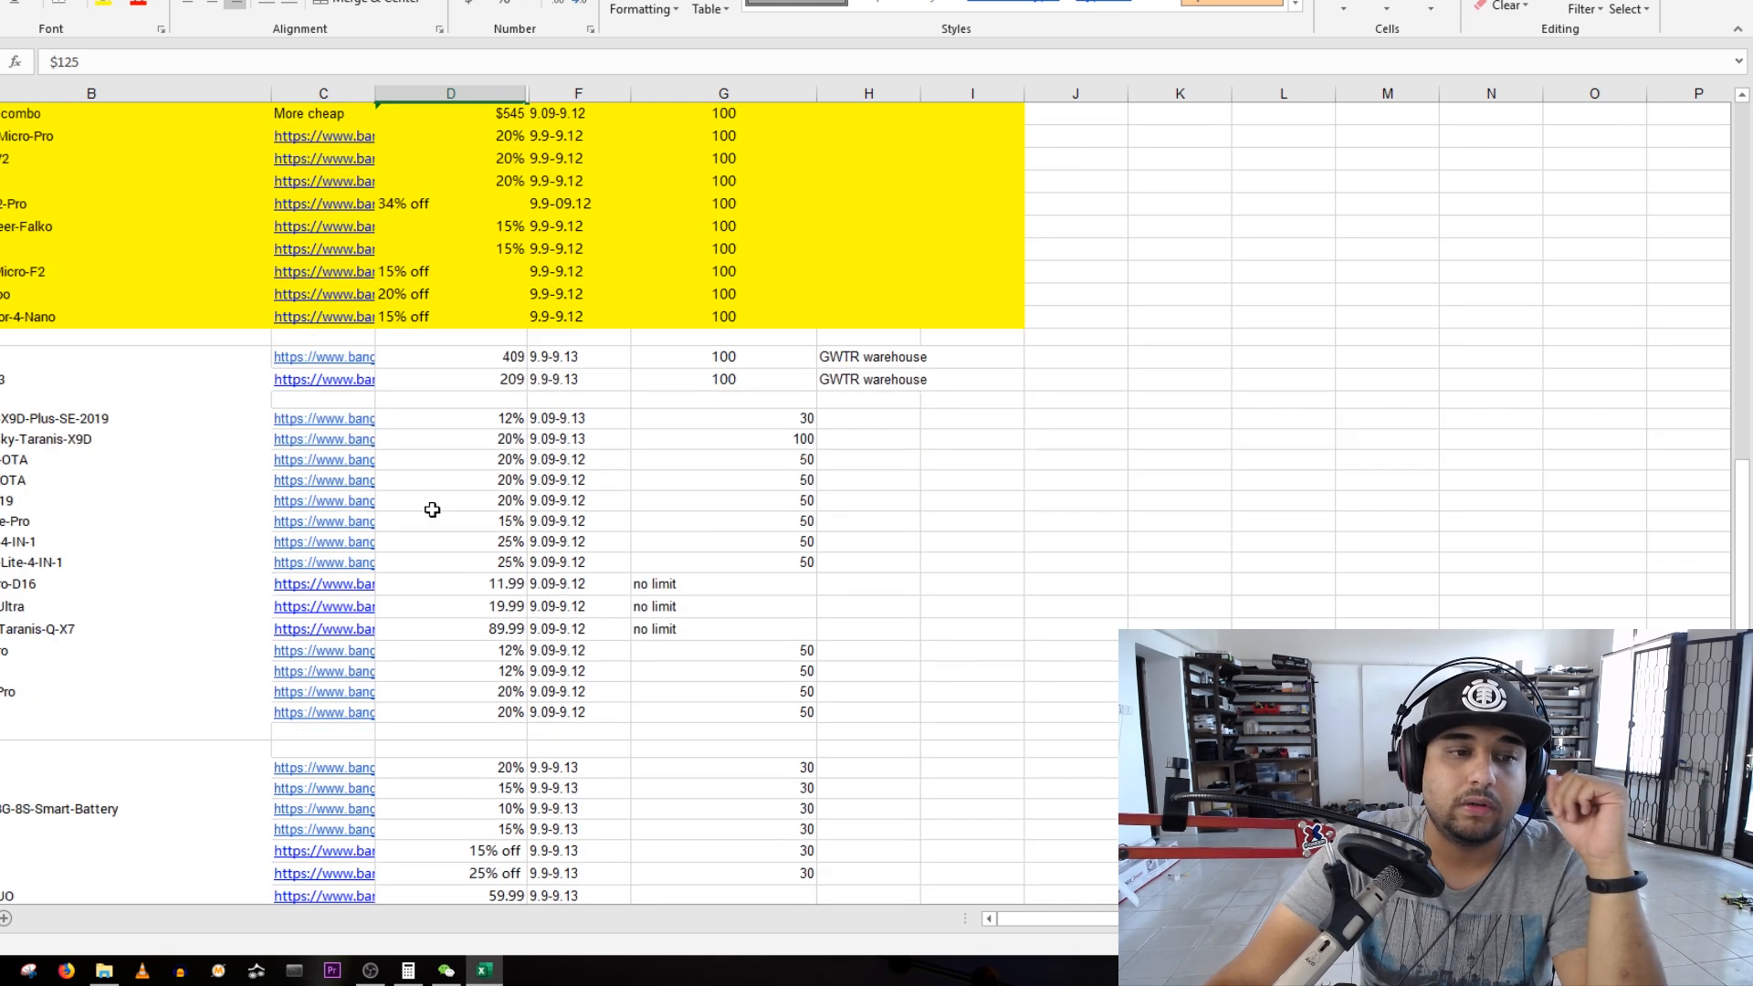
pyautogui.moveTo(476, 516)
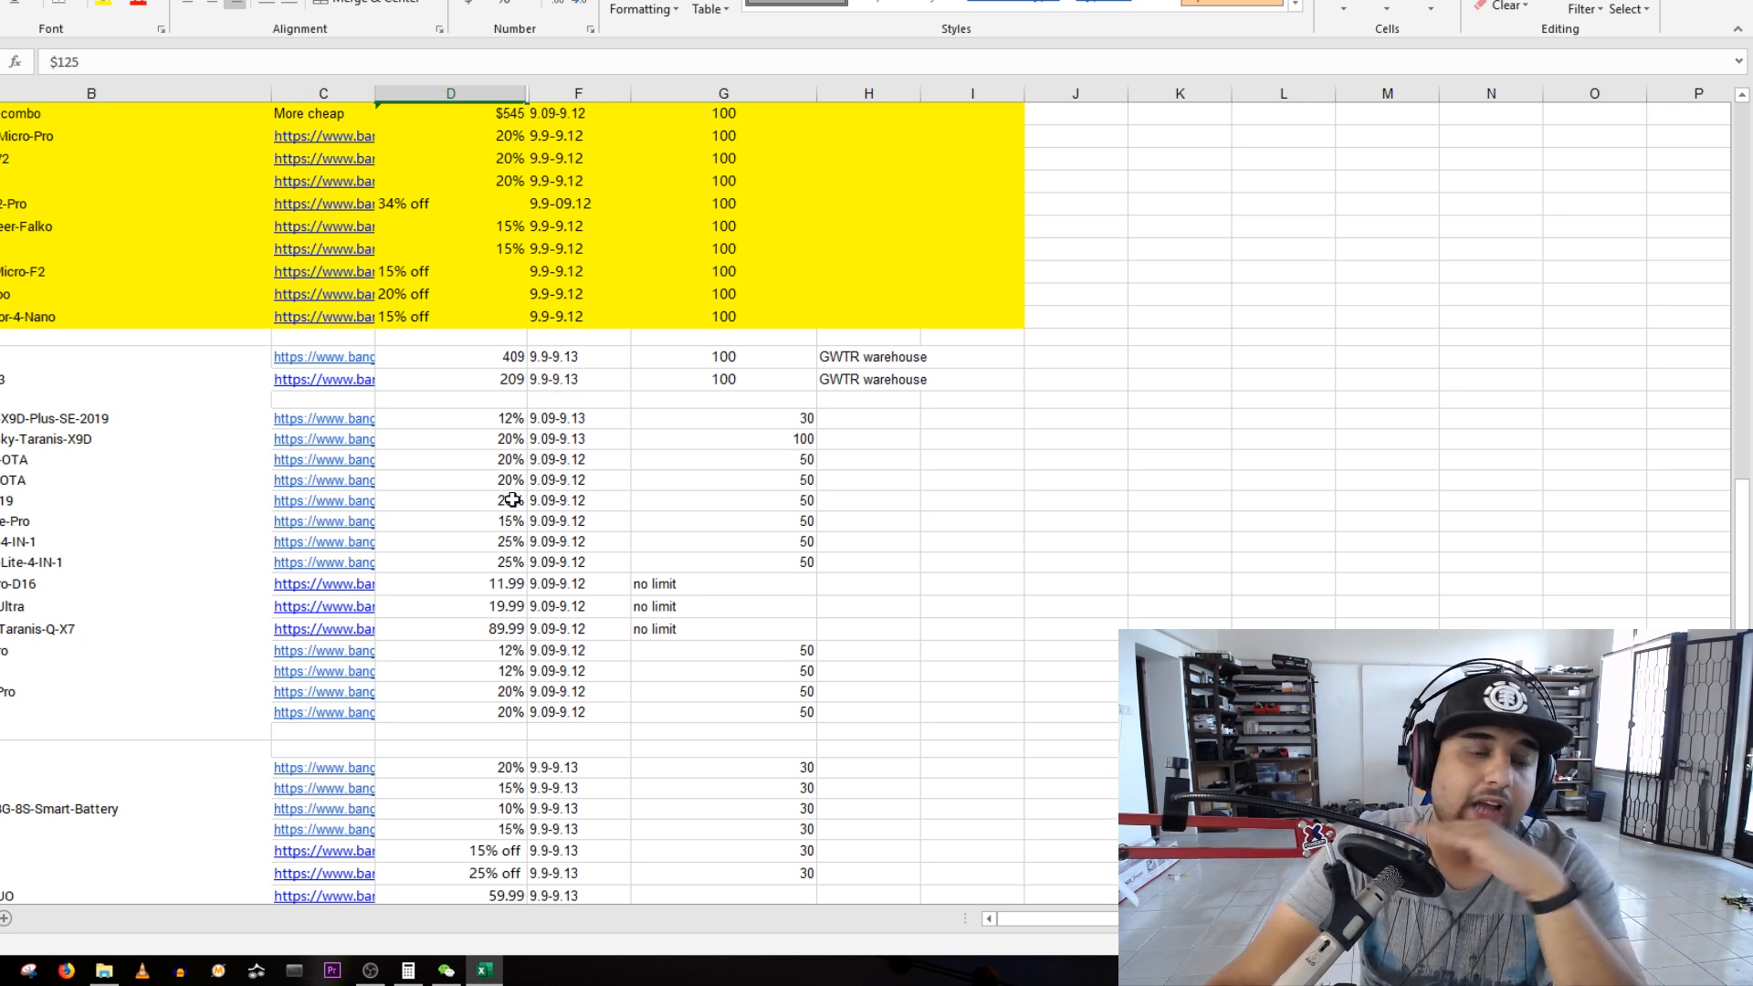
pyautogui.click(451, 356)
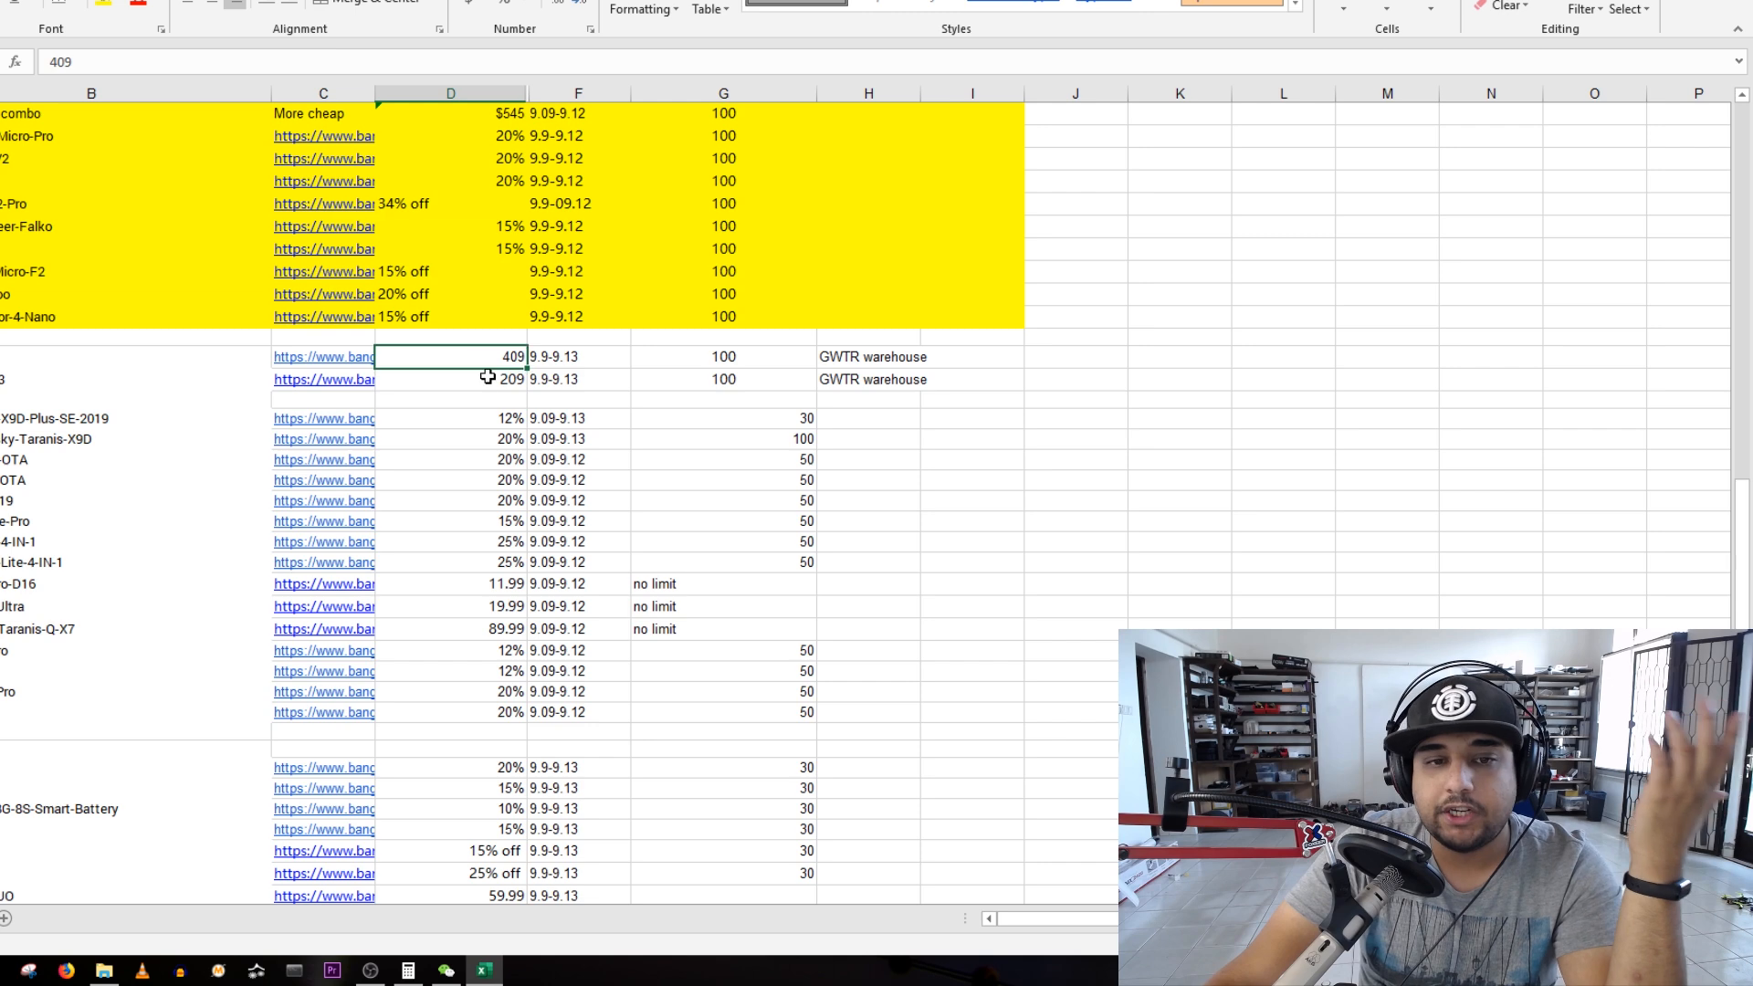
pyautogui.click(323, 356)
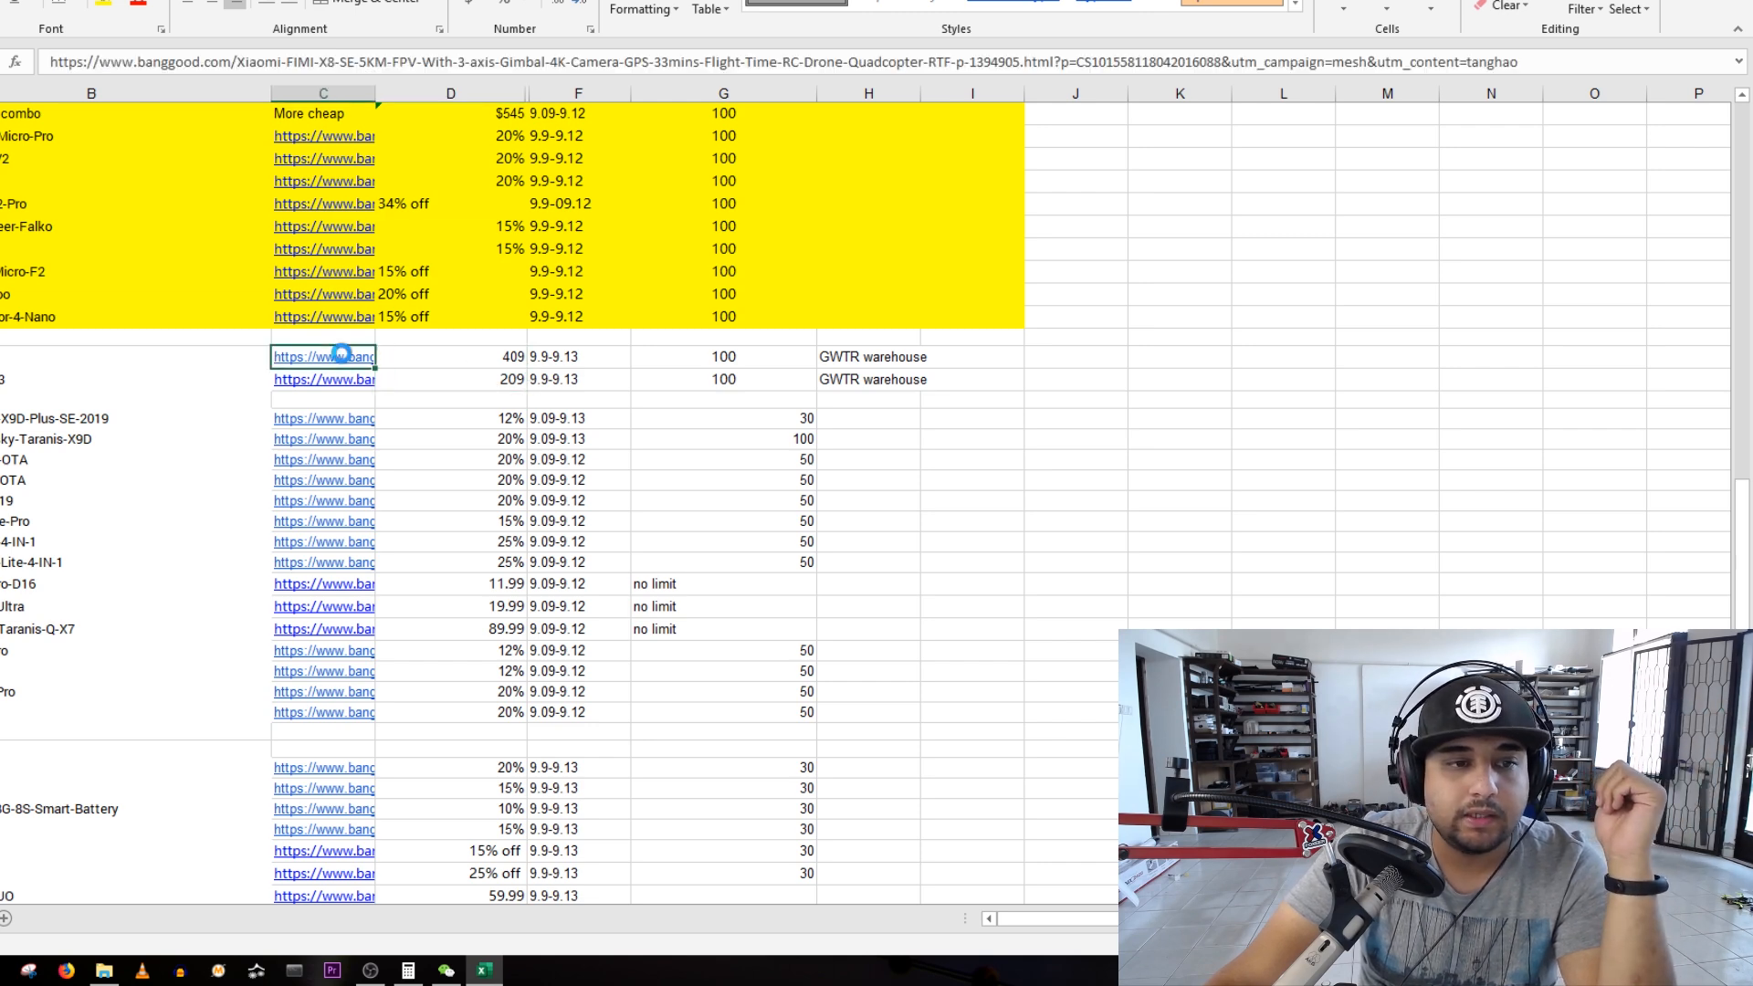
# - Check the Xiaomi FIMI X8 SE listing at US$499.00, then return to the coupon spreadsheet
pyautogui.click(323, 356)
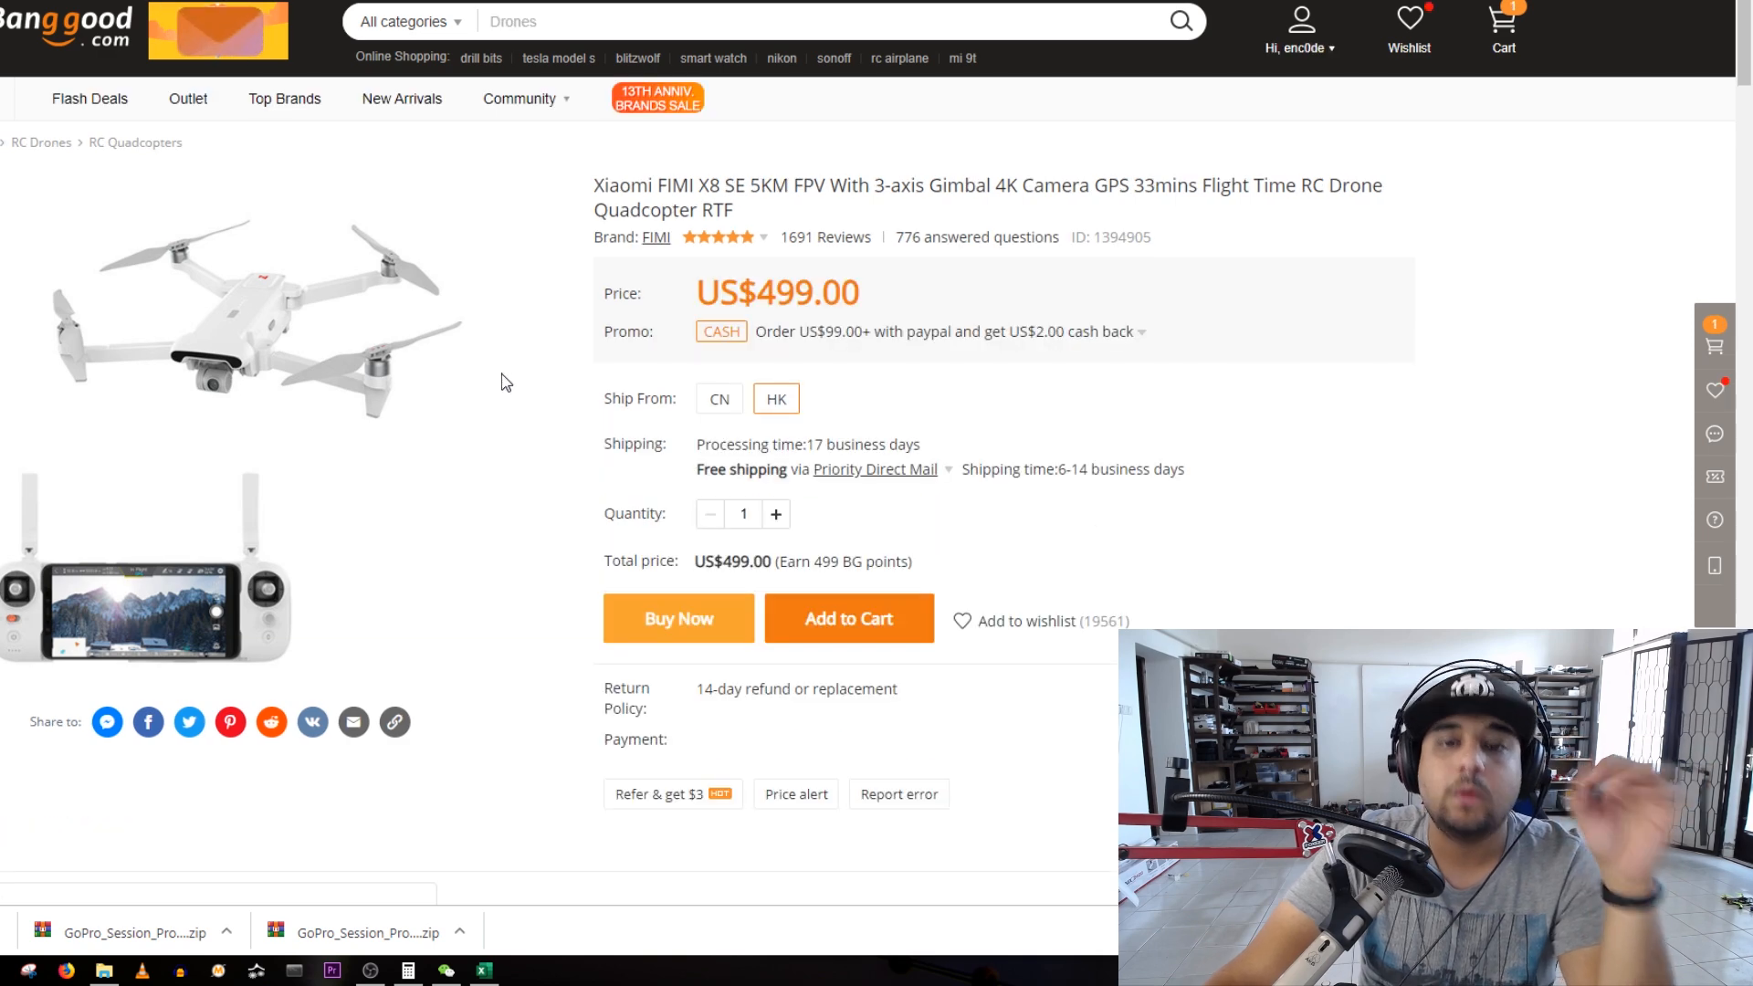
pyautogui.scroll(3)
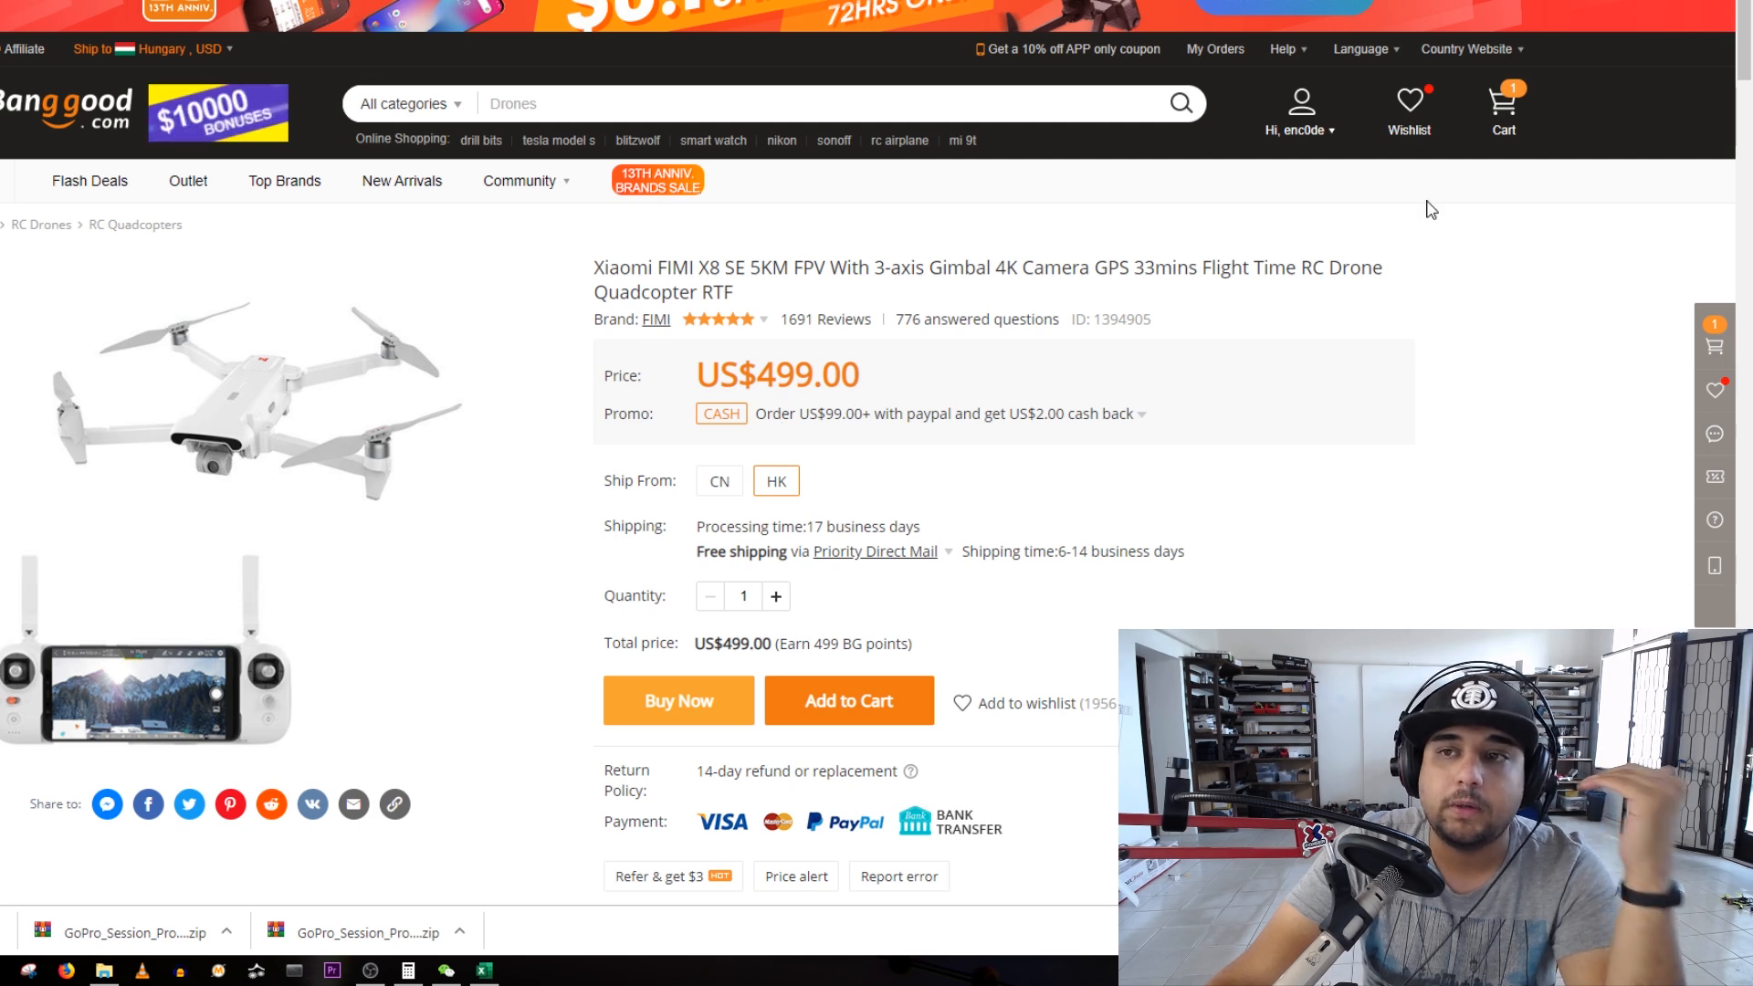
pyautogui.moveTo(356, 803)
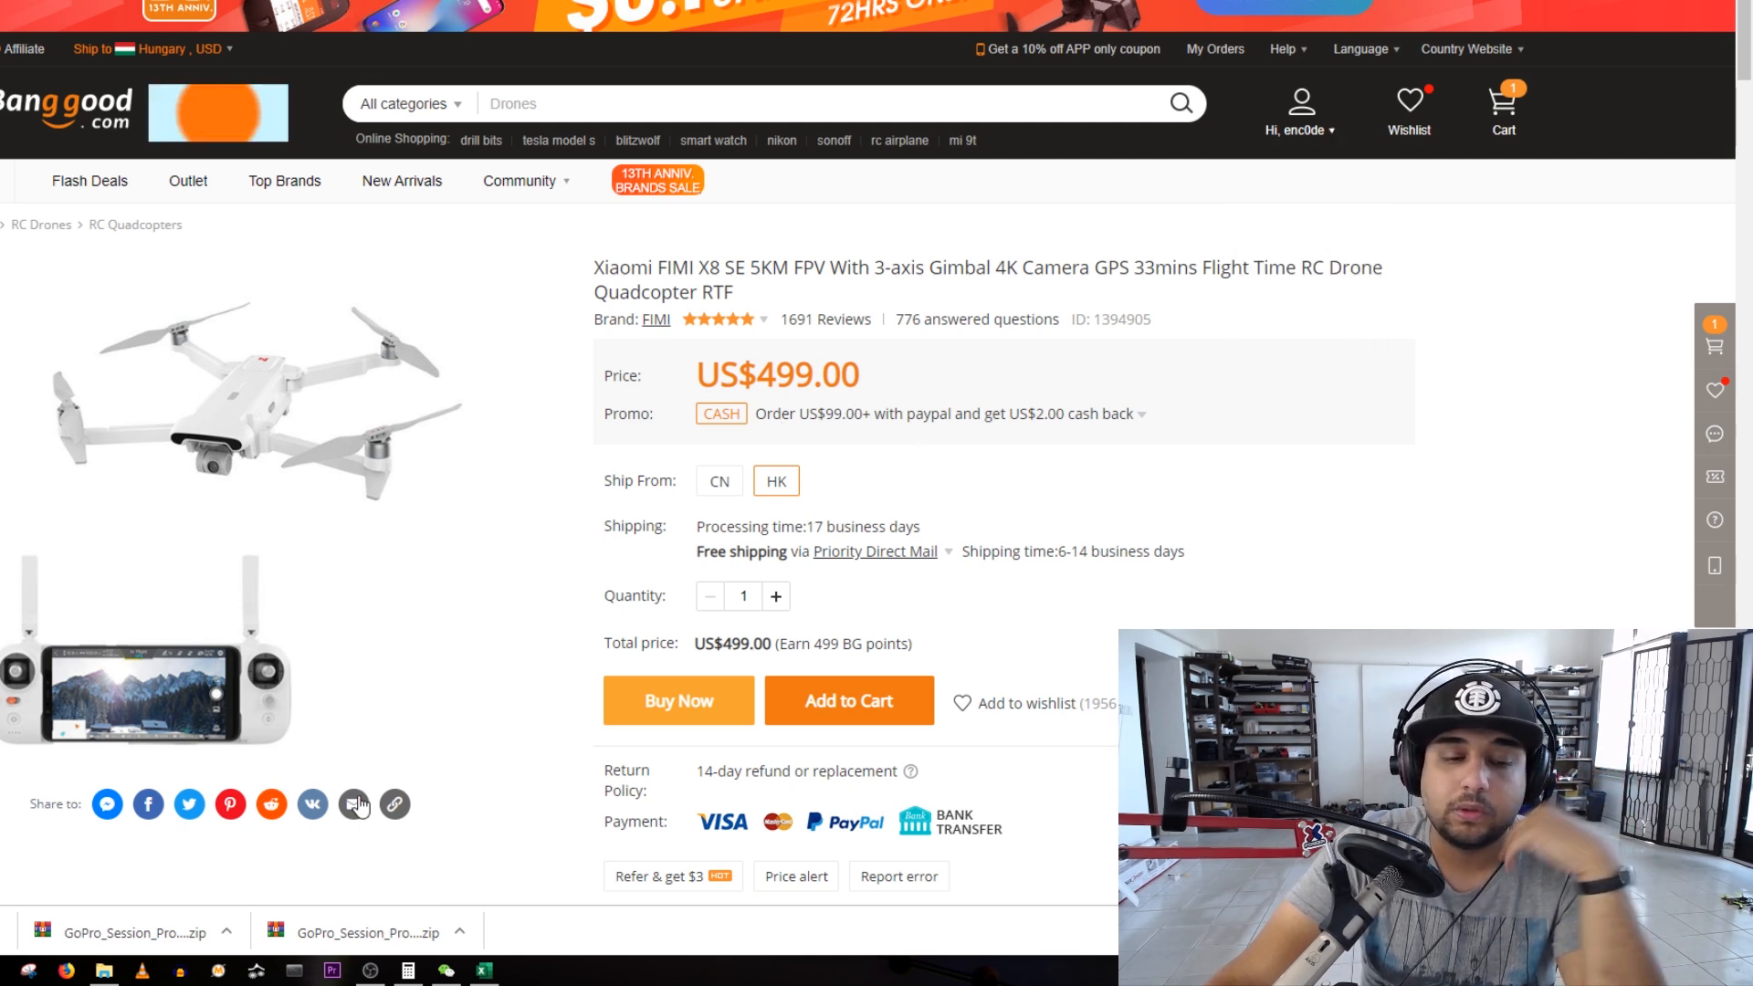
pyautogui.click(482, 970)
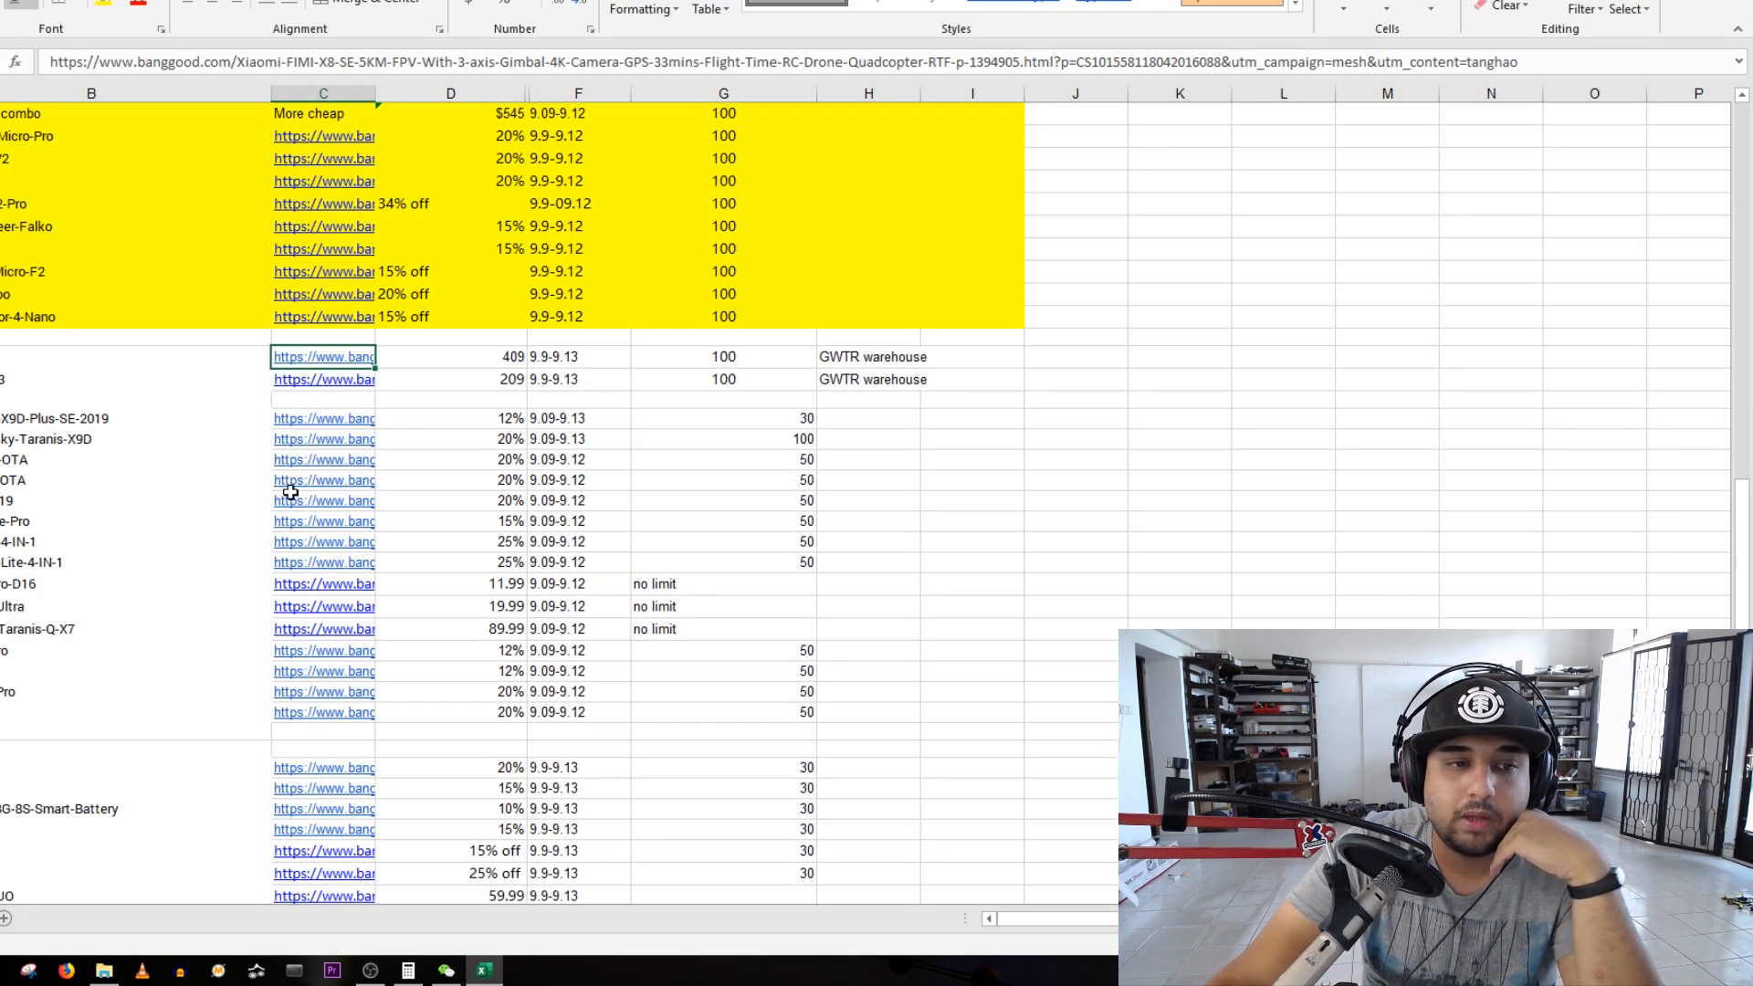
# - Review the Taranis X9D battery, X9D-Plus-SE-2019 and X8SE item names before choosing a deal
pyautogui.click(91, 438)
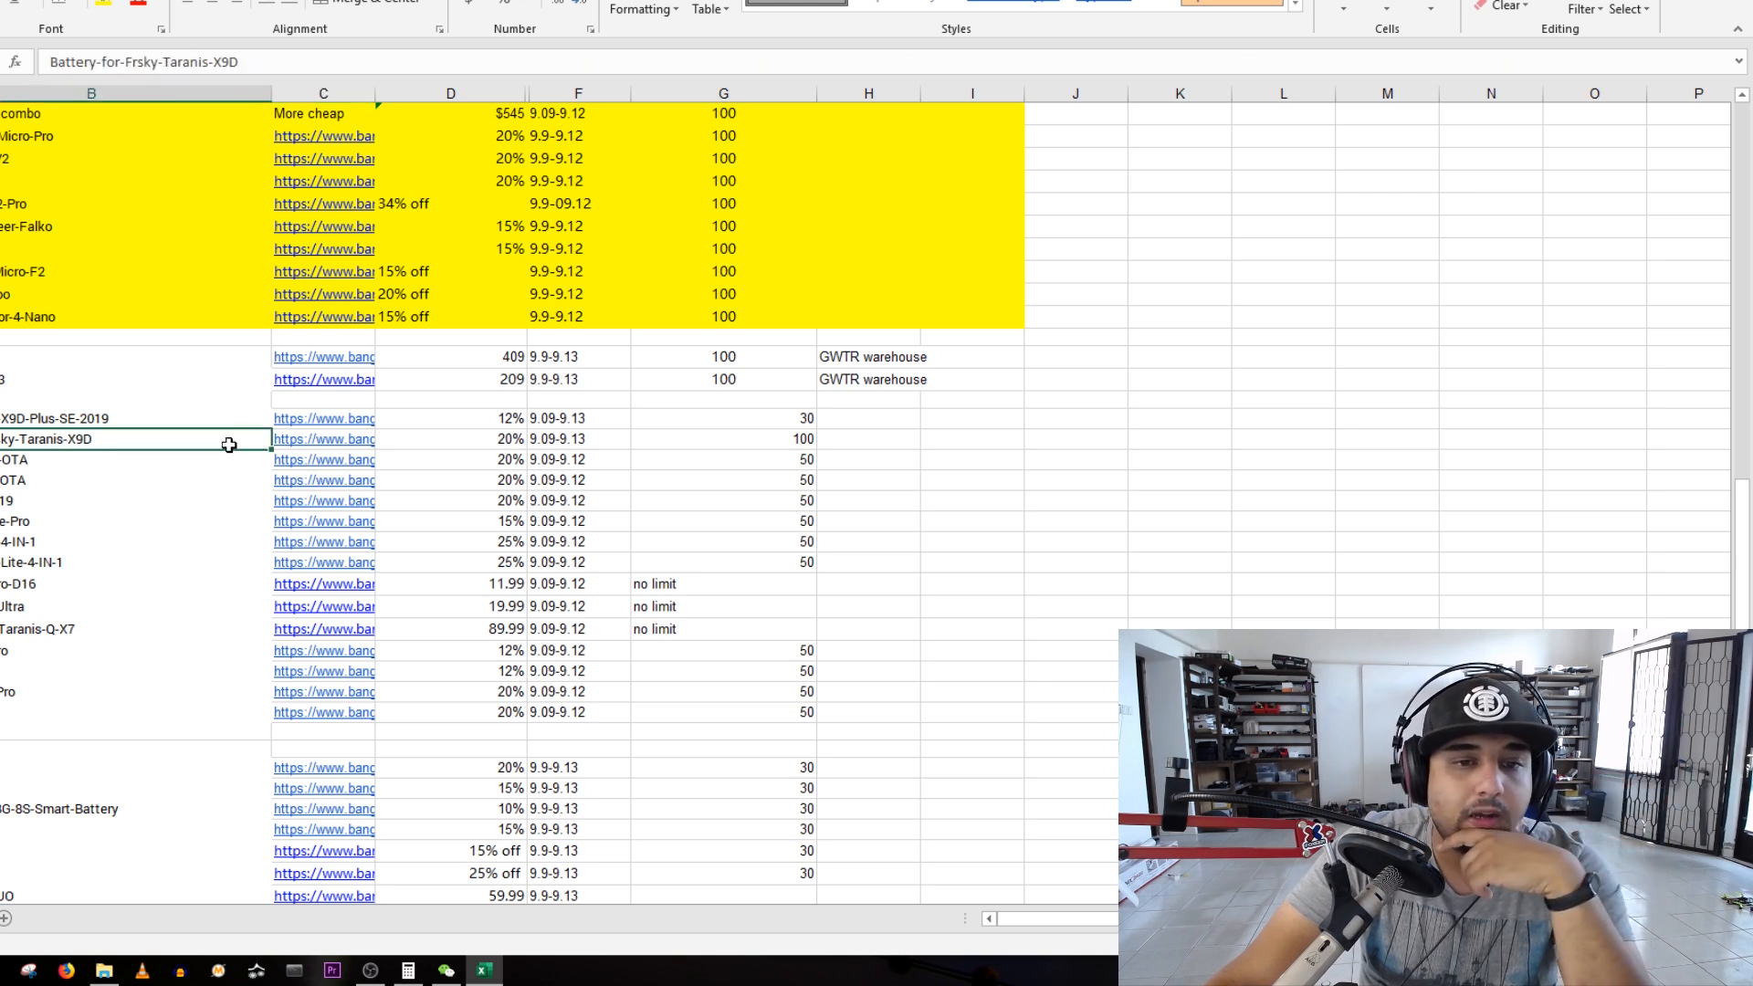
pyautogui.click(90, 418)
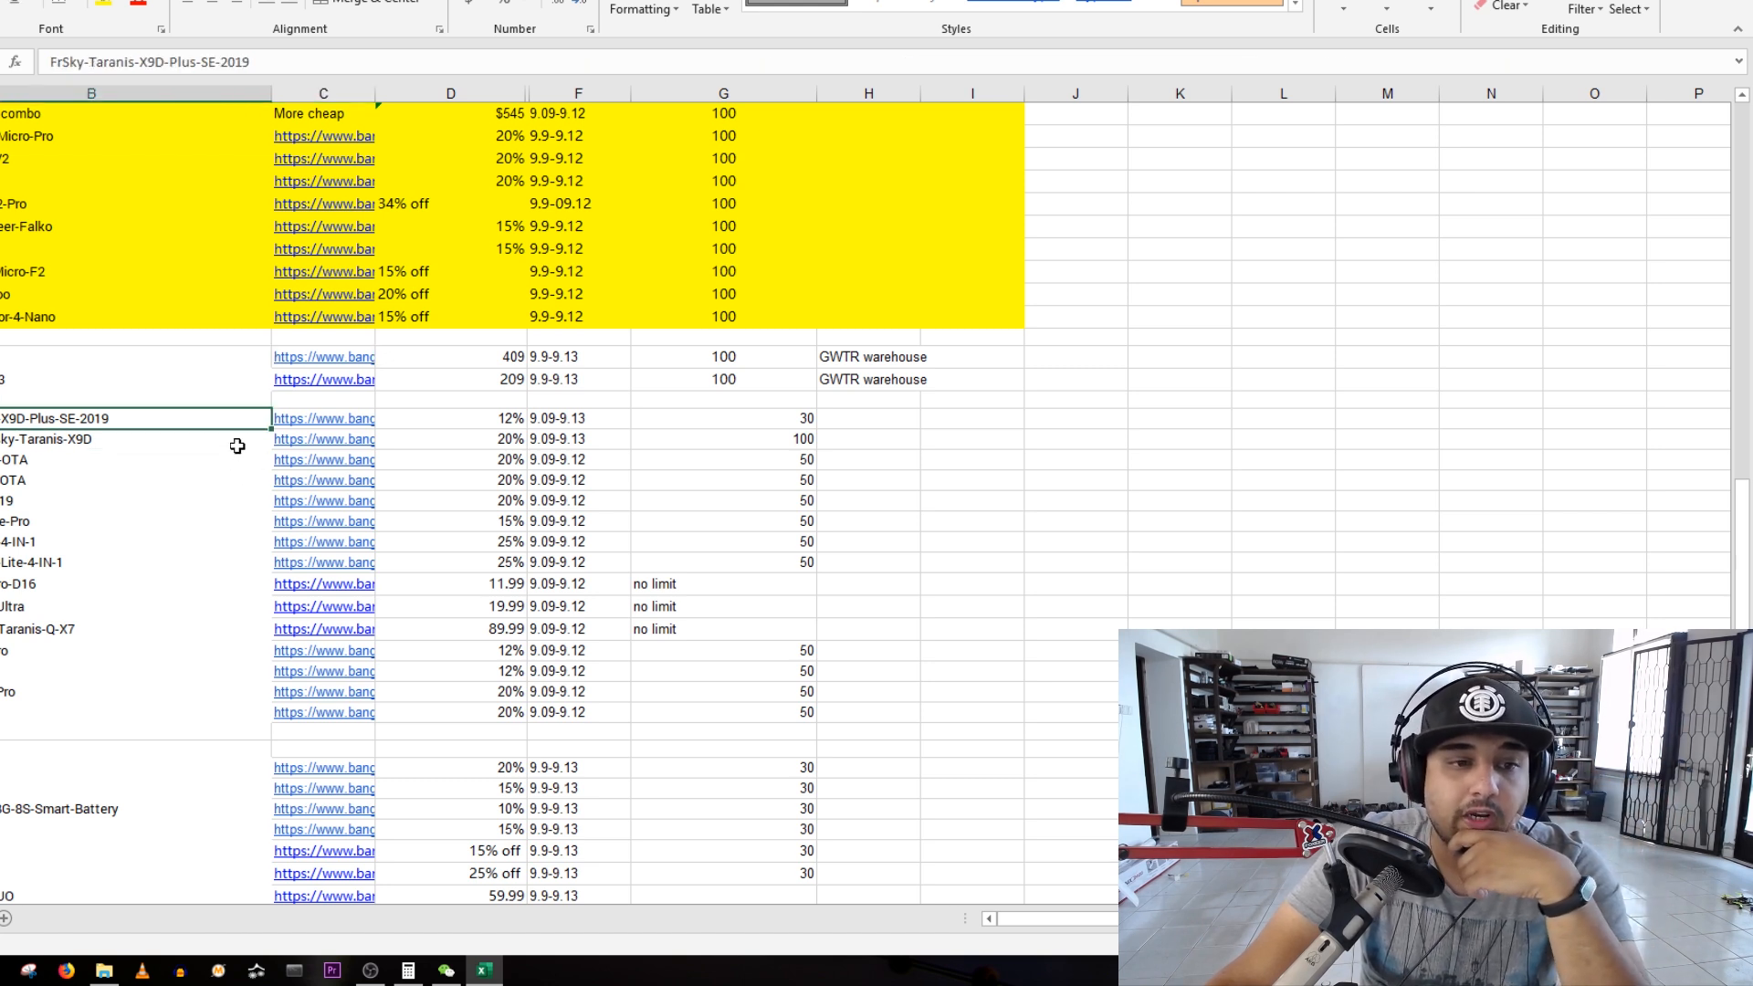
pyautogui.click(134, 356)
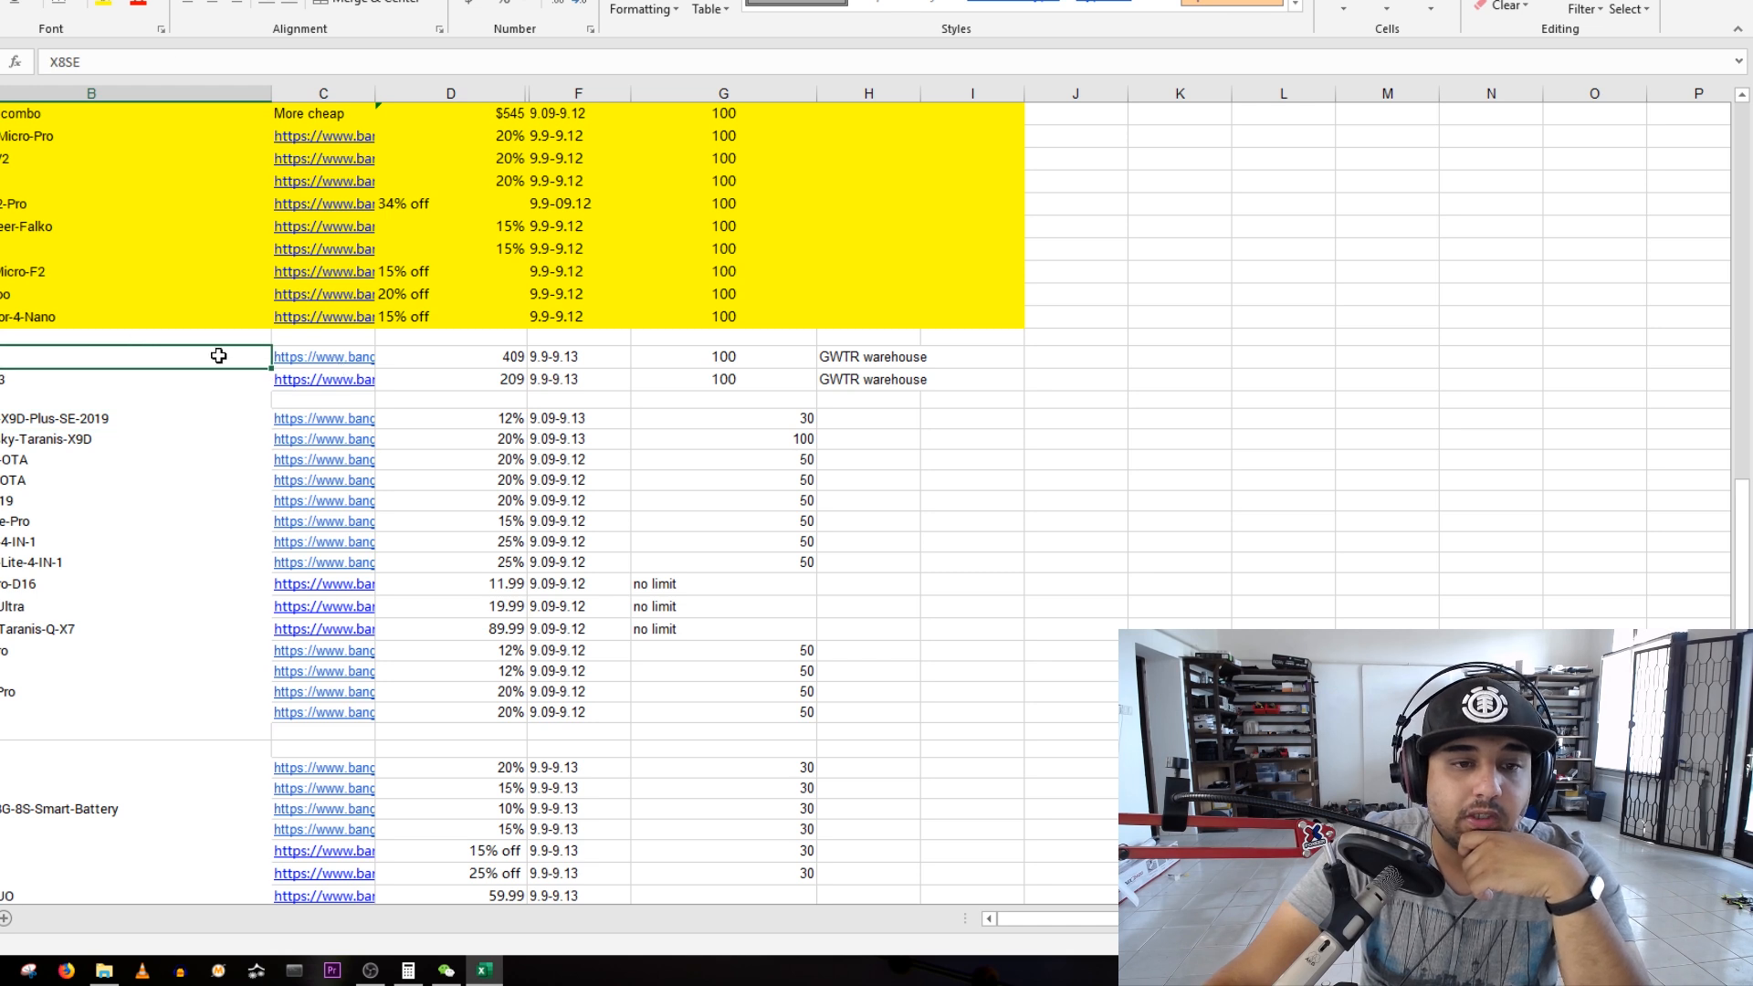
pyautogui.click(133, 418)
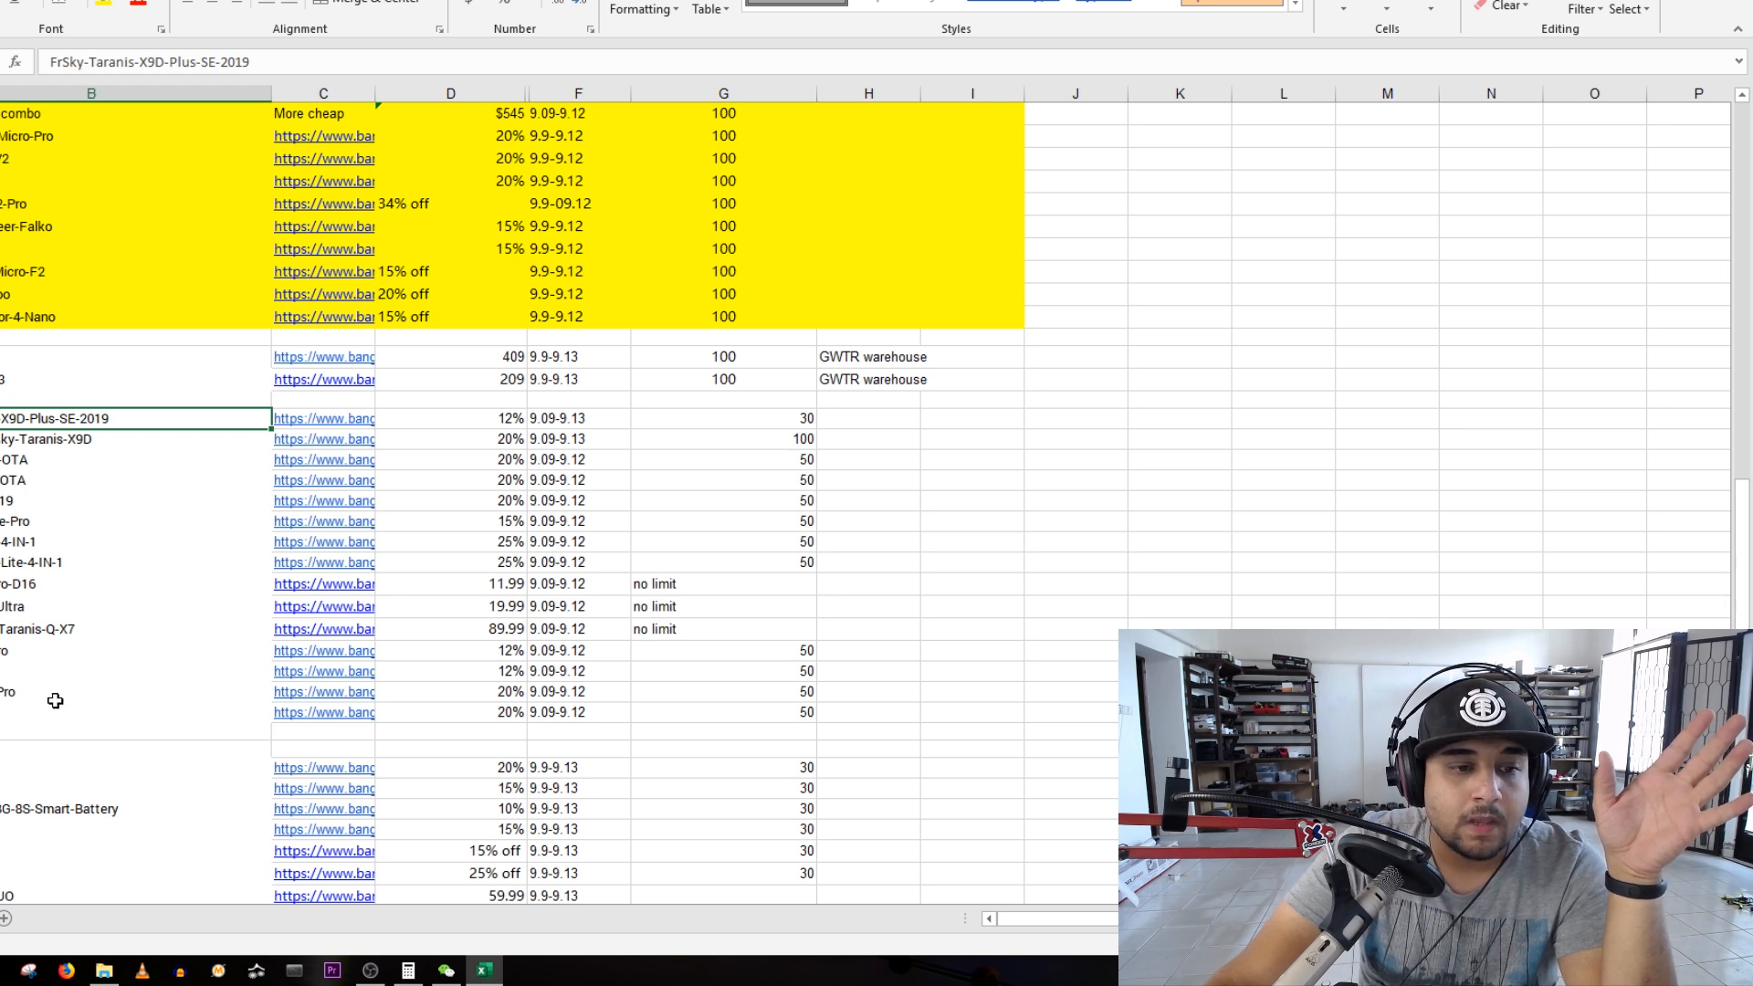
# - Highlight the US$89.99 Taranis-Q-X7 row (B–G) in yellow and check the XM-Micro-D16 receiver entry
pyautogui.click(89, 628)
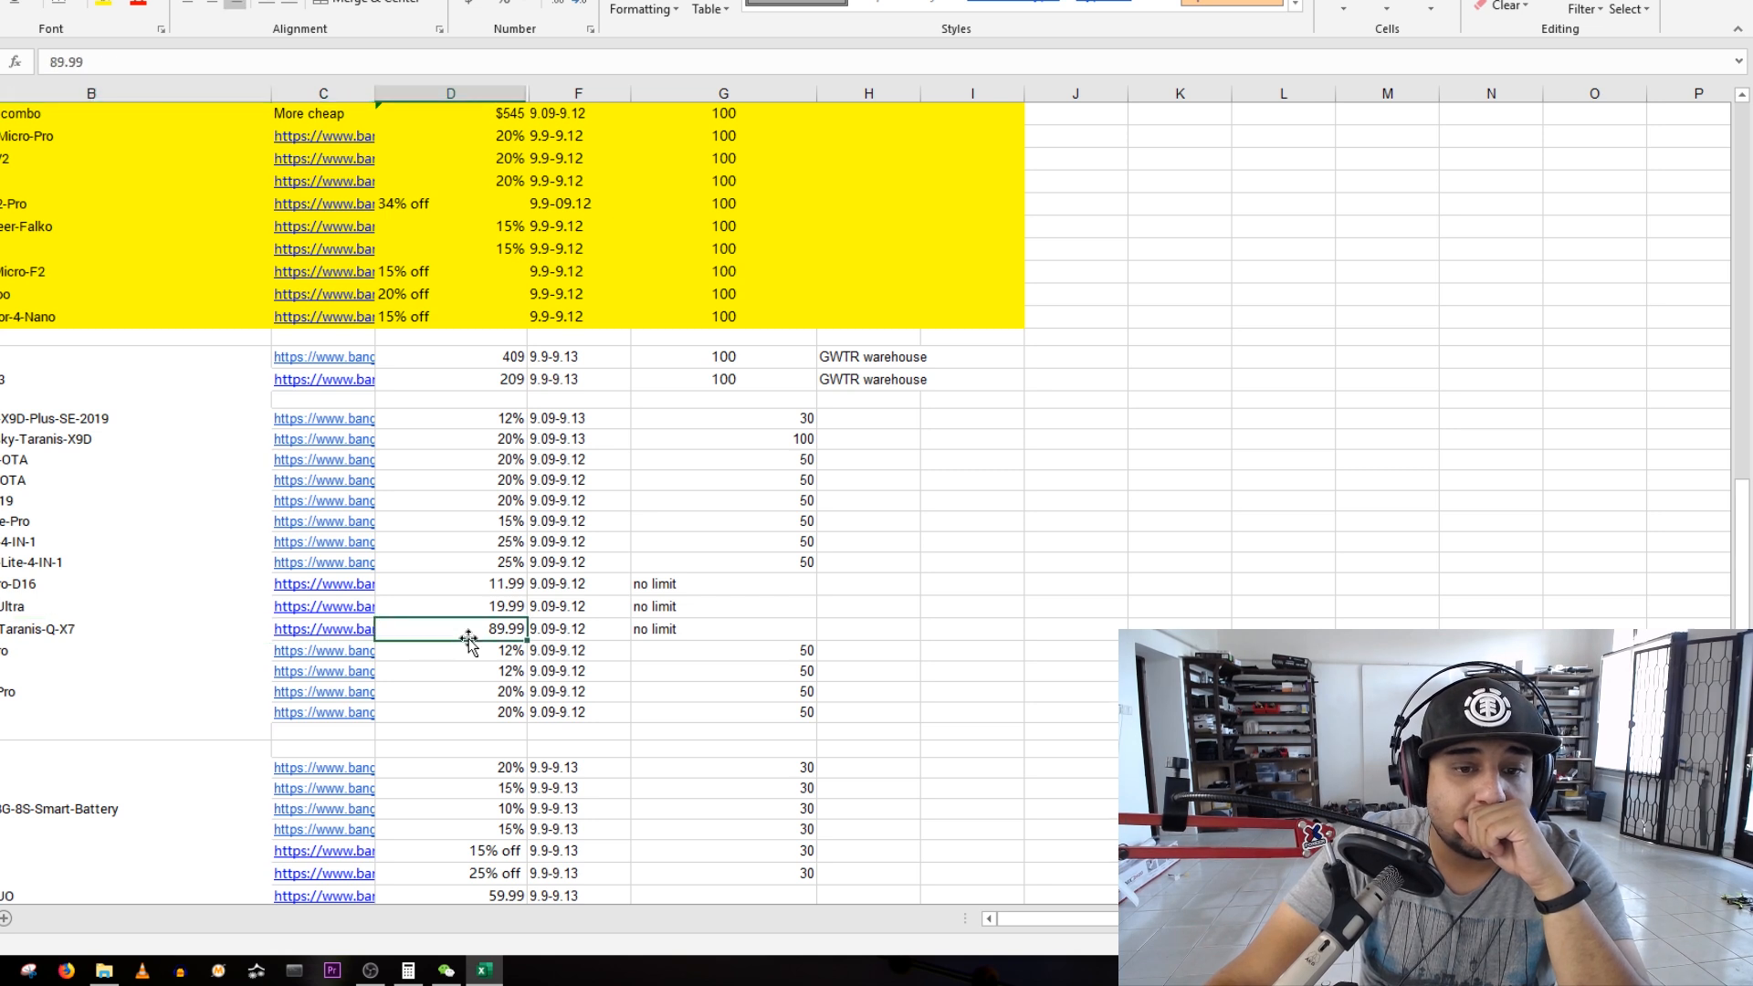
pyautogui.moveTo(325, 650)
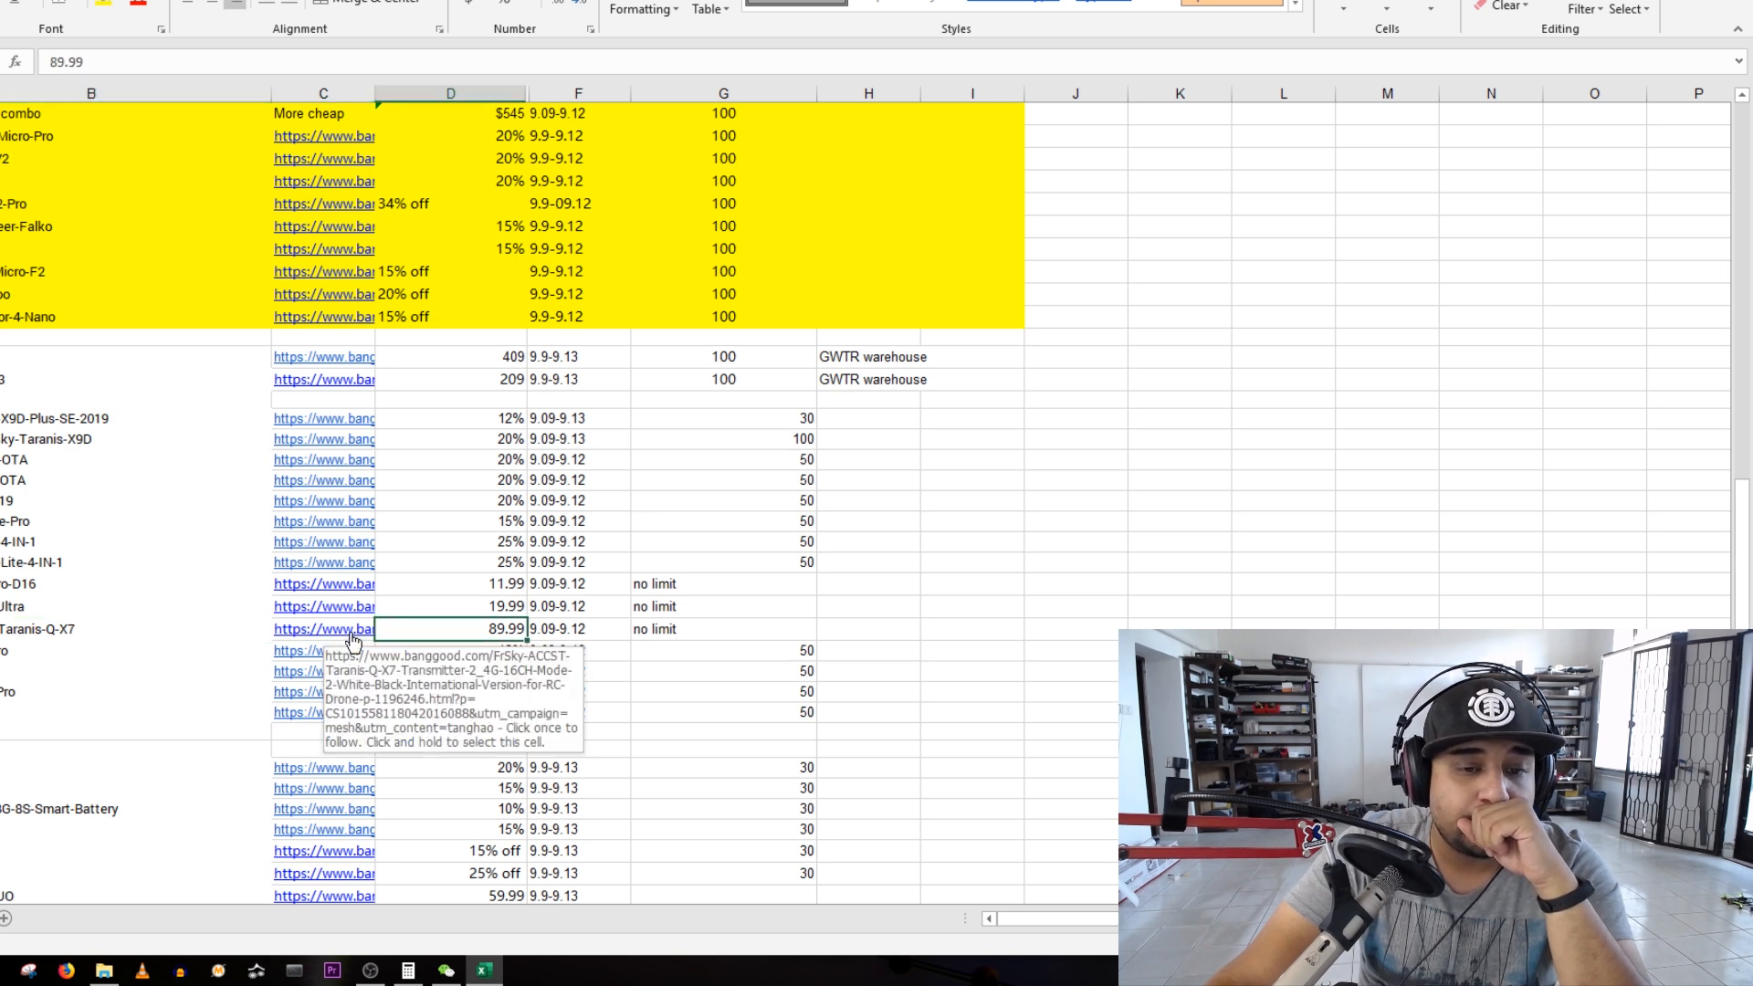
pyautogui.moveTo(330, 641)
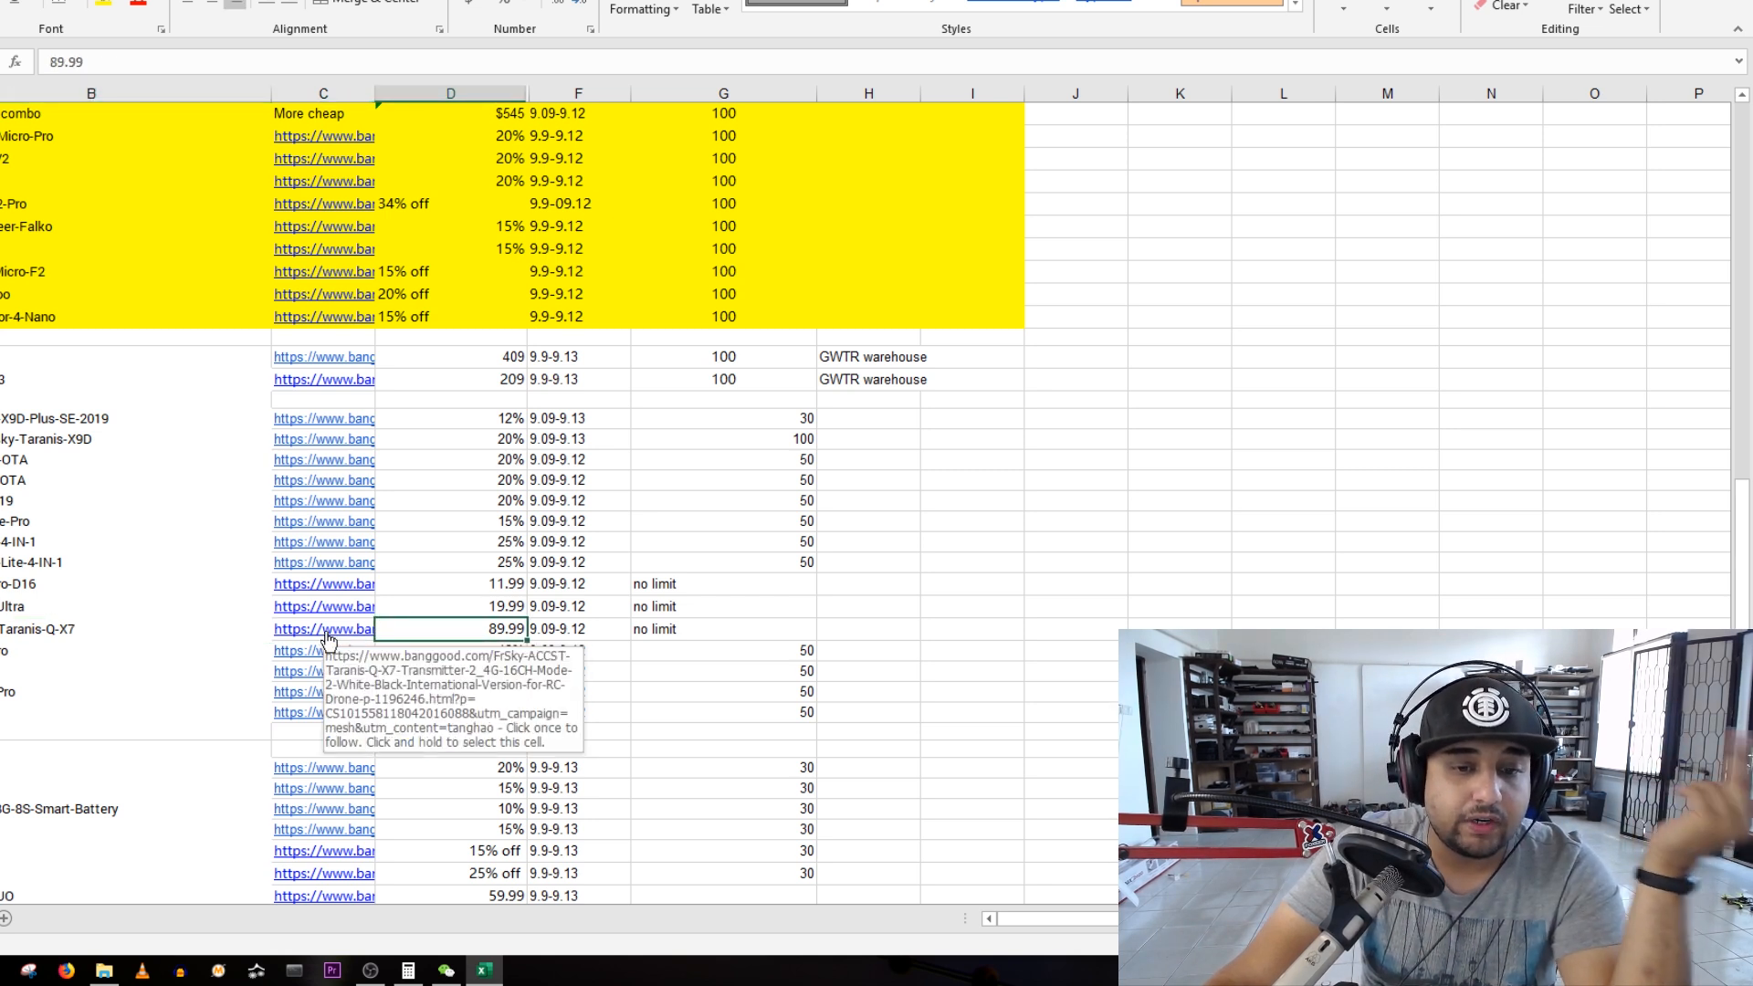
pyautogui.click(323, 628)
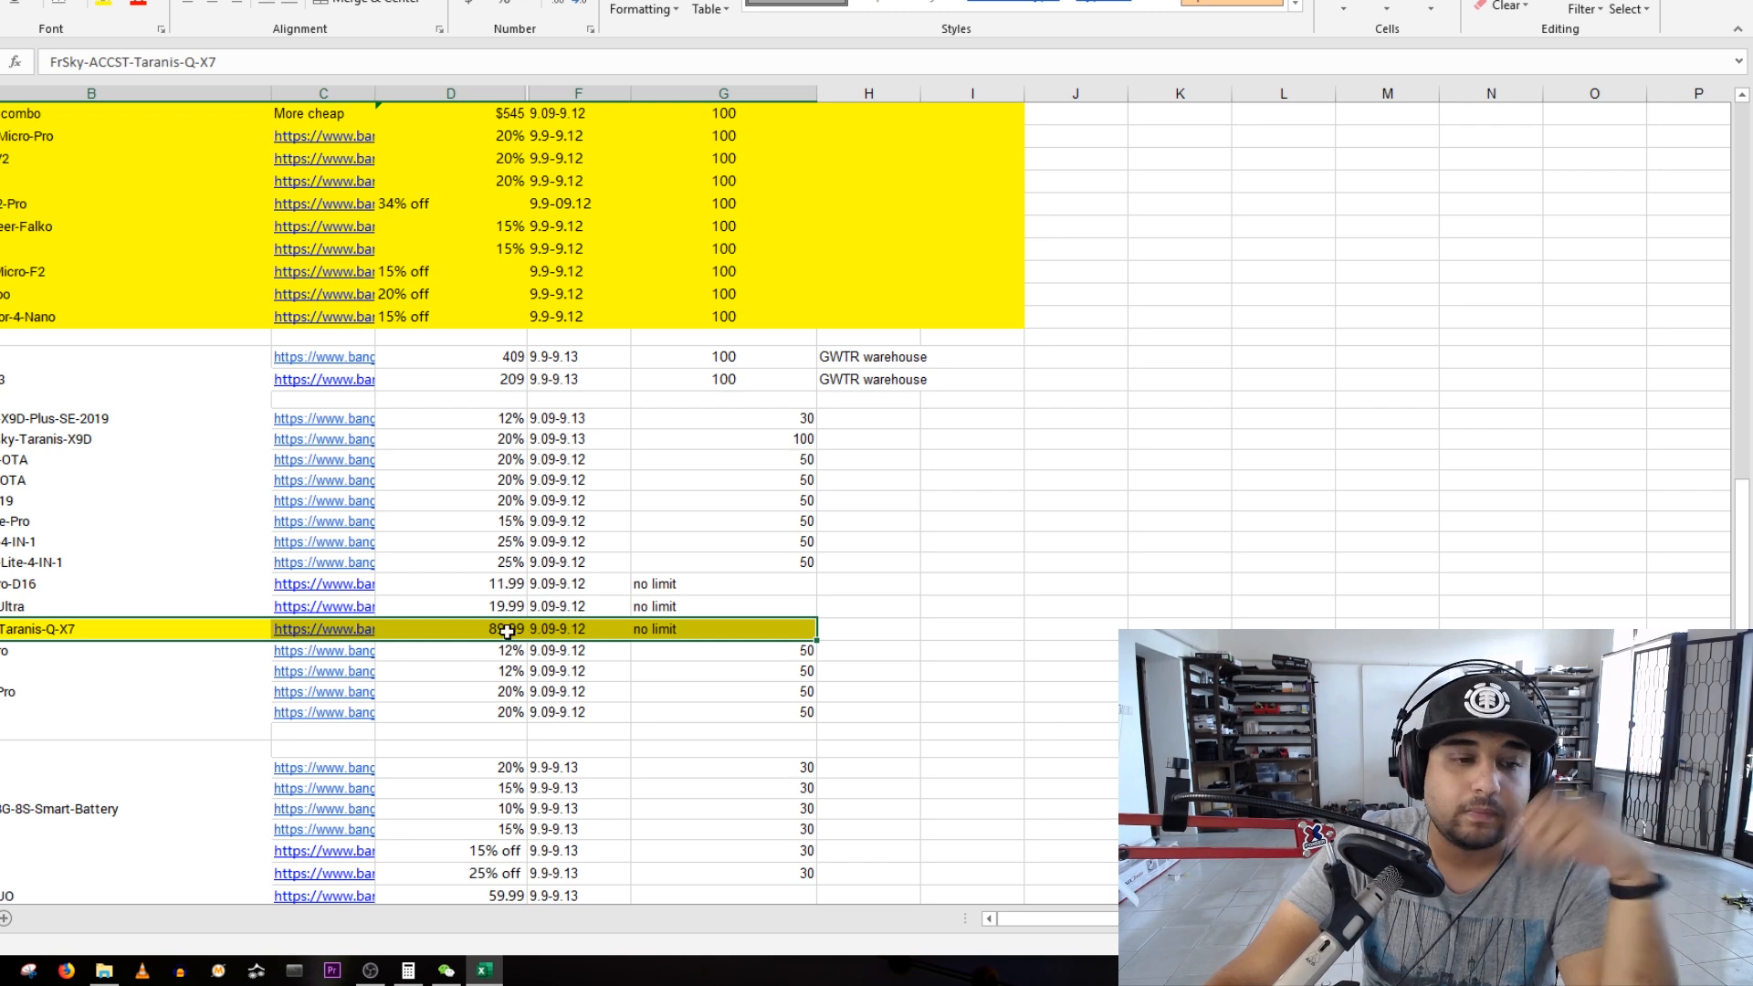
pyautogui.click(92, 585)
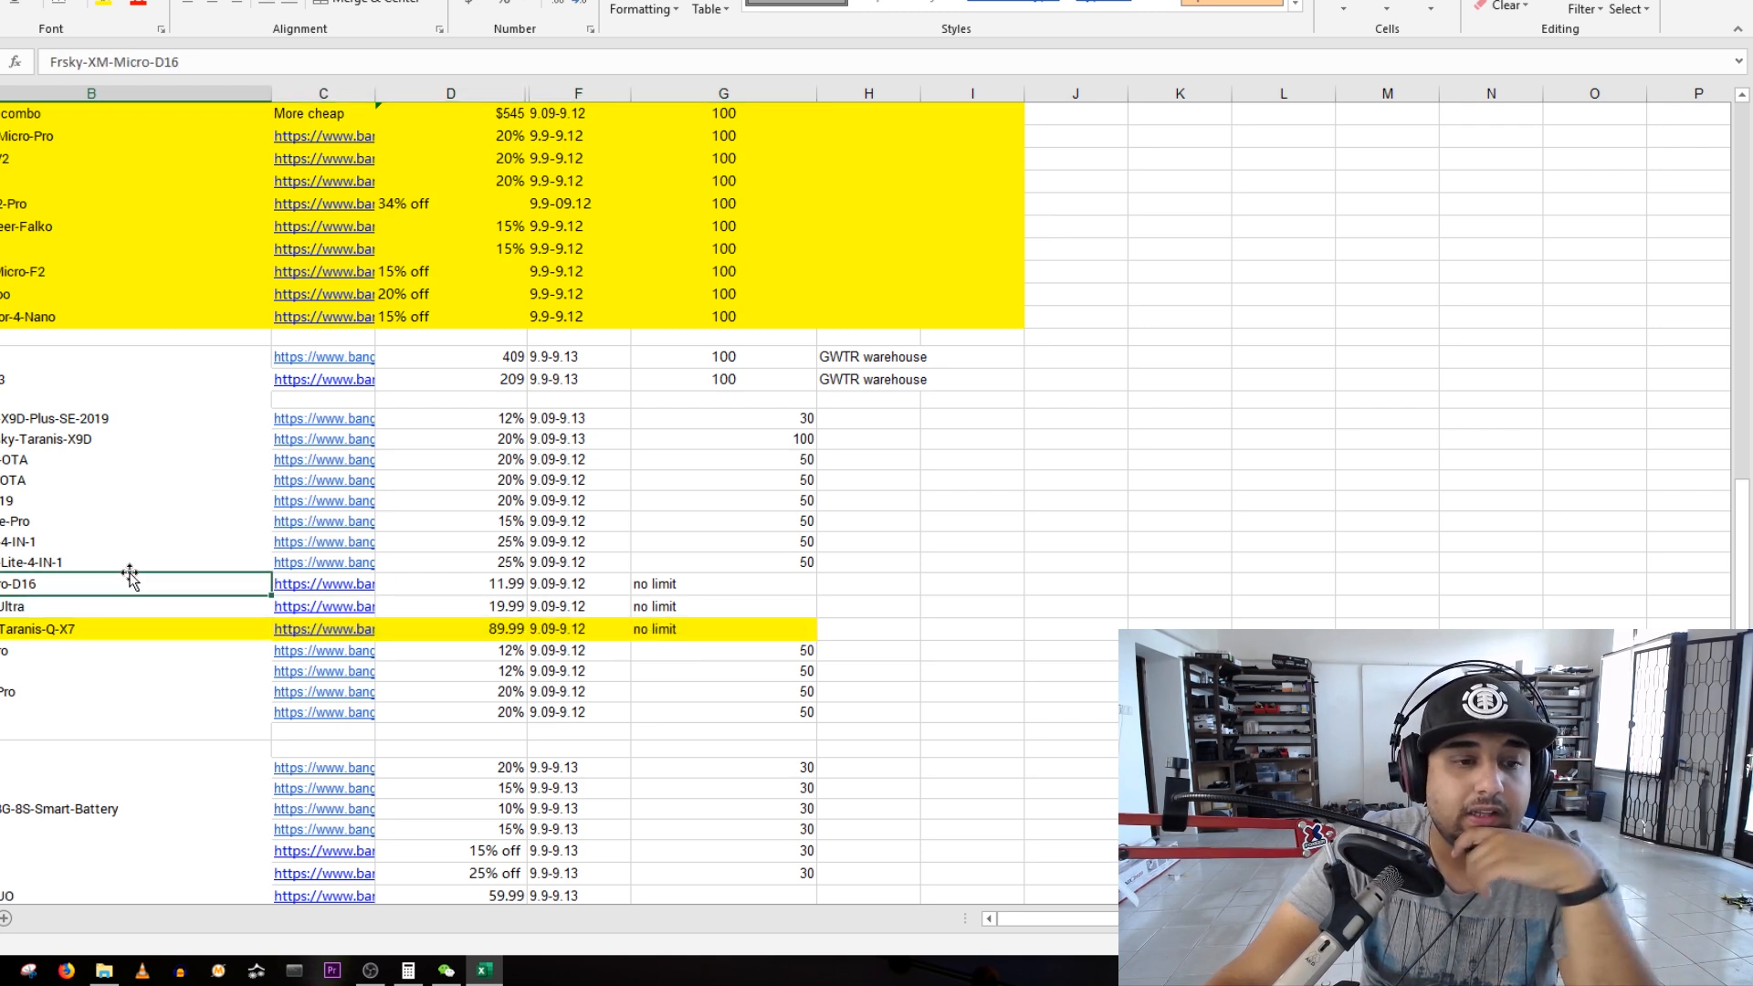
# - Locate the FrSky X9 Lite Pro entry further down and open its Banggood product page
pyautogui.click(323, 418)
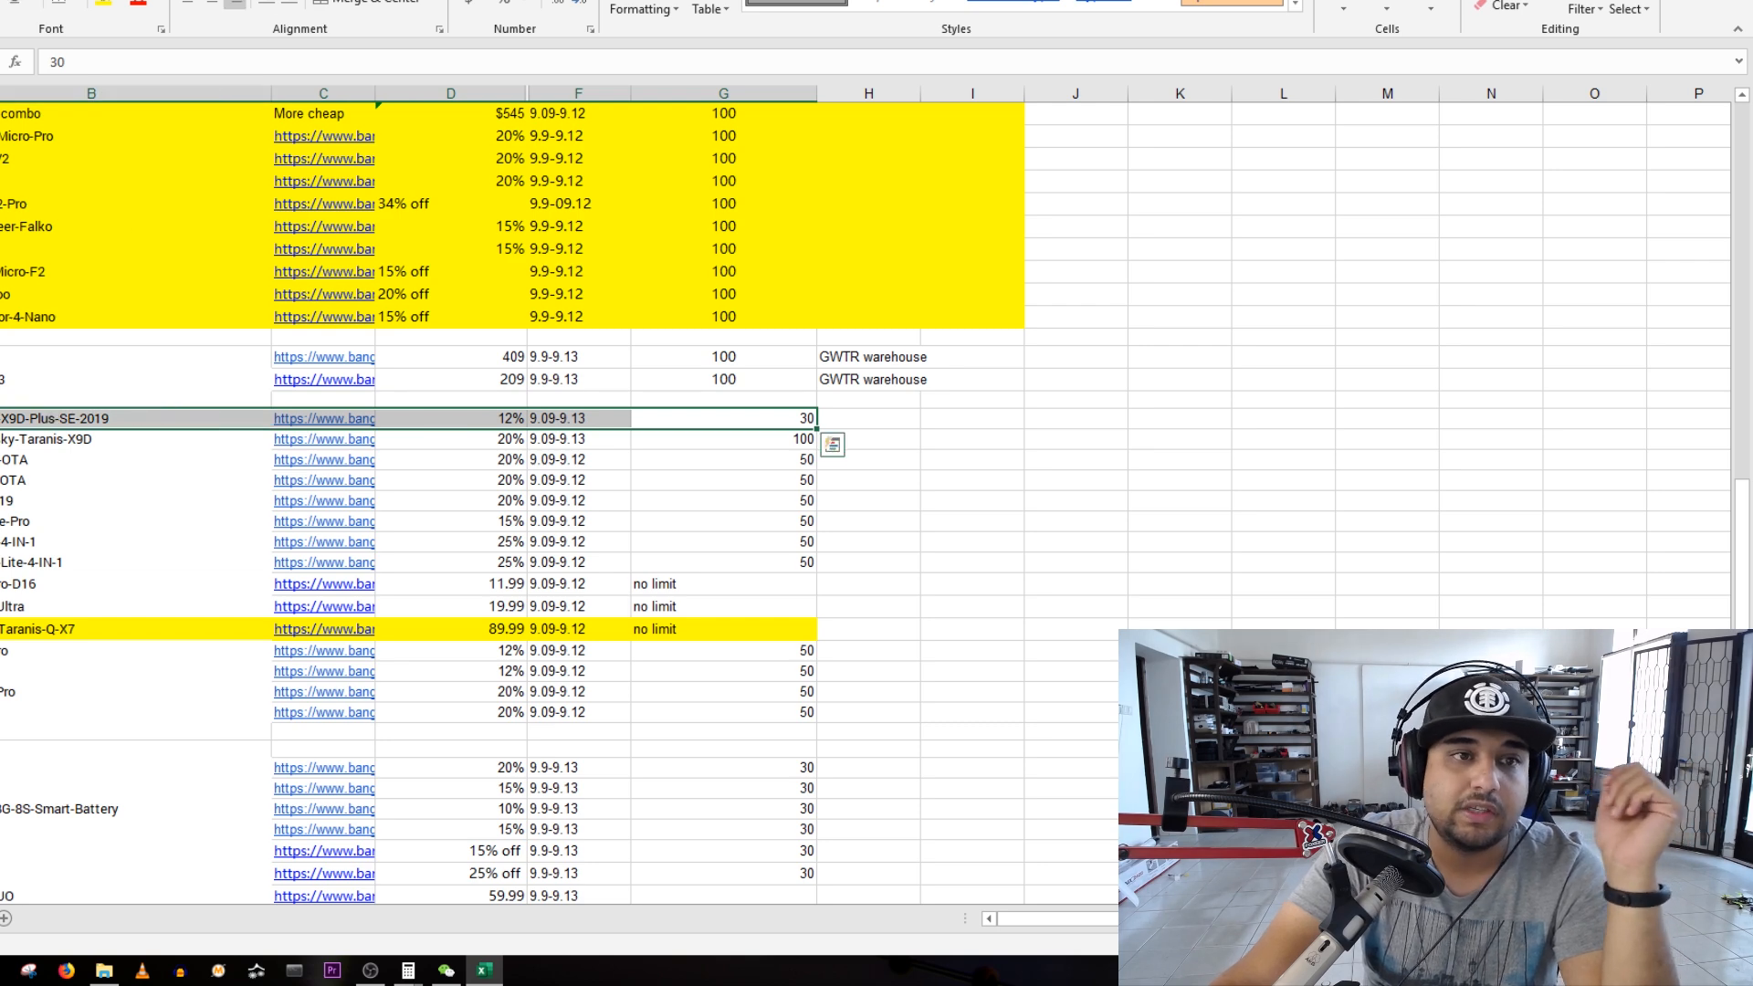
pyautogui.scroll(-3)
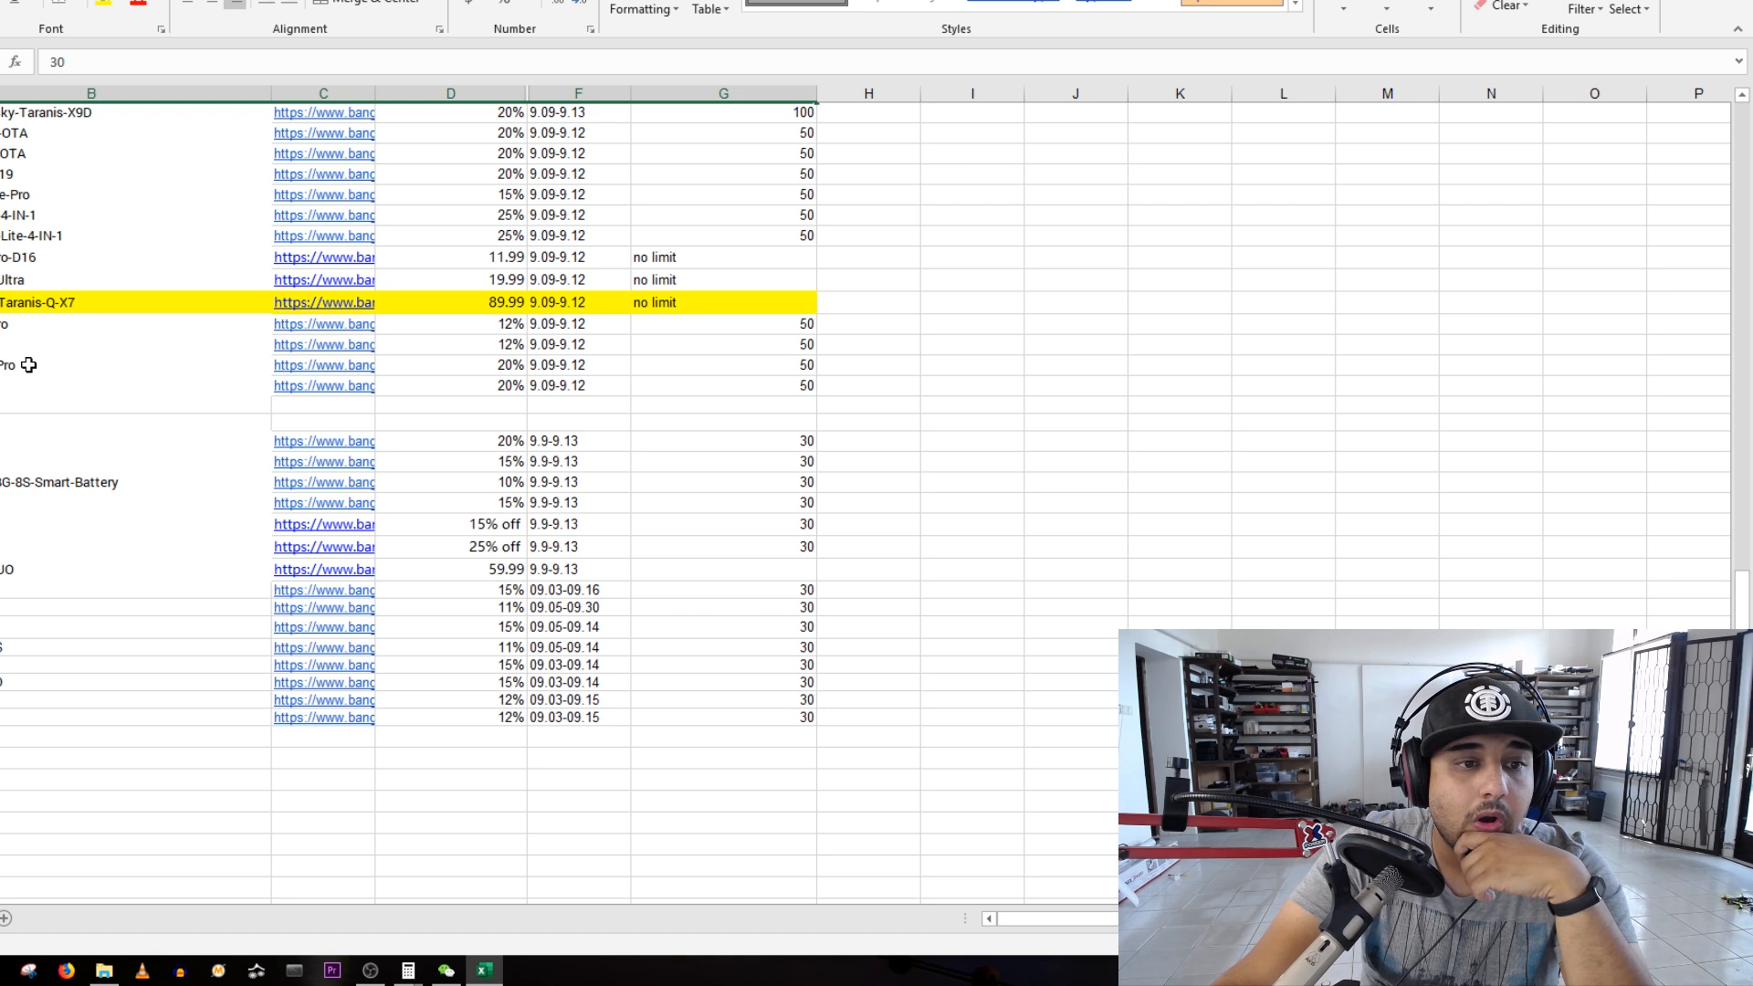
pyautogui.click(90, 365)
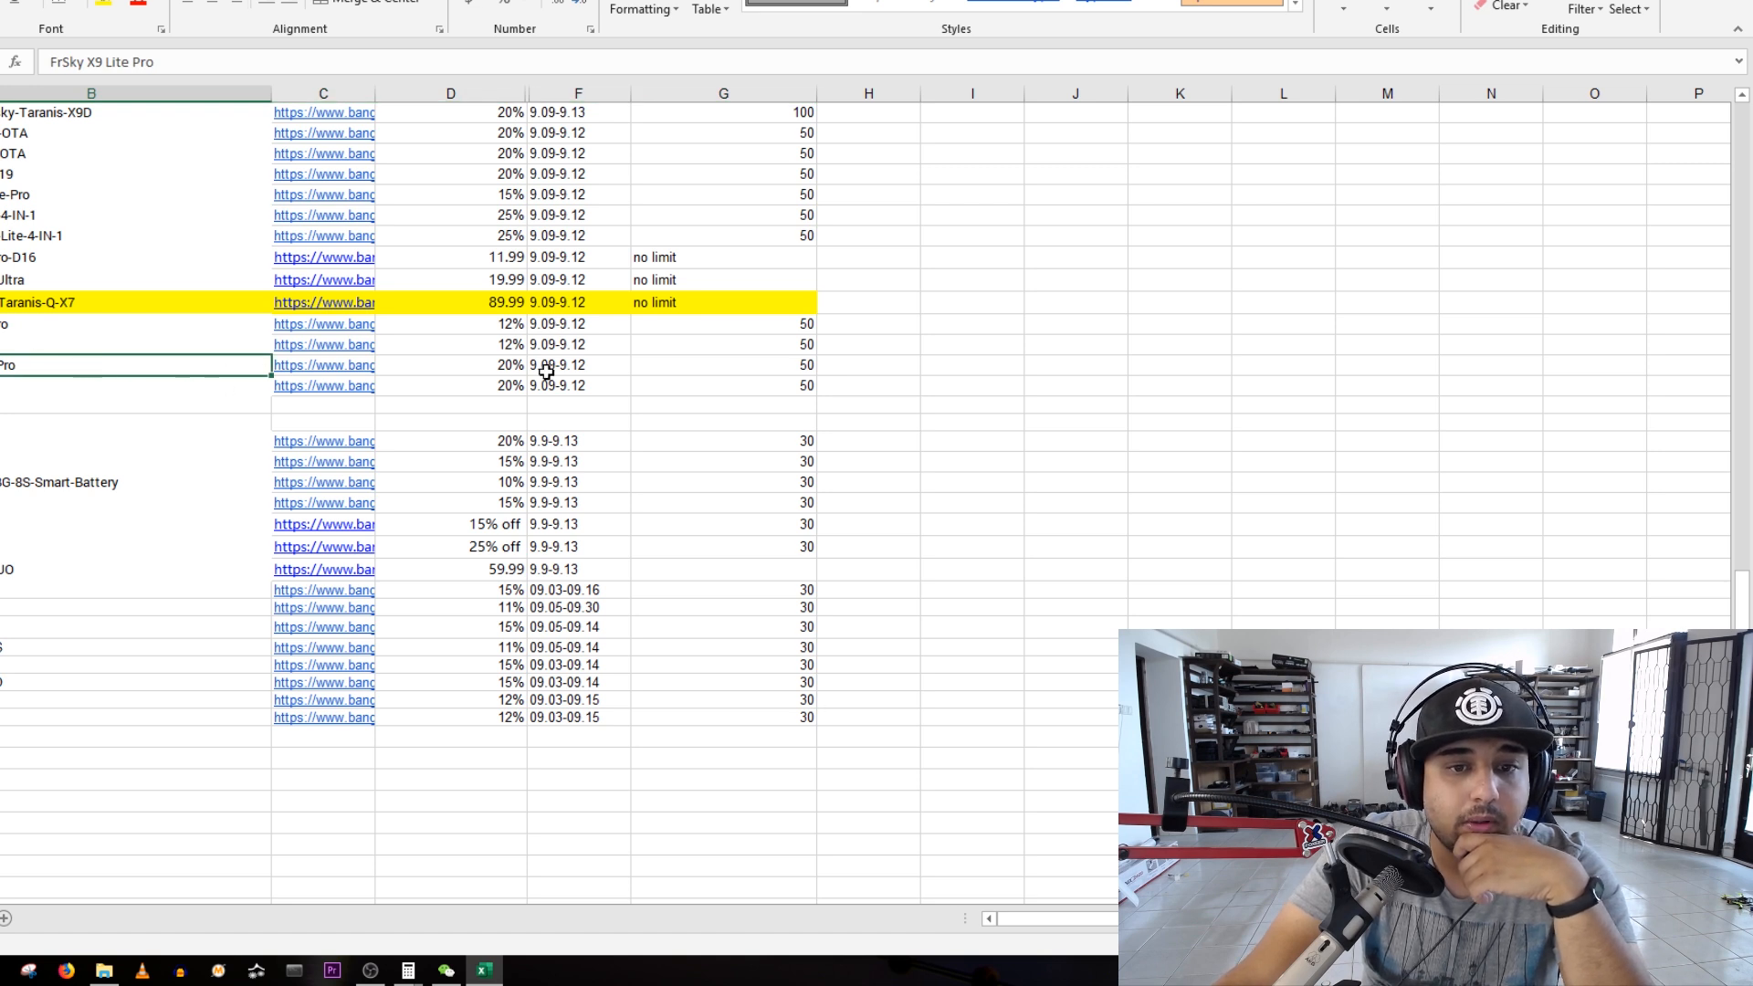
pyautogui.click(325, 385)
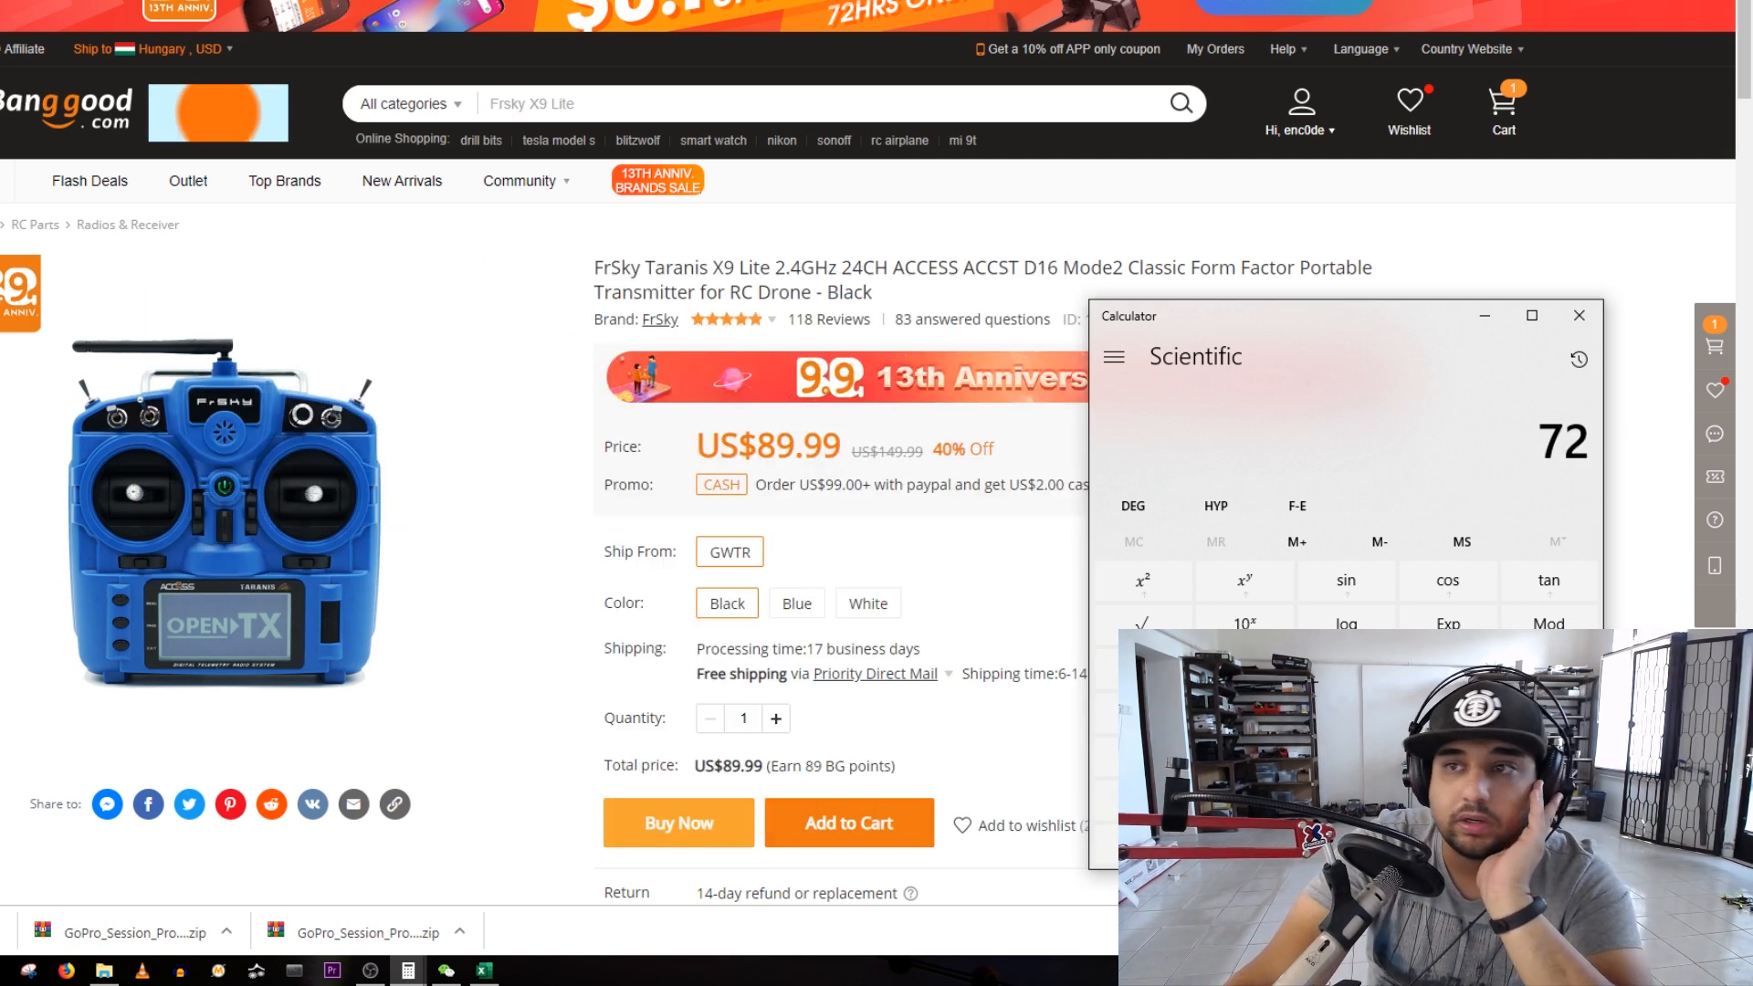
# - Confirm the X9 Lite at US$89.99 / 40% off, close the Calculator and return to the coupon sheet
pyautogui.click(1577, 316)
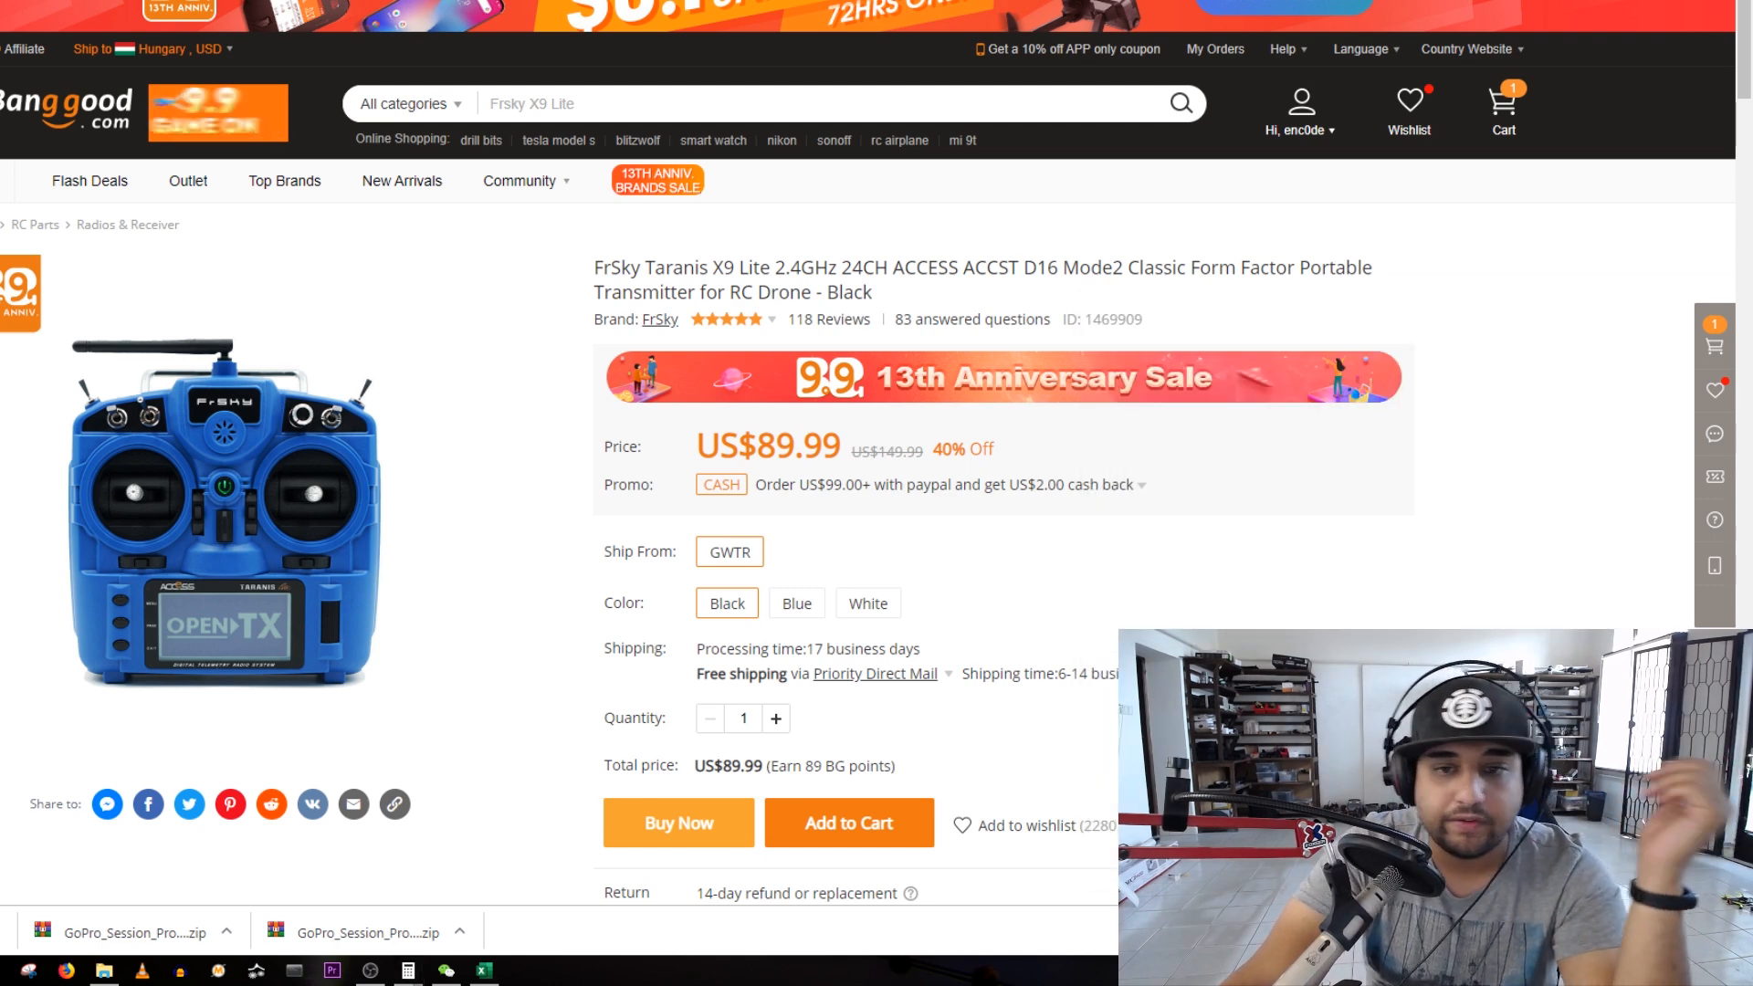
pyautogui.click(482, 970)
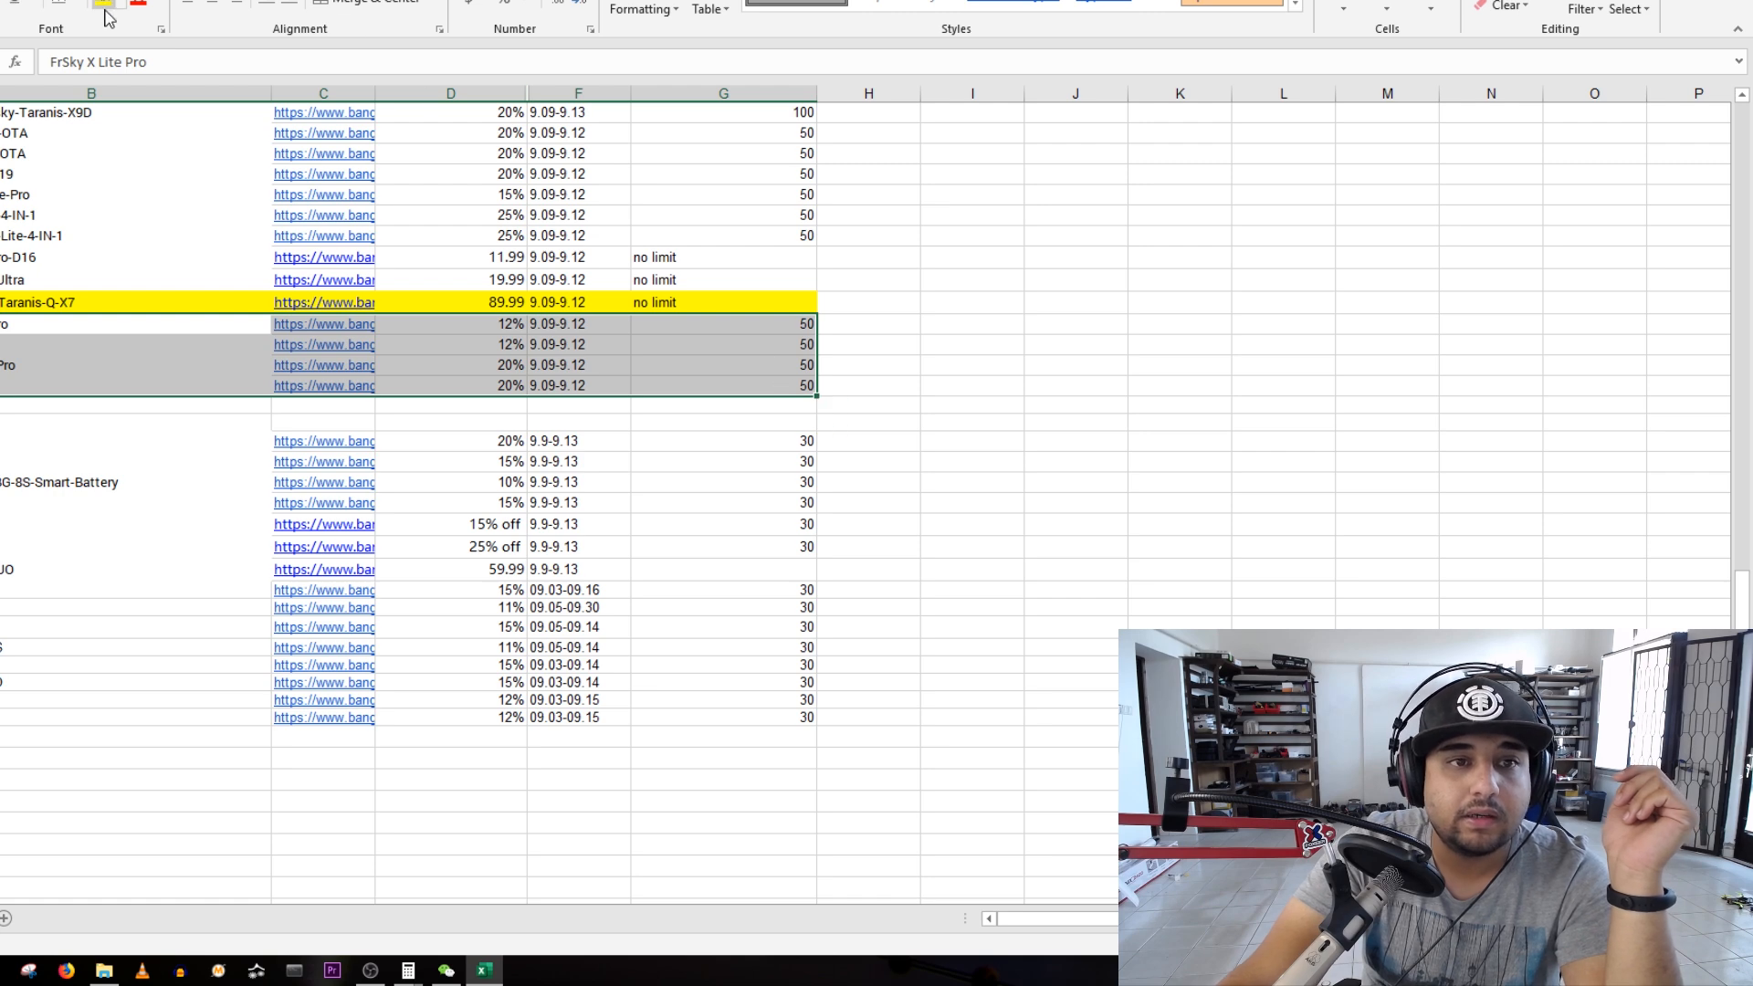
# - Highlight the four FrSky X Lite Pro deal rows in yellow and return the sheet to its top entries
pyautogui.scroll(-3)
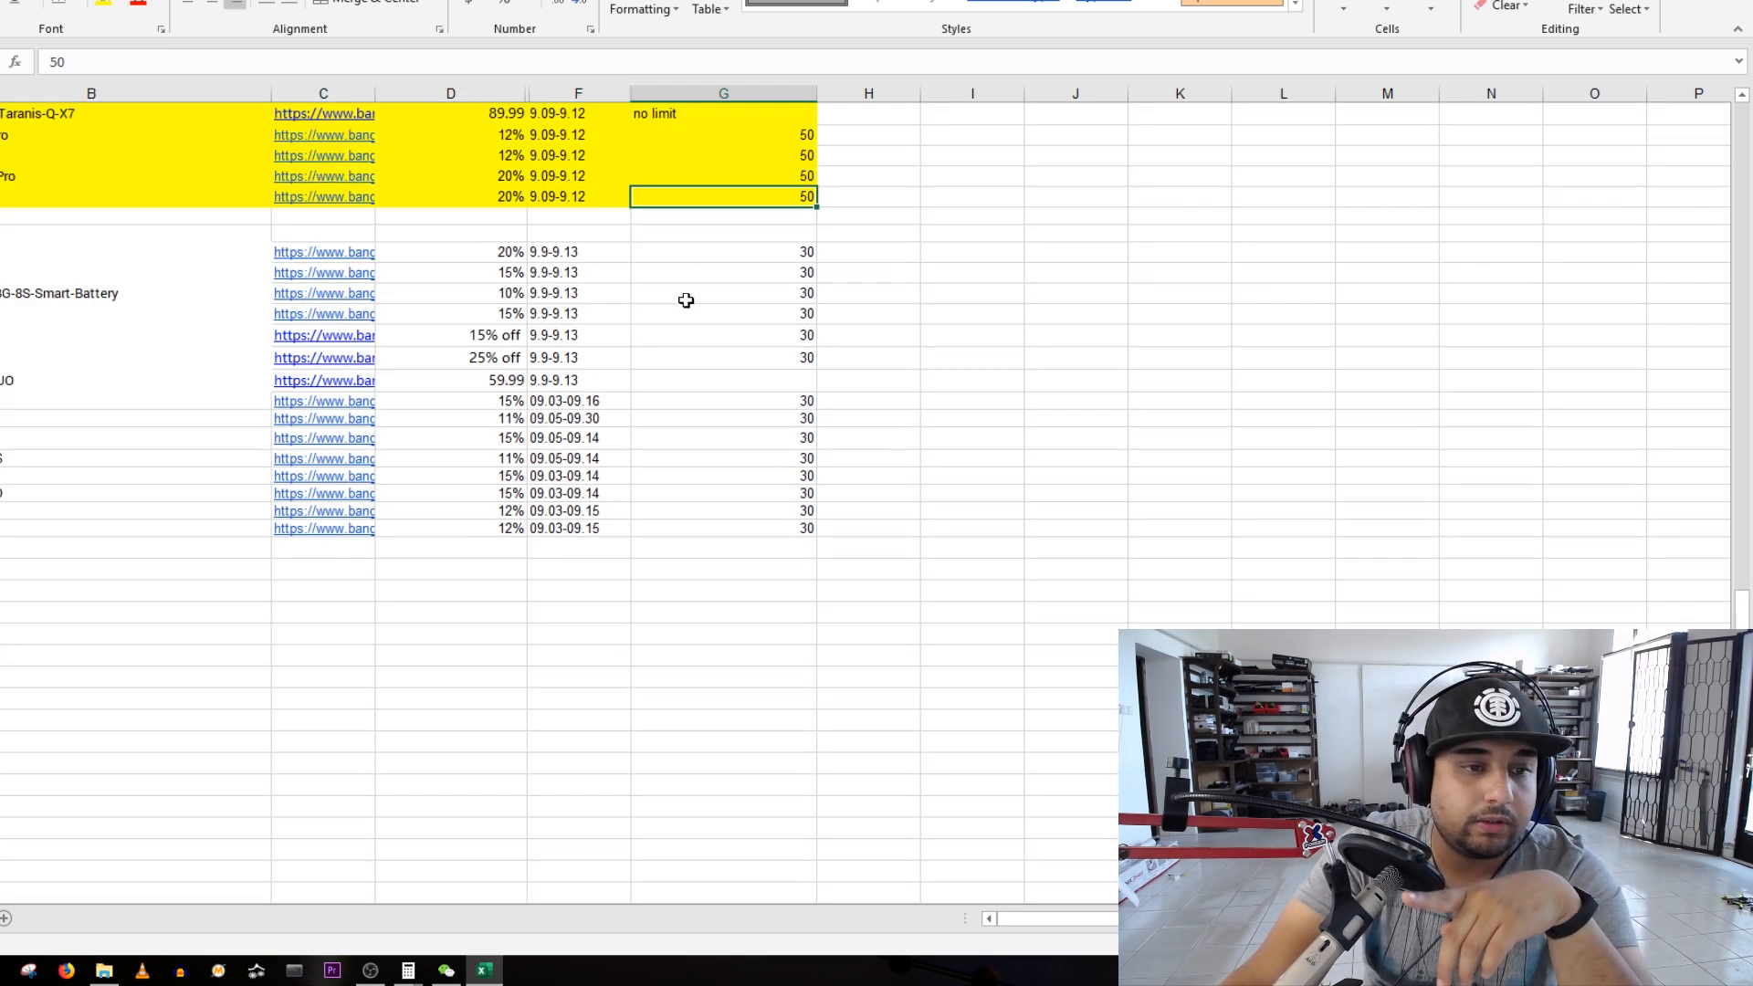
pyautogui.click(90, 292)
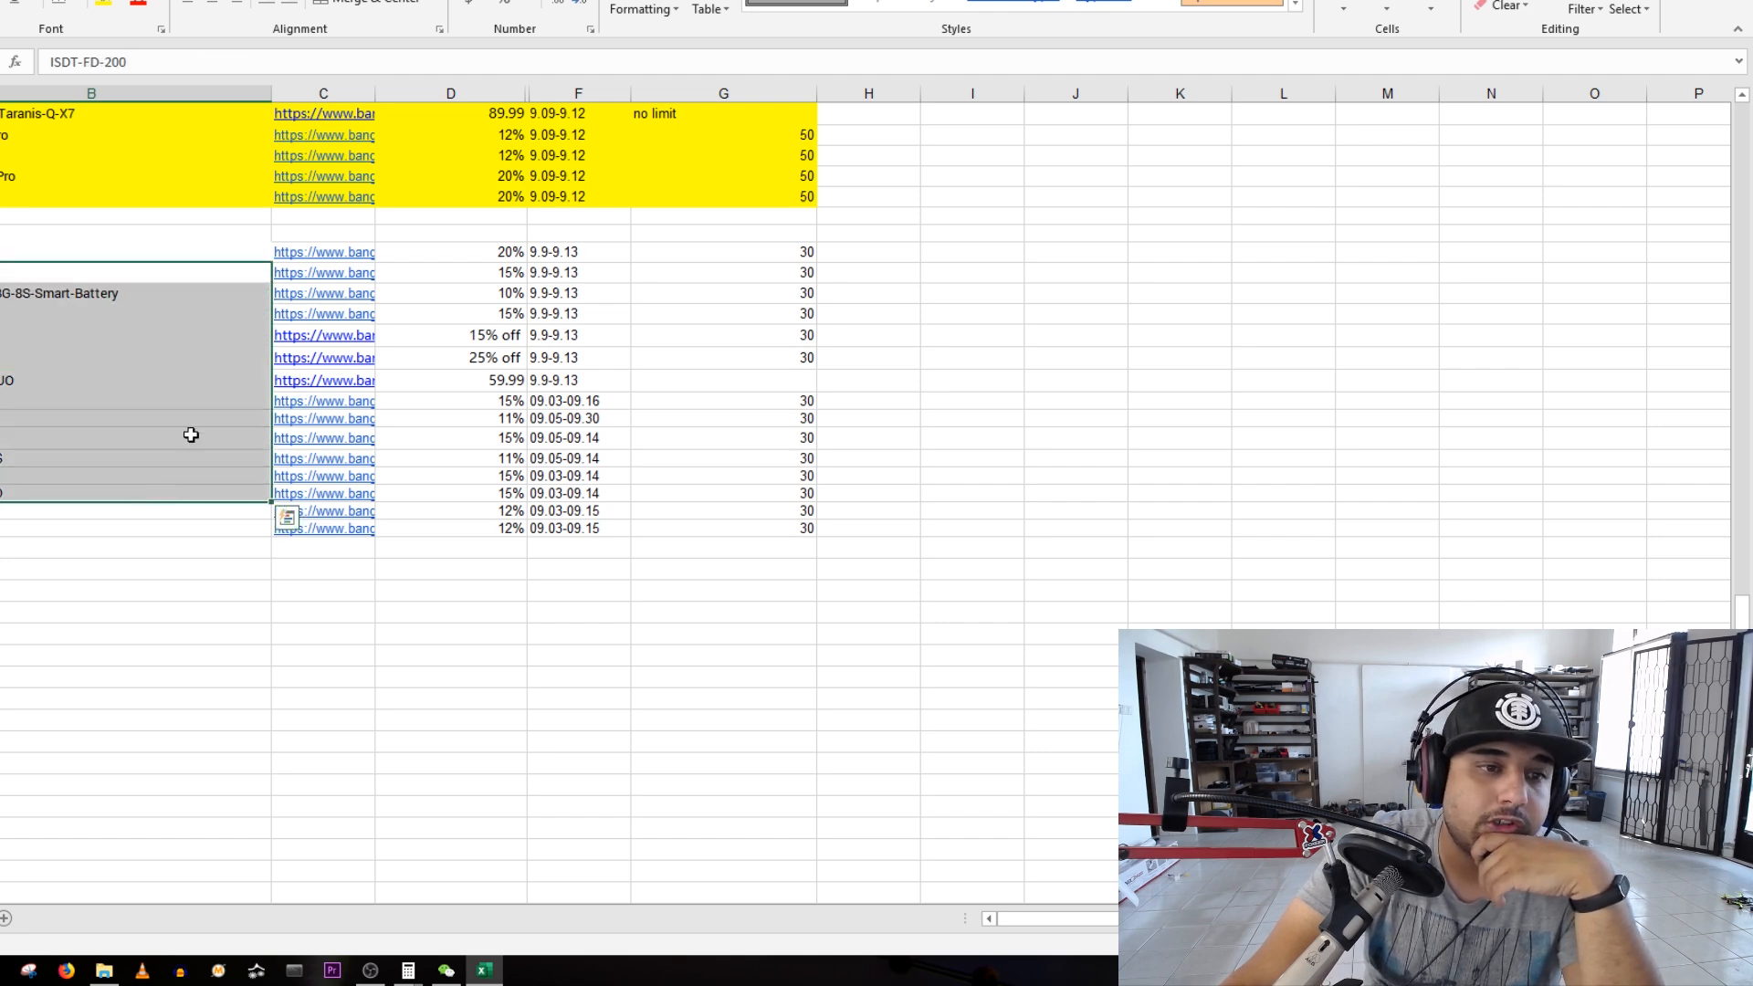
pyautogui.scroll(3)
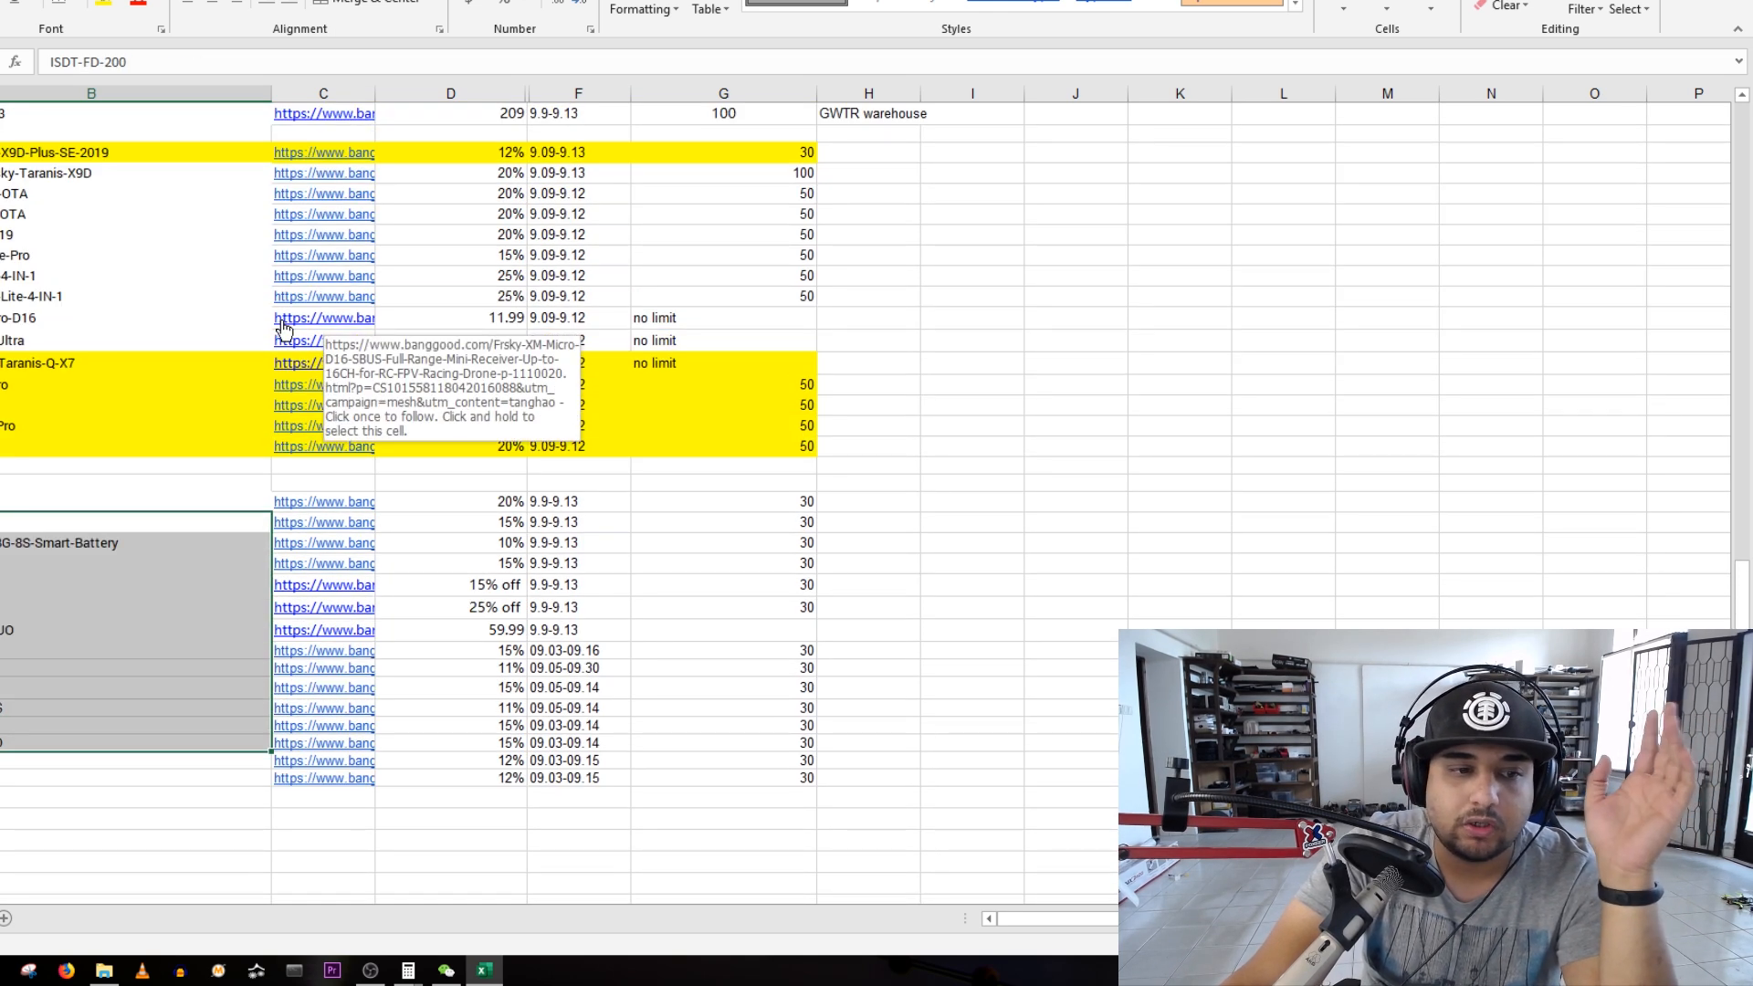
pyautogui.scroll(3)
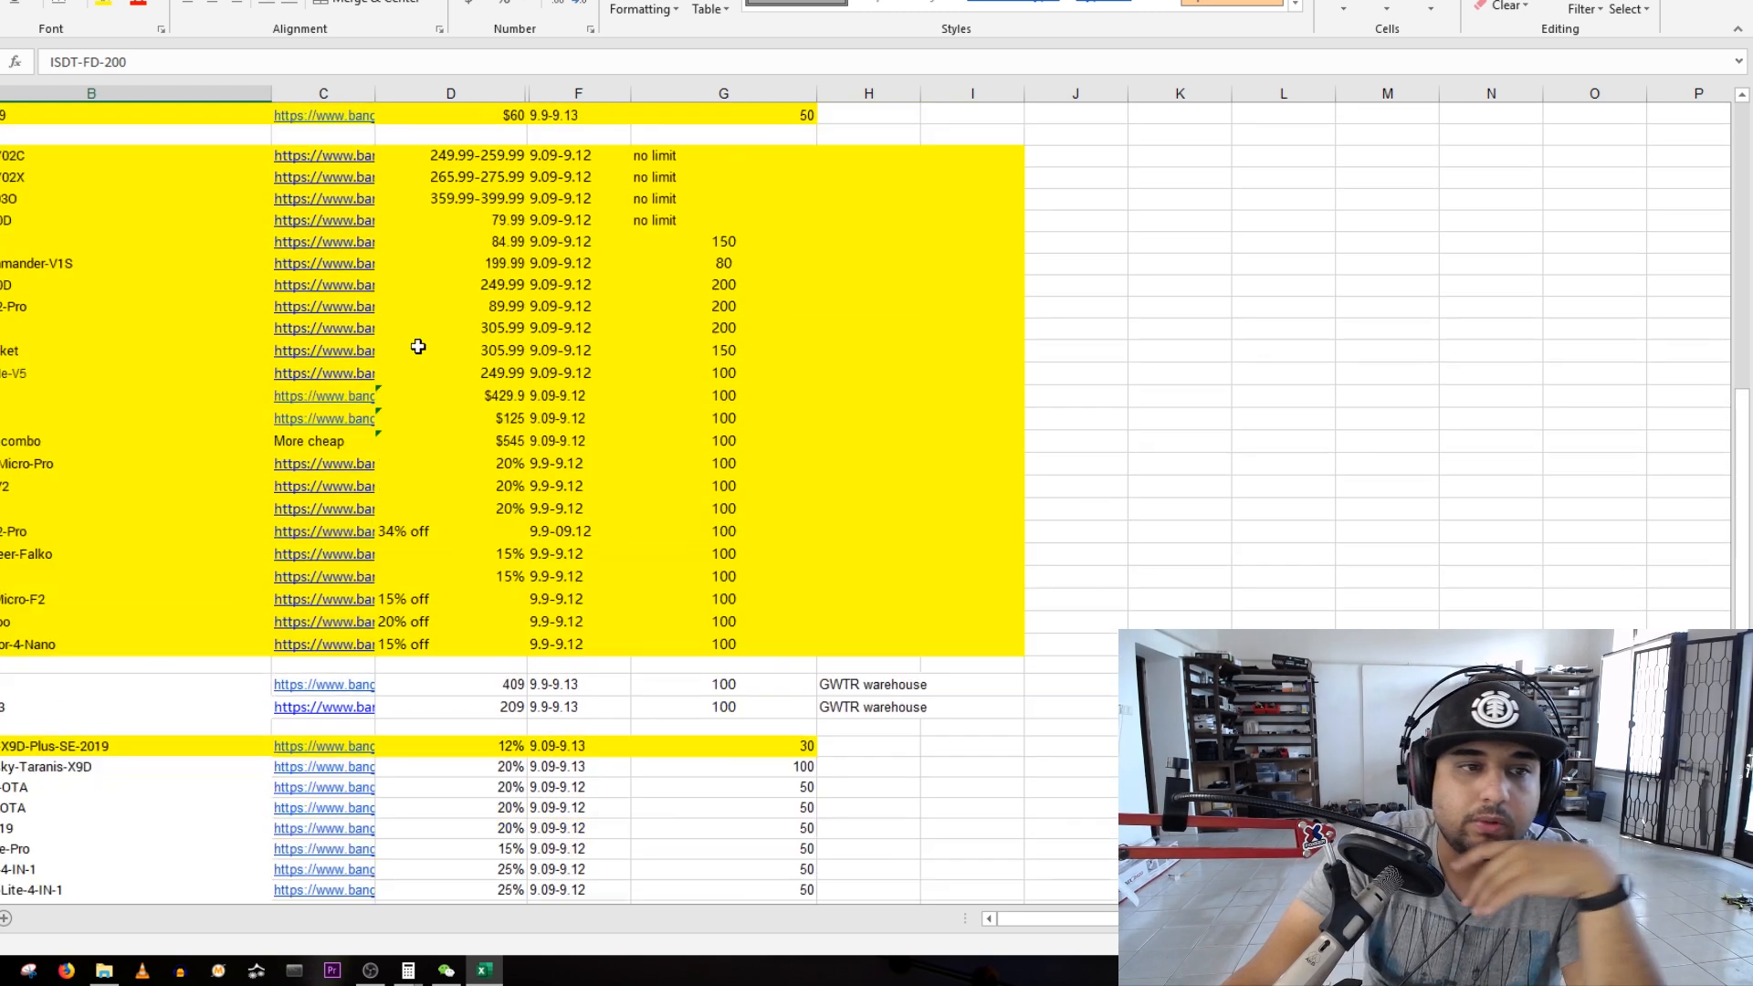
pyautogui.scroll(3)
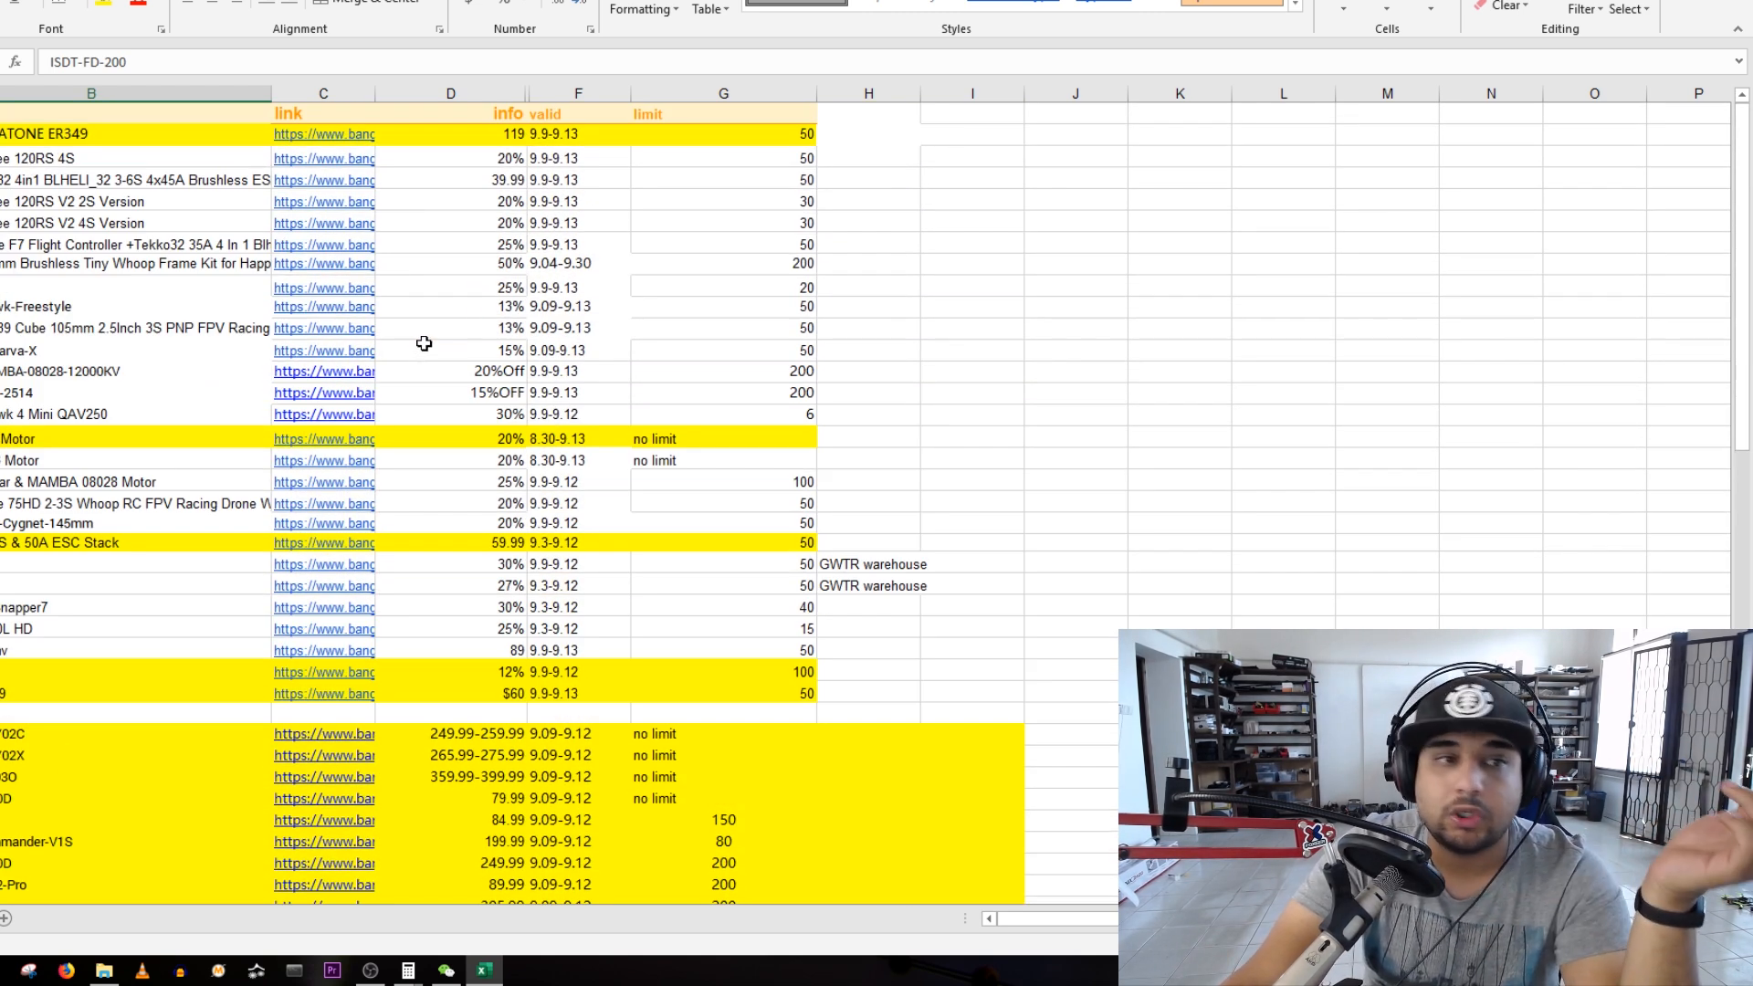
pyautogui.click(133, 326)
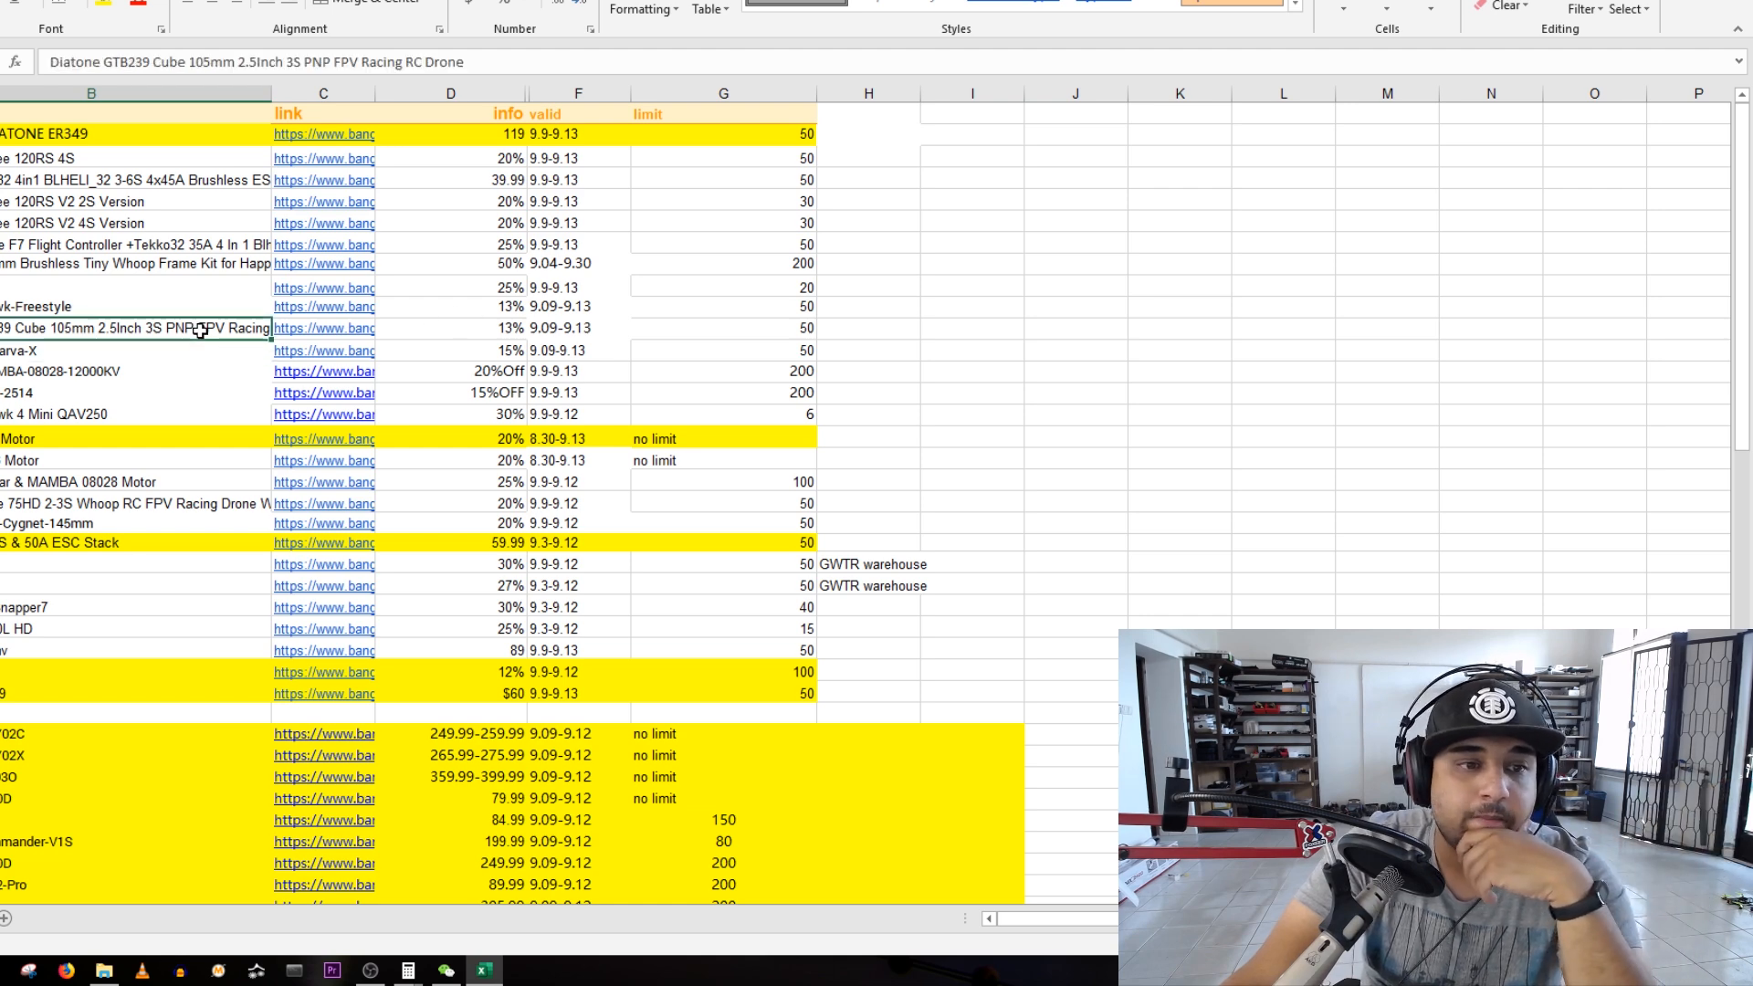
pyautogui.click(133, 351)
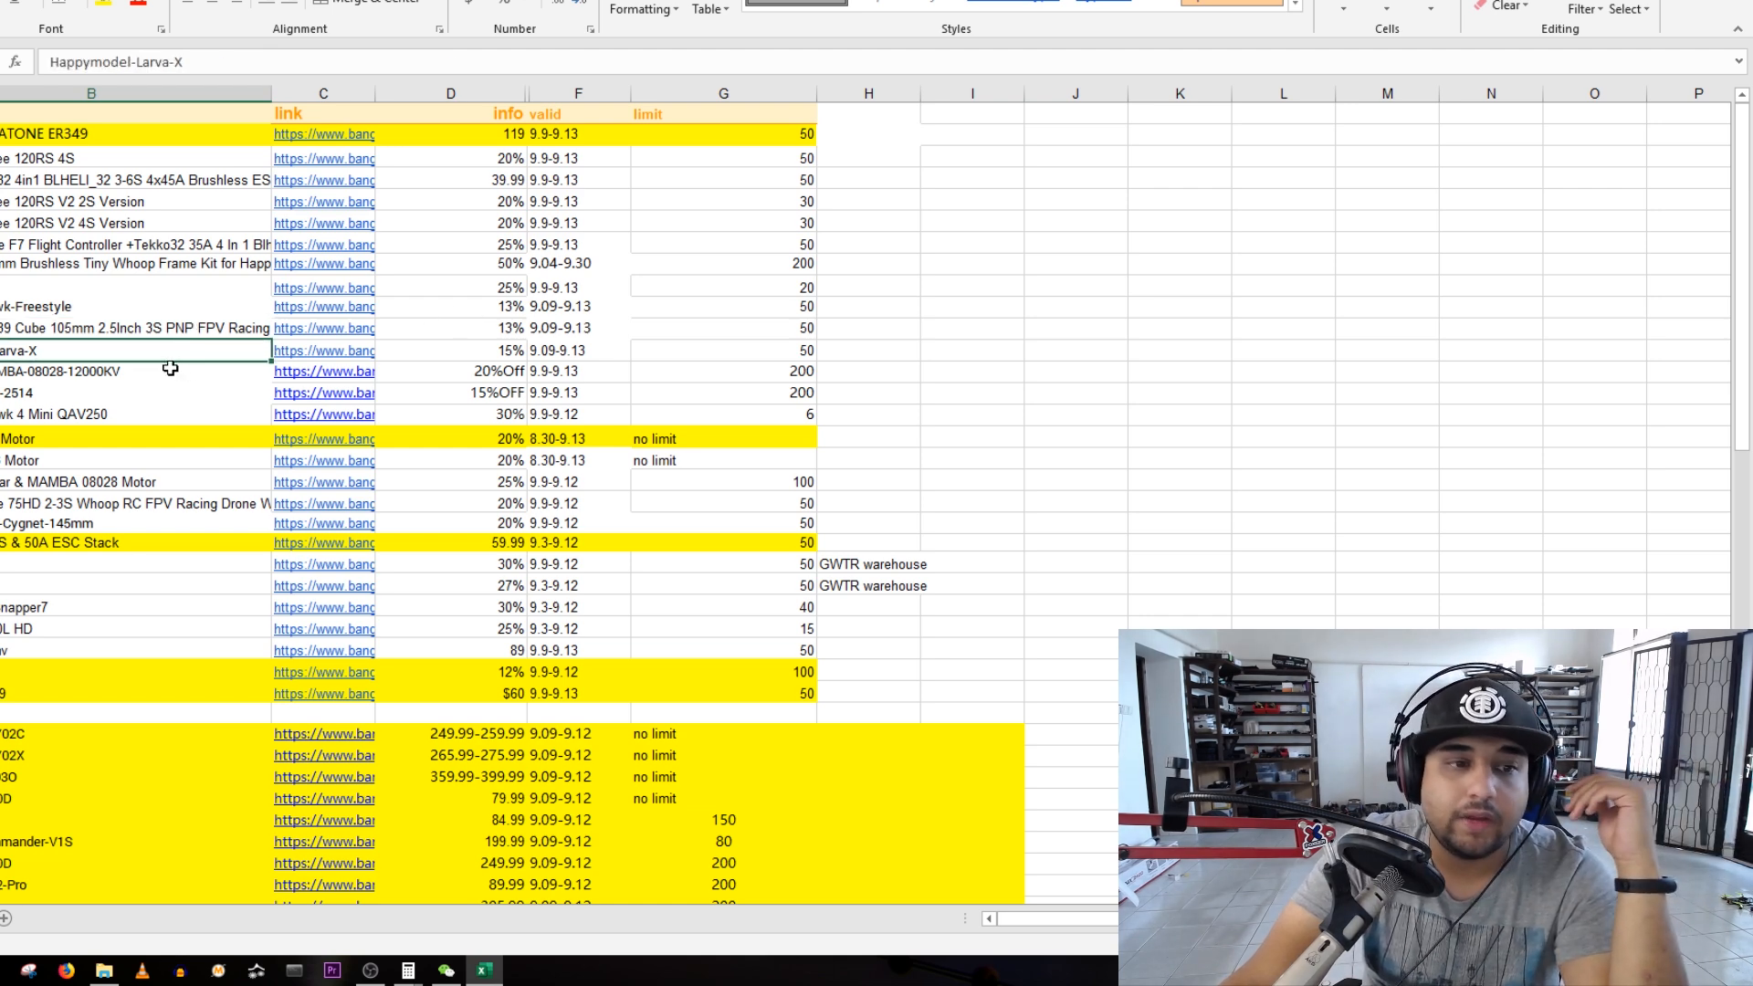
pyautogui.scroll(-3)
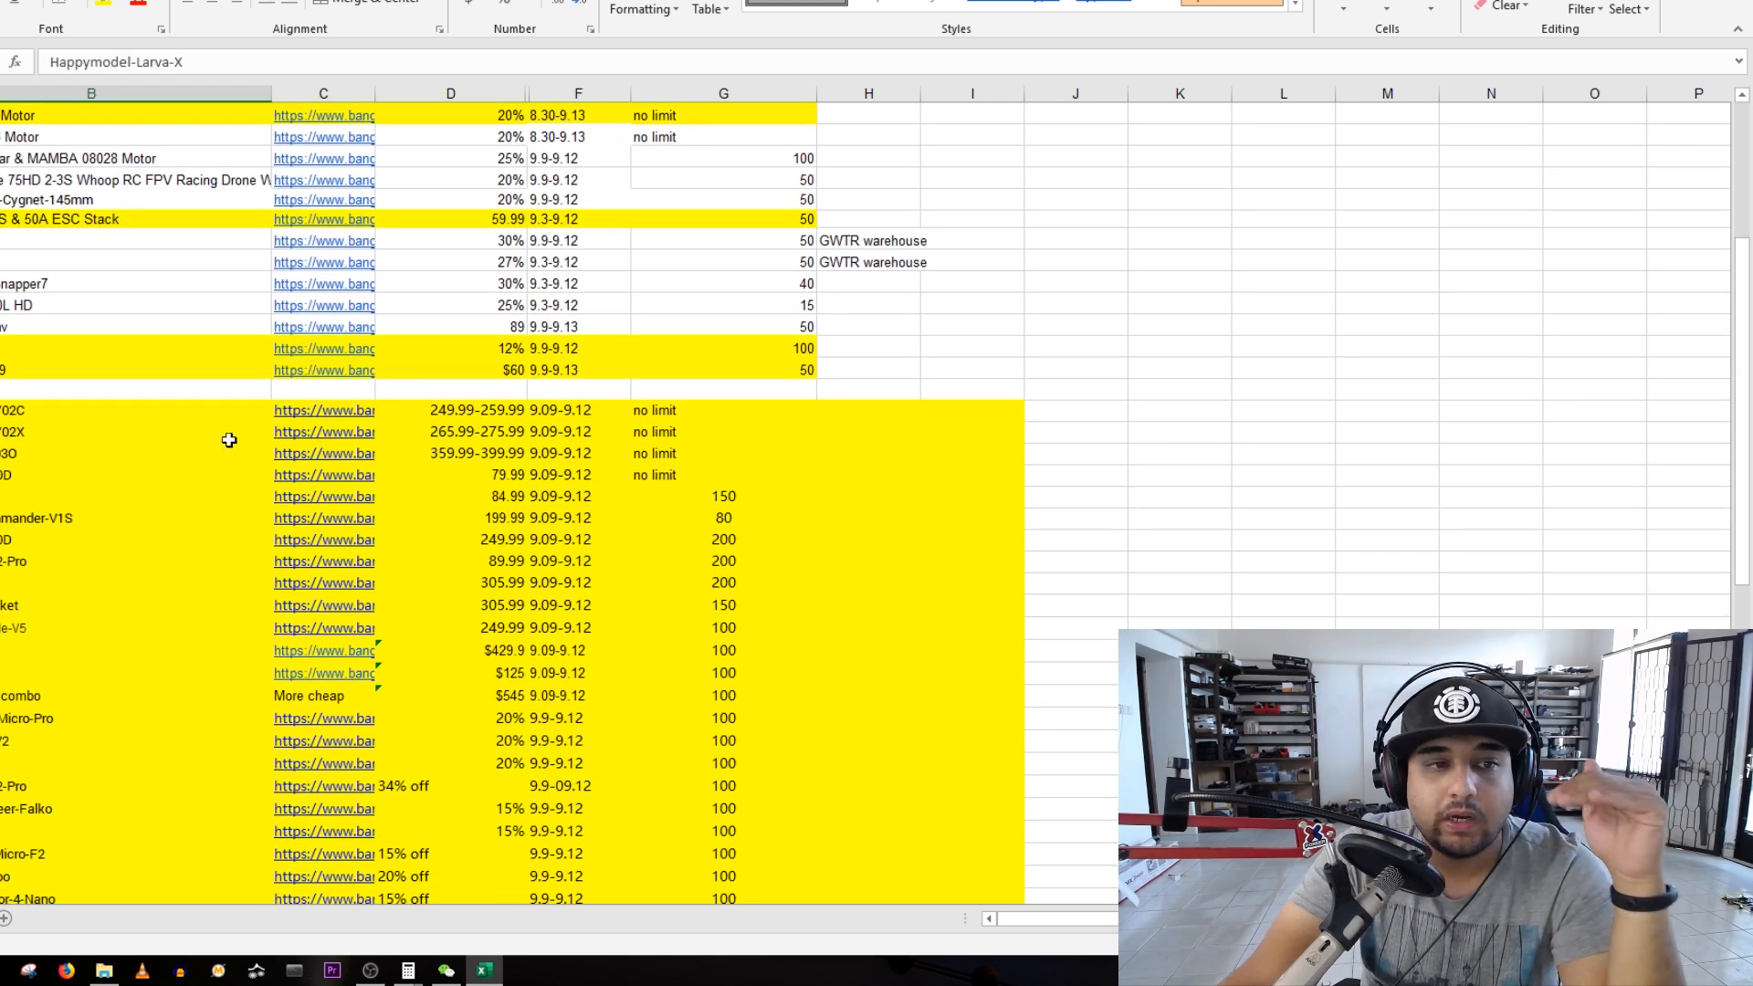
pyautogui.click(90, 217)
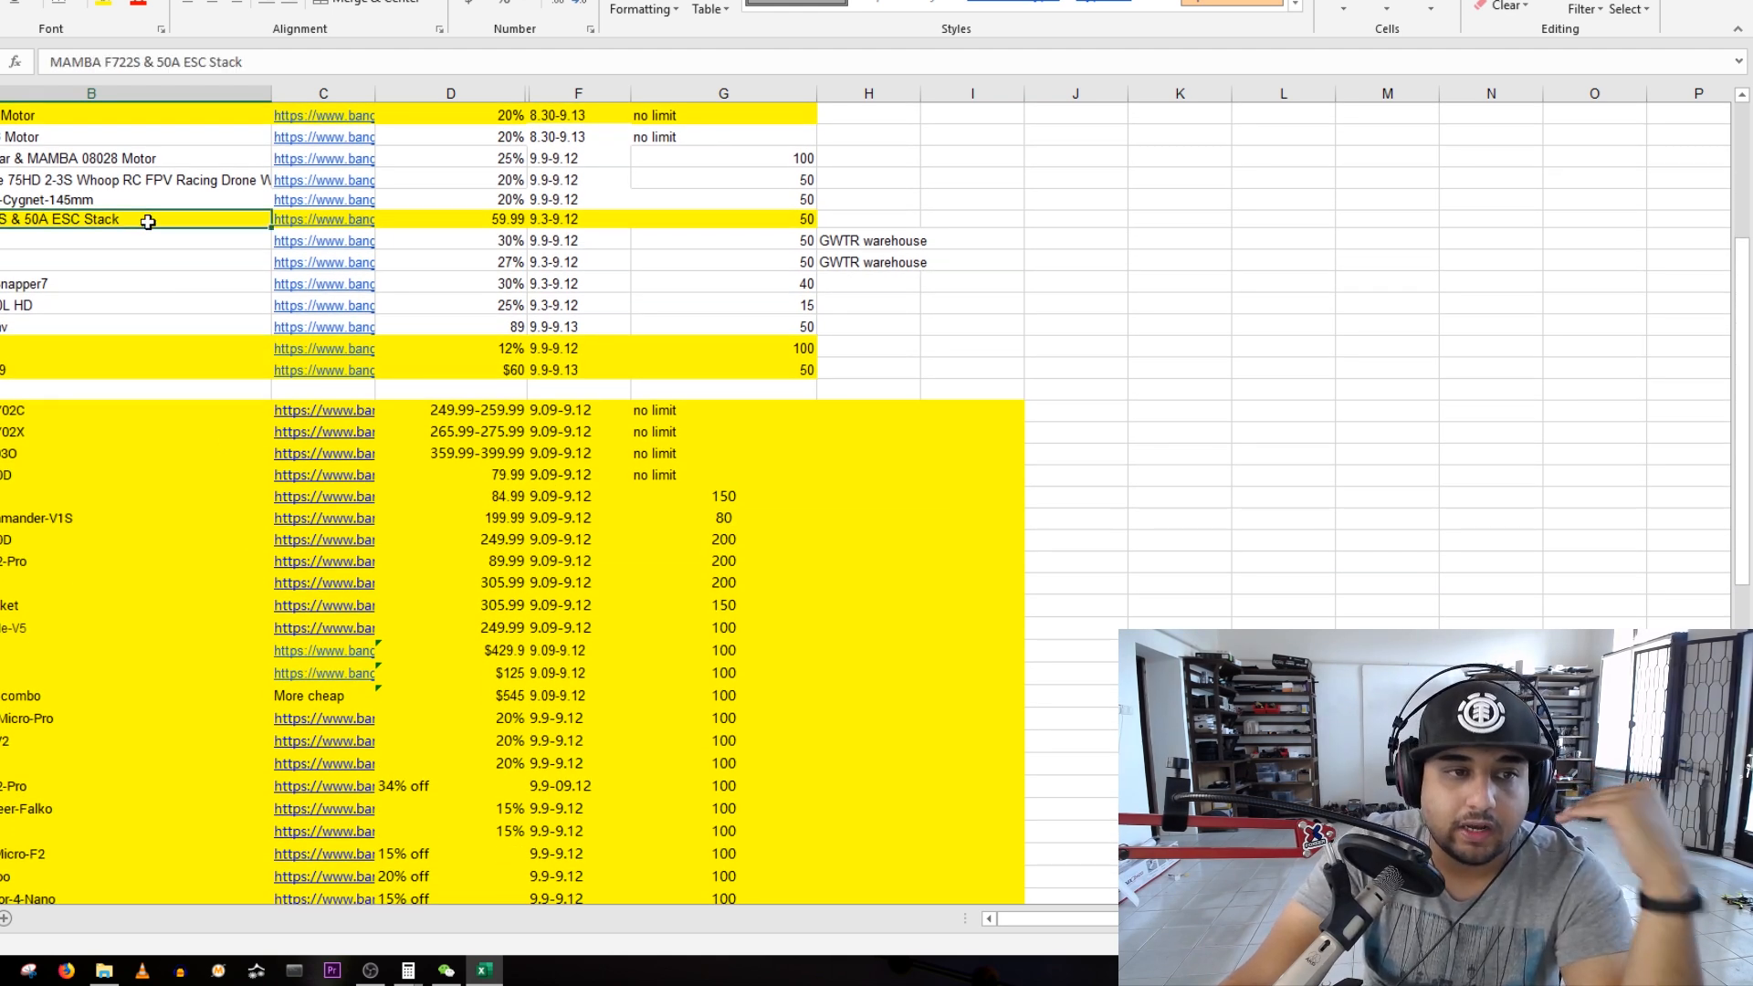
pyautogui.scroll(-3)
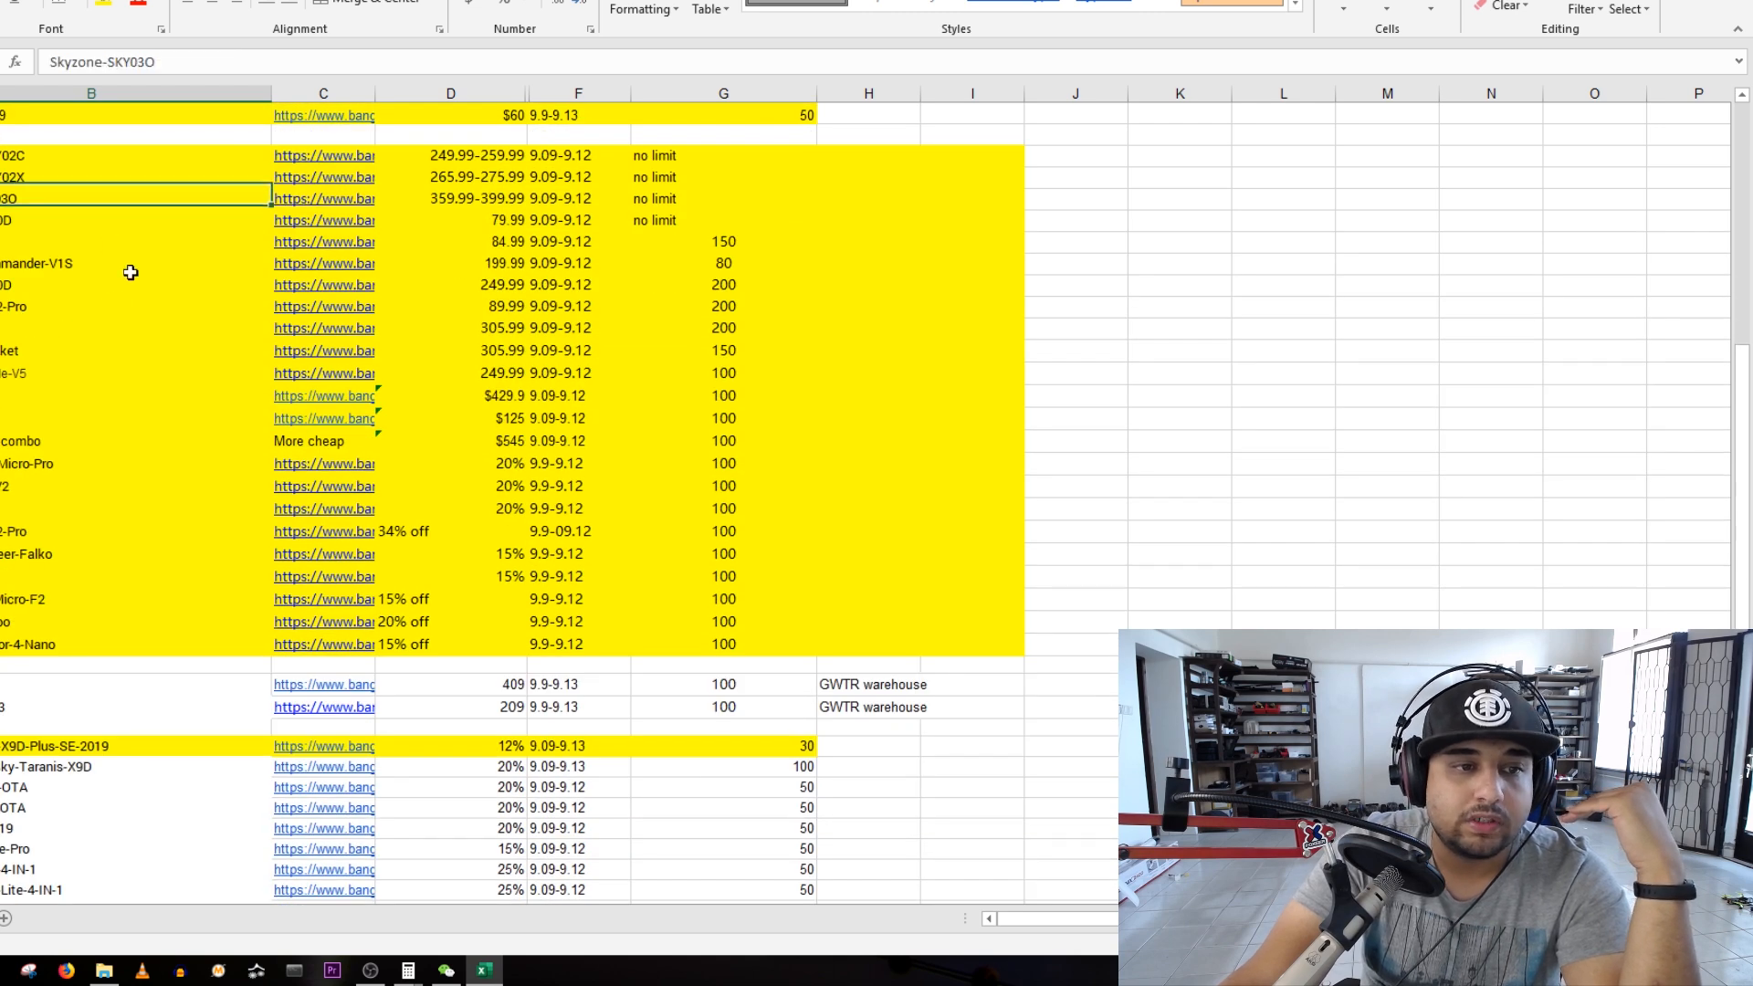
pyautogui.scroll(-3)
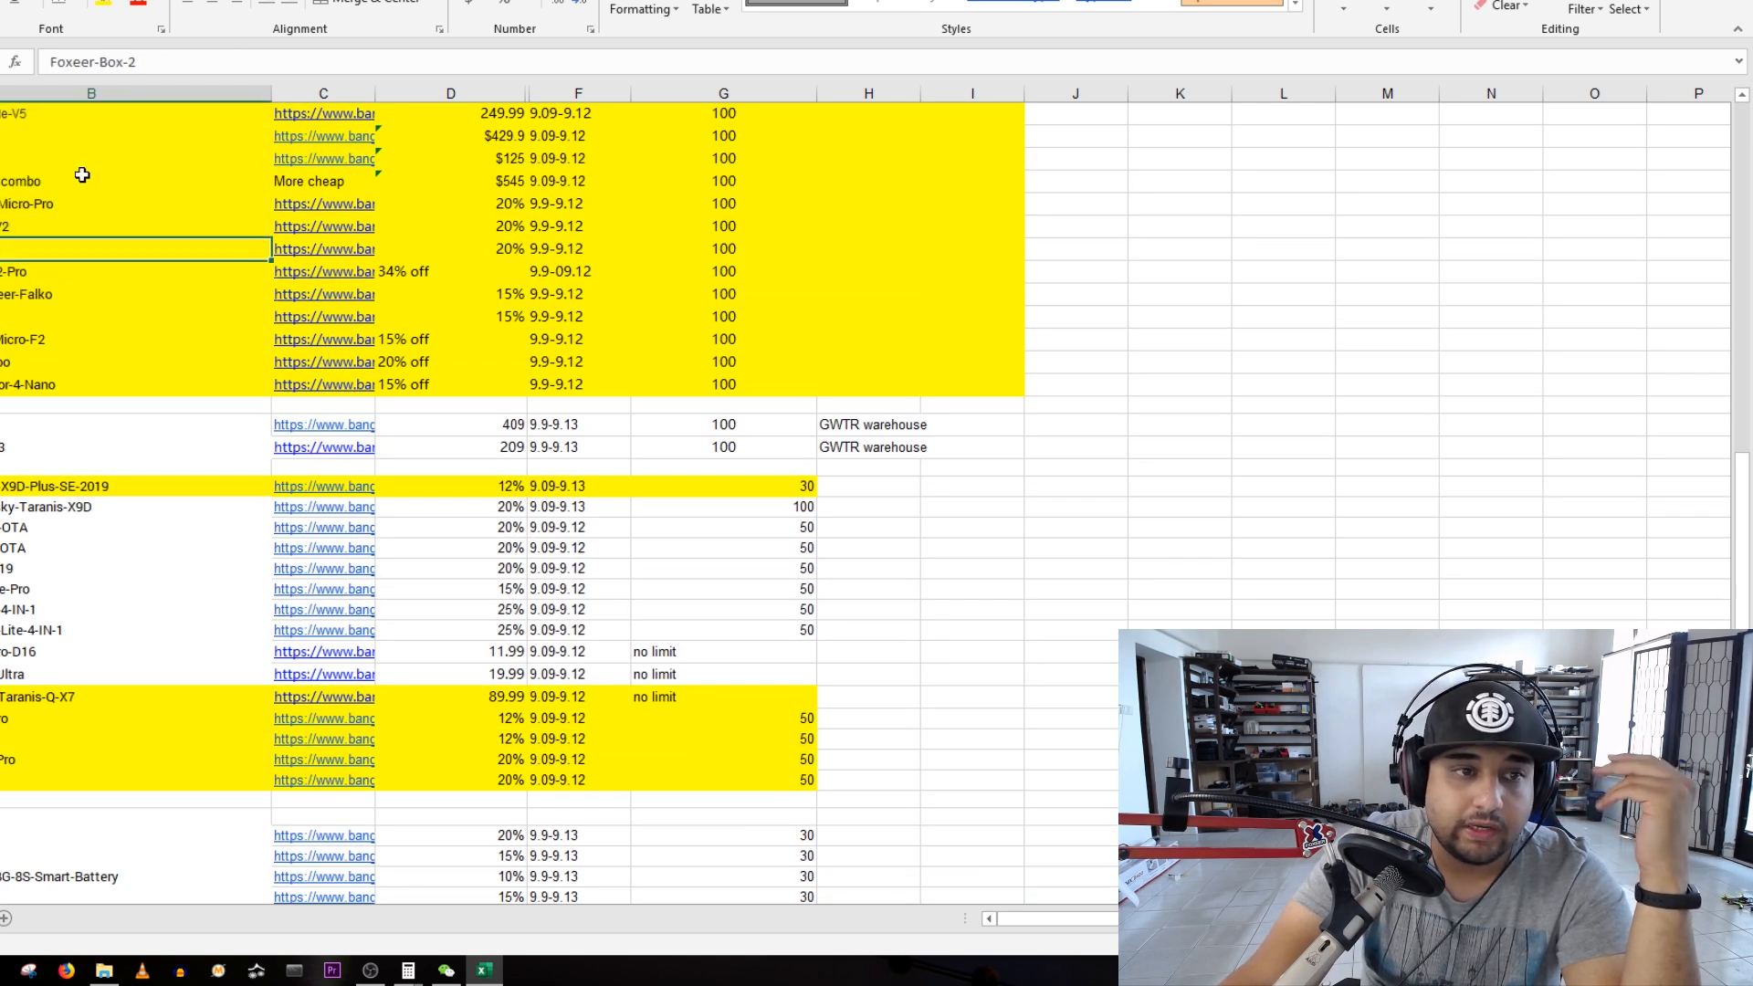
pyautogui.scroll(-3)
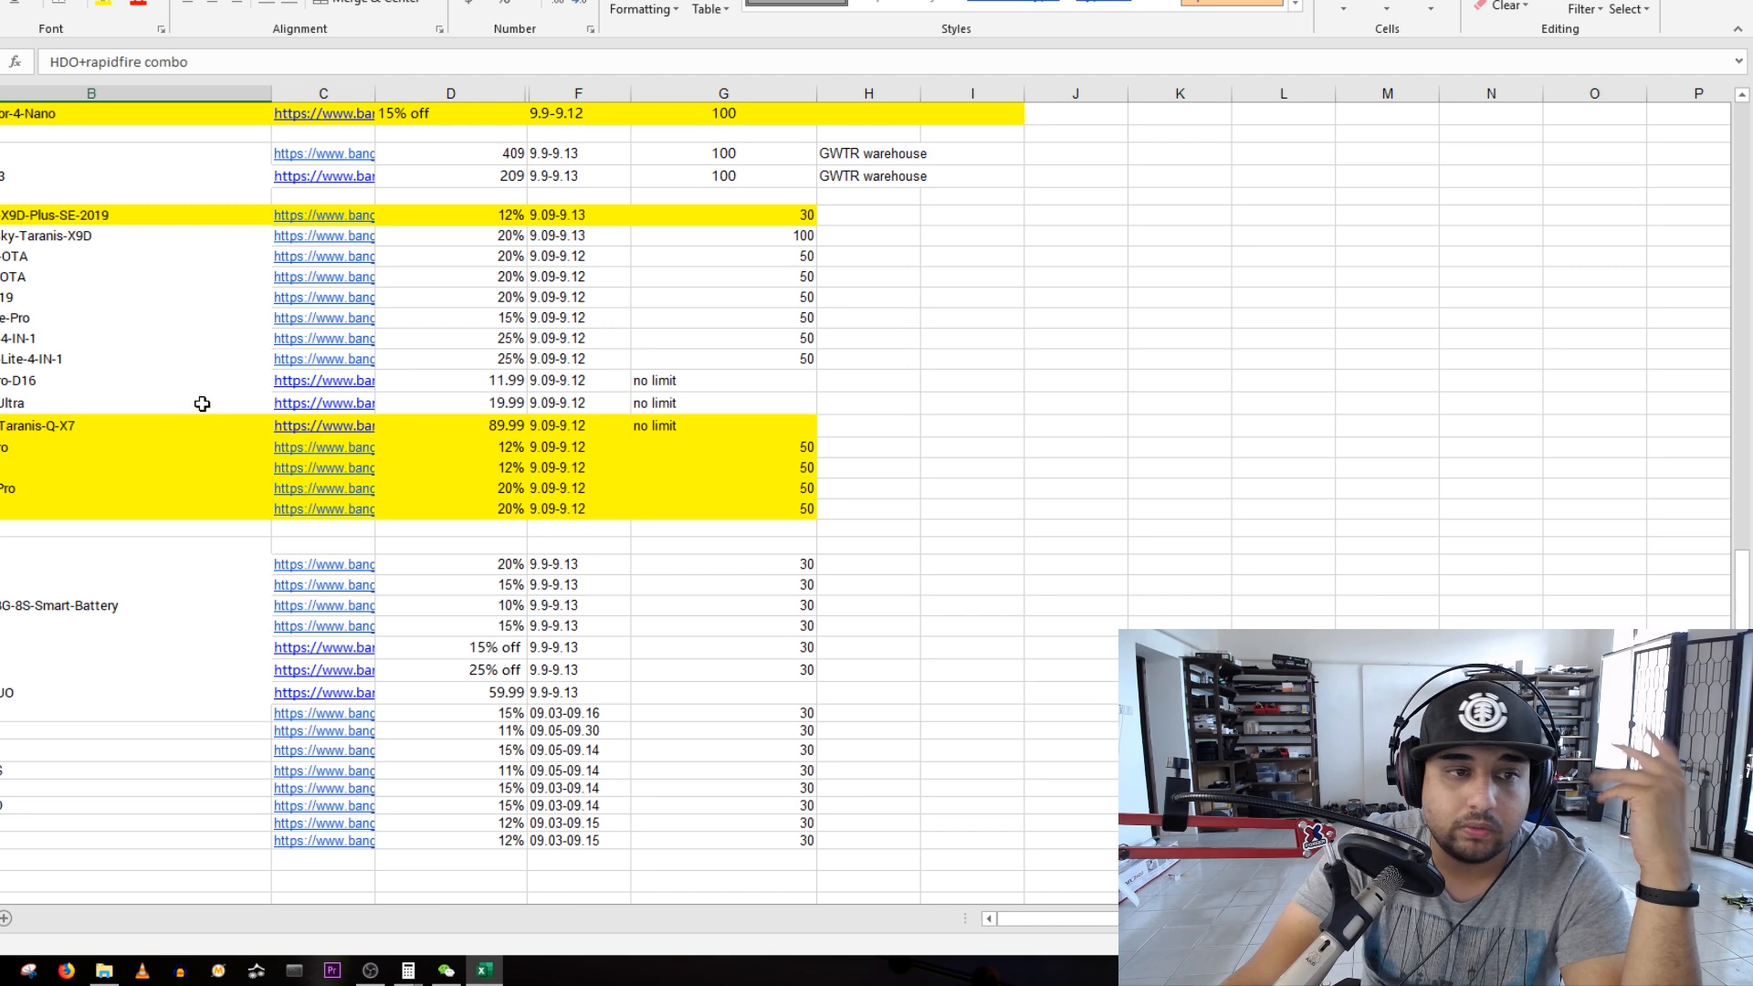
pyautogui.click(133, 668)
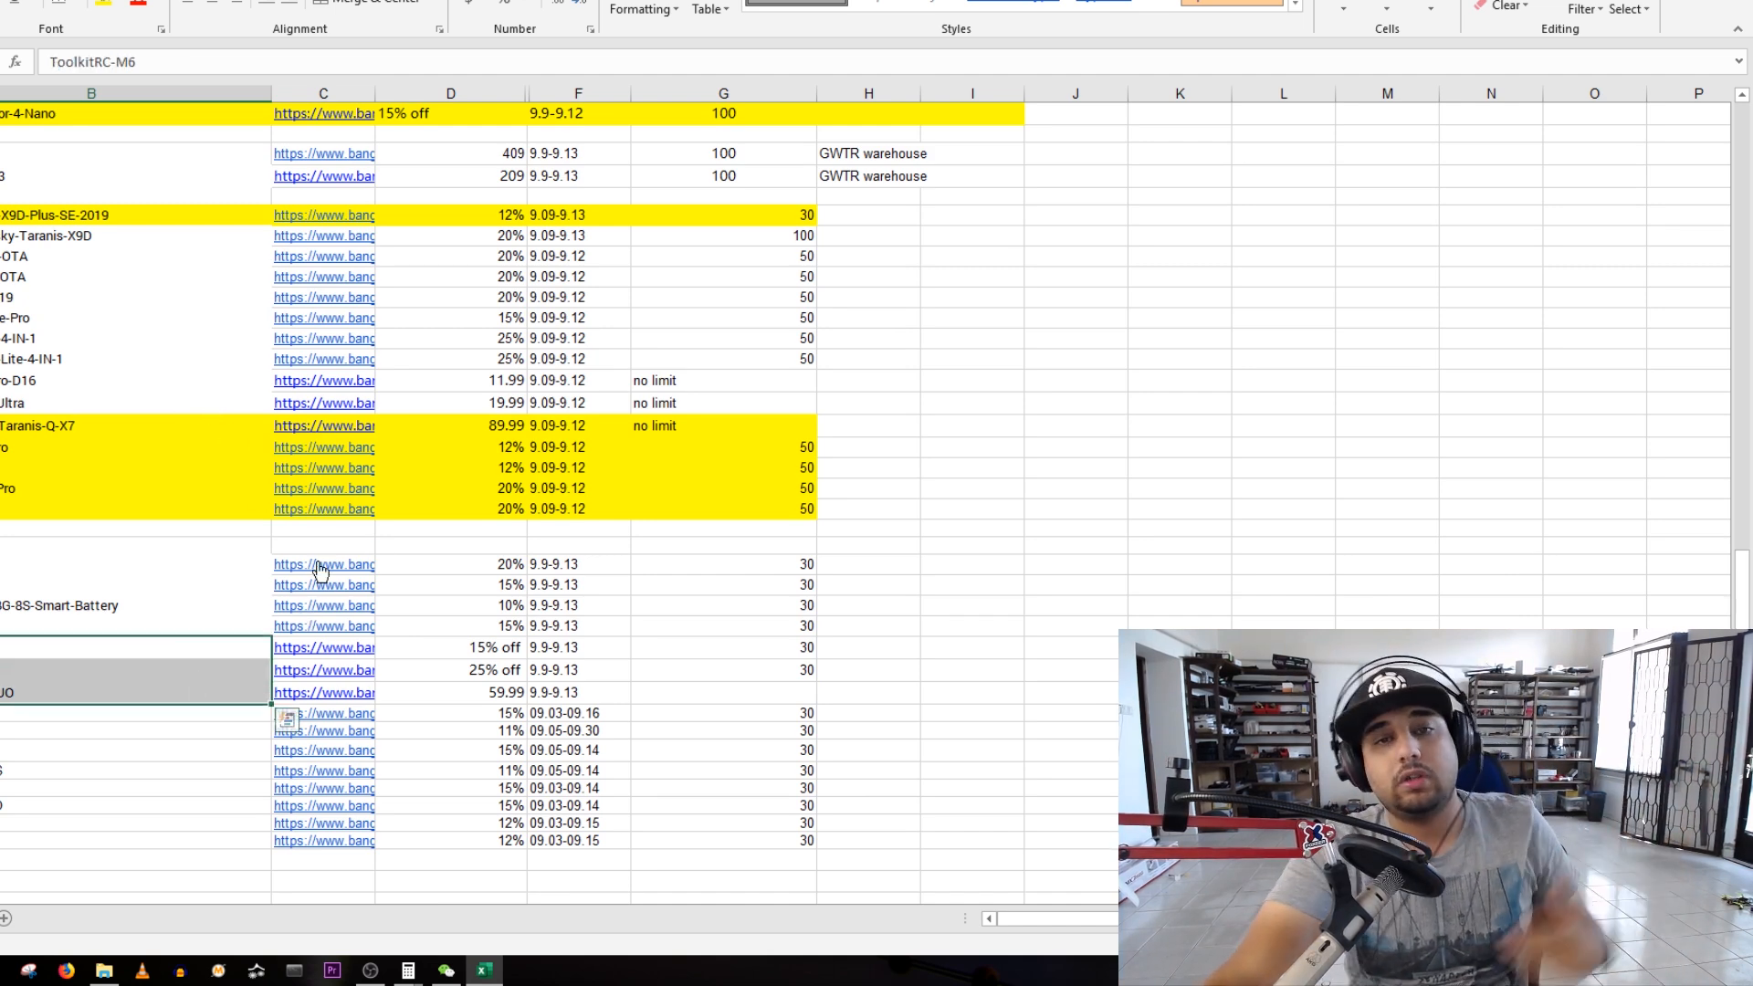
pyautogui.scroll(3)
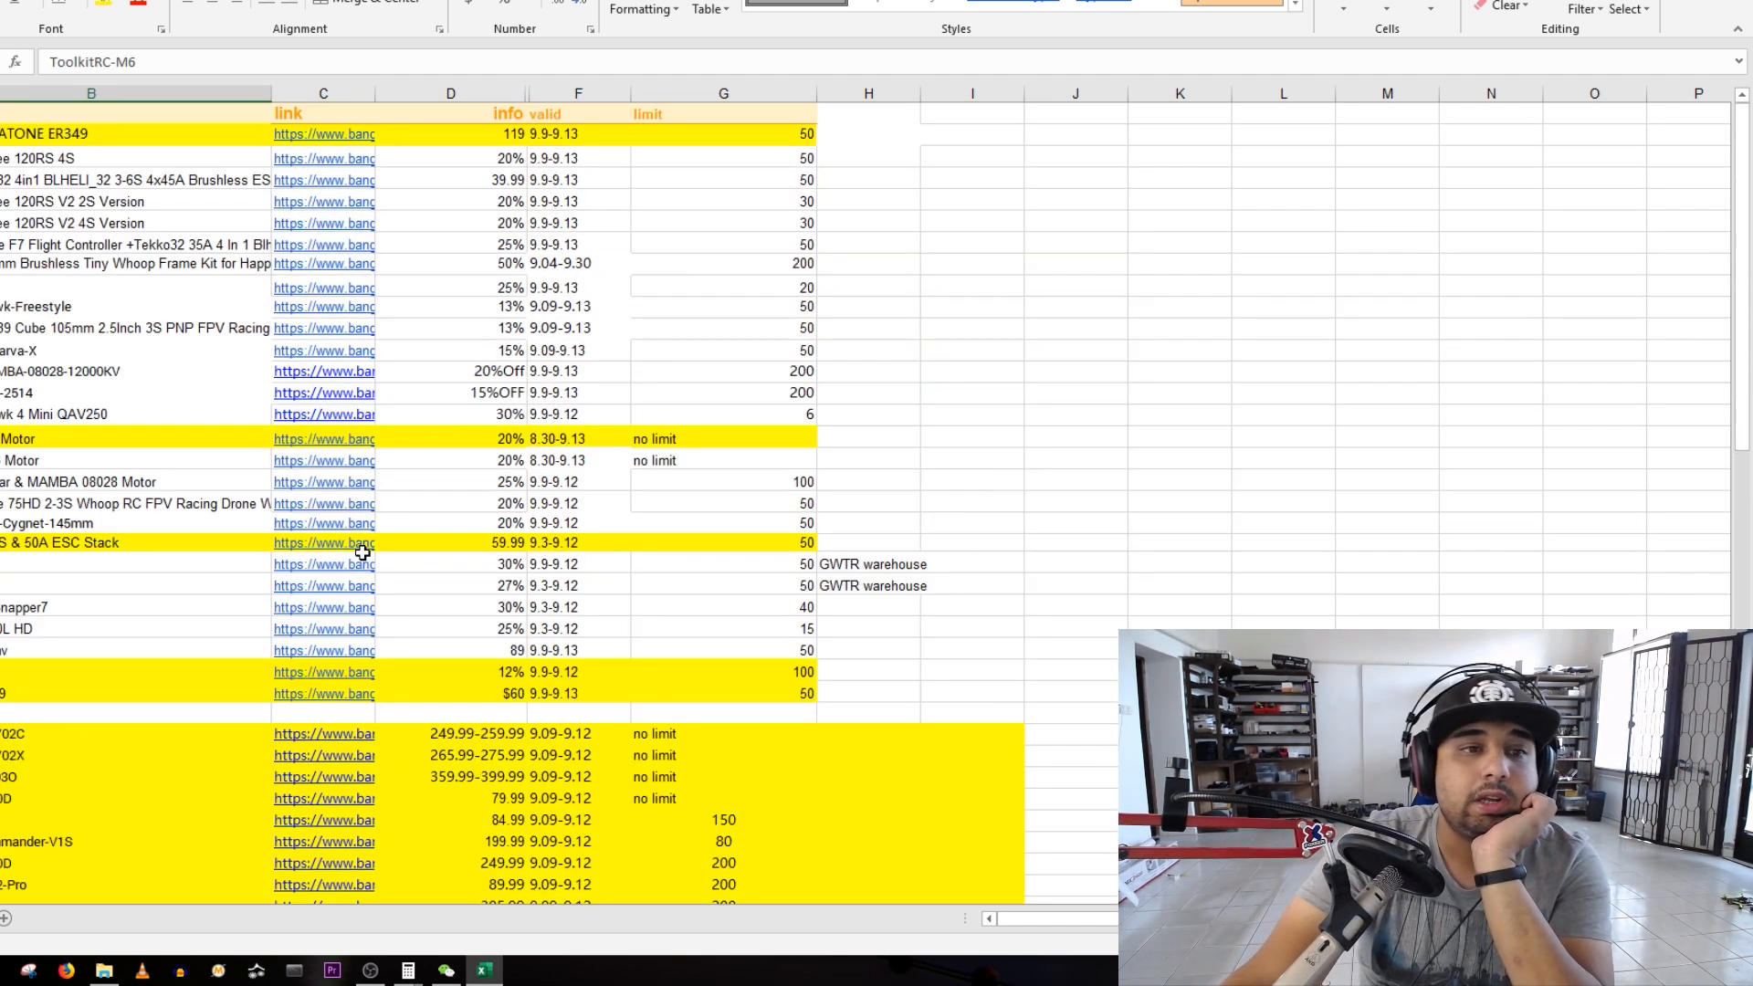
pyautogui.click(722, 263)
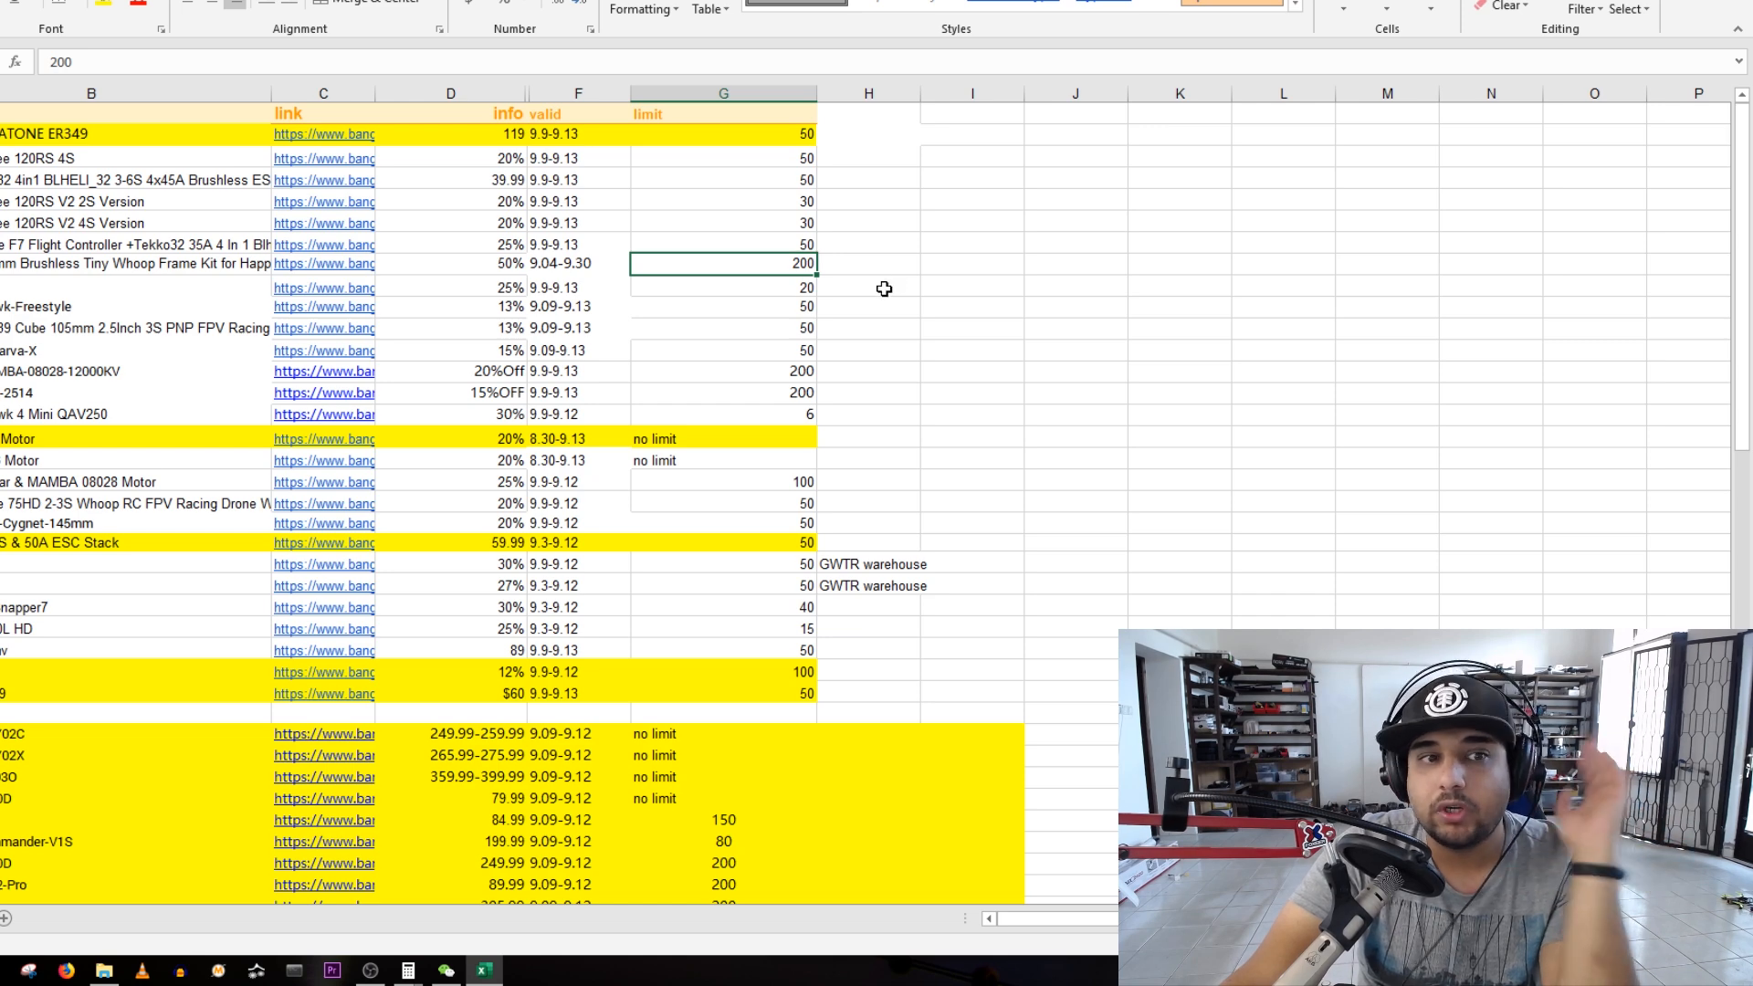
pyautogui.moveTo(732, 126)
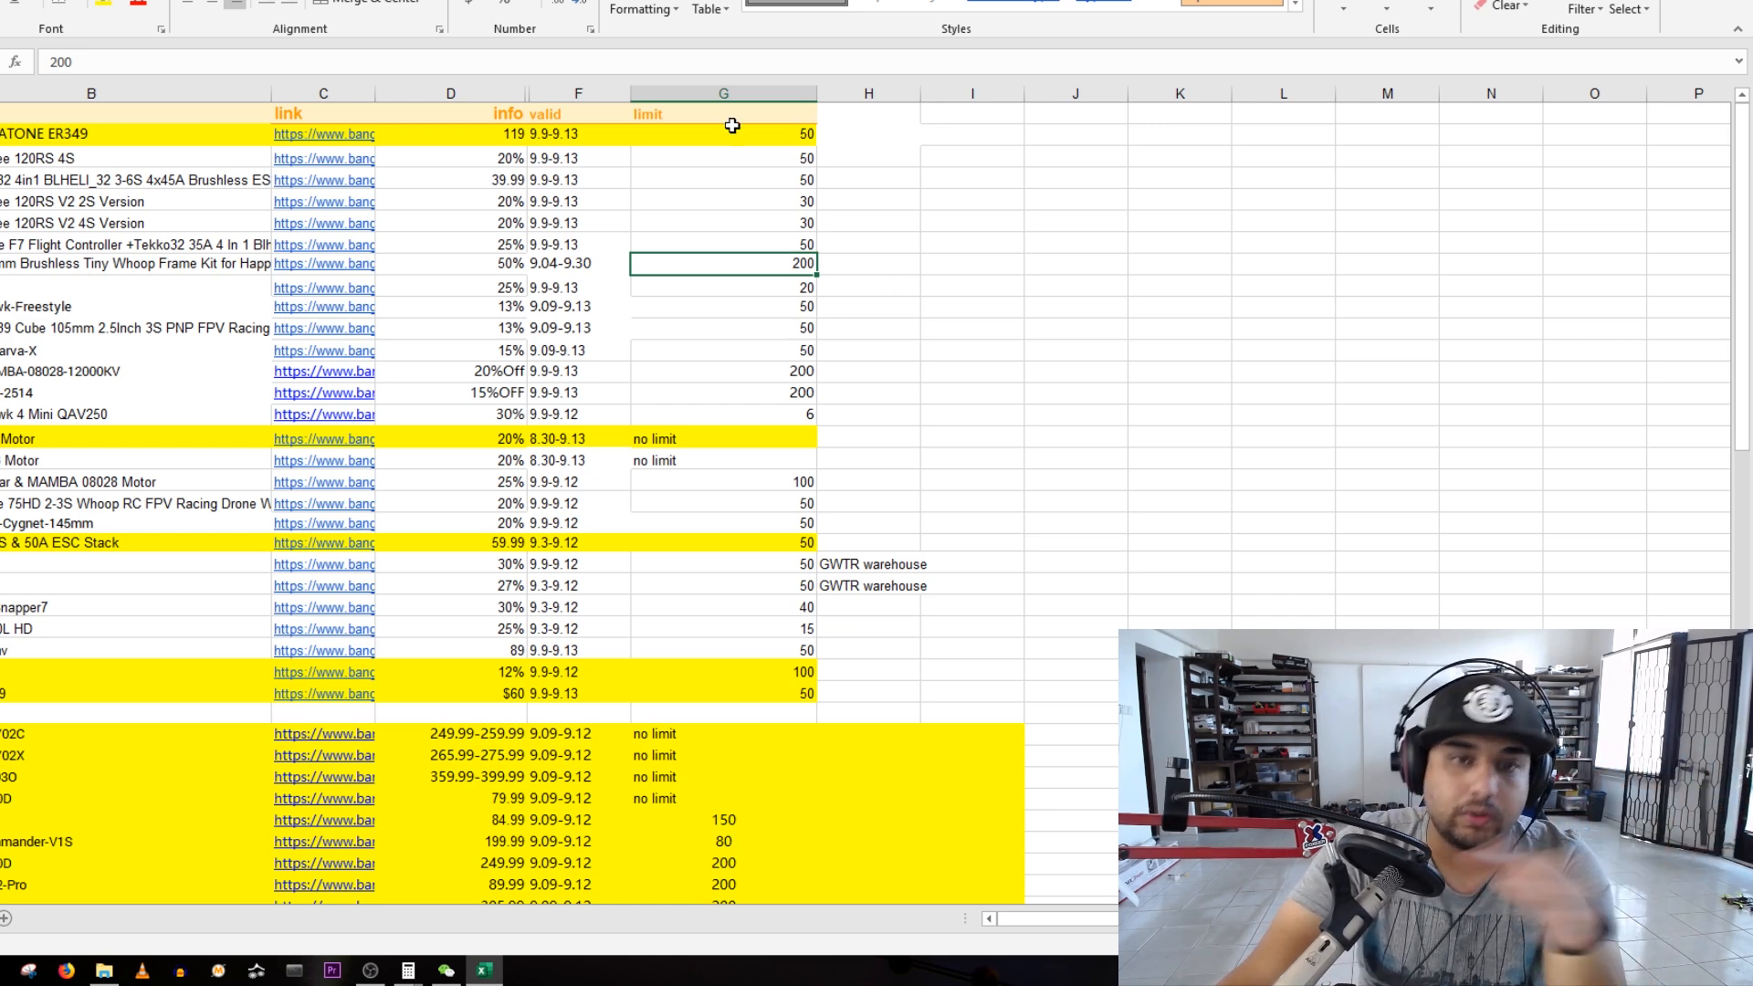
pyautogui.moveTo(765, 203)
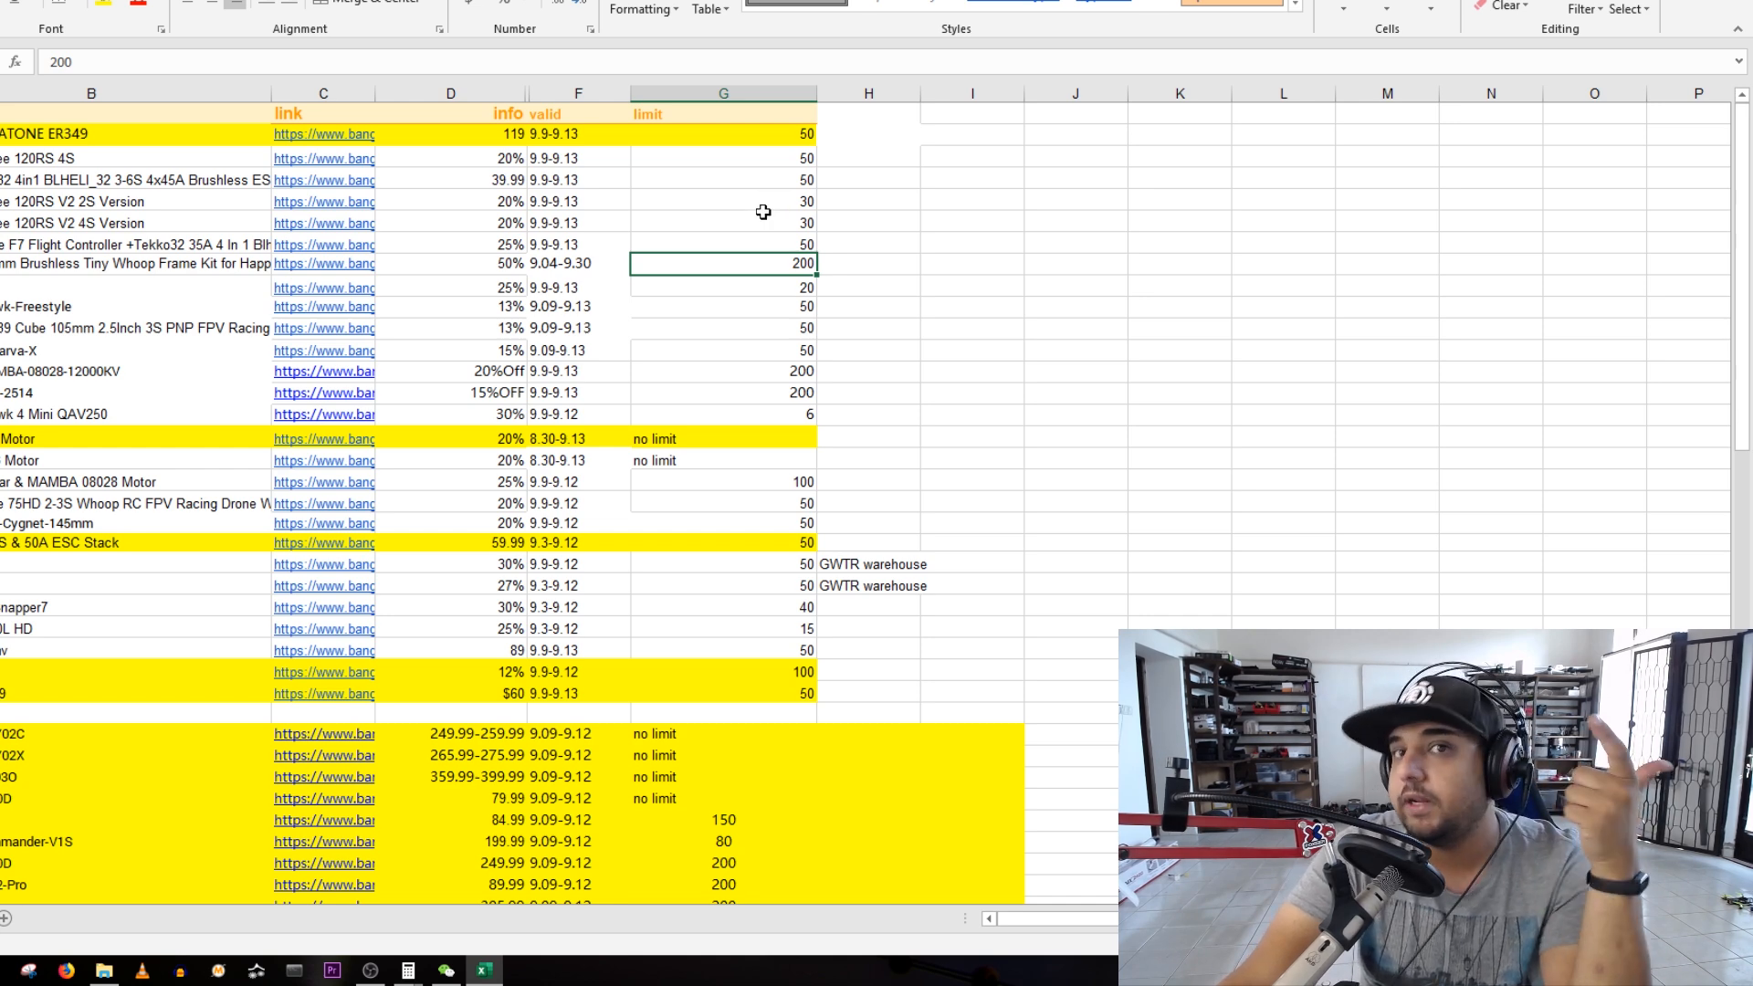
pyautogui.click(723, 221)
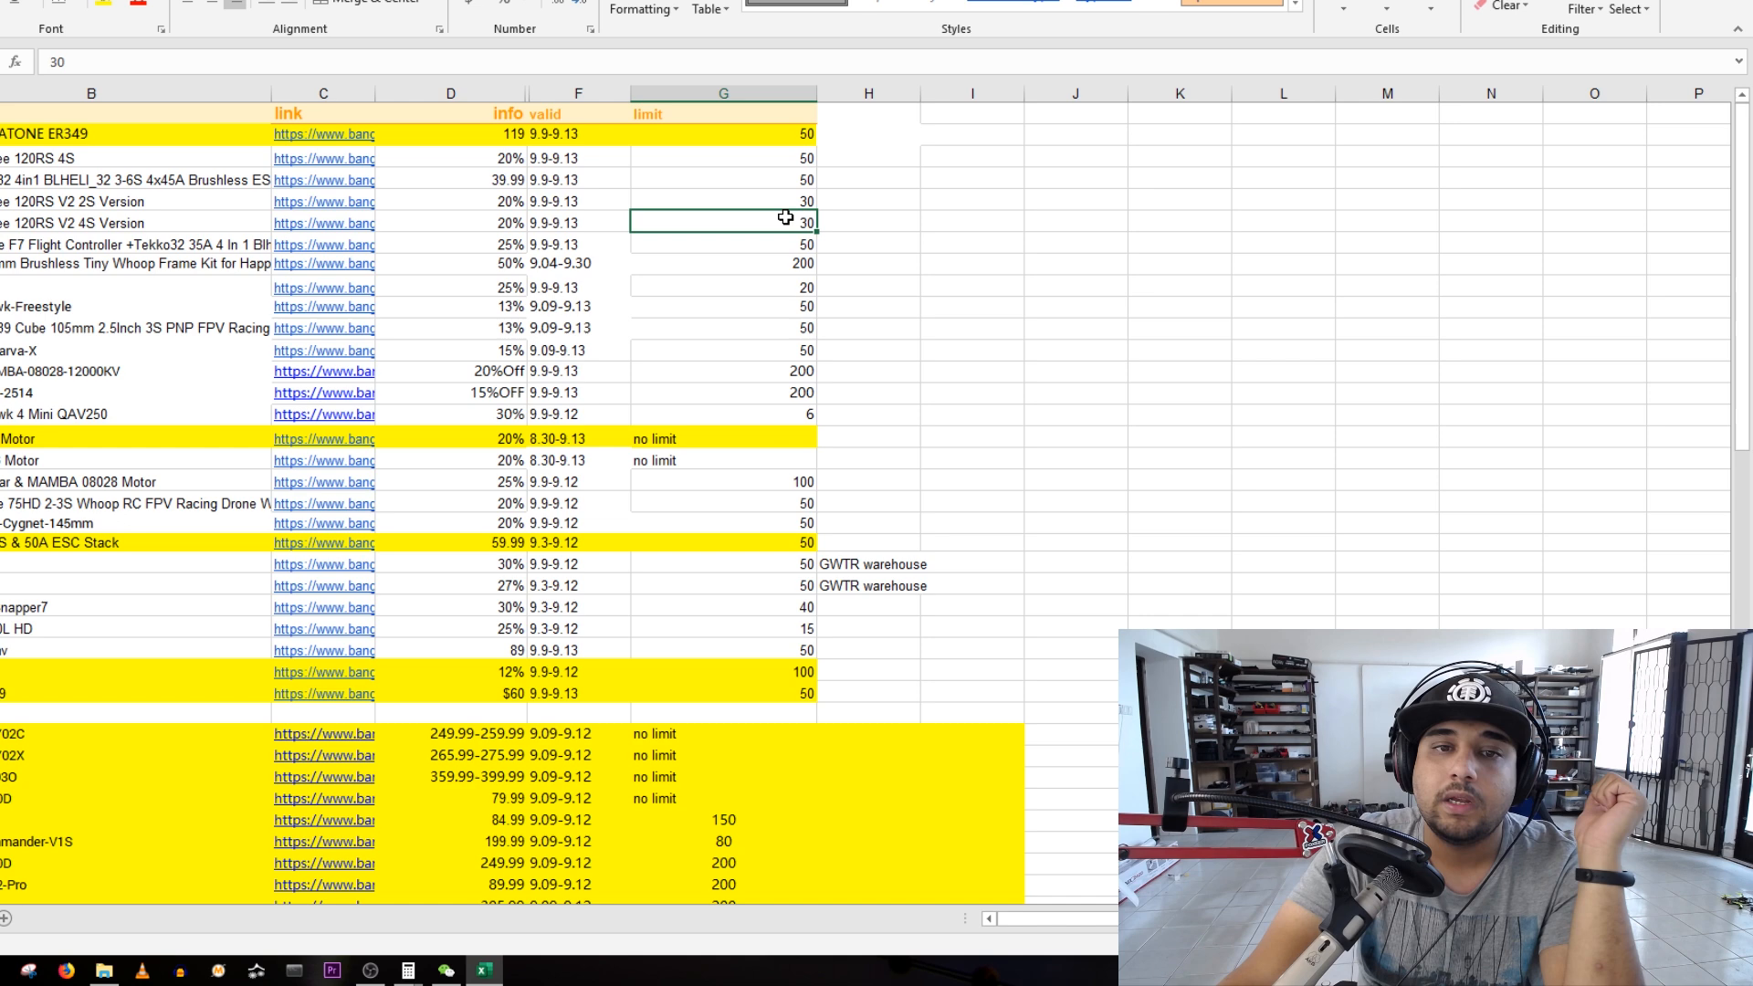
pyautogui.moveTo(783, 207)
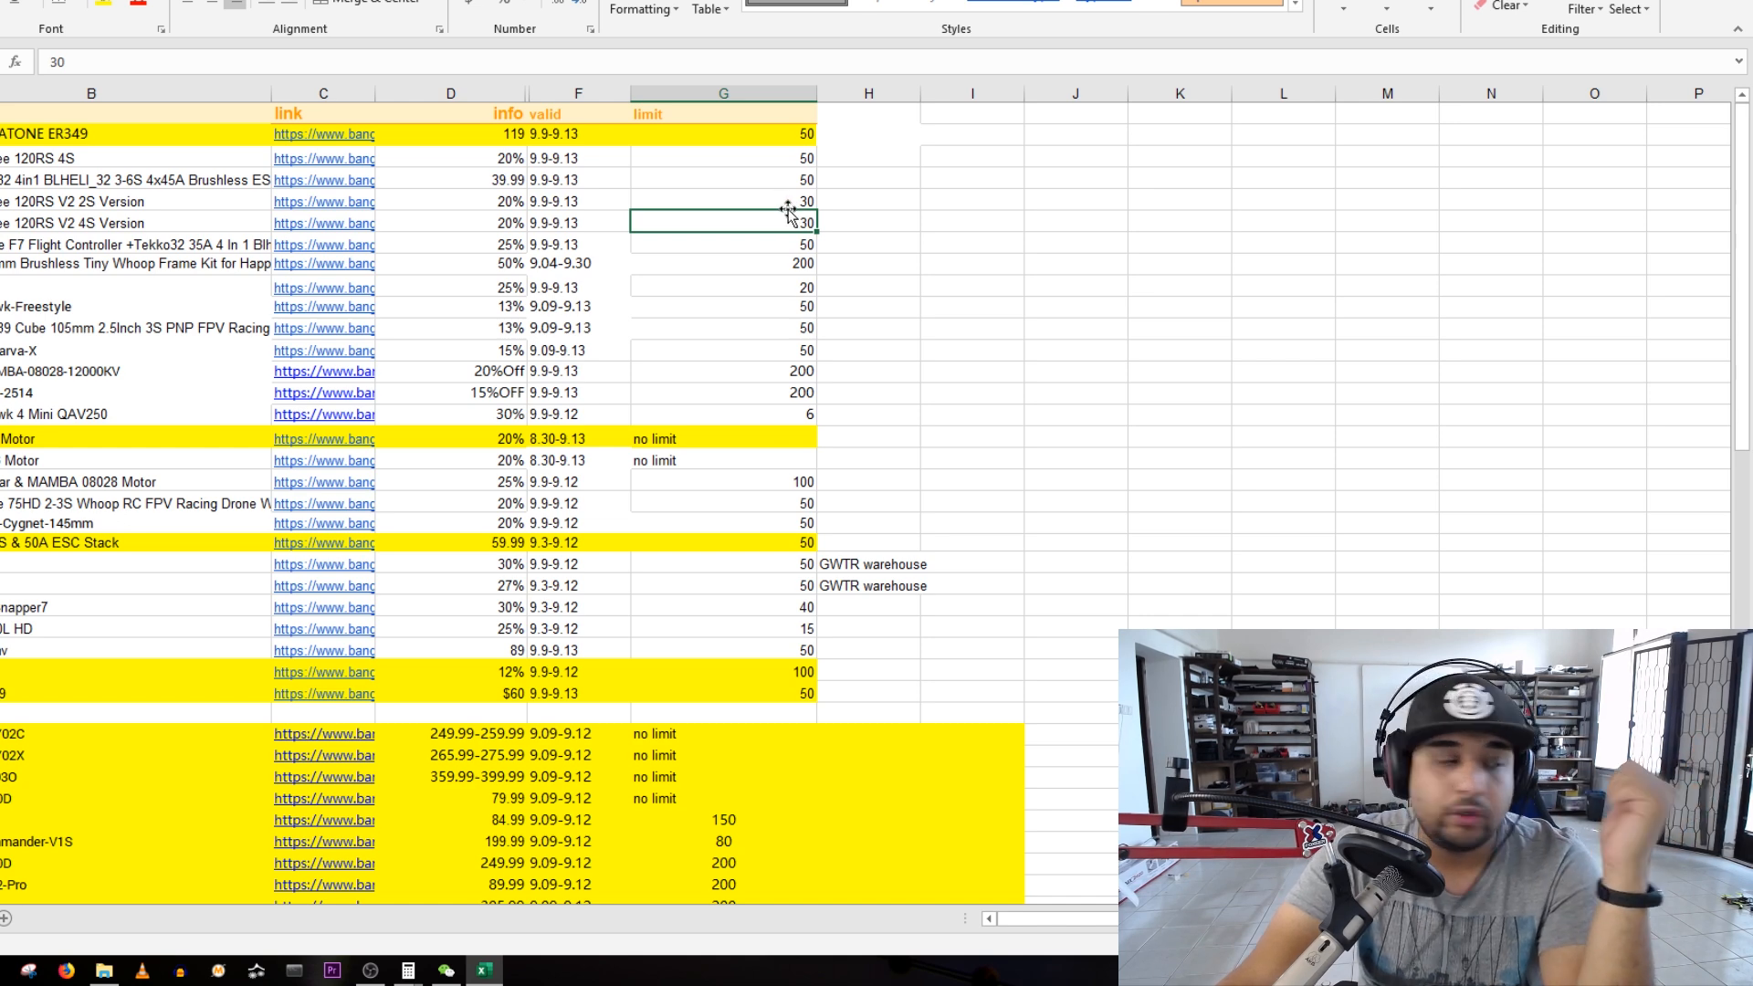